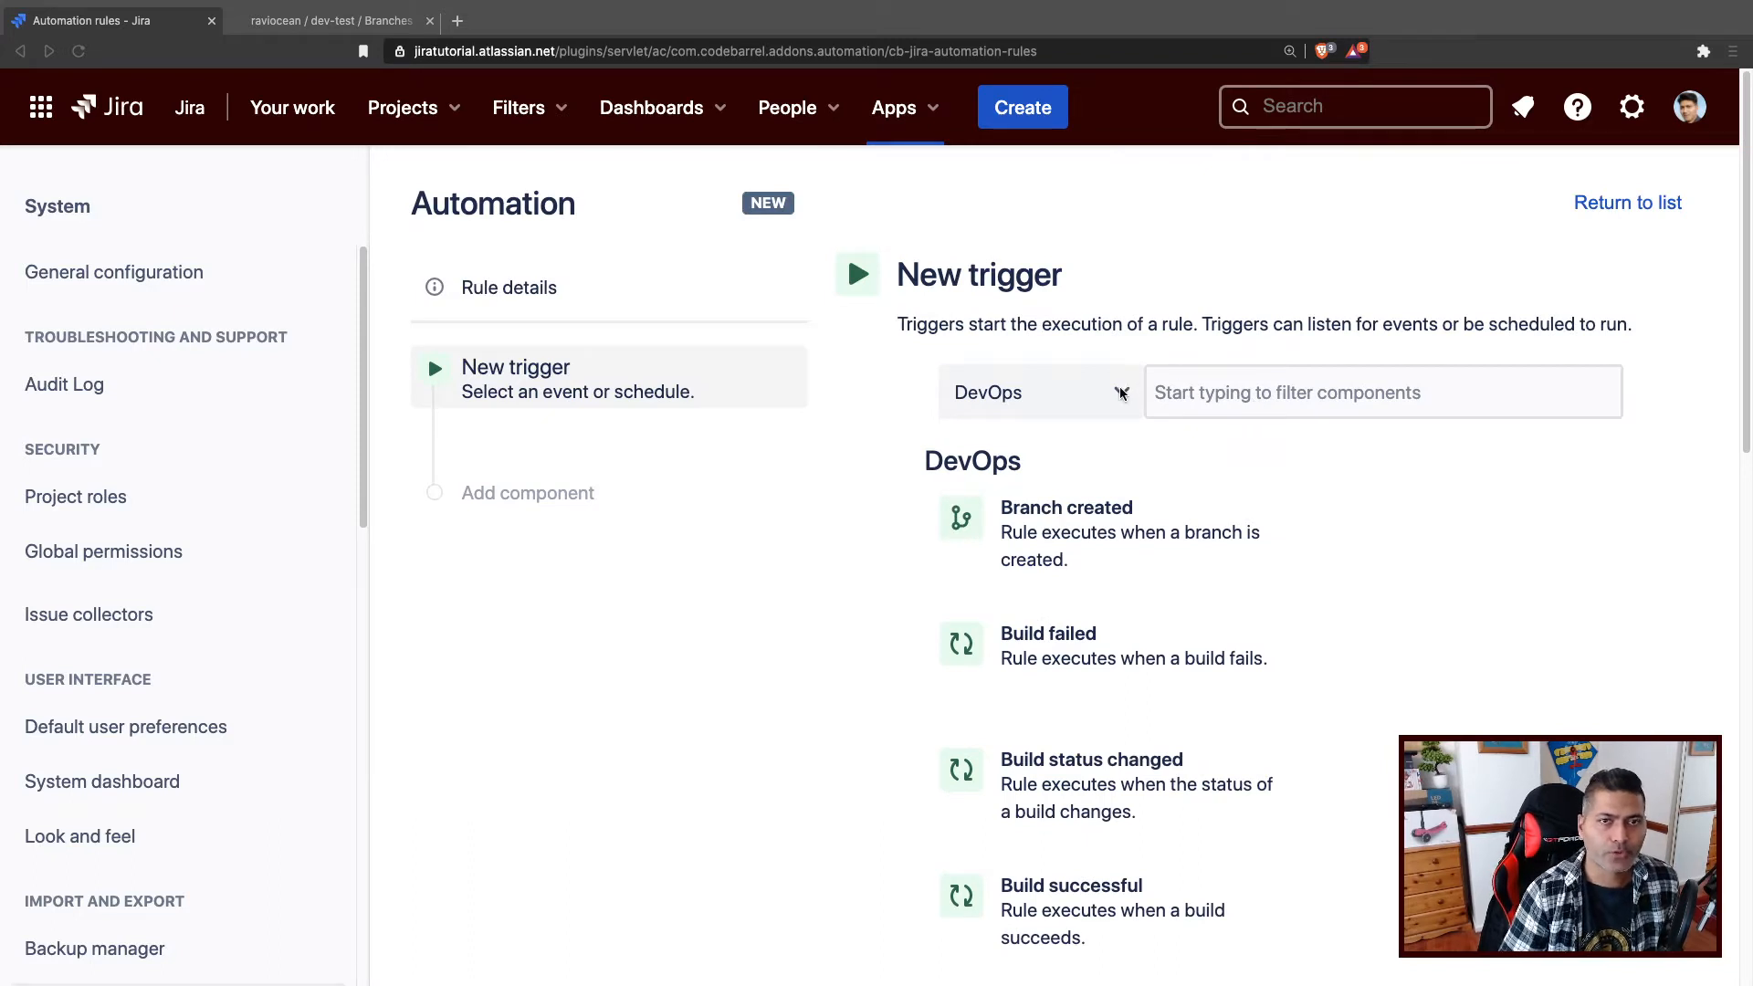
Narrow the new rule's trigger list to the DevOps category.
click(1039, 393)
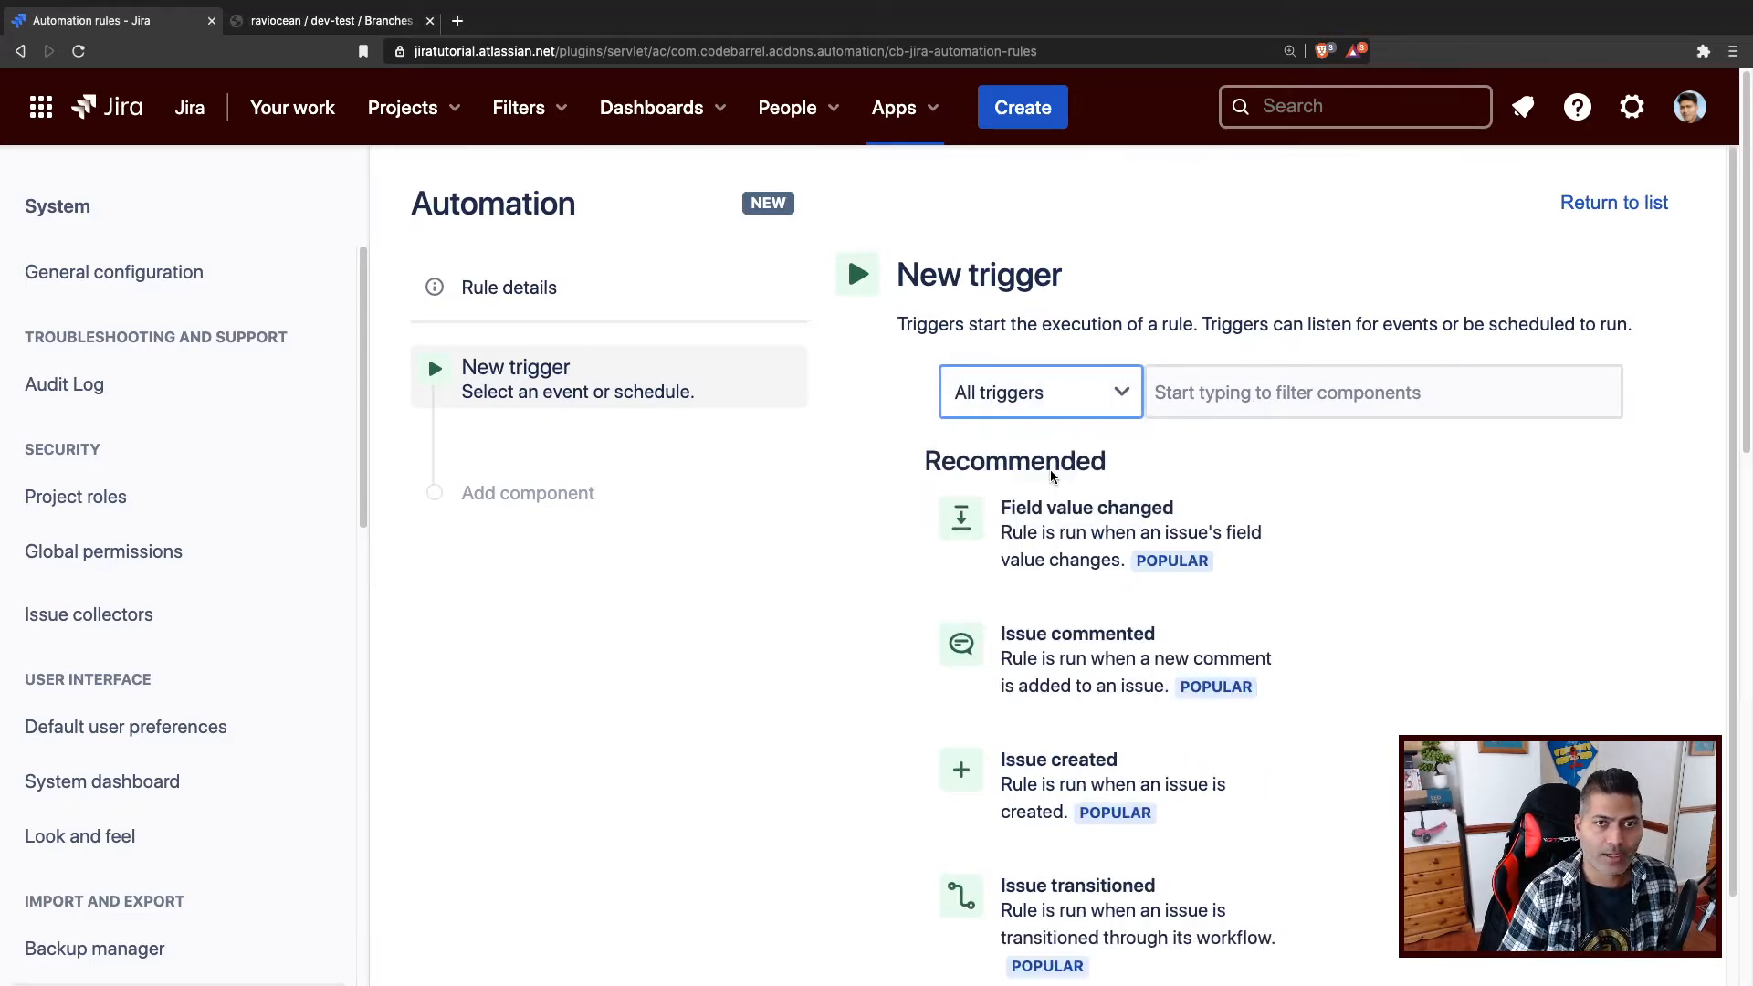
click(1039, 392)
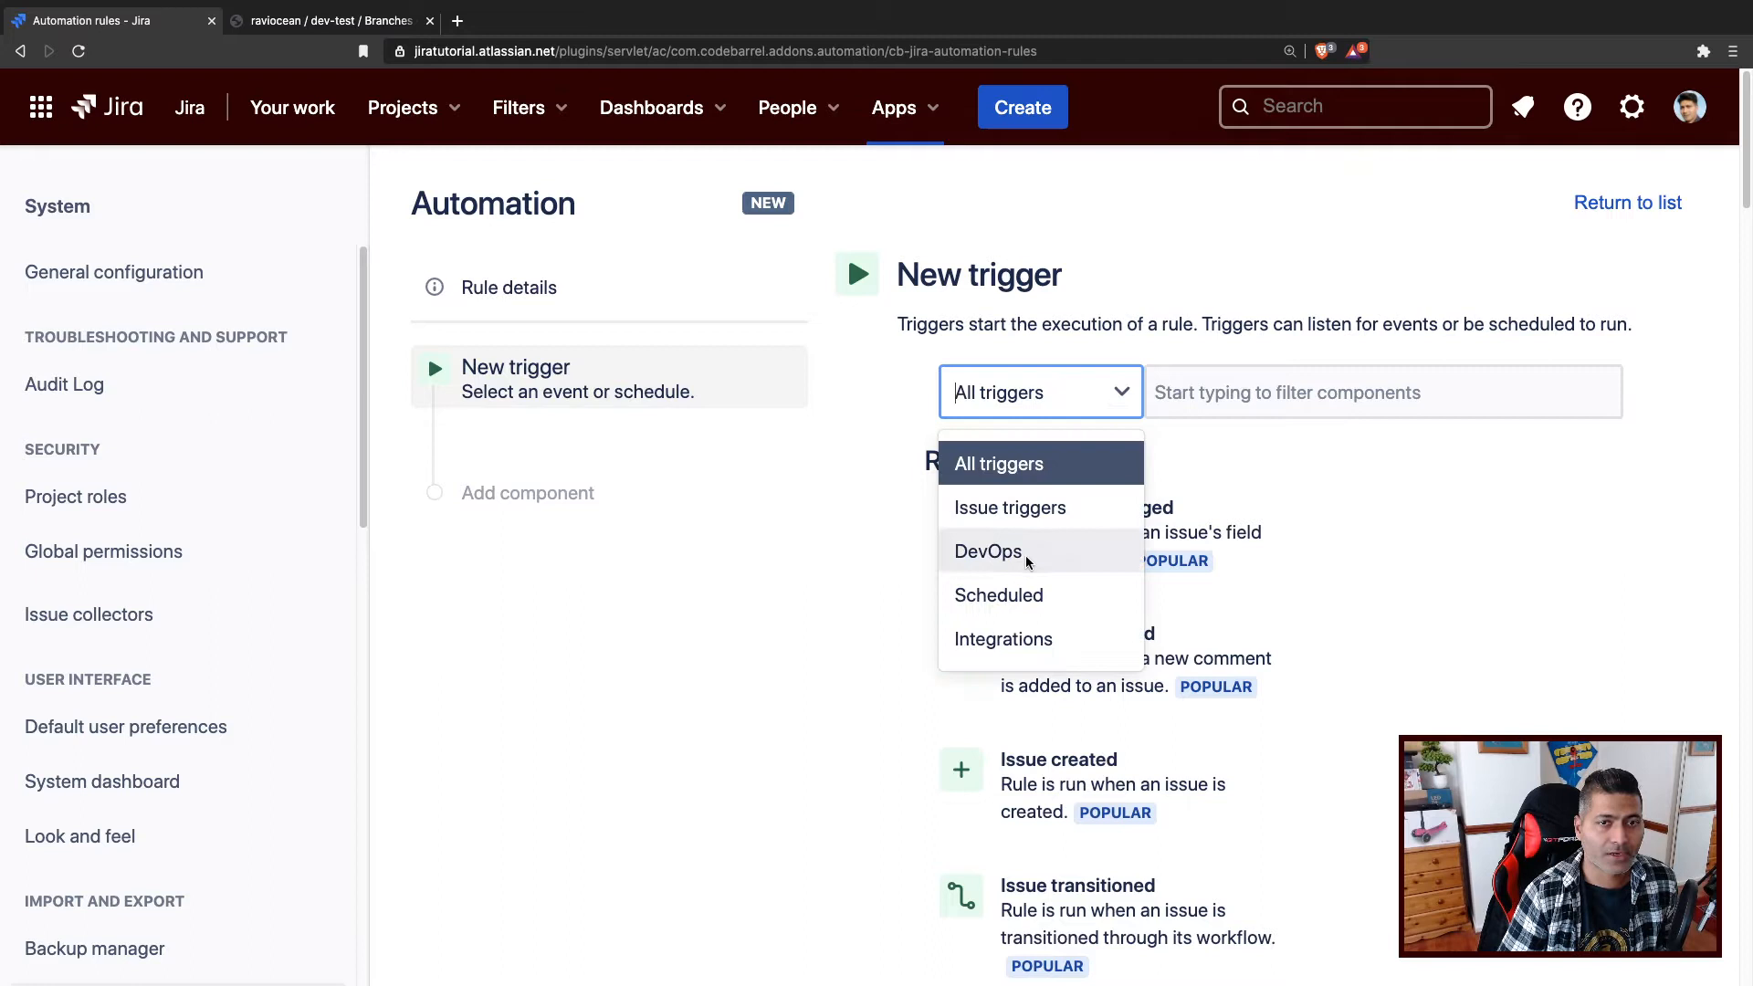
click(988, 552)
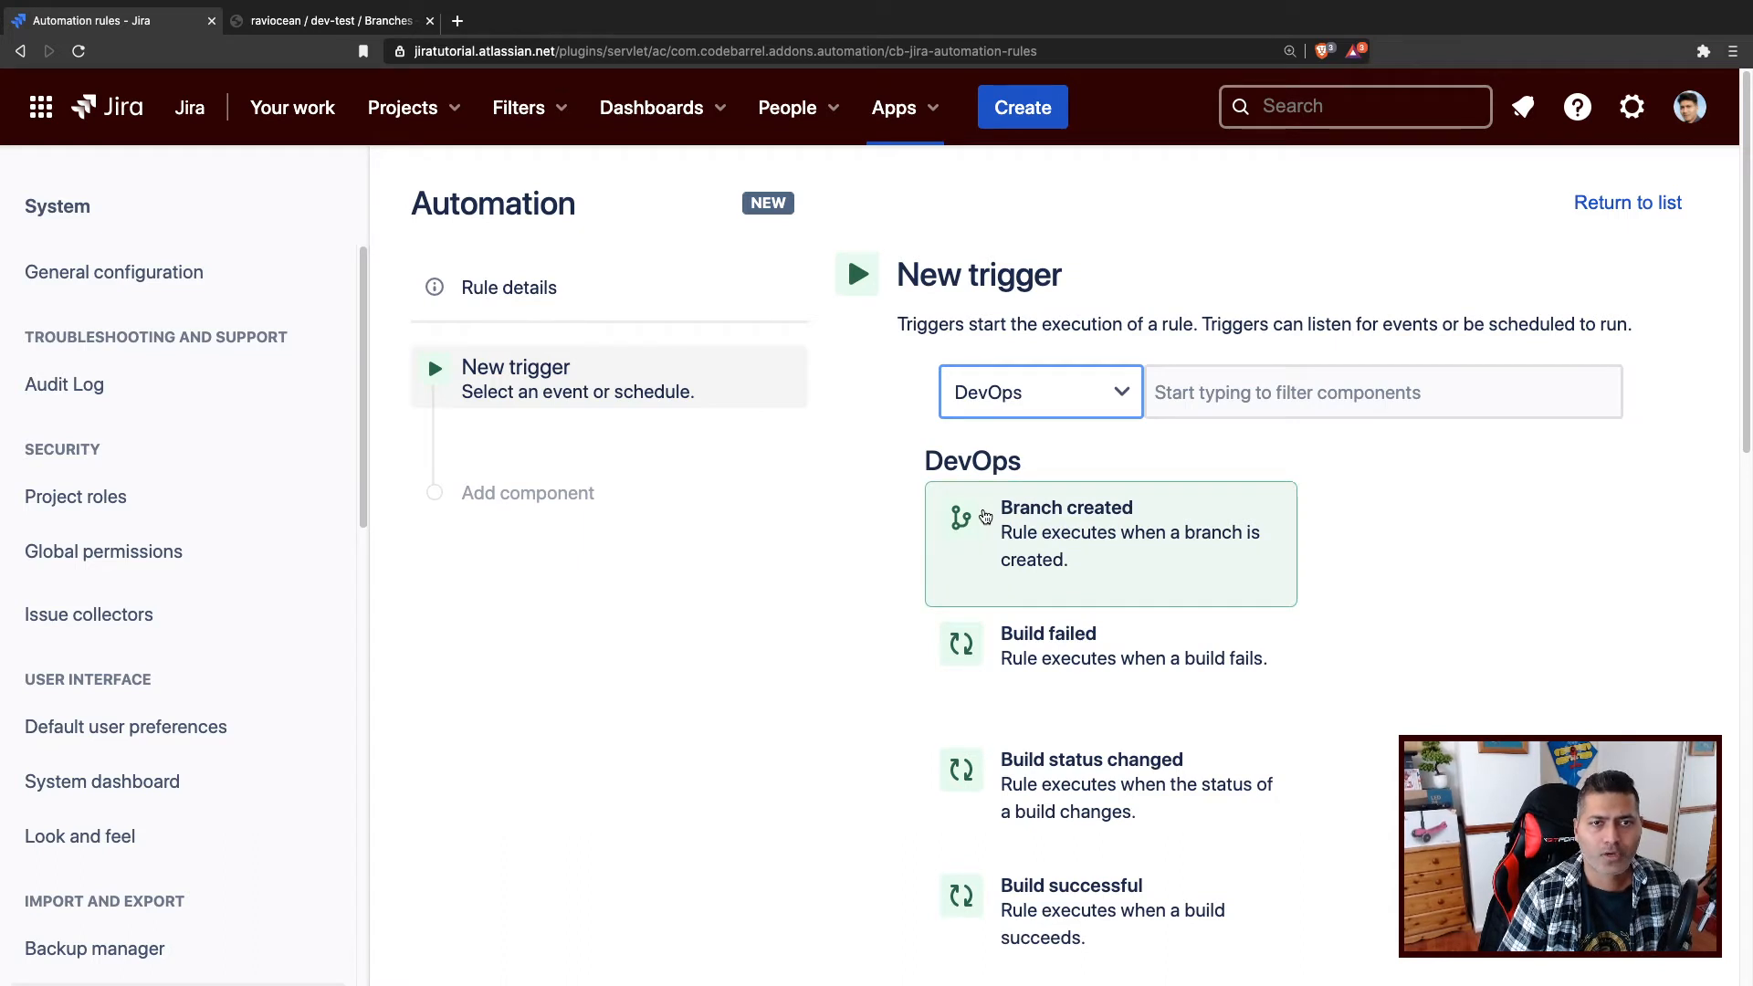
mouse_move(859, 584)
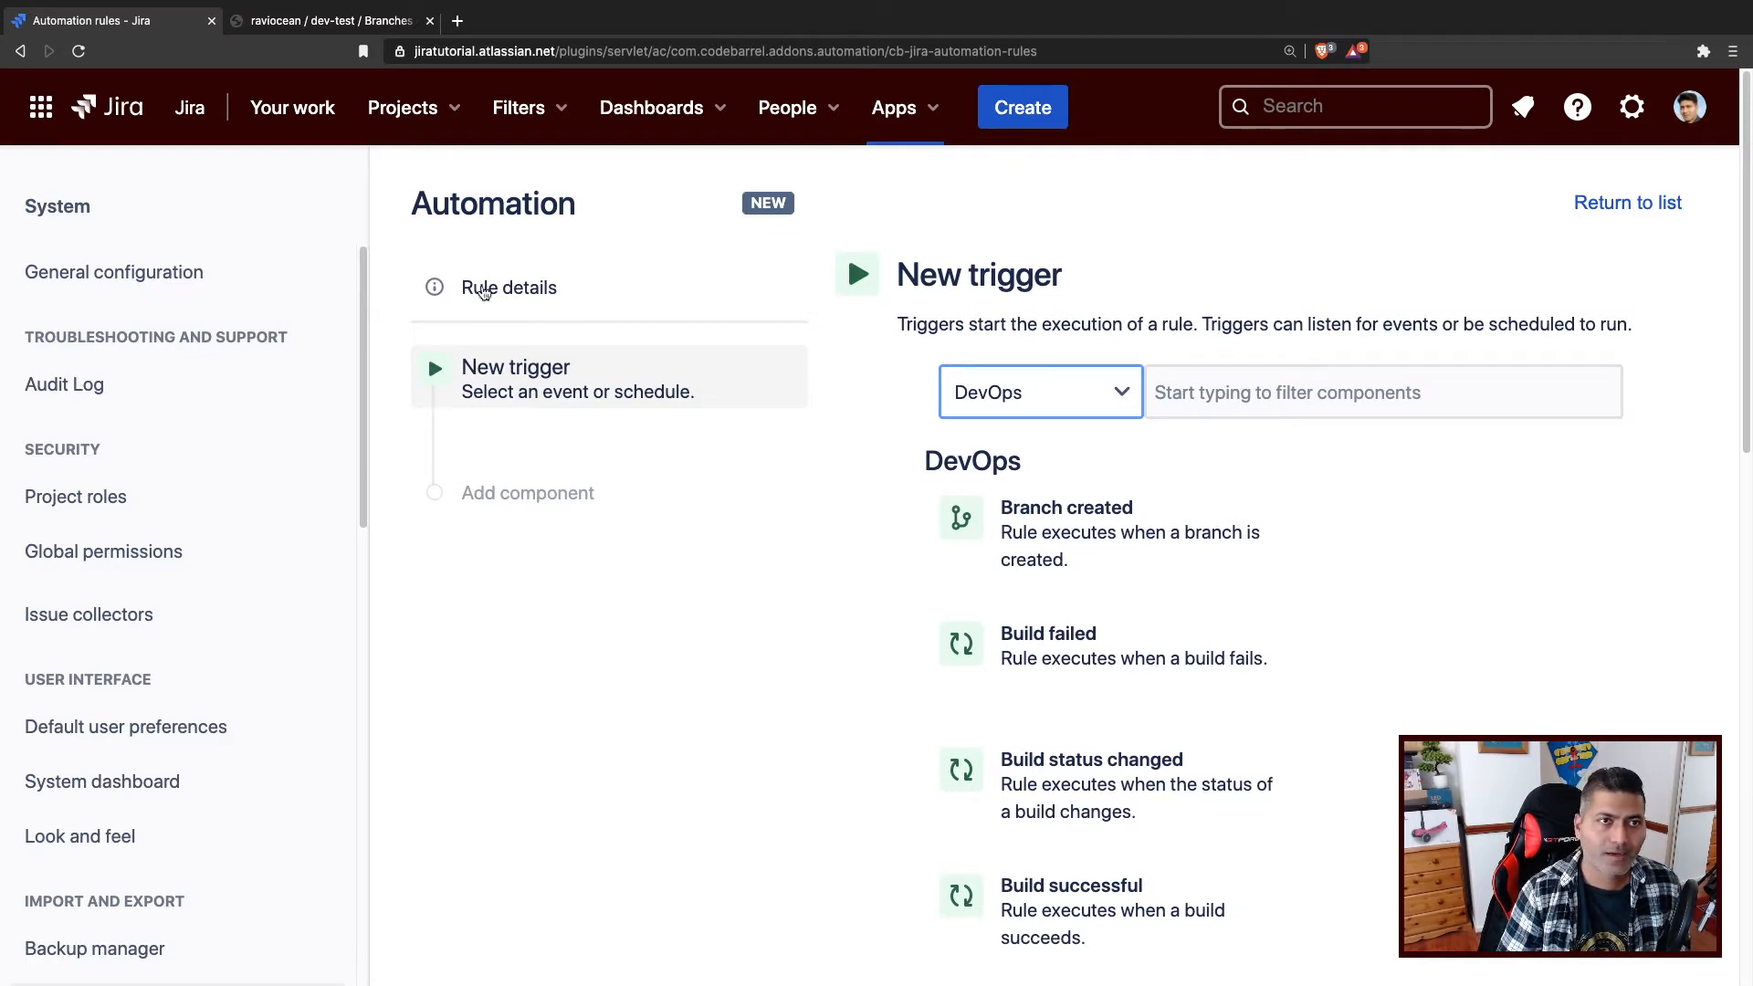
Create Android Bug AN-47 summarised 'Please fix the colour or something else'.
click(1021, 108)
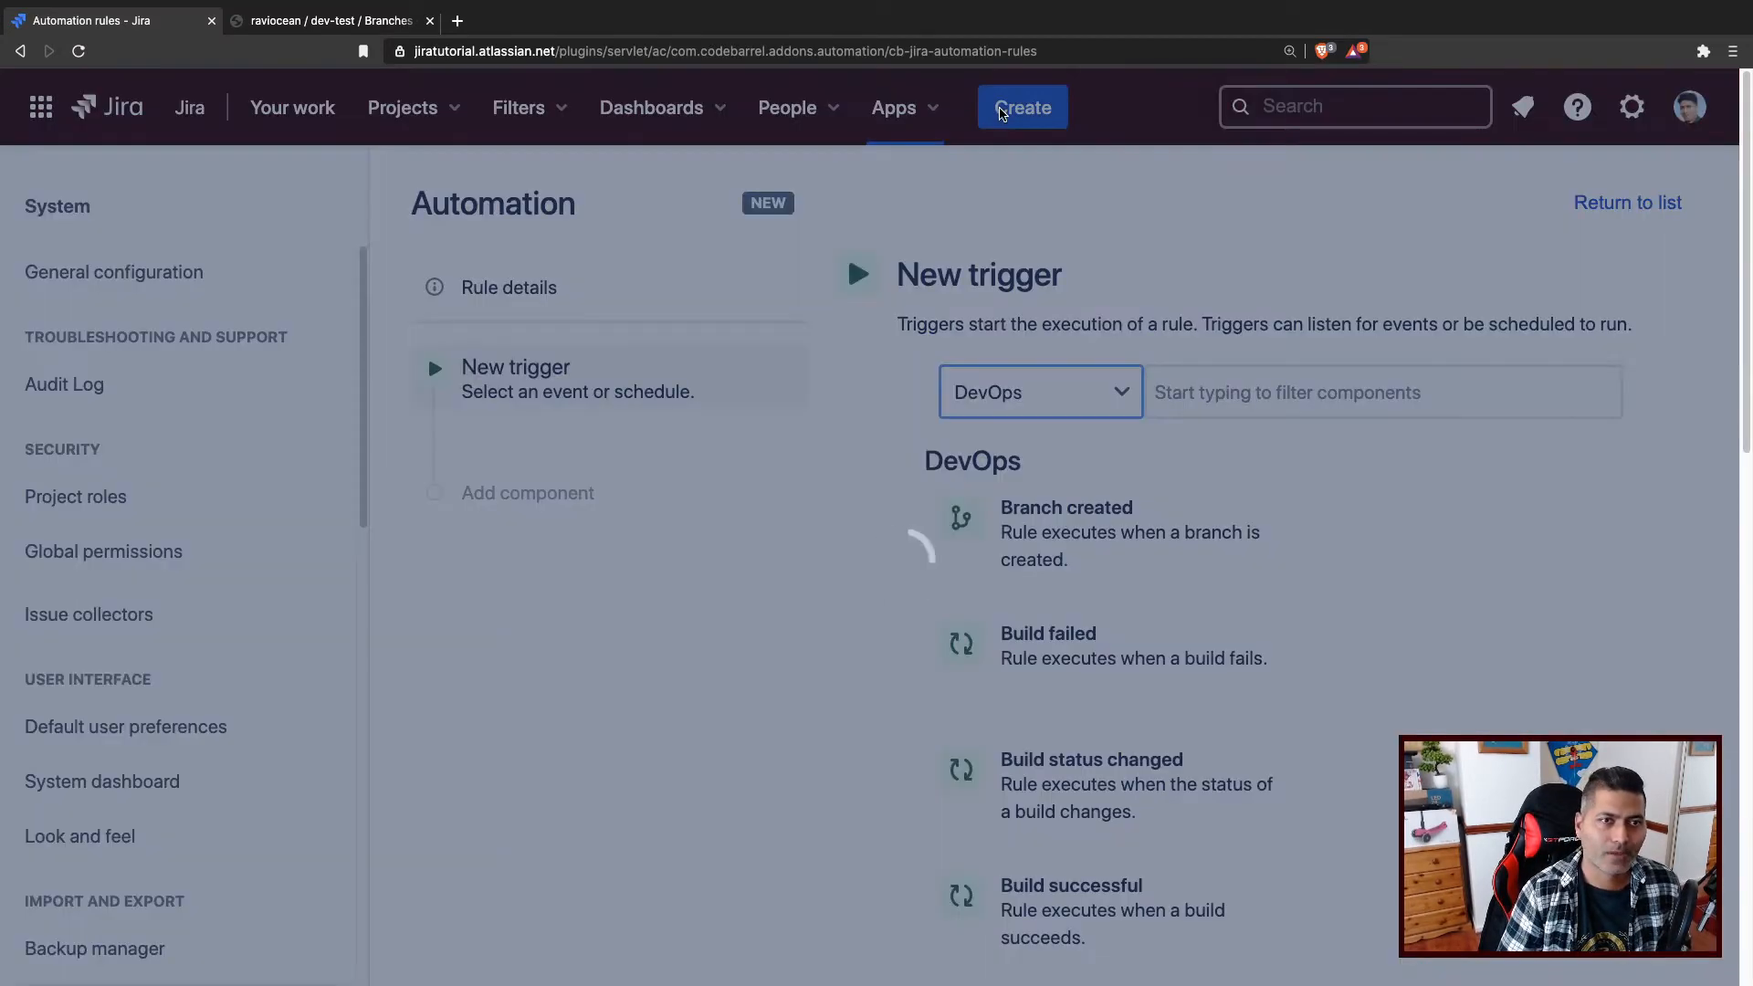
click(1021, 106)
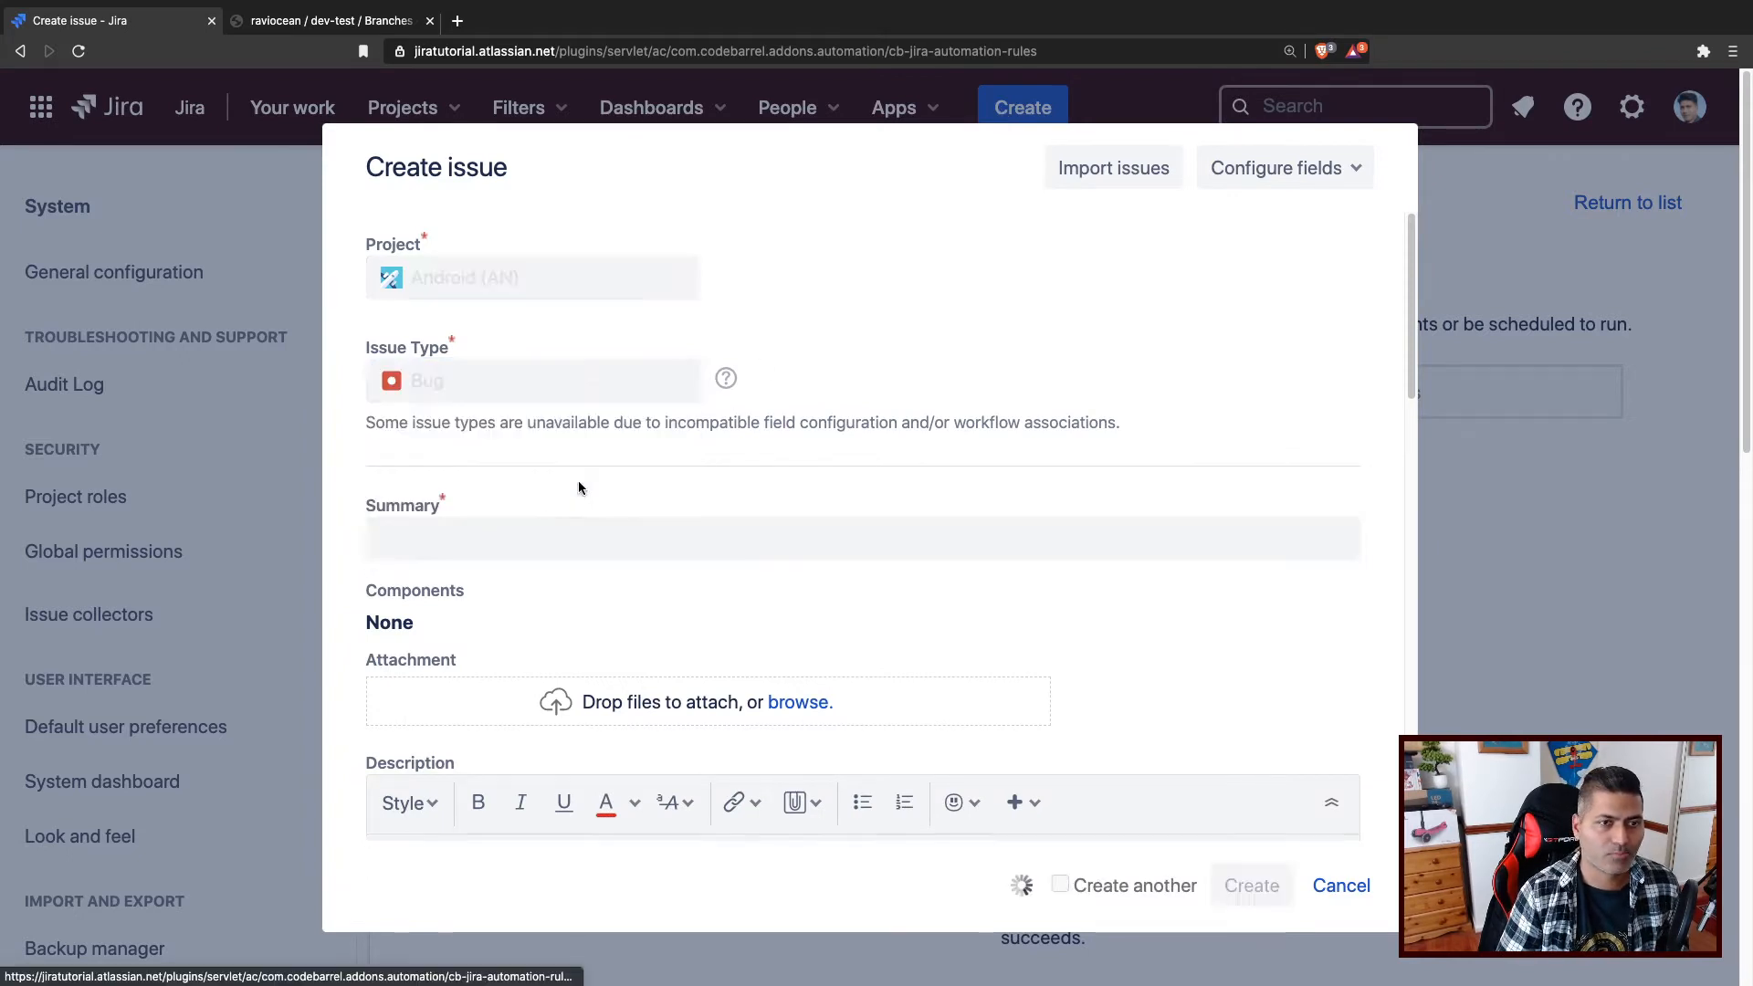
click(861, 538)
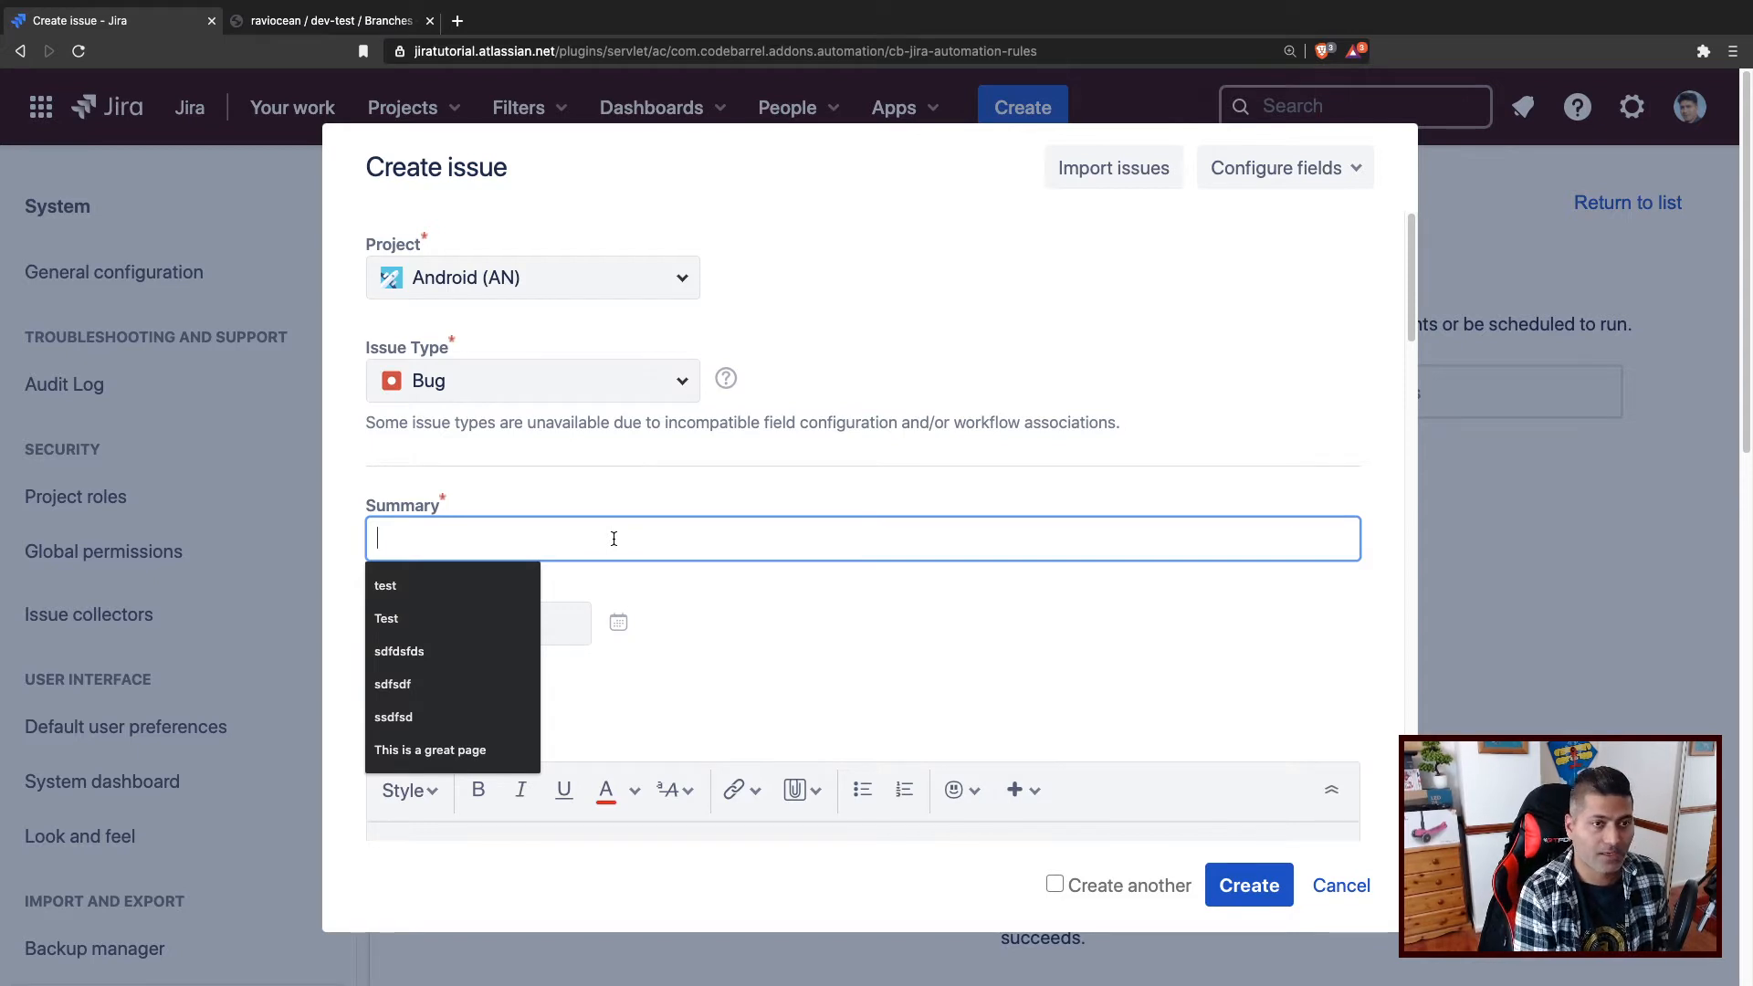
text(Please f)
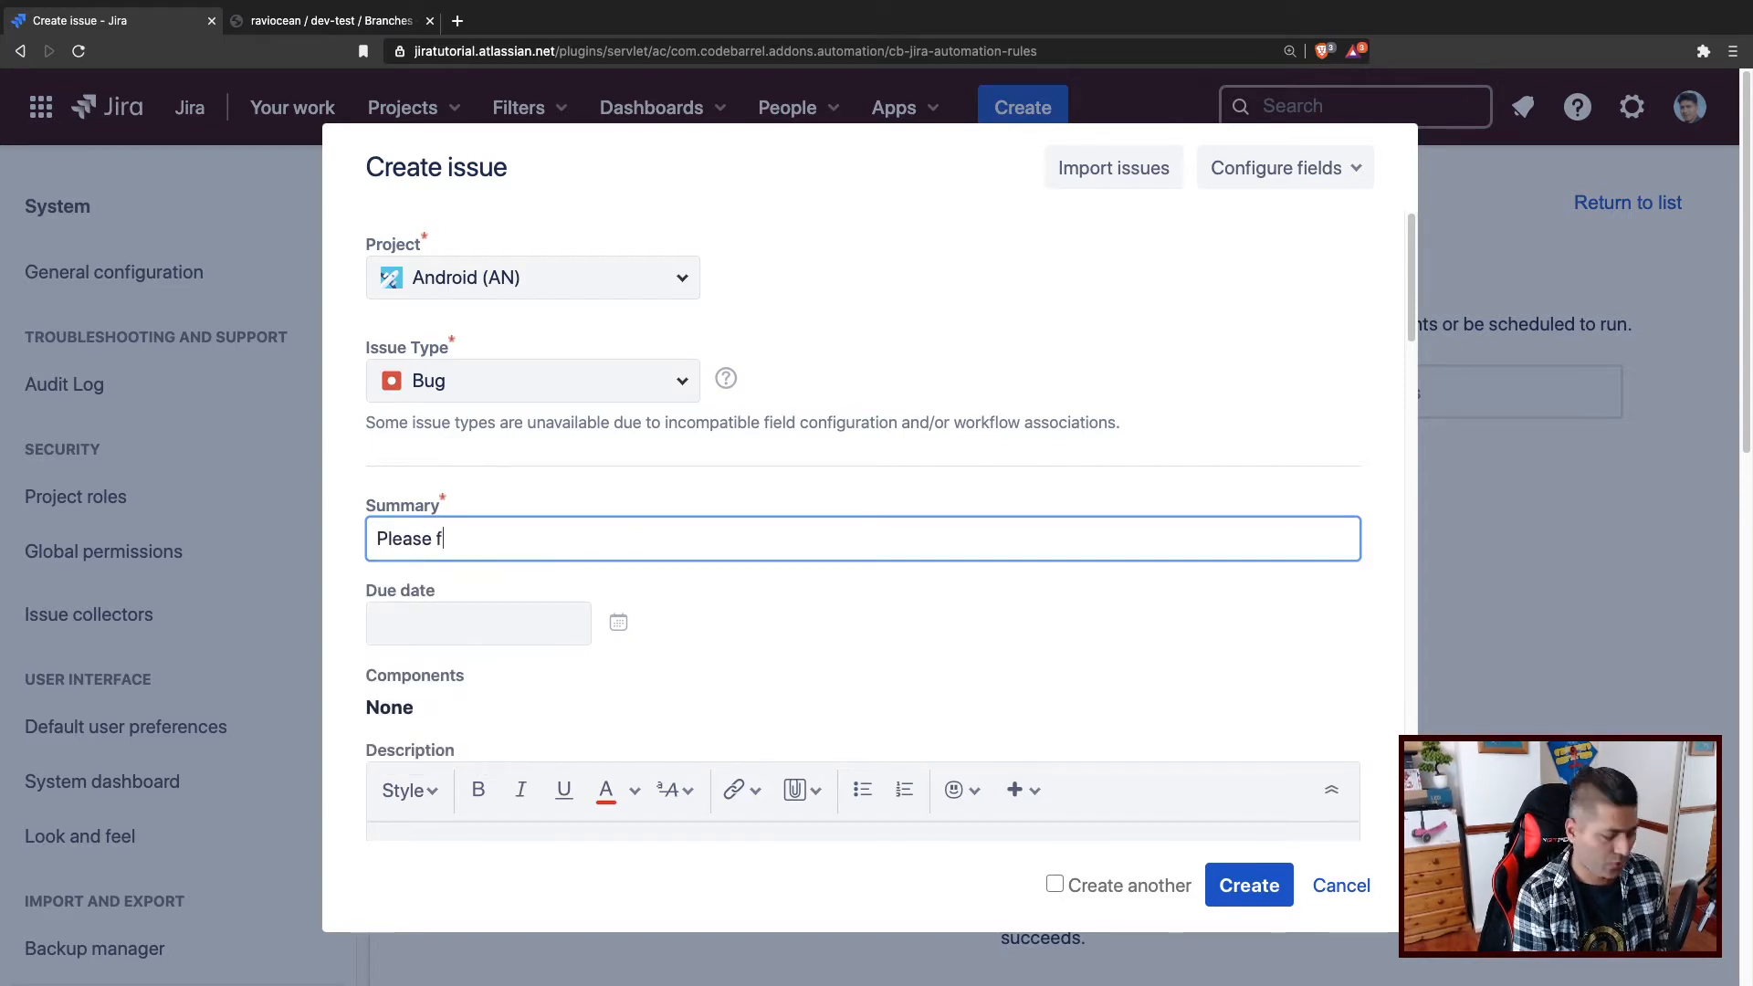
text(ix the colour or s)
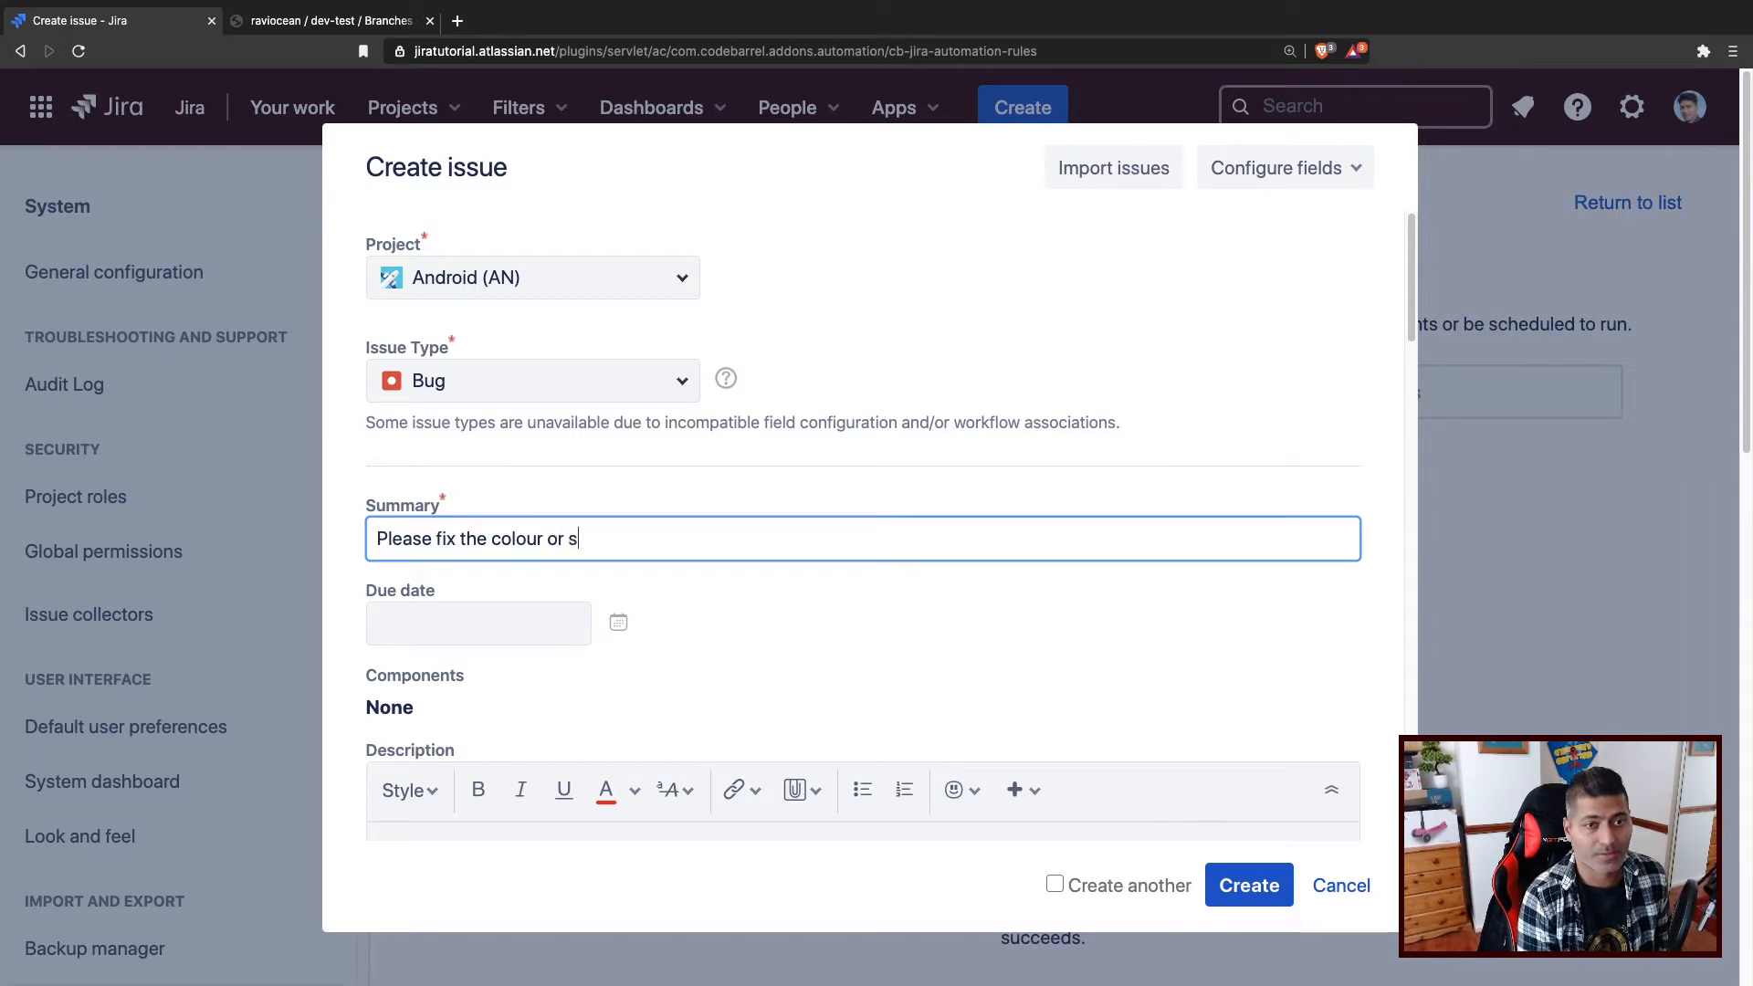
text(omething else)
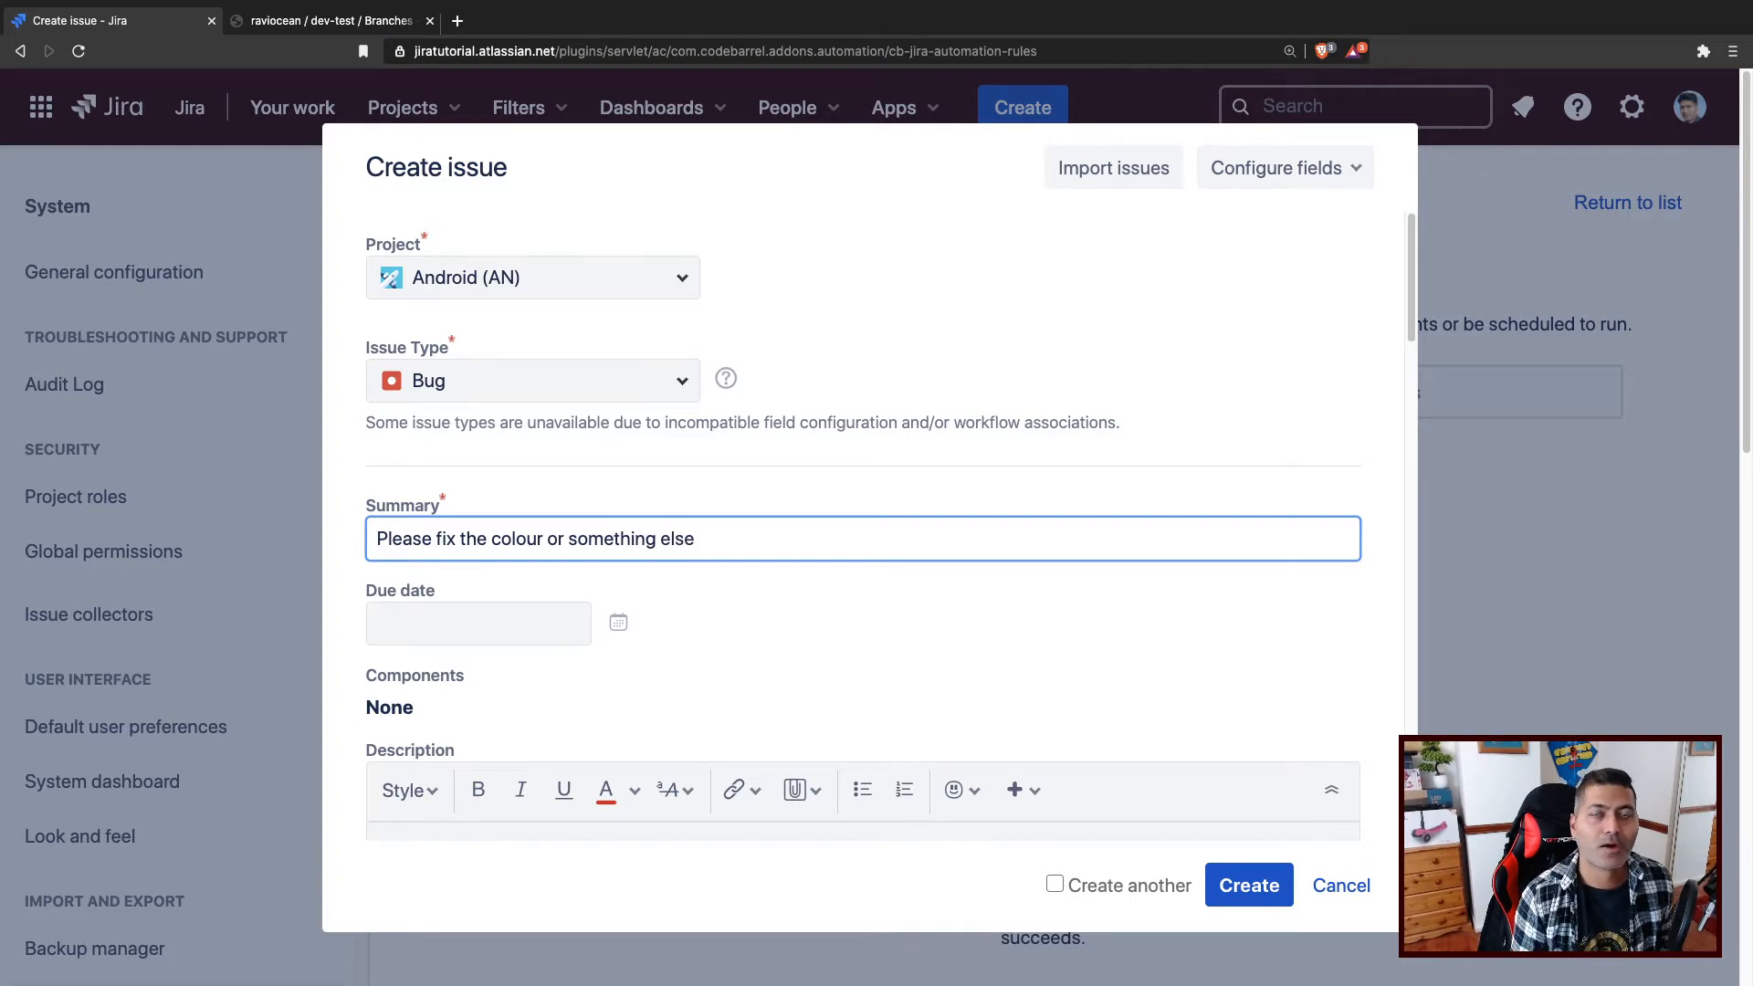
scroll(down, 3)
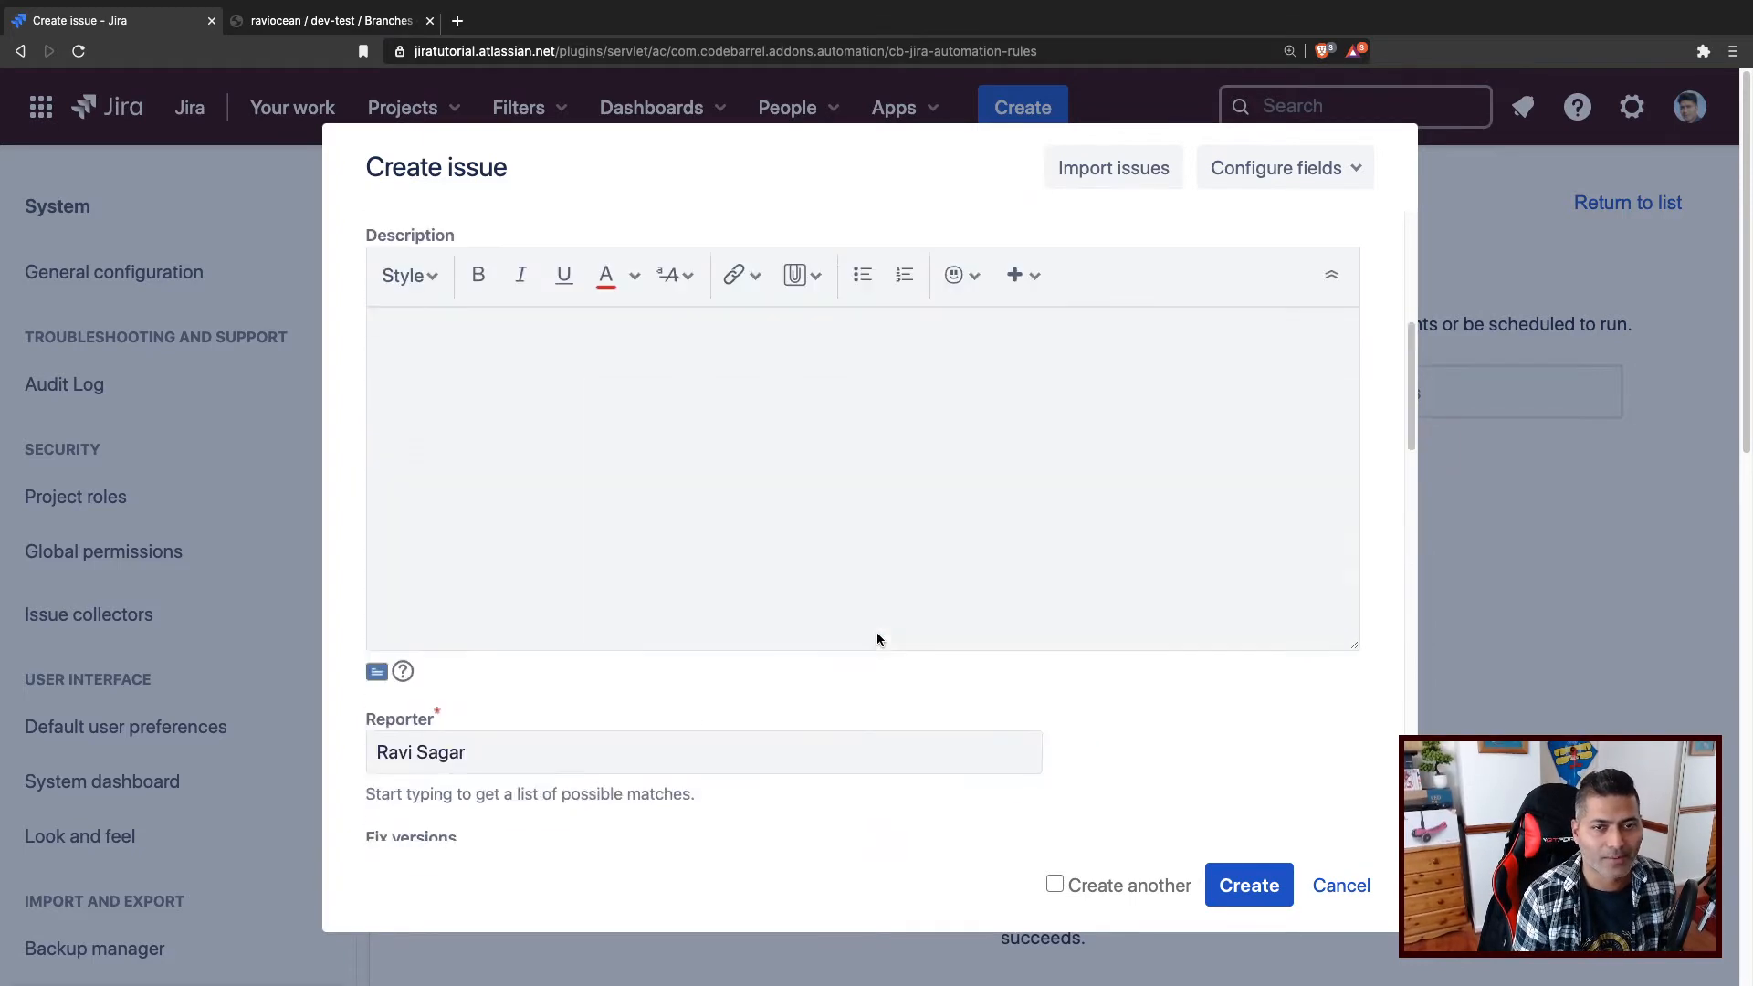
click(1249, 885)
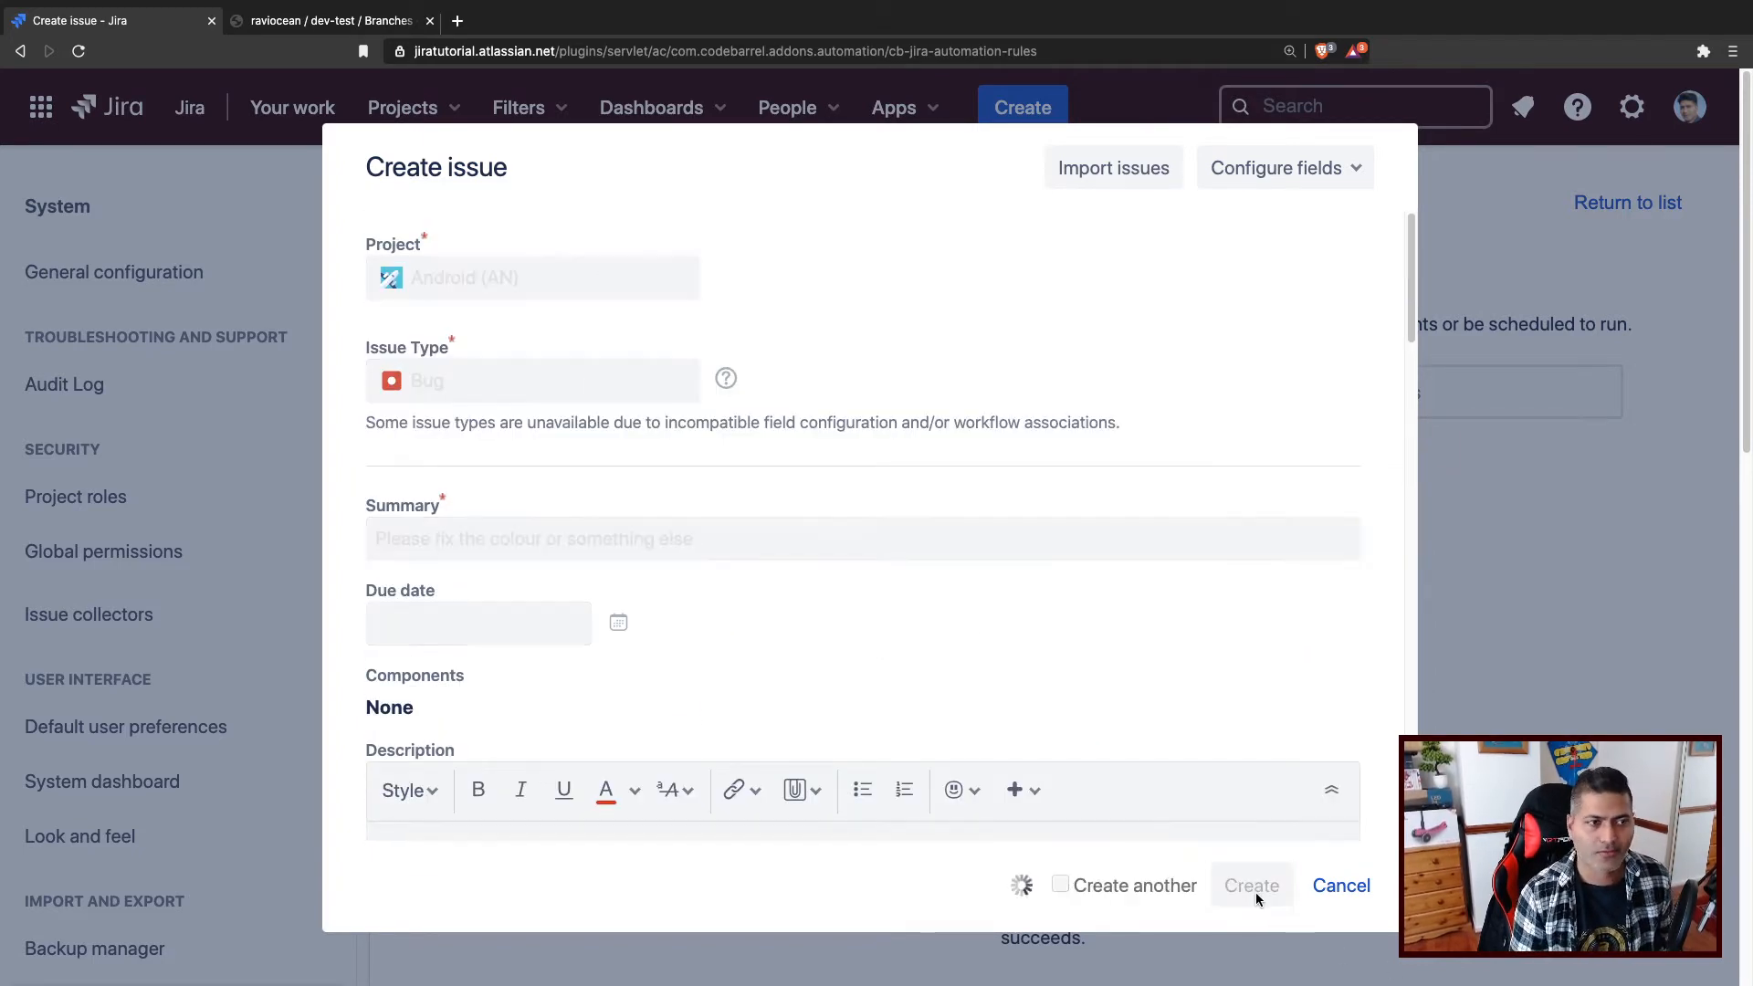
click(1250, 885)
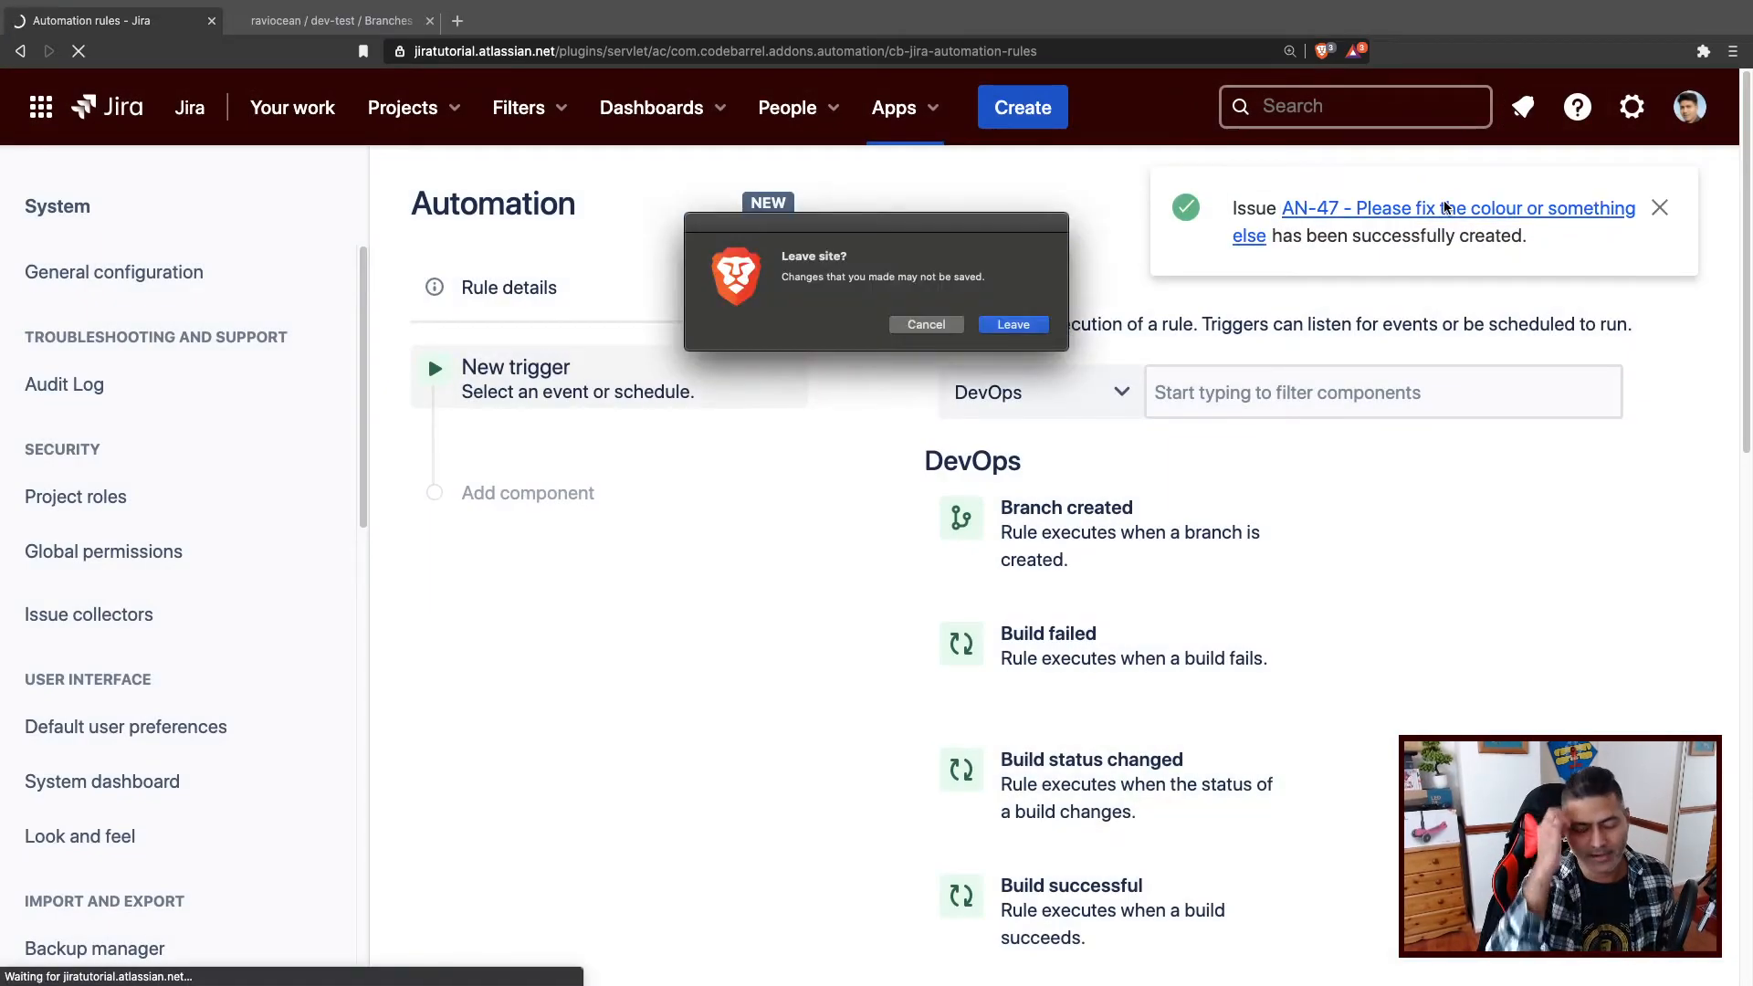
Leave the unsaved rule and open issue AN-47.
click(1010, 324)
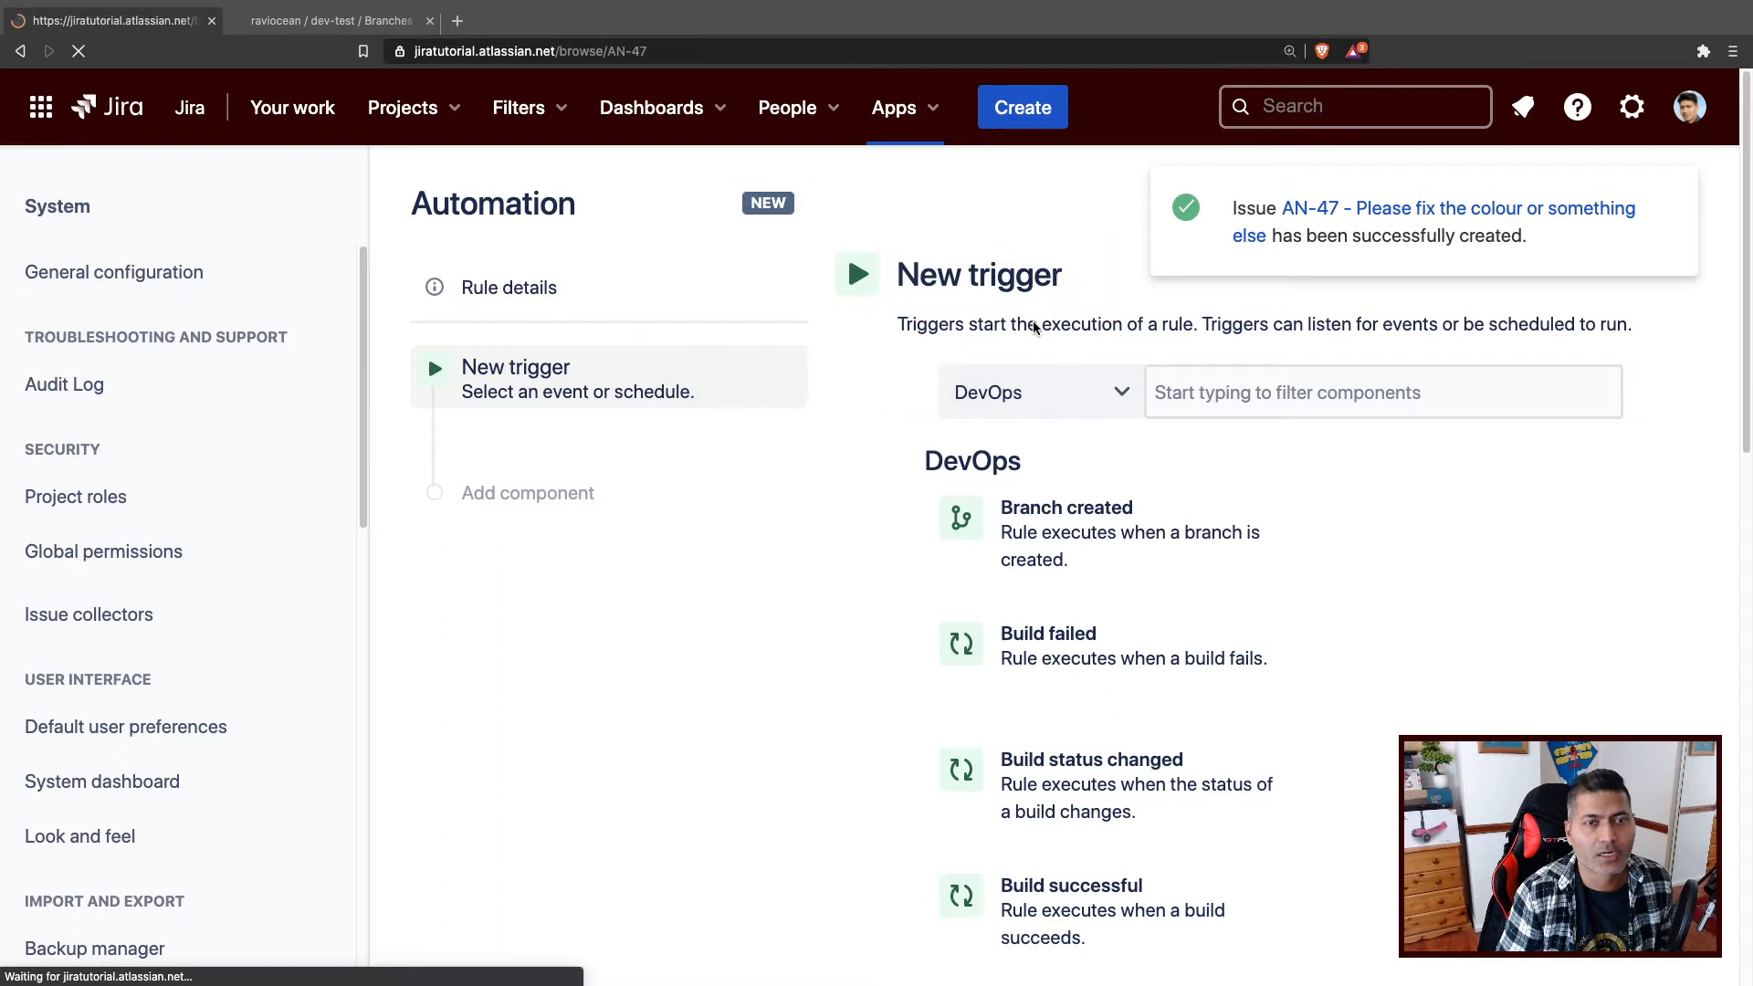
click(1308, 208)
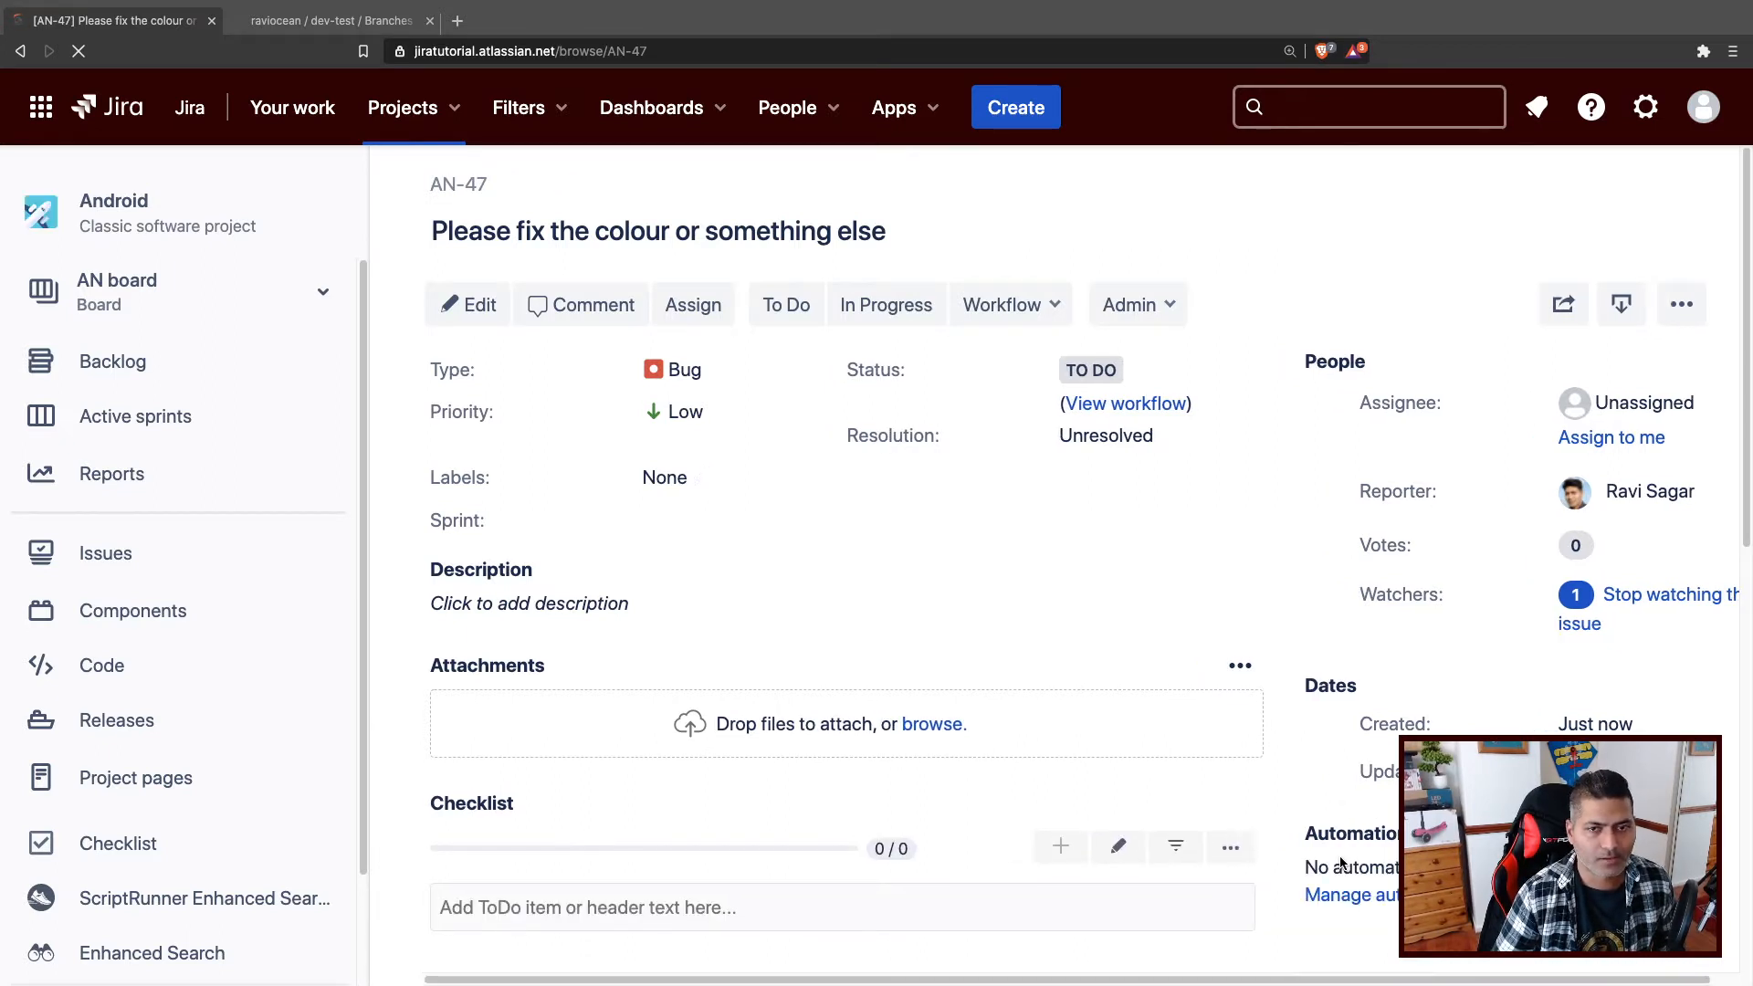
scroll(down, 3)
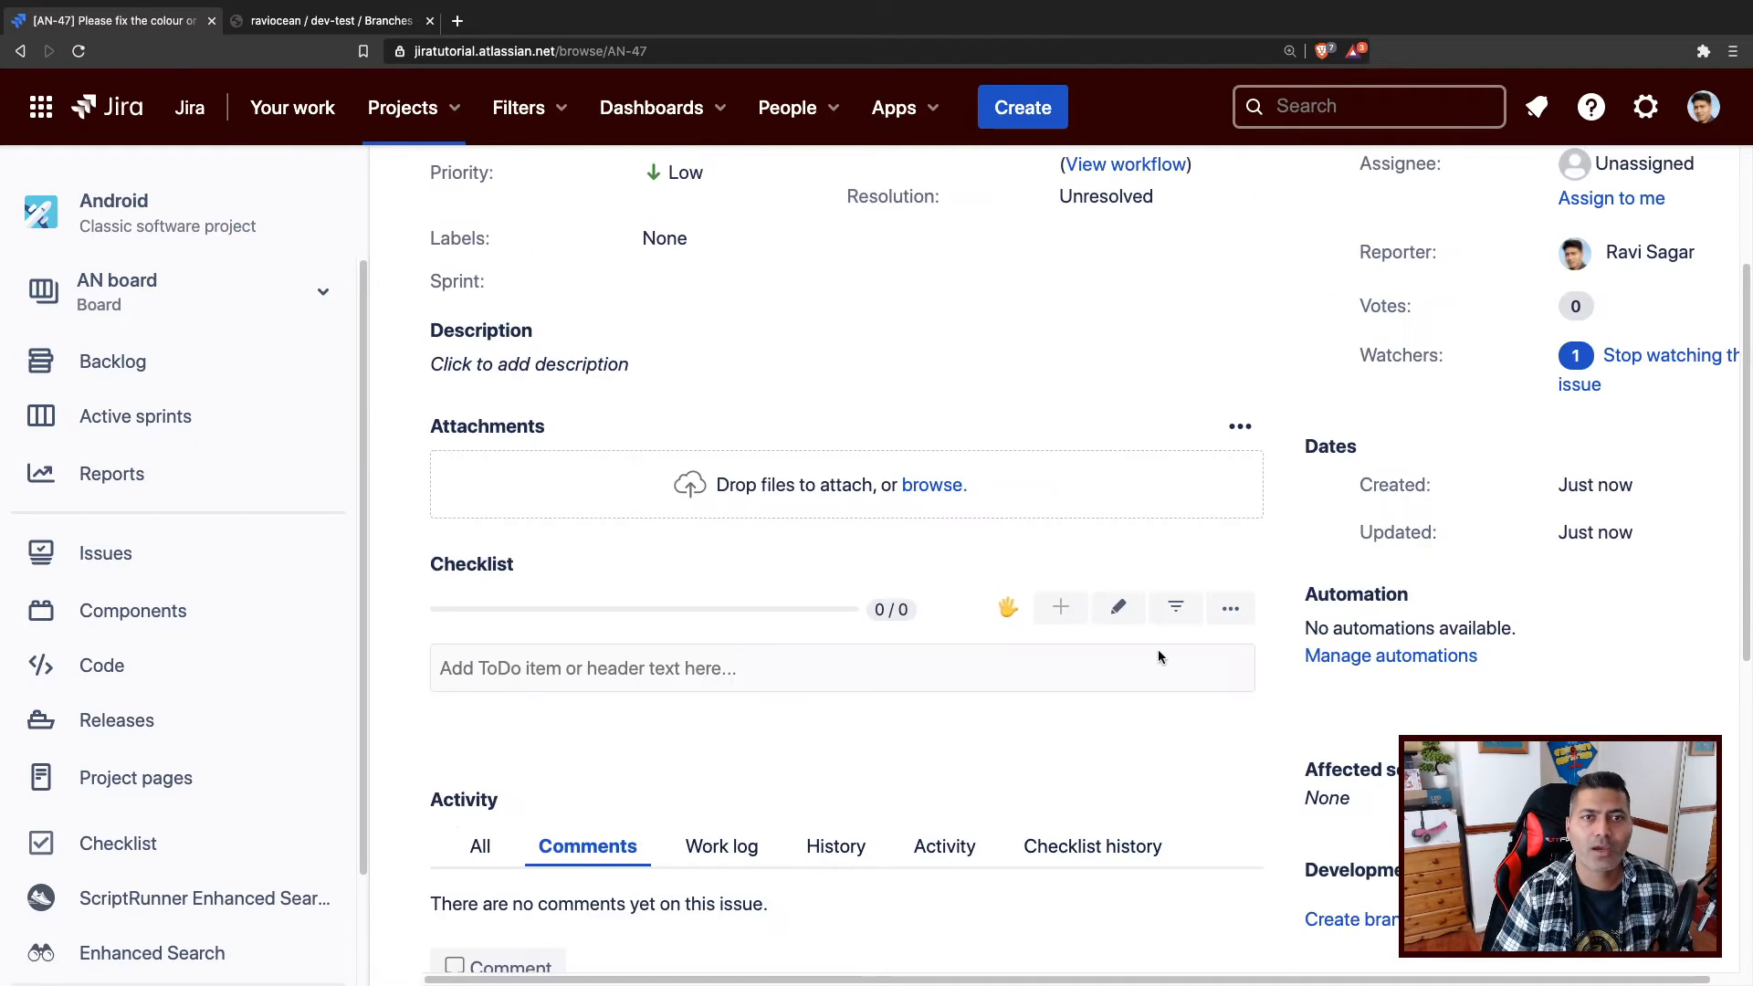
scroll(up, 3)
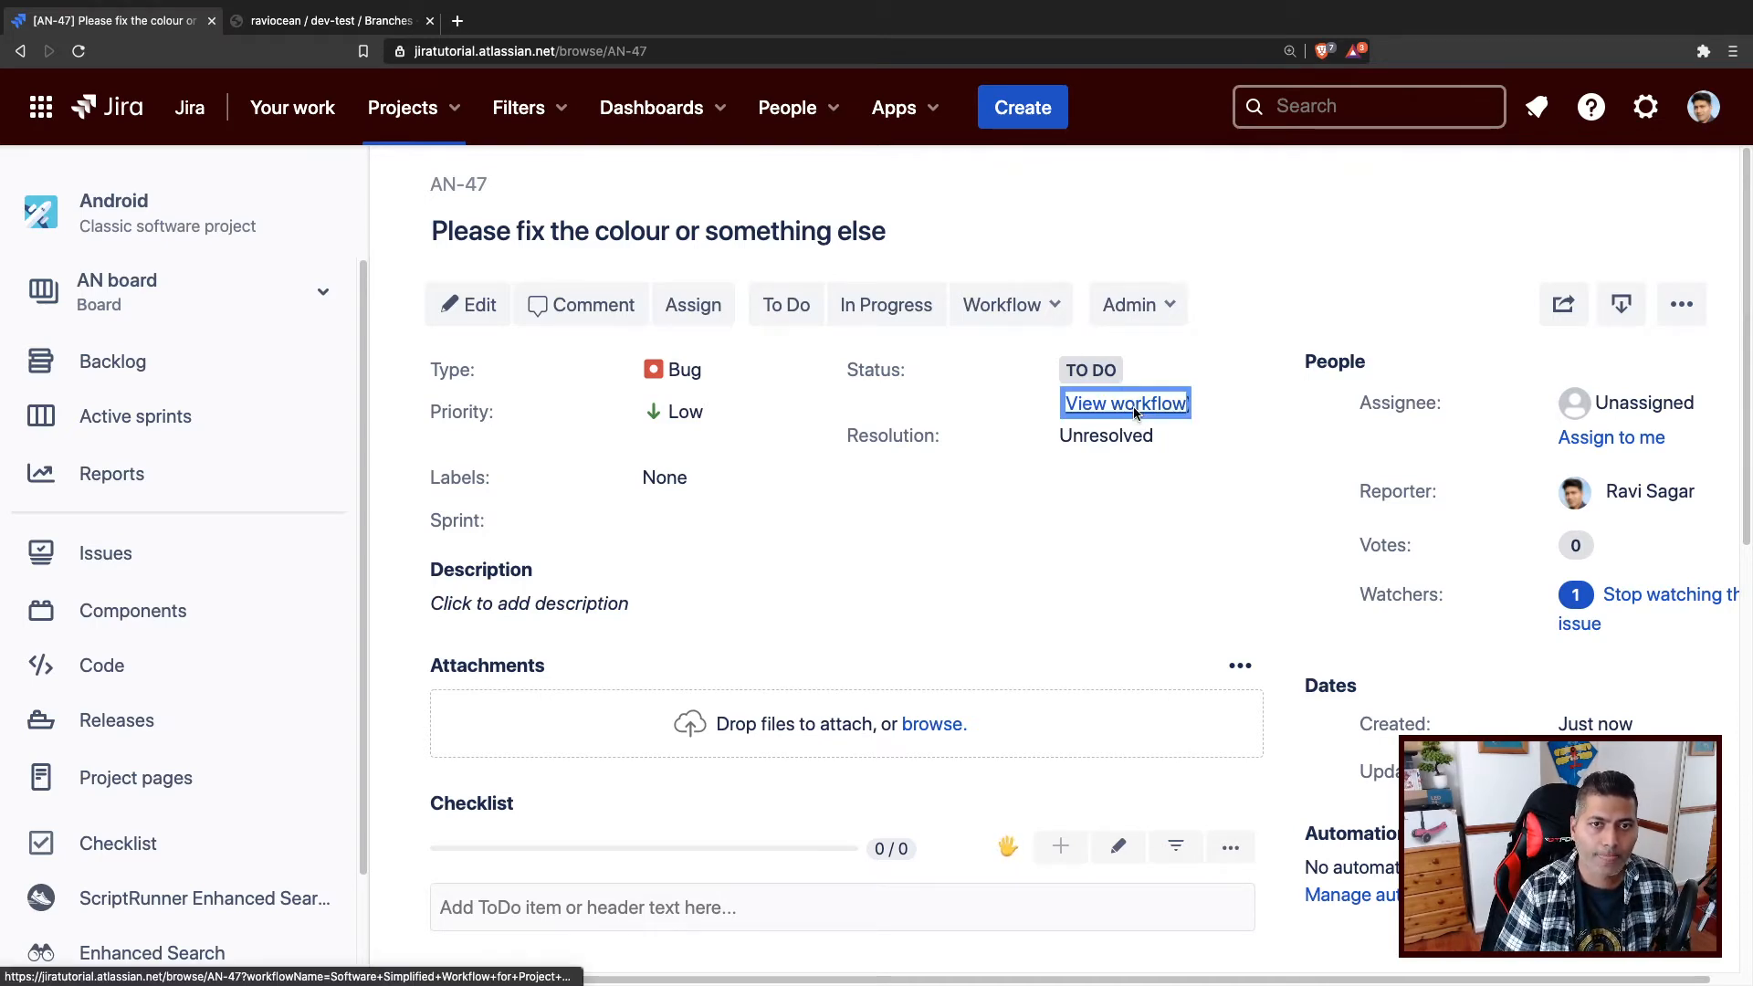
Check AN-47's workflow shows To Do, then start creating a branch.
click(1125, 403)
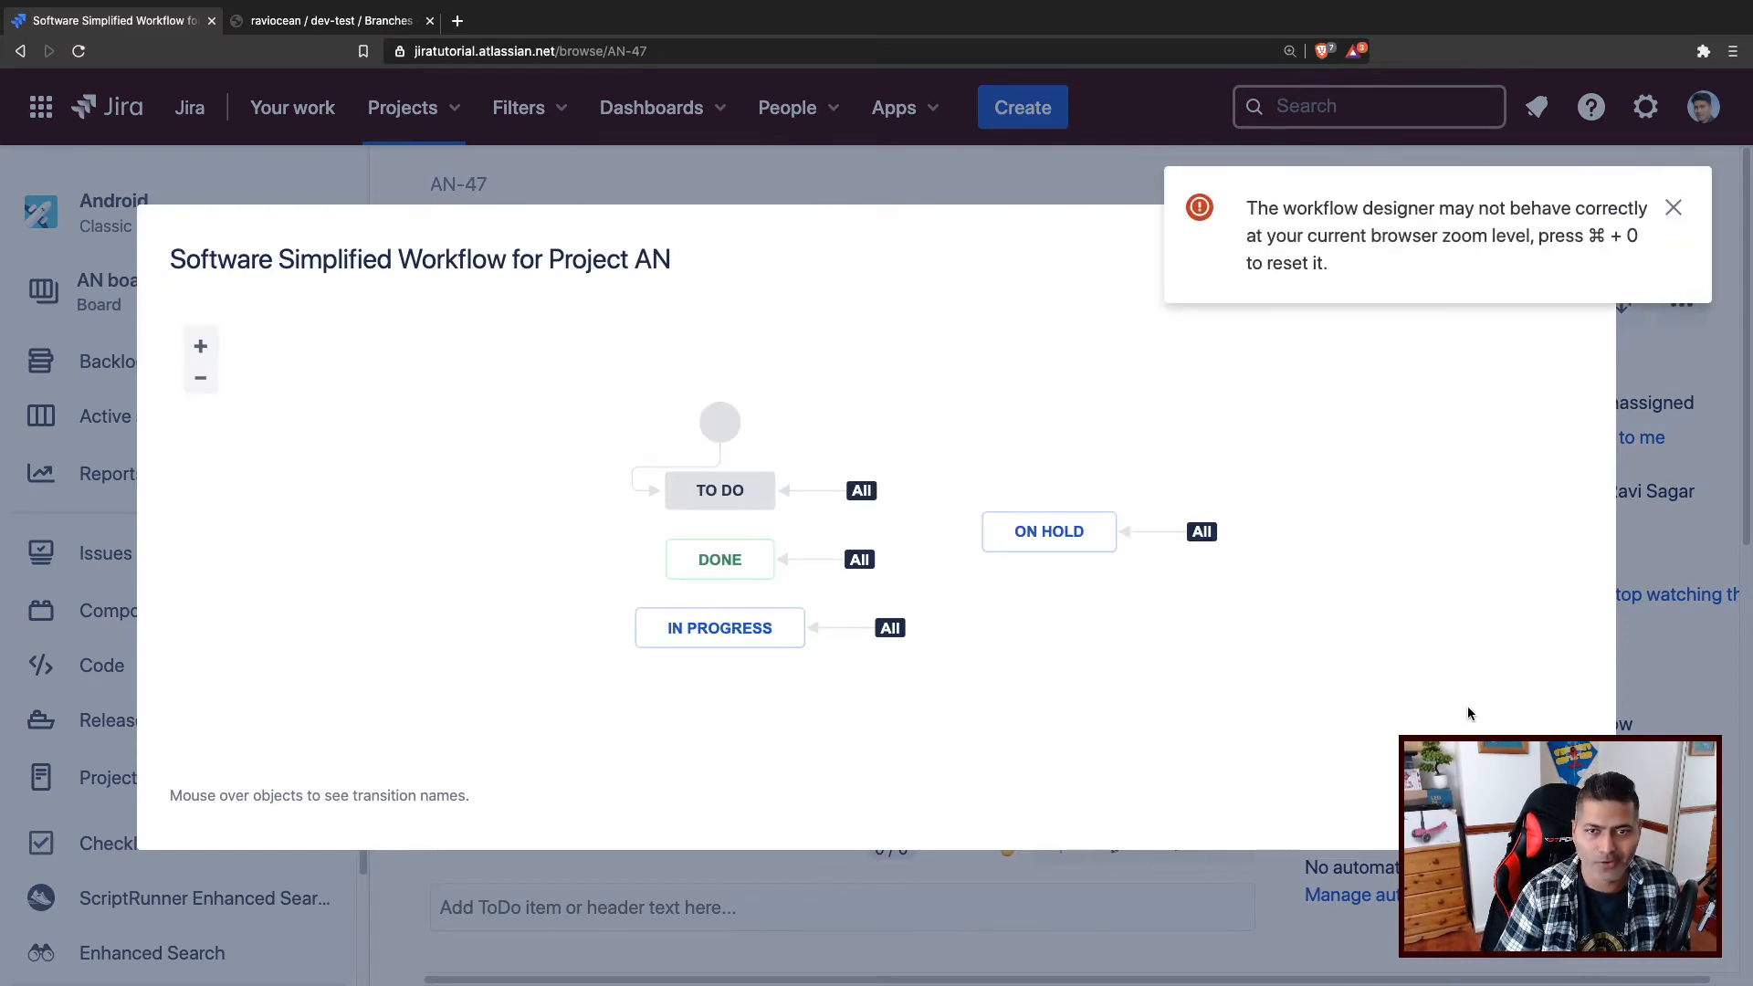
click(1673, 207)
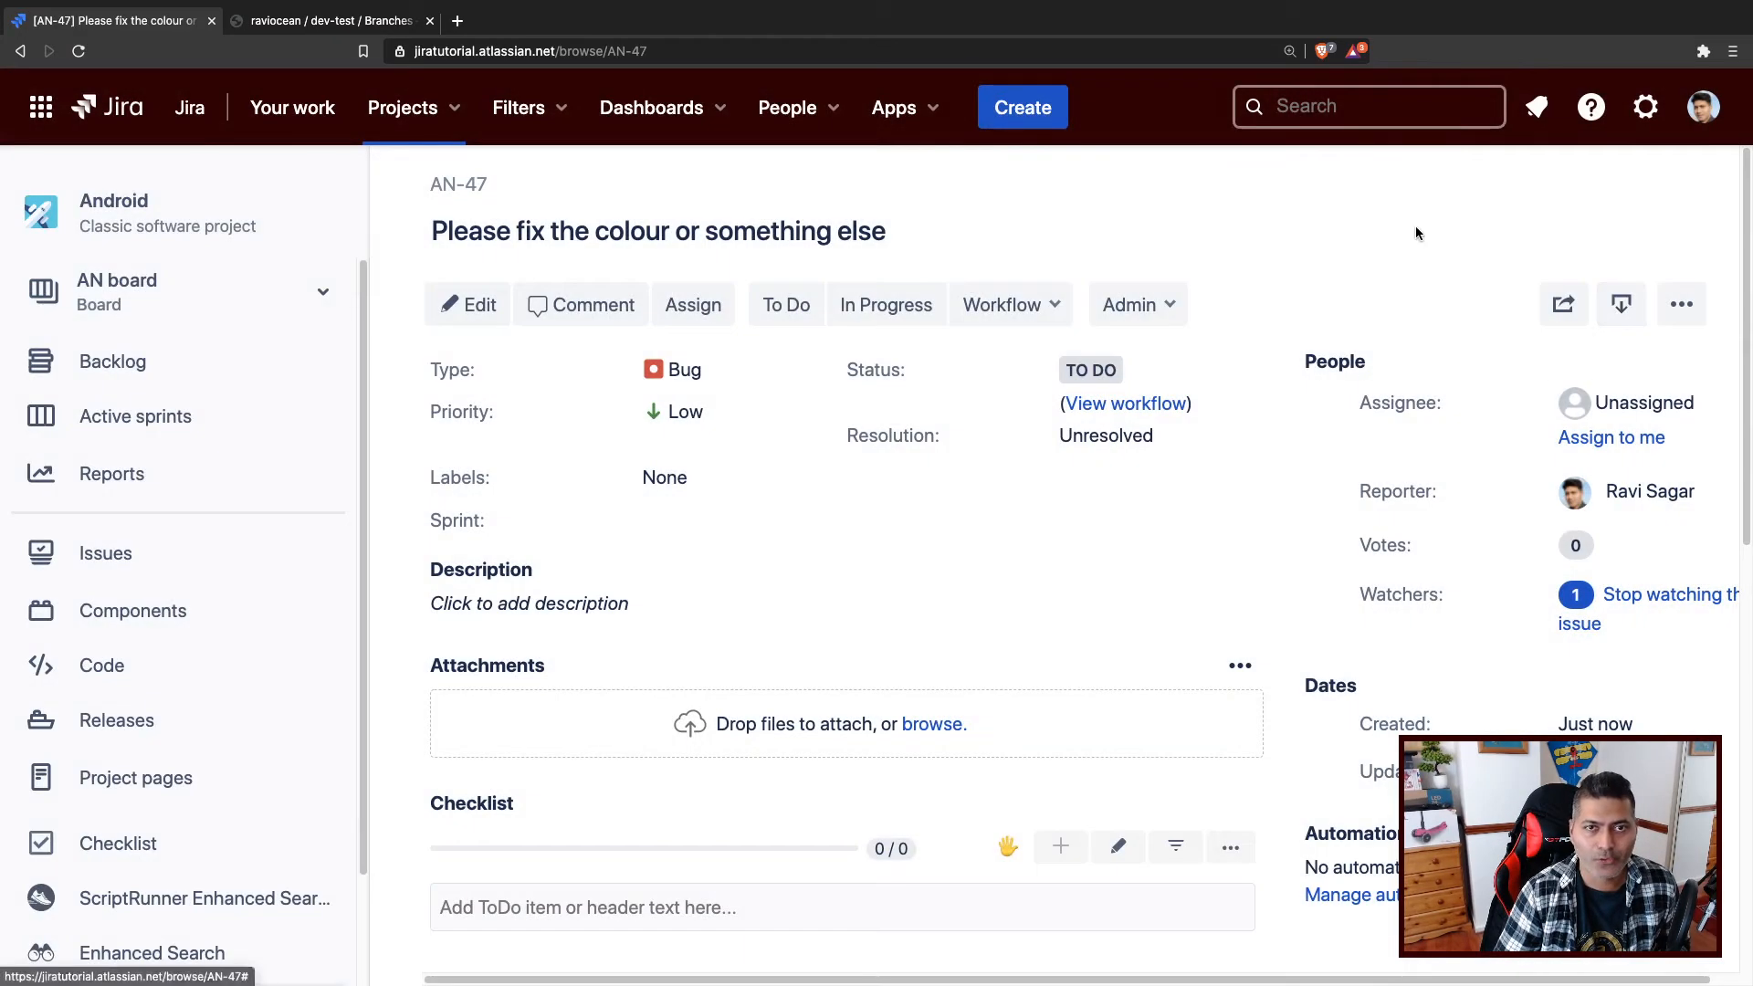
mouse_move(1339, 463)
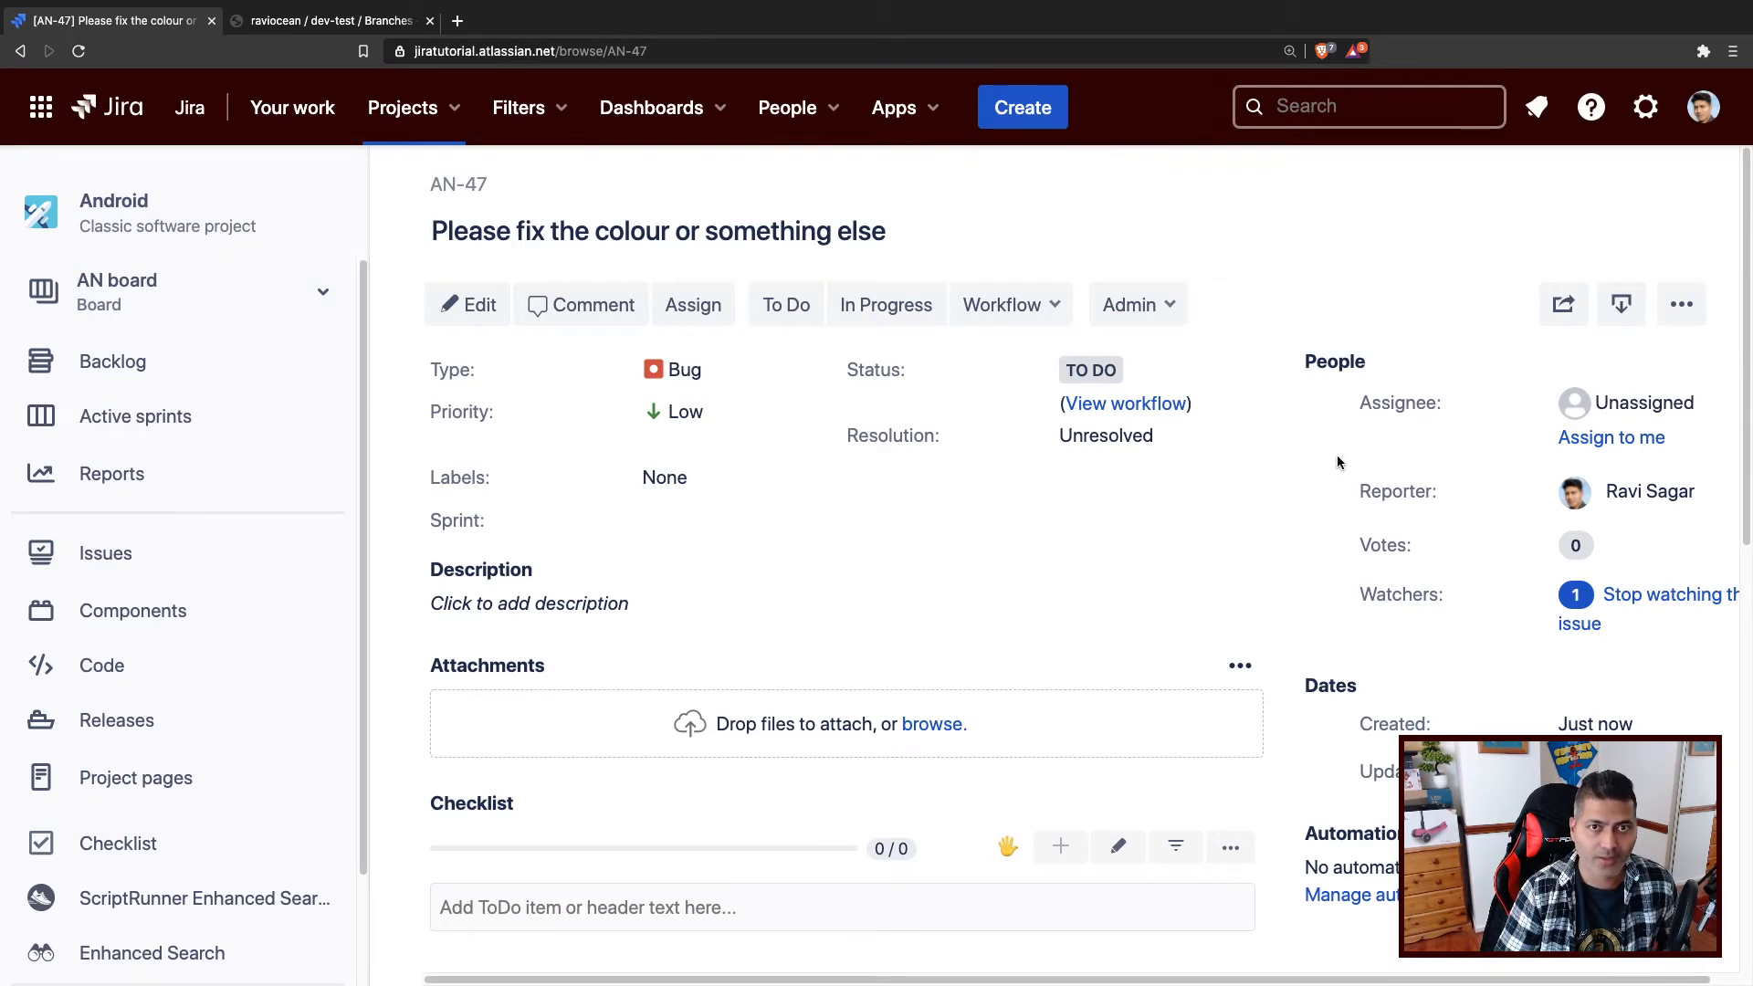
scroll(down, 3)
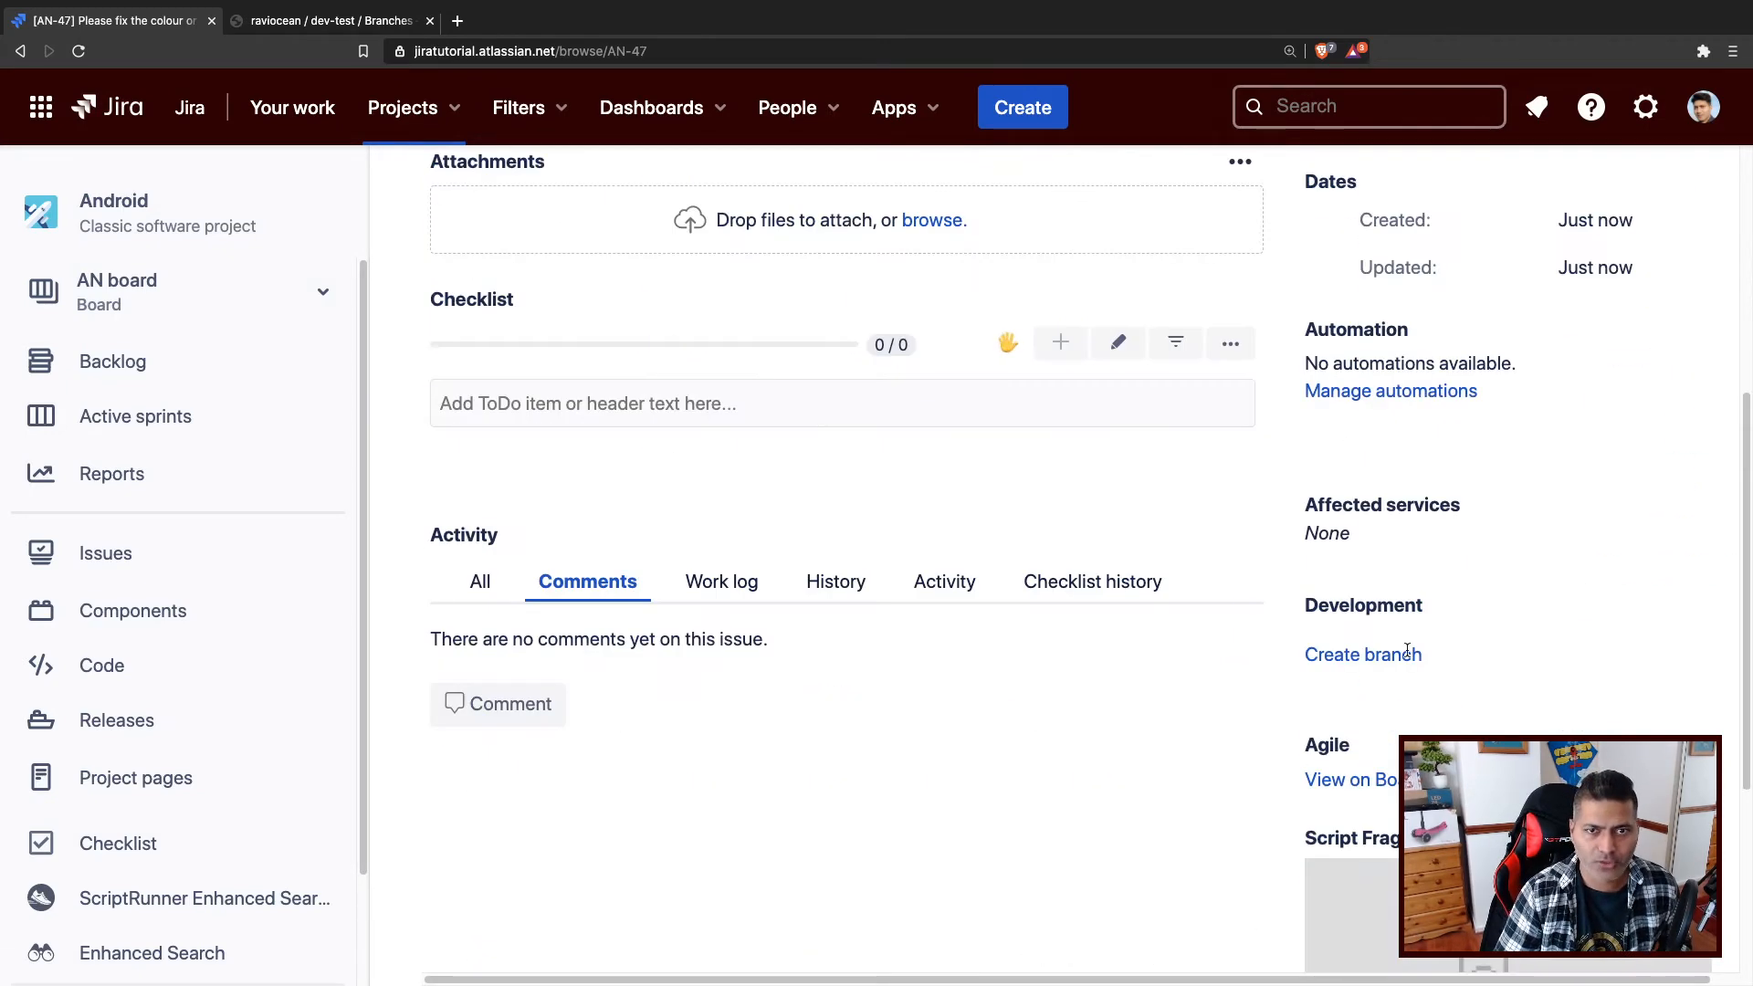
click(1362, 654)
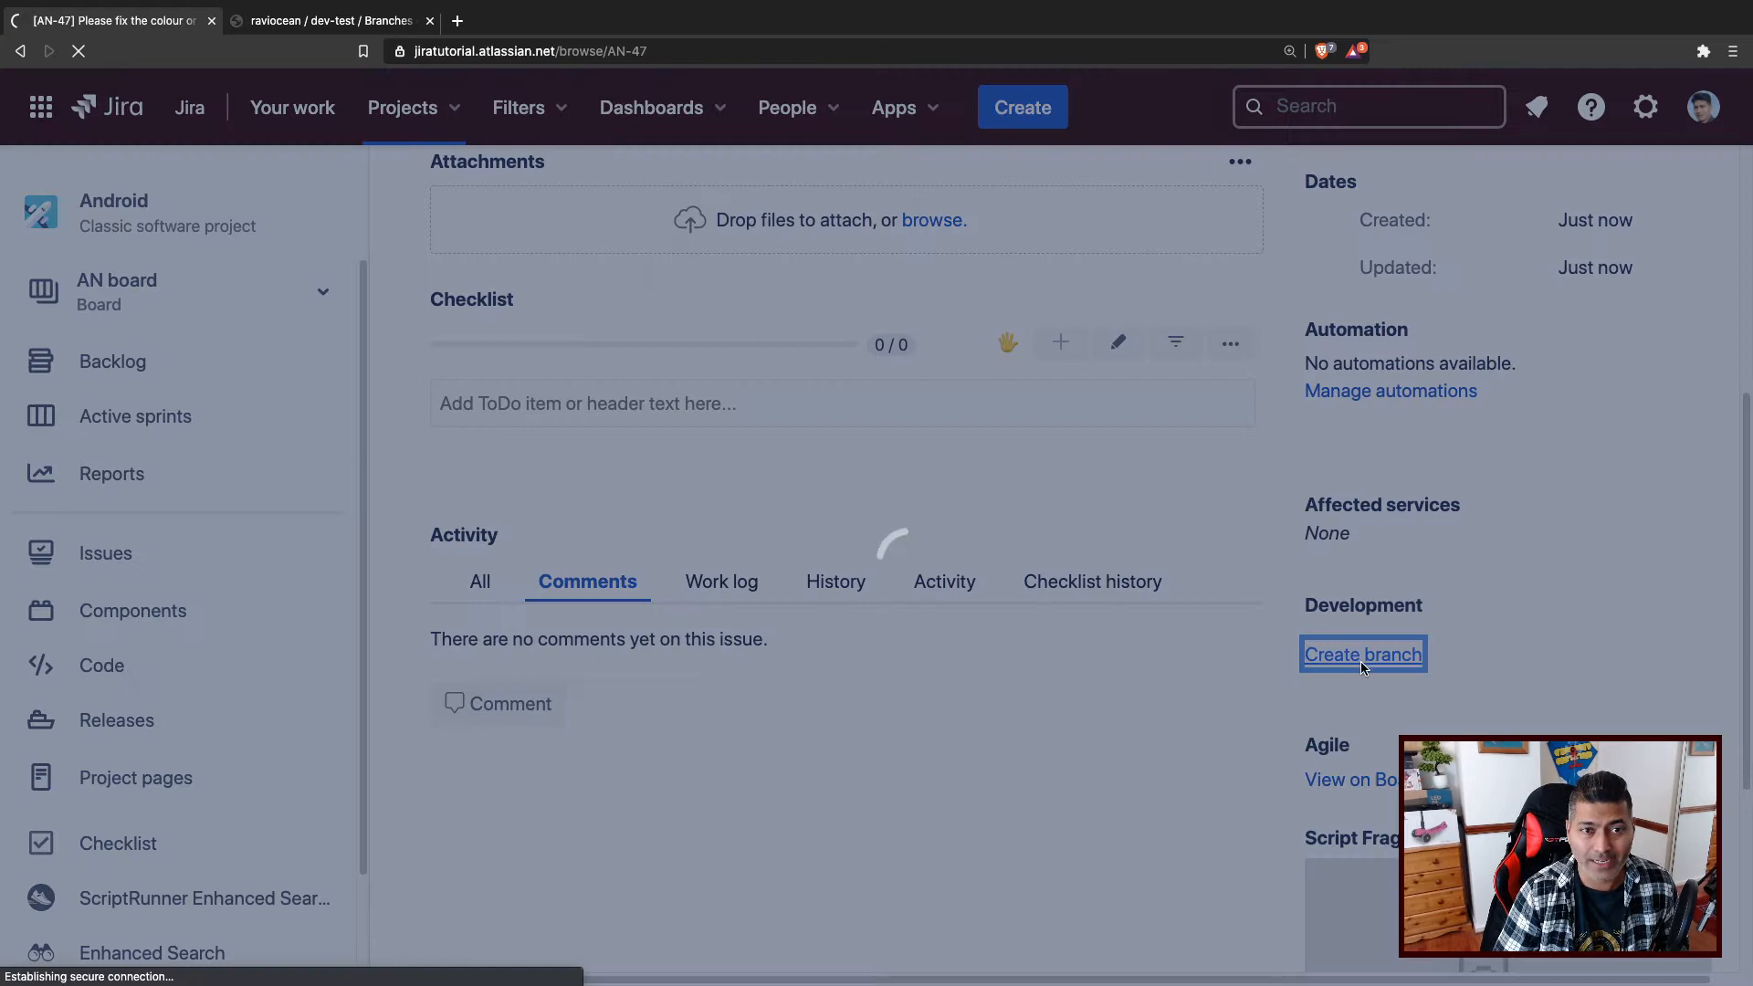
Create Bugfix branch bugfix/AN-47-please-fix-the-colour-or-something from master in dev-test.
click(1361, 654)
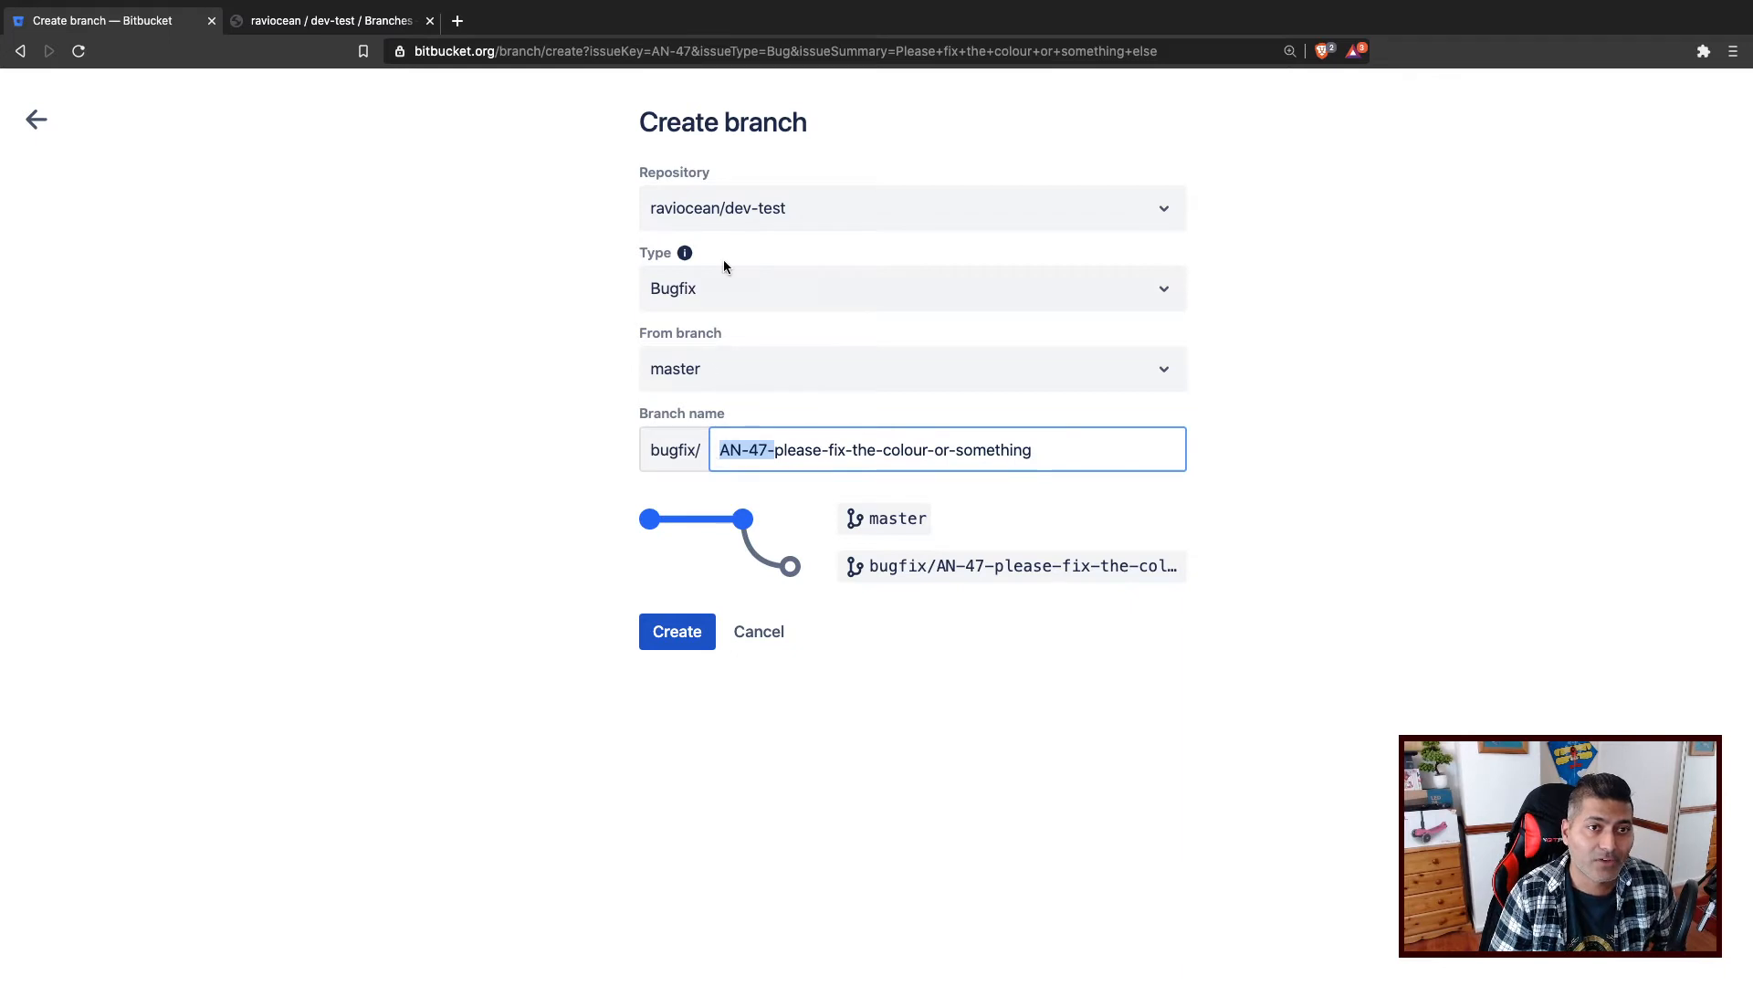
click(911, 288)
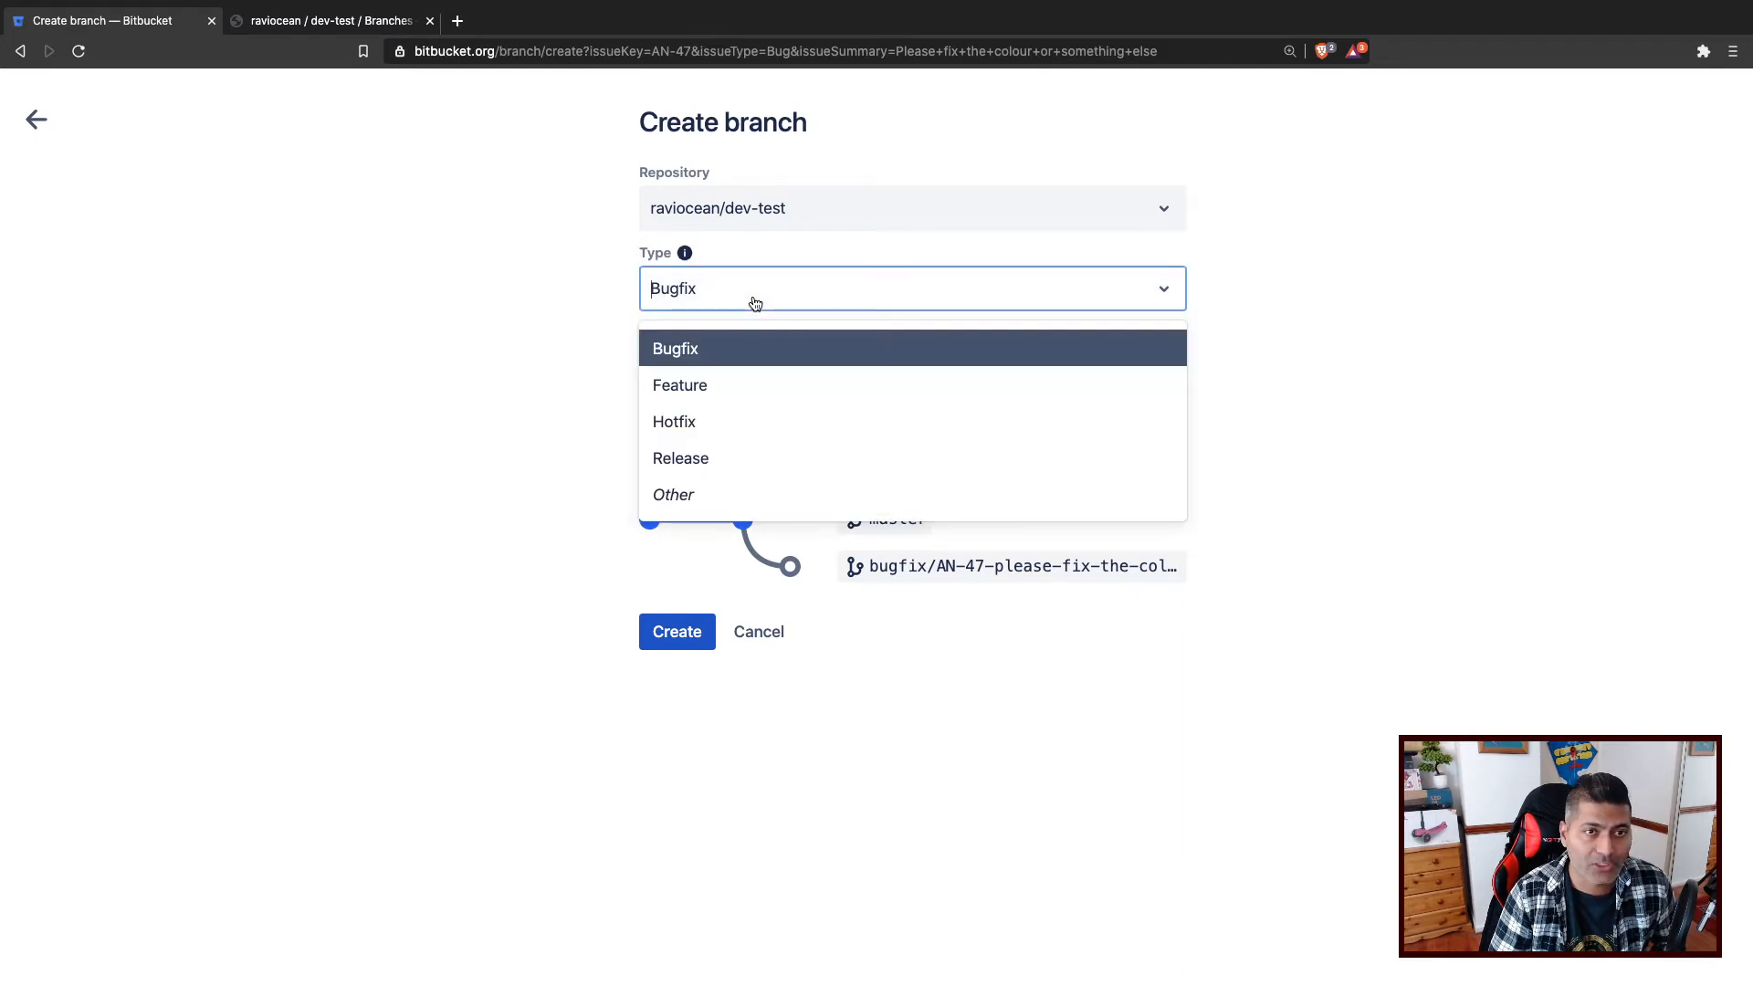
click(675, 348)
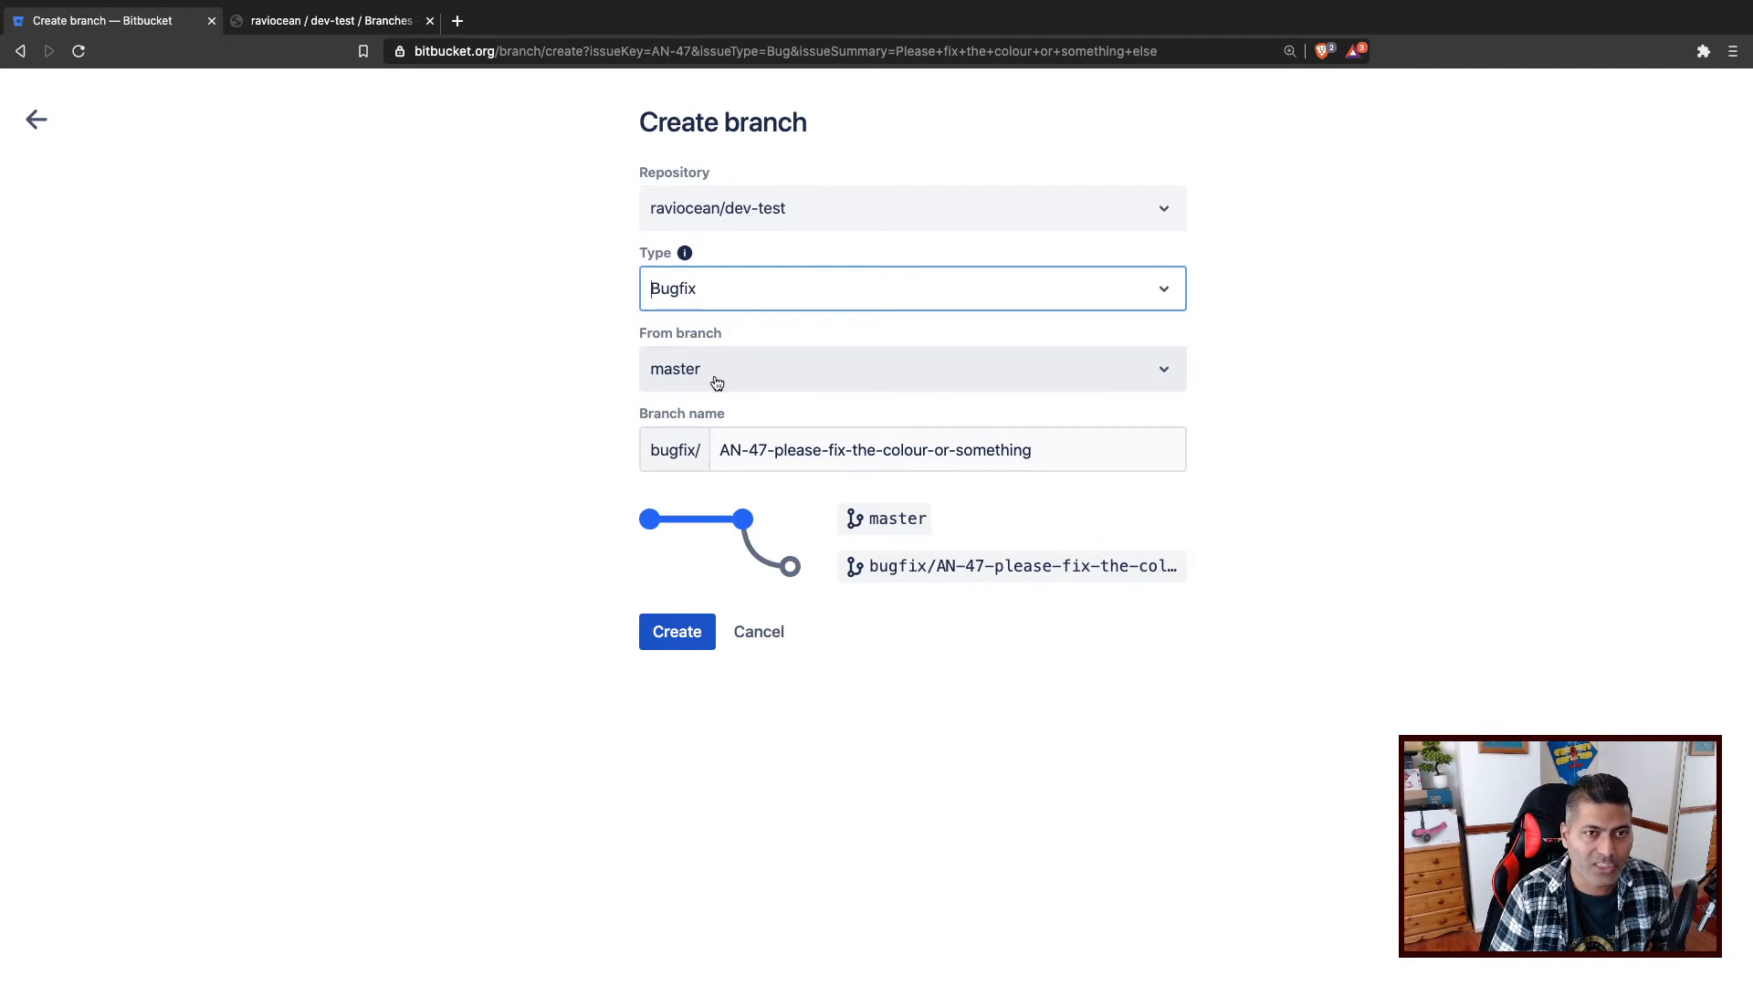
click(676, 631)
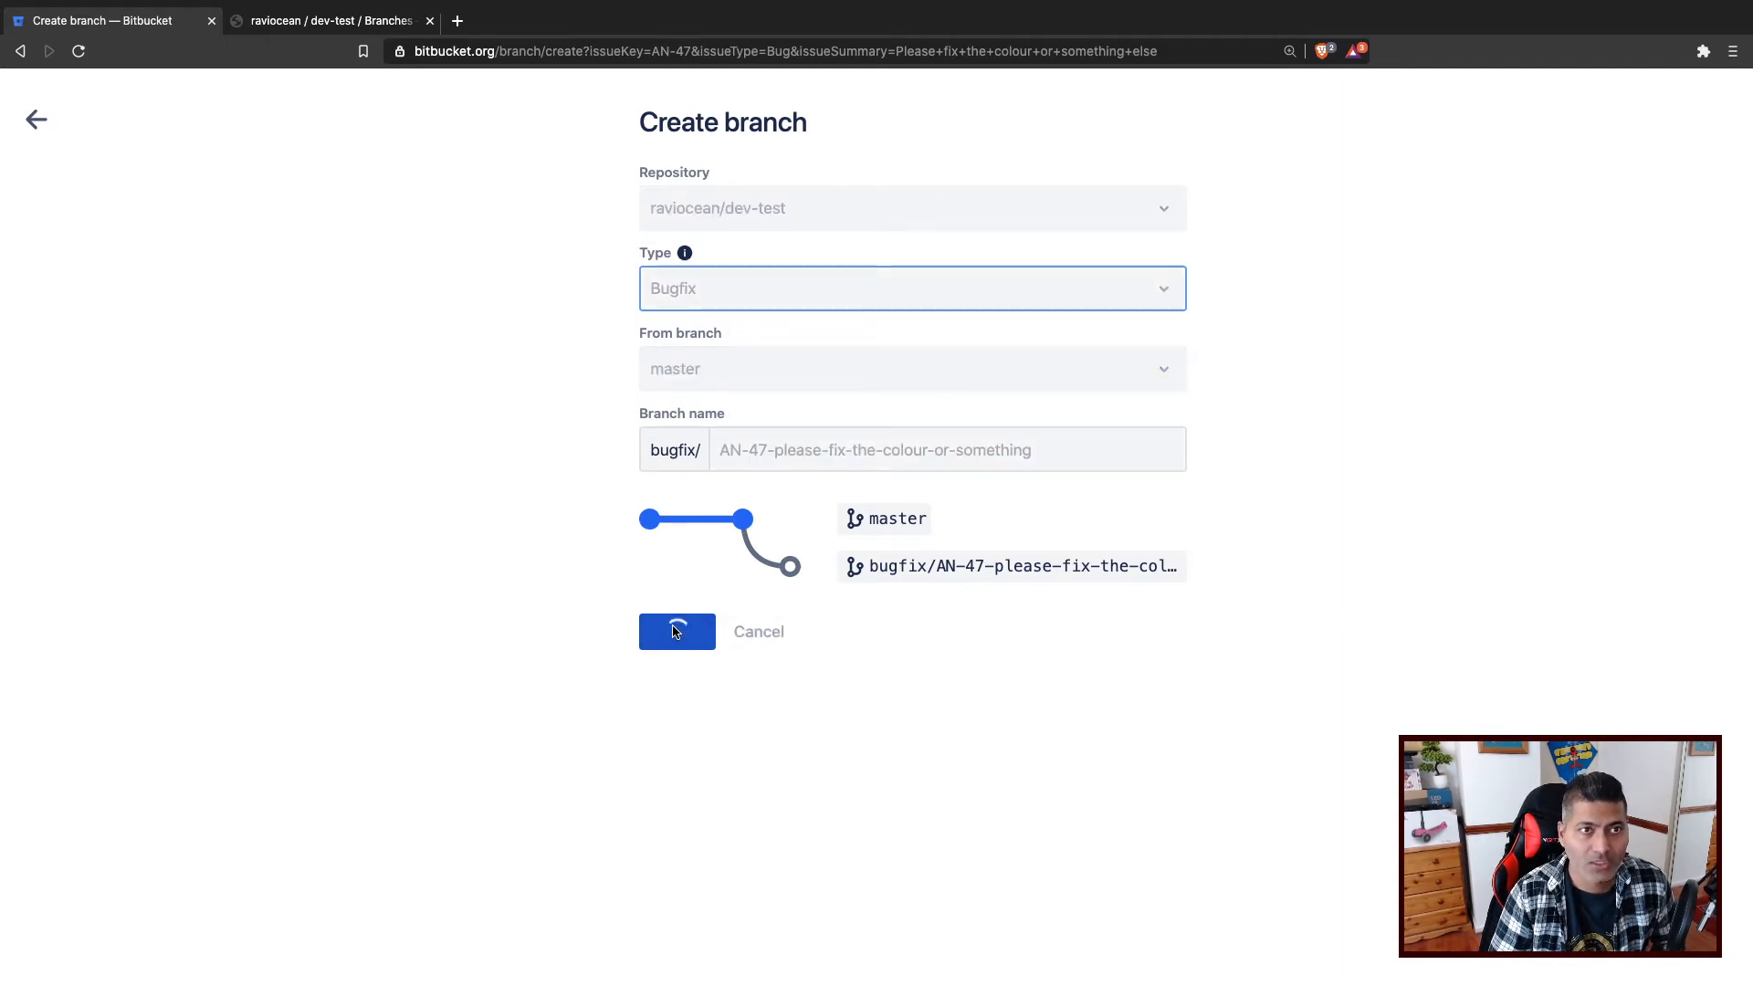
click(677, 632)
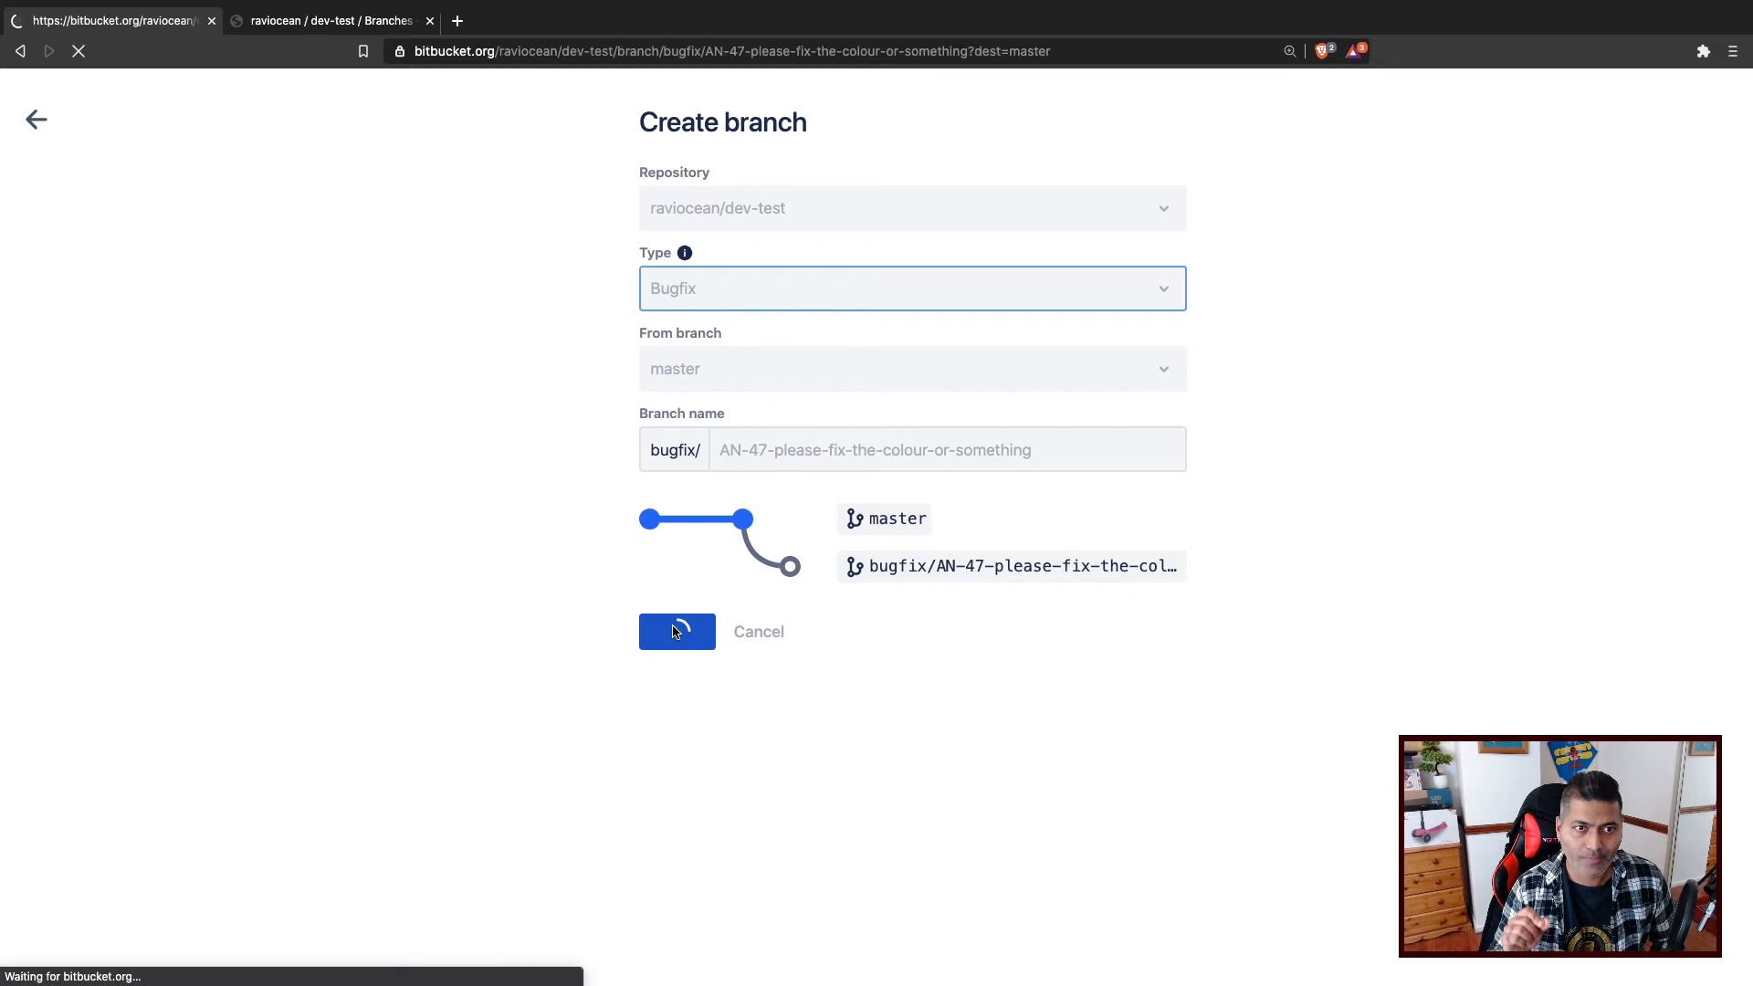
click(676, 632)
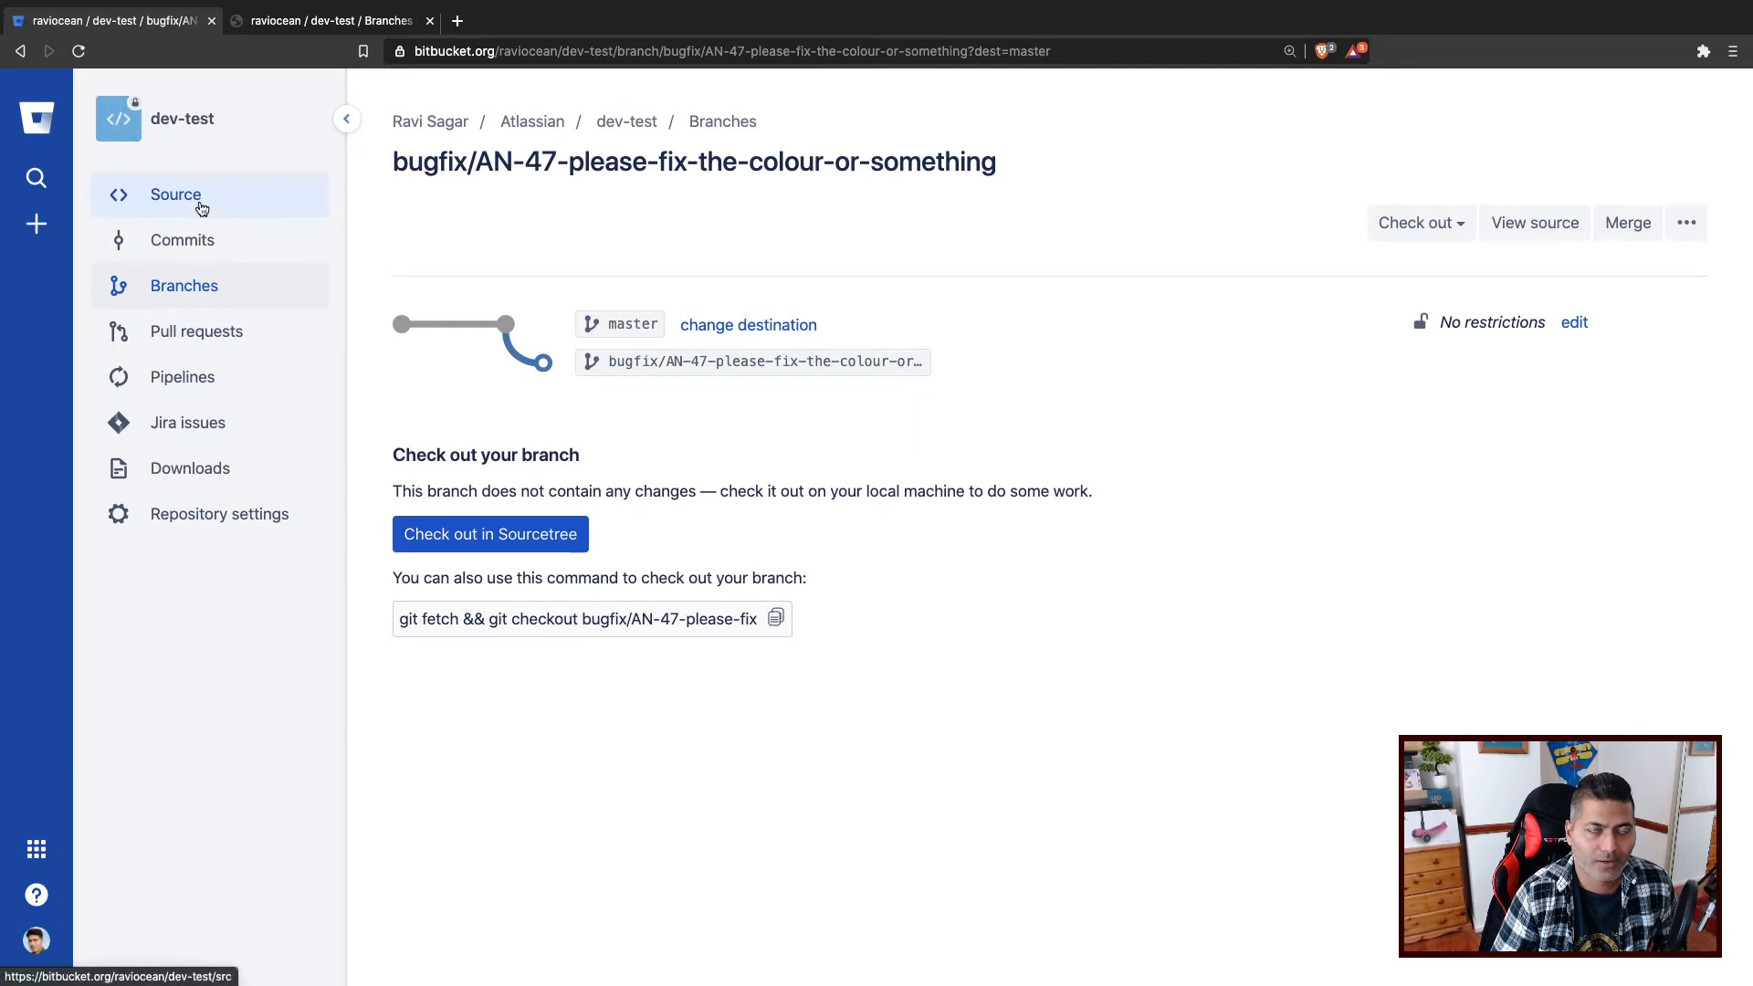
Browse the repository source on the AN-47 bugfix branch.
click(175, 194)
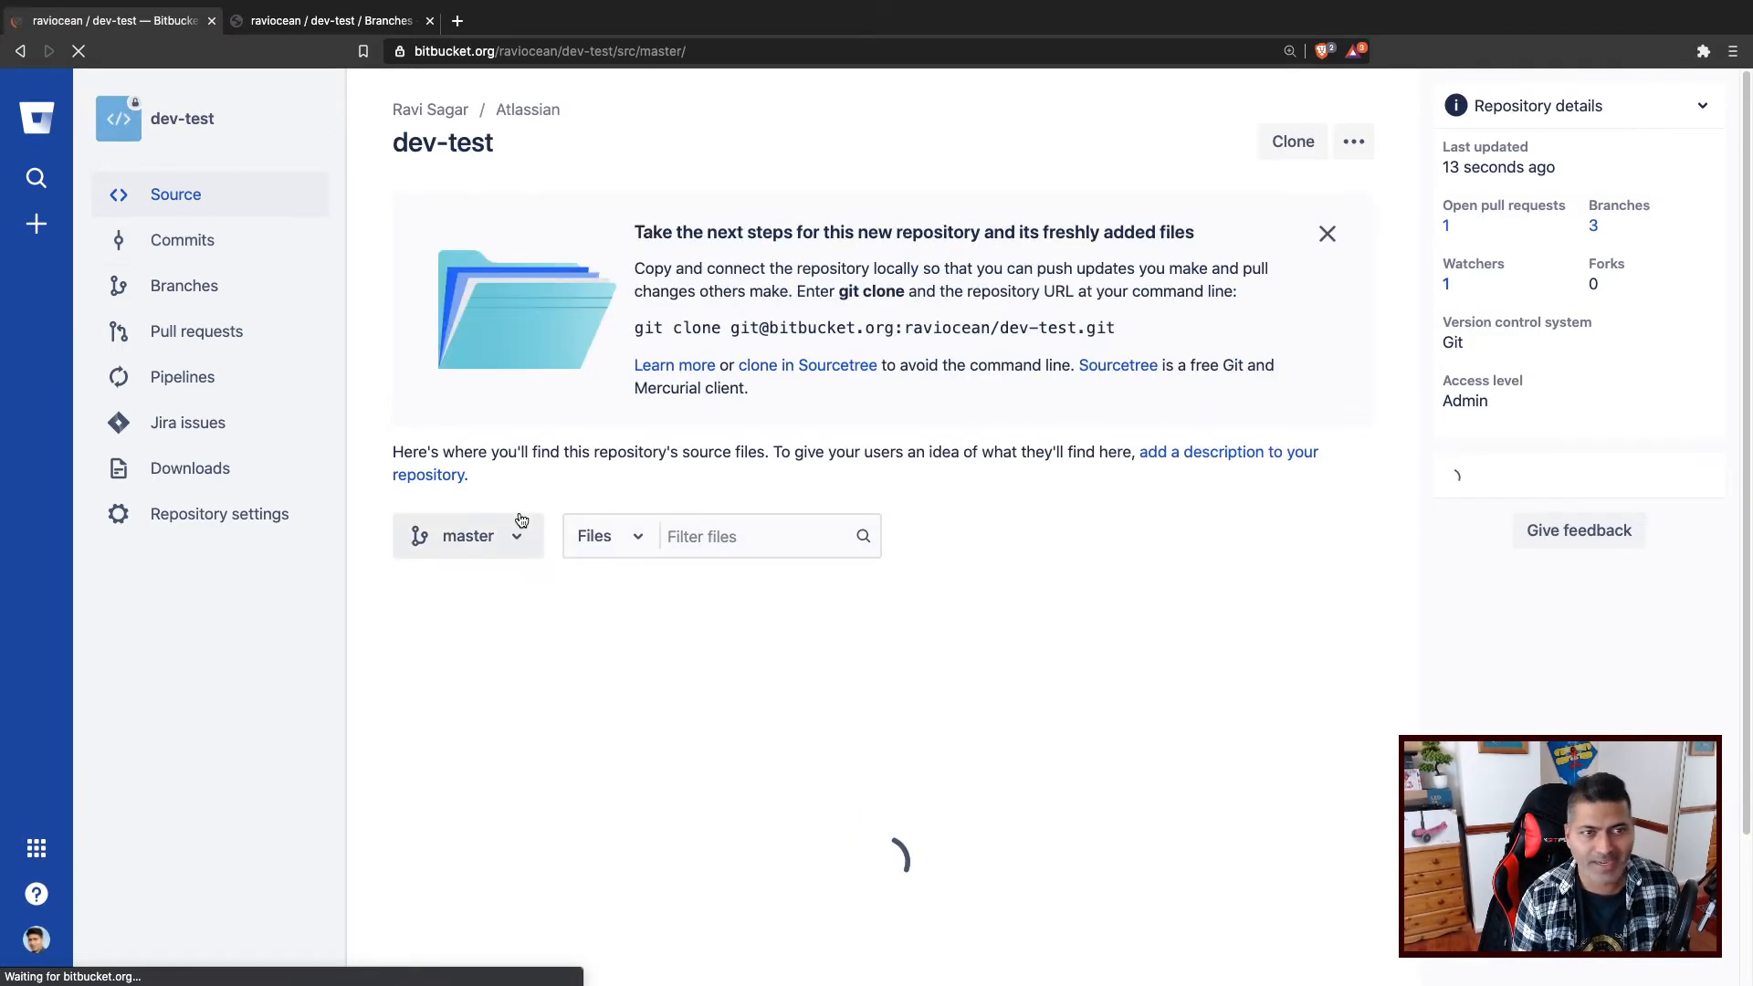
click(467, 536)
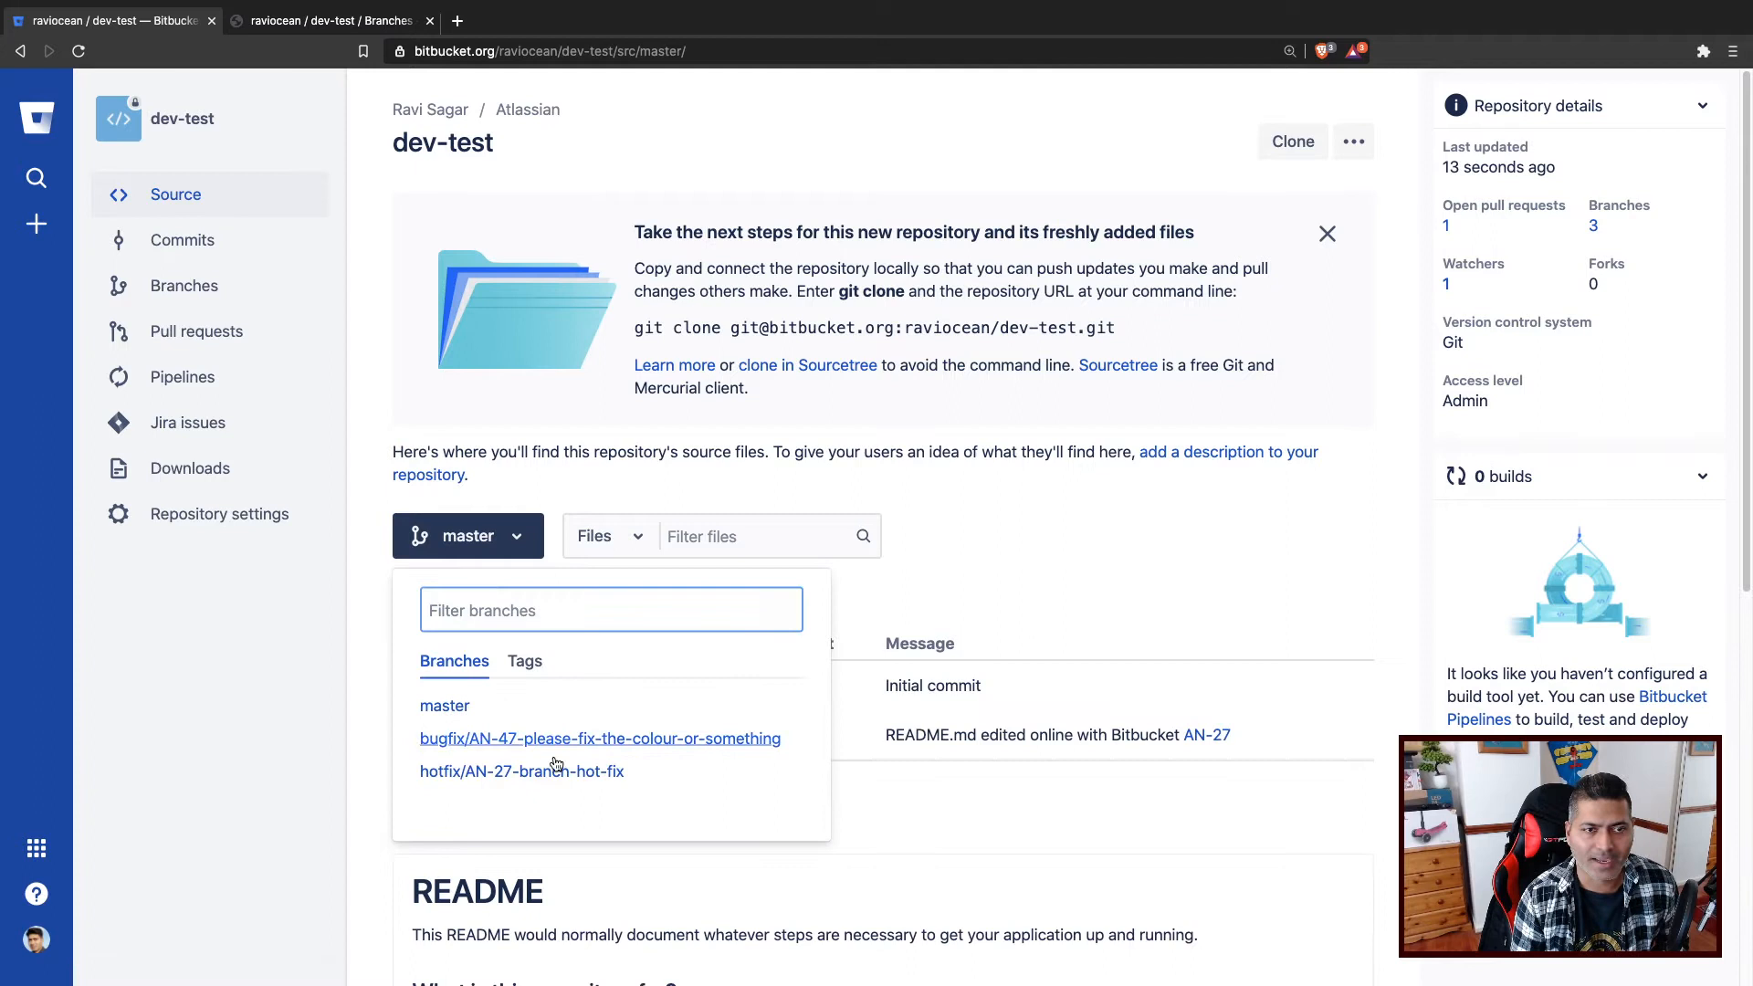
click(599, 737)
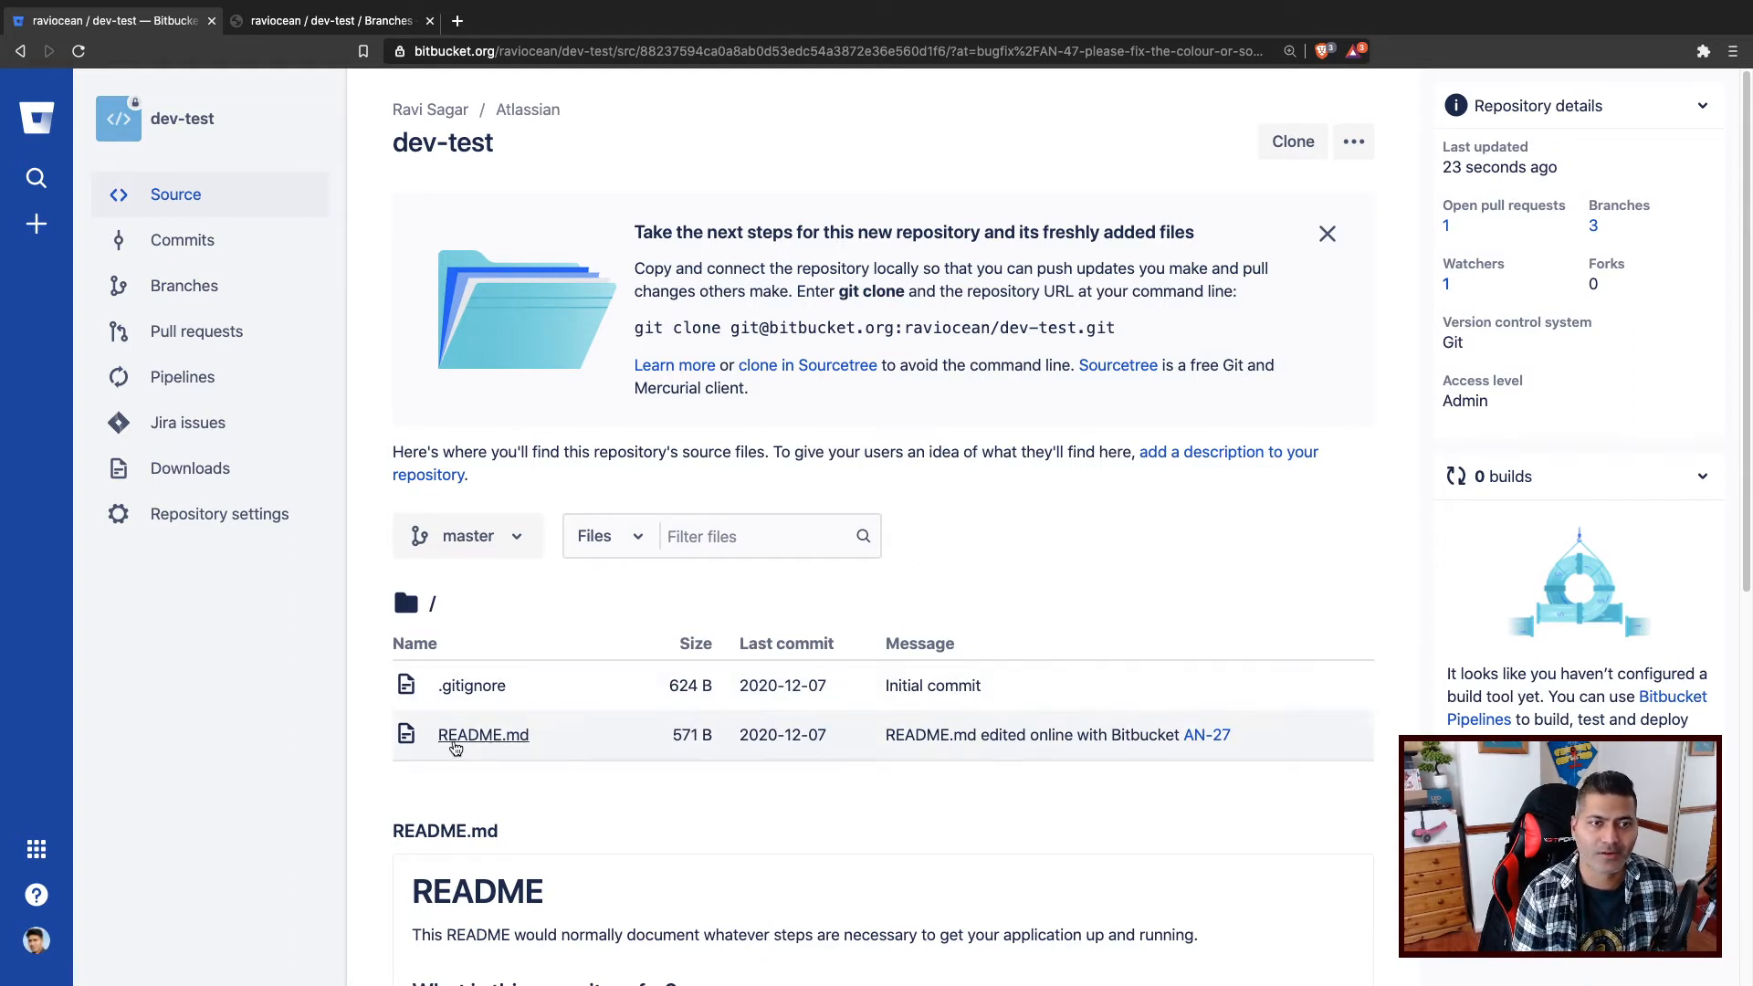
Review hotfix/AN-27-branch-hot-fix's README commit, then return to Android settings in Jira.
click(185, 285)
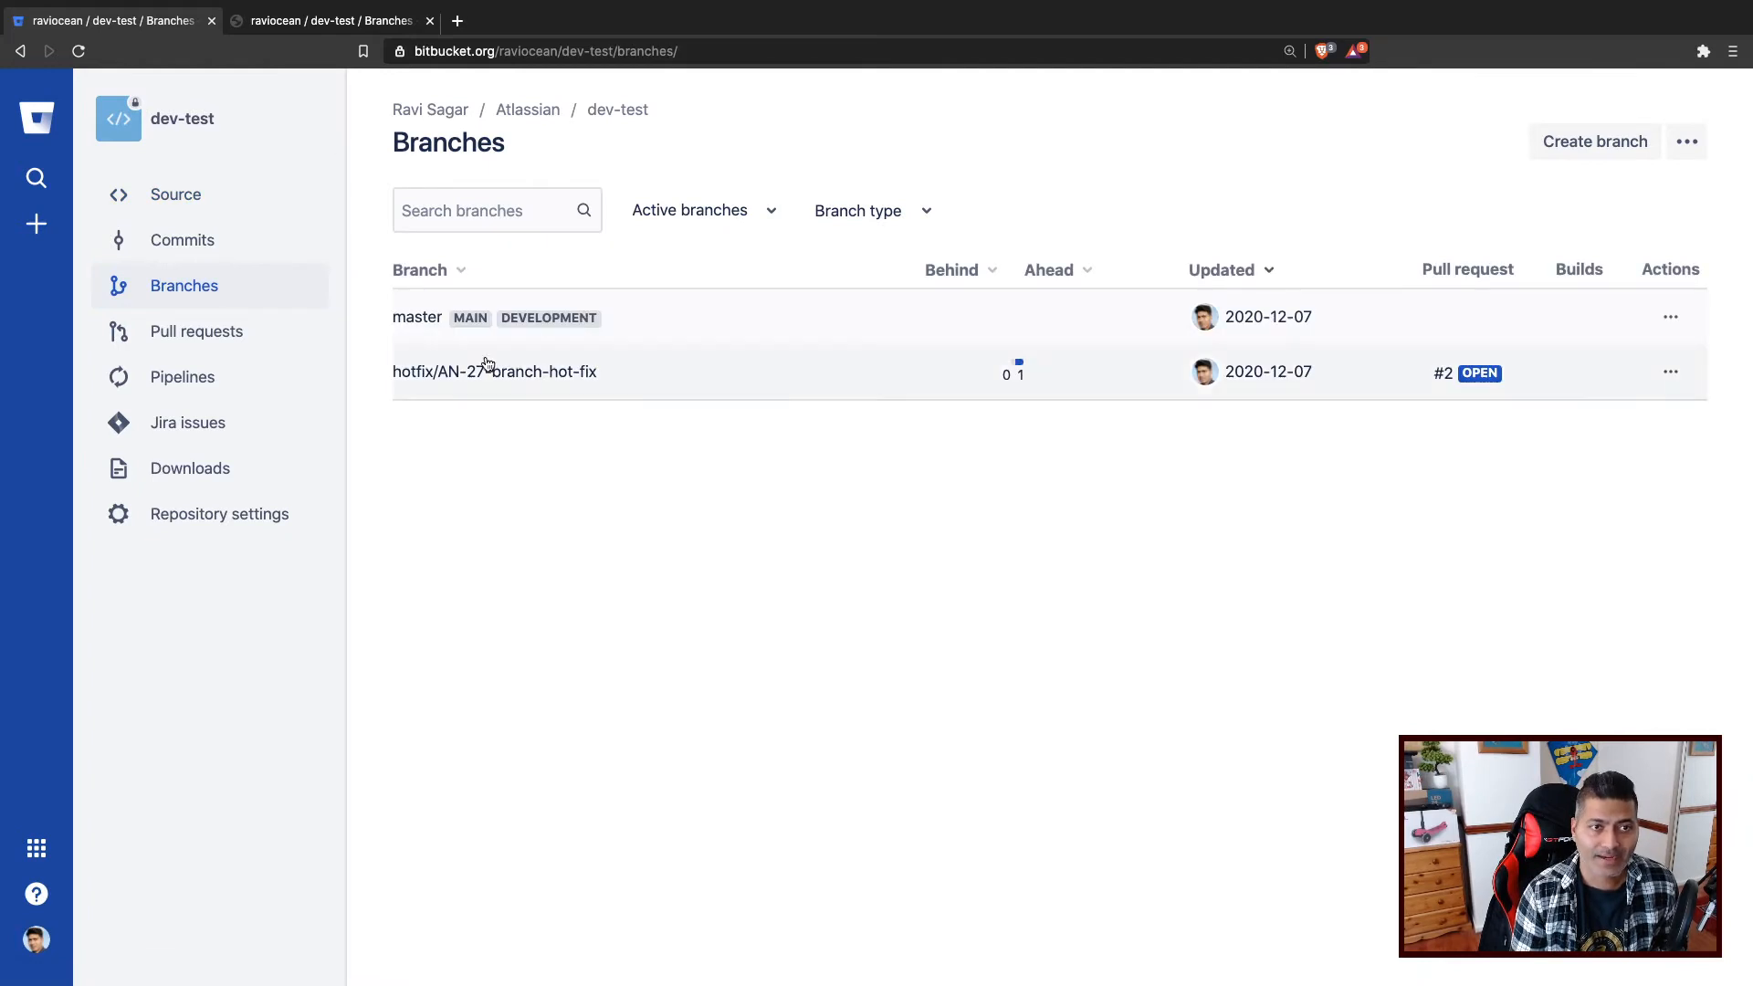
click(494, 371)
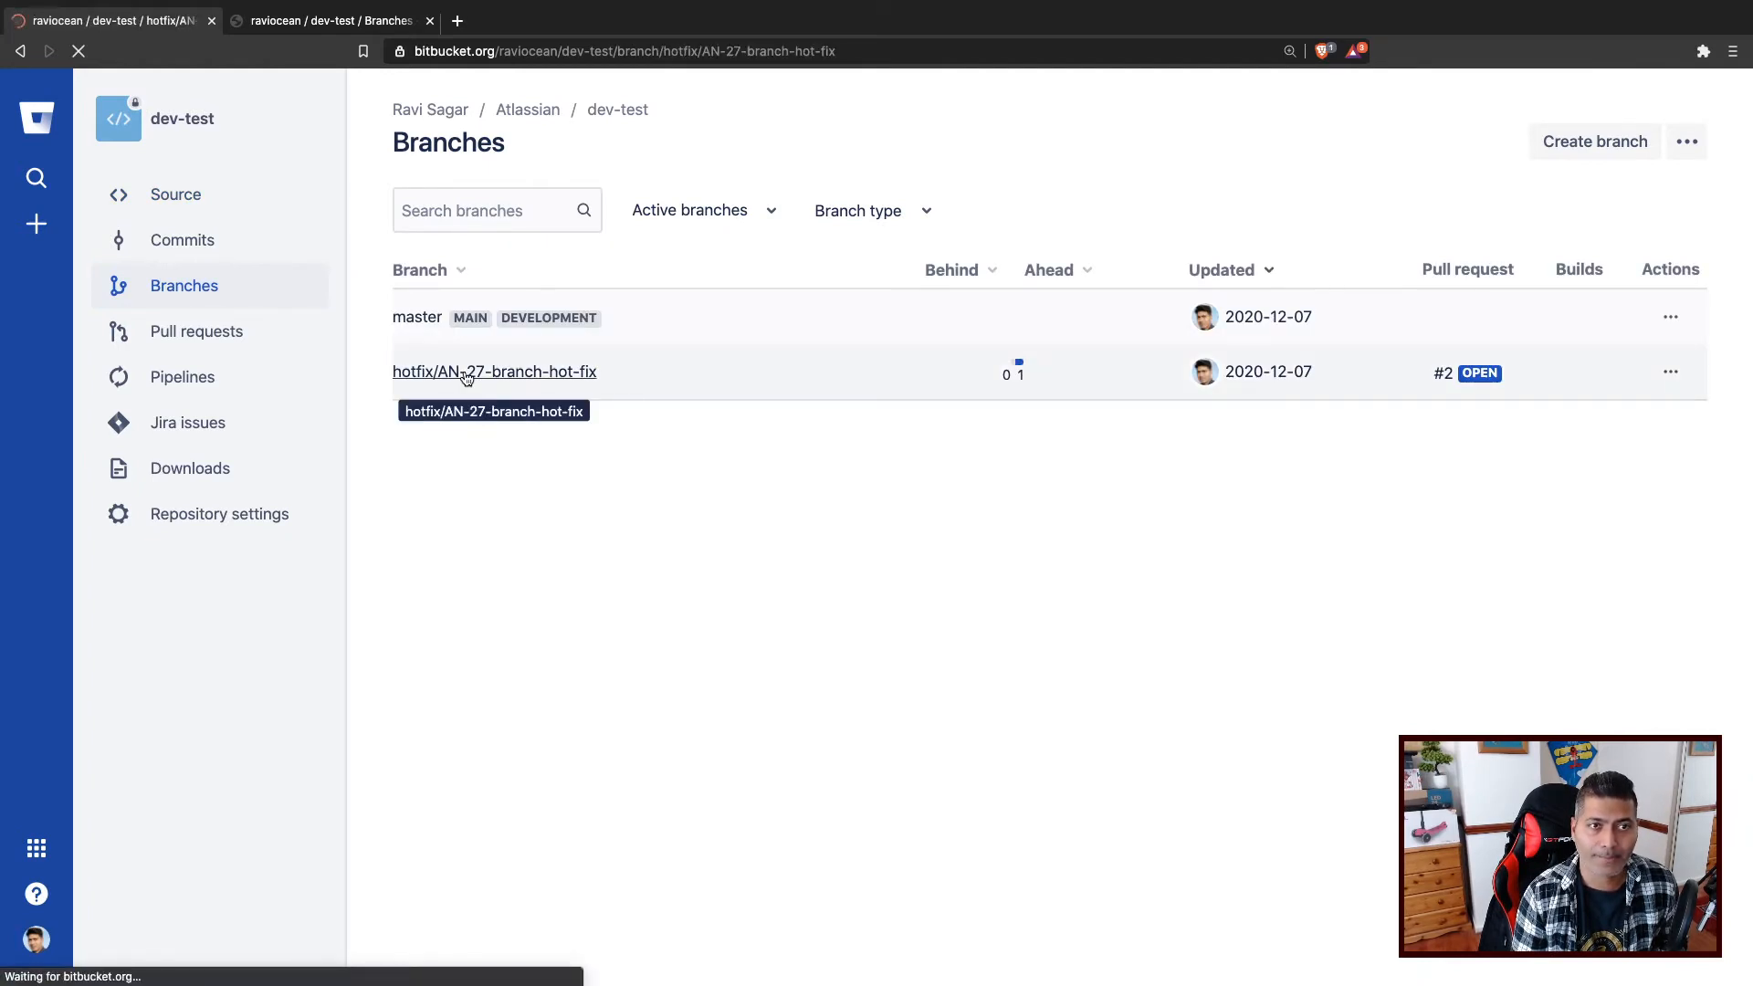
click(494, 371)
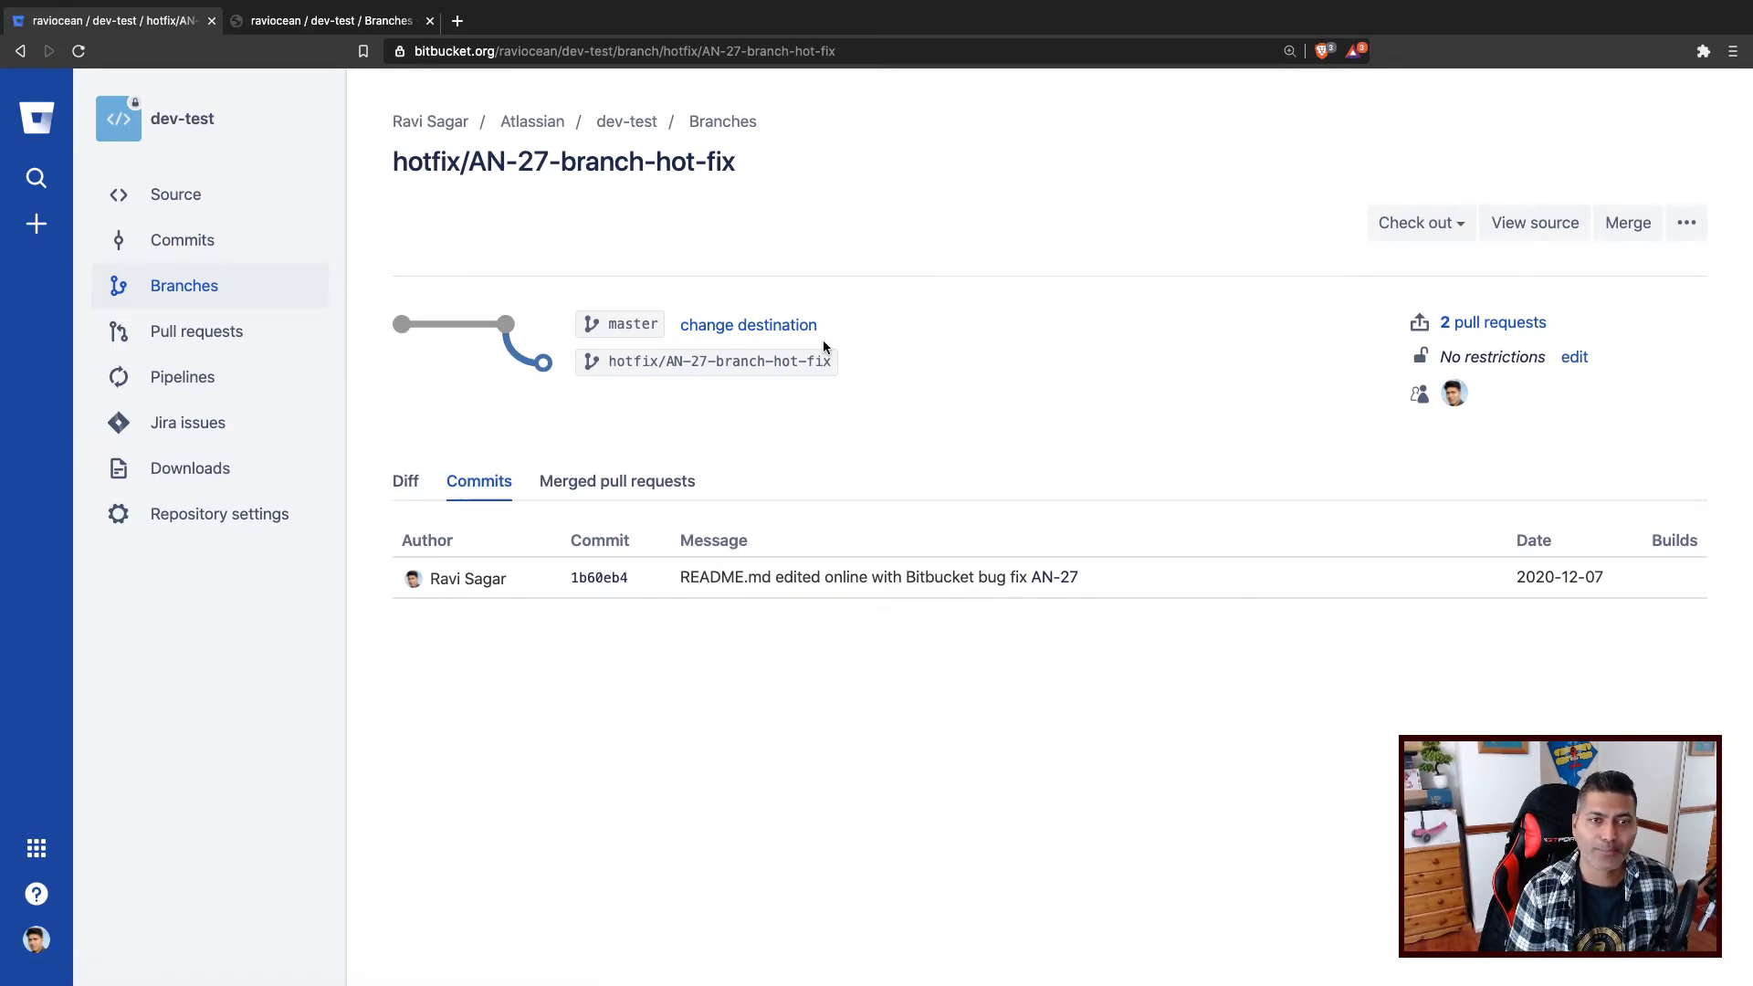
mouse_move(789, 349)
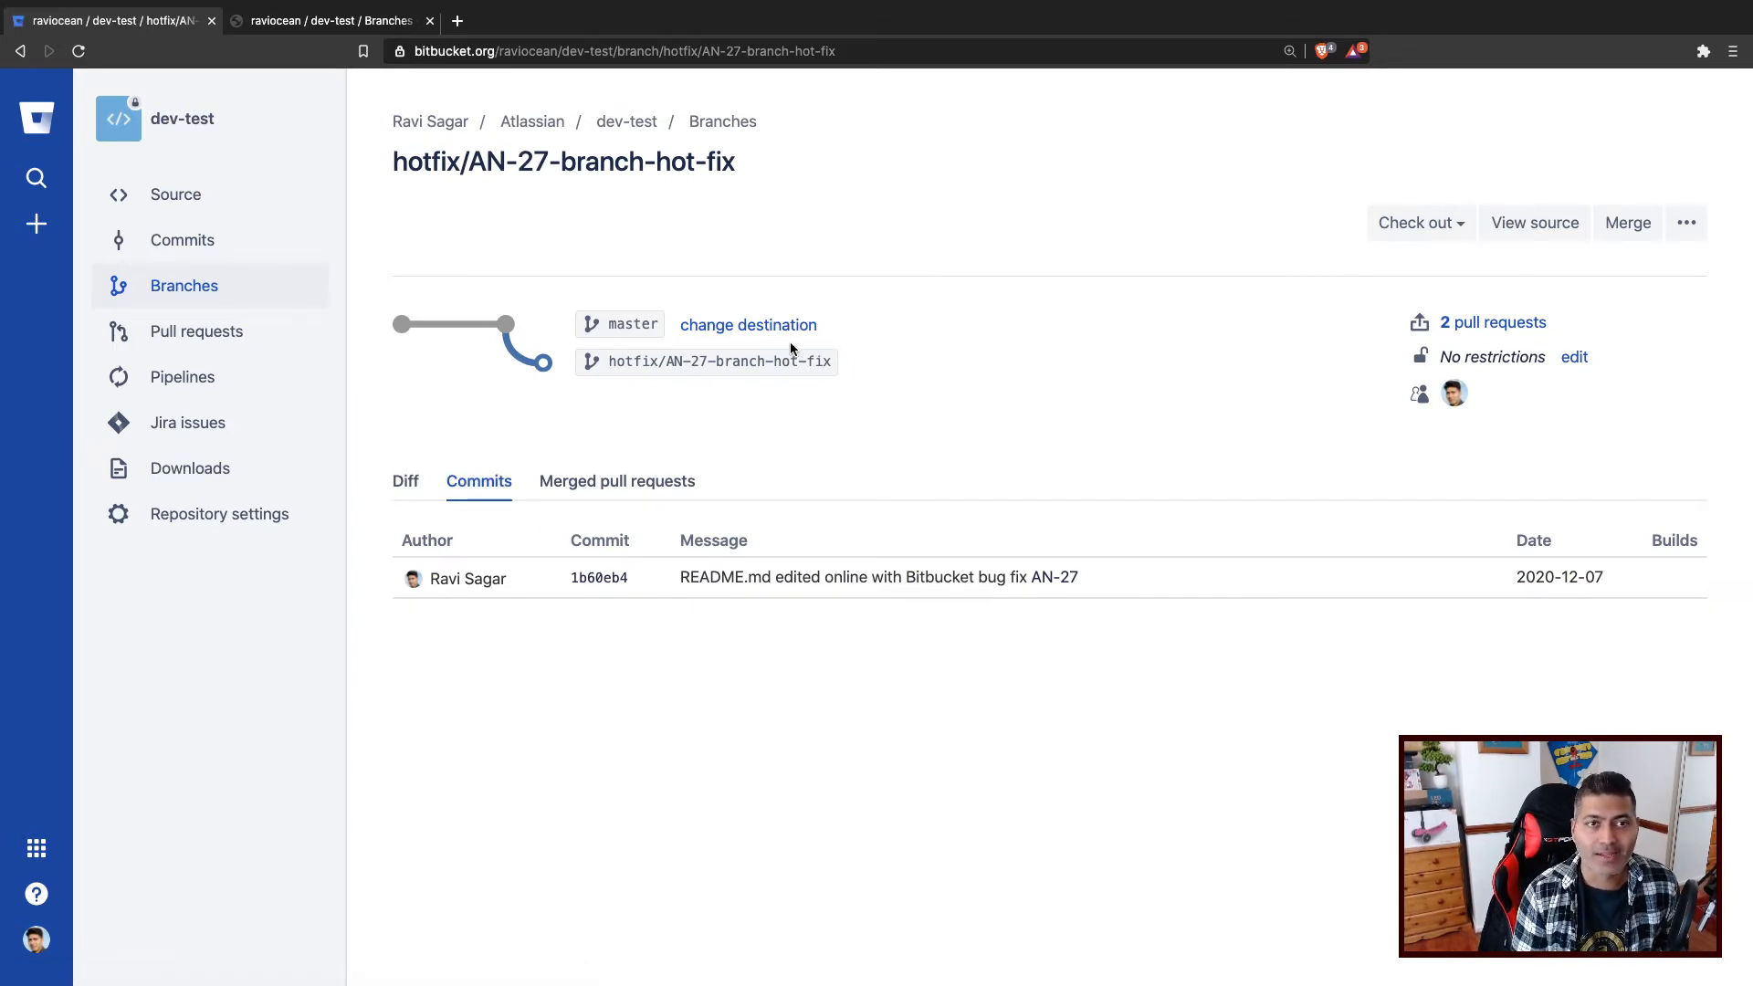
mouse_move(1236, 423)
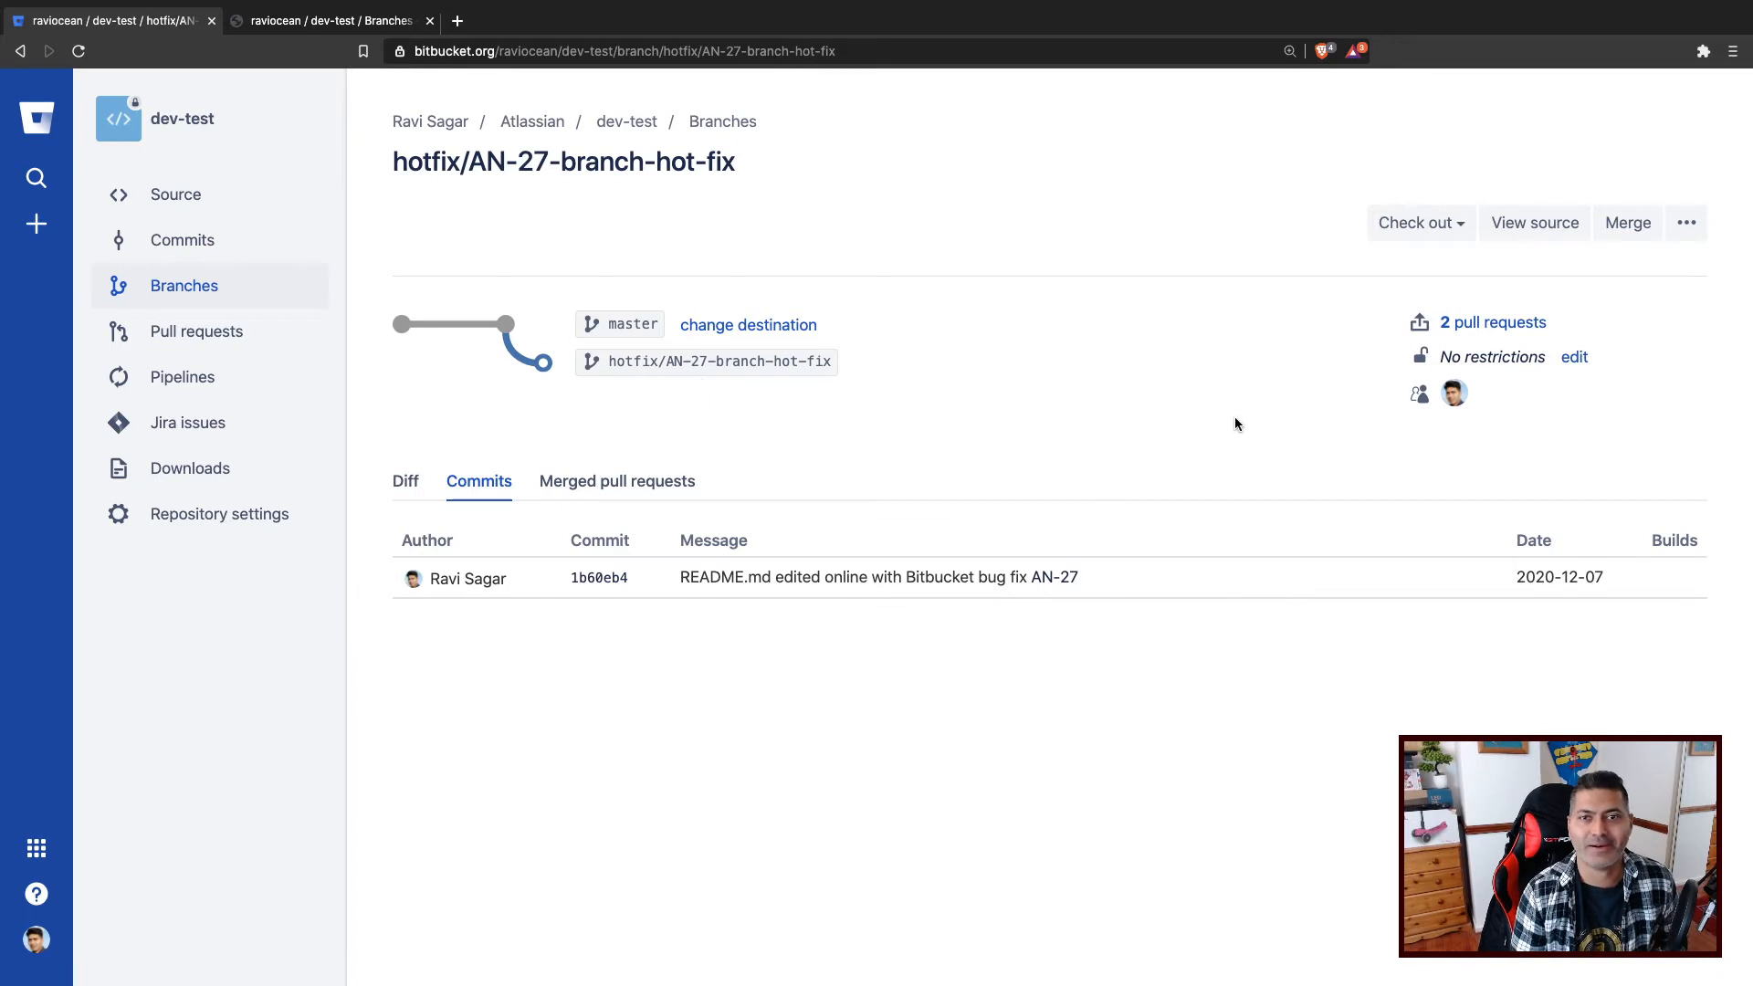
click(1493, 322)
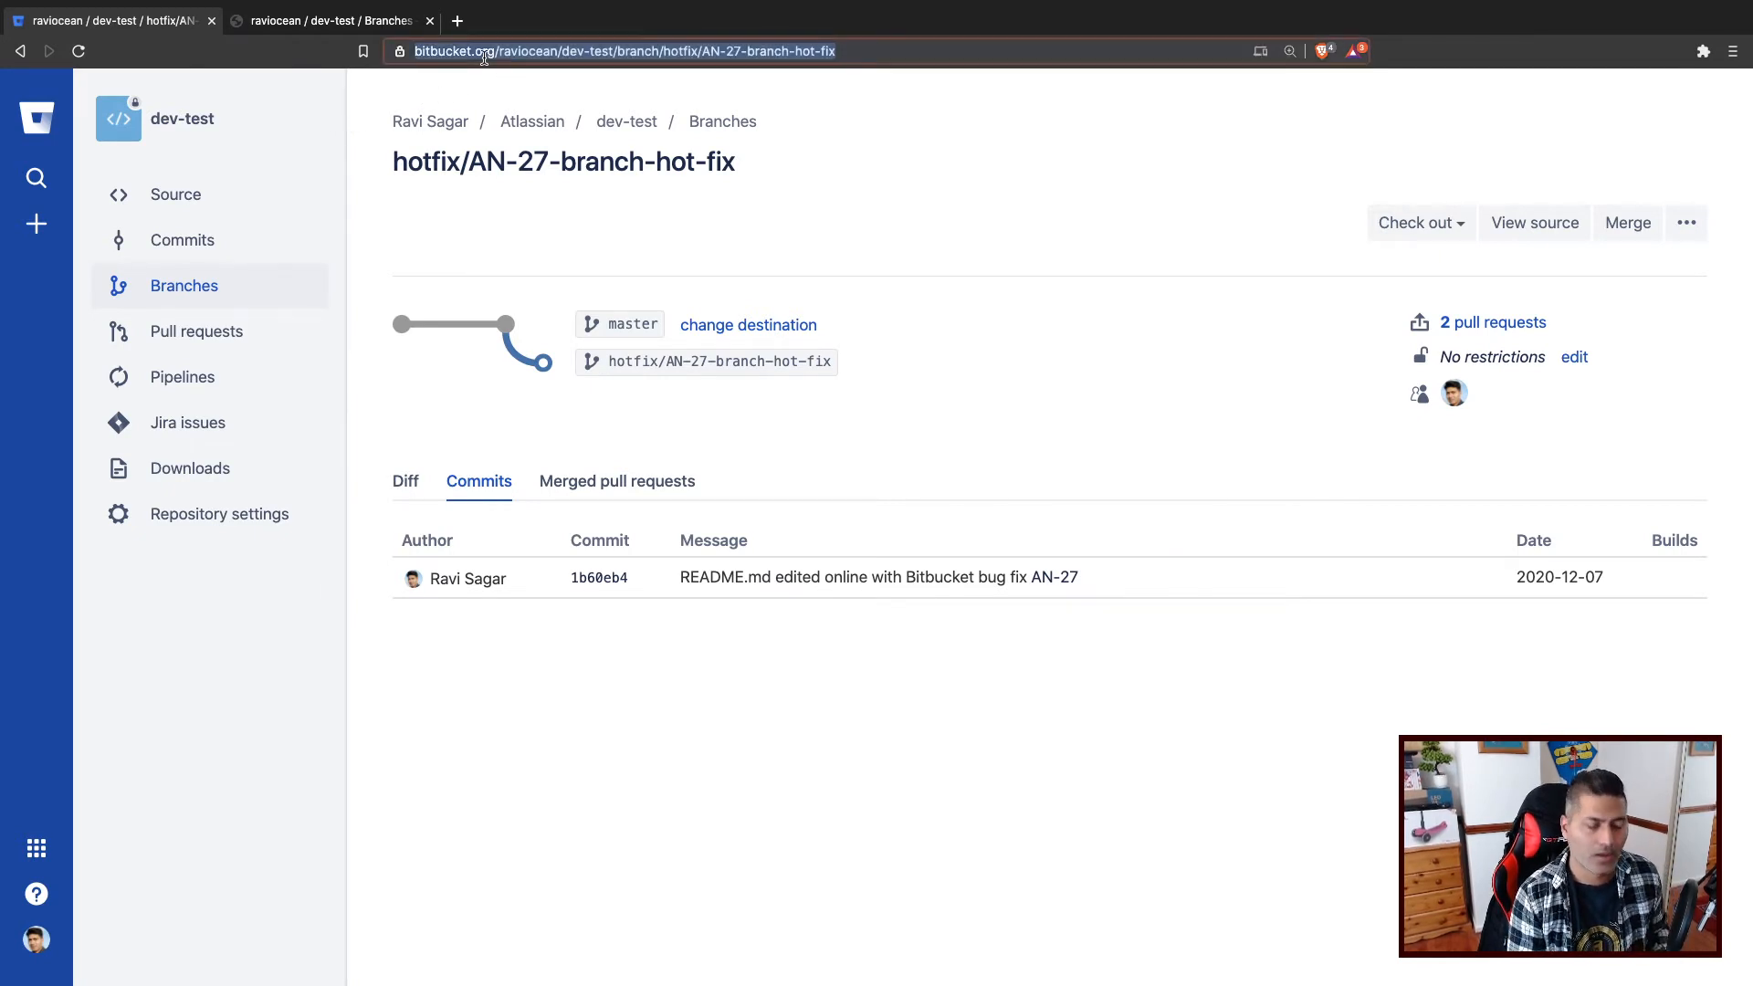
text(AN-27)
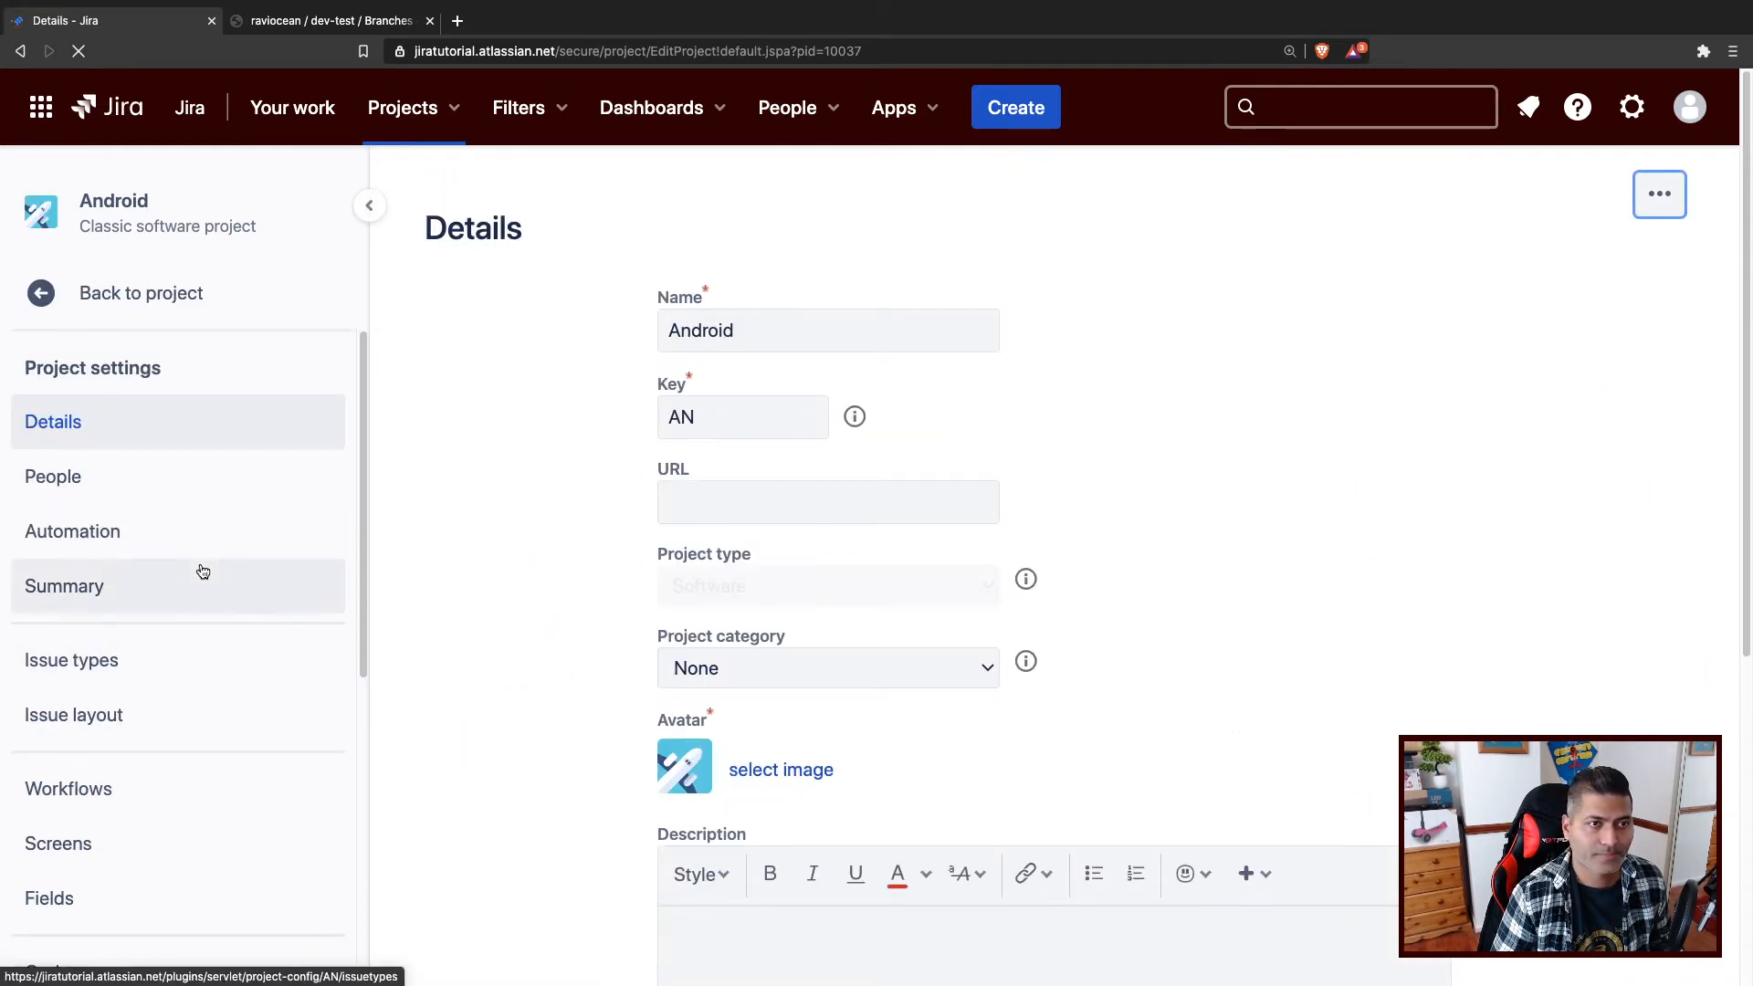
mouse_move(137, 542)
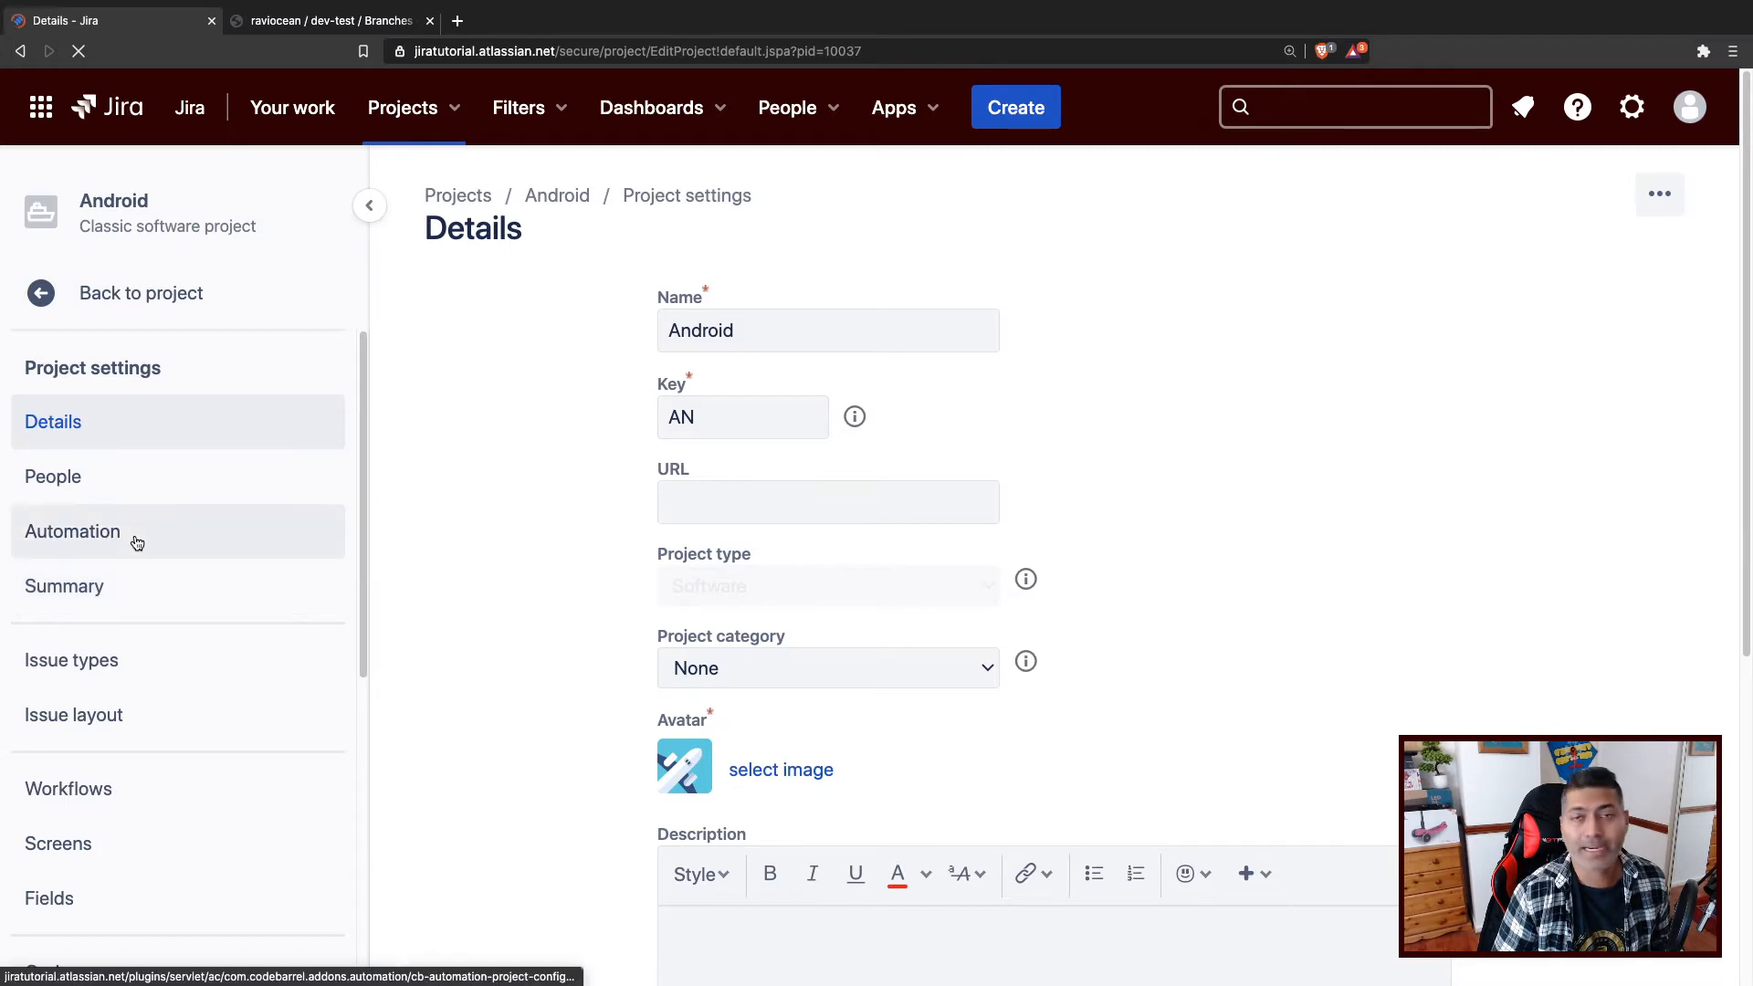
Start a new automation rule from the Android project's Automation settings.
click(73, 531)
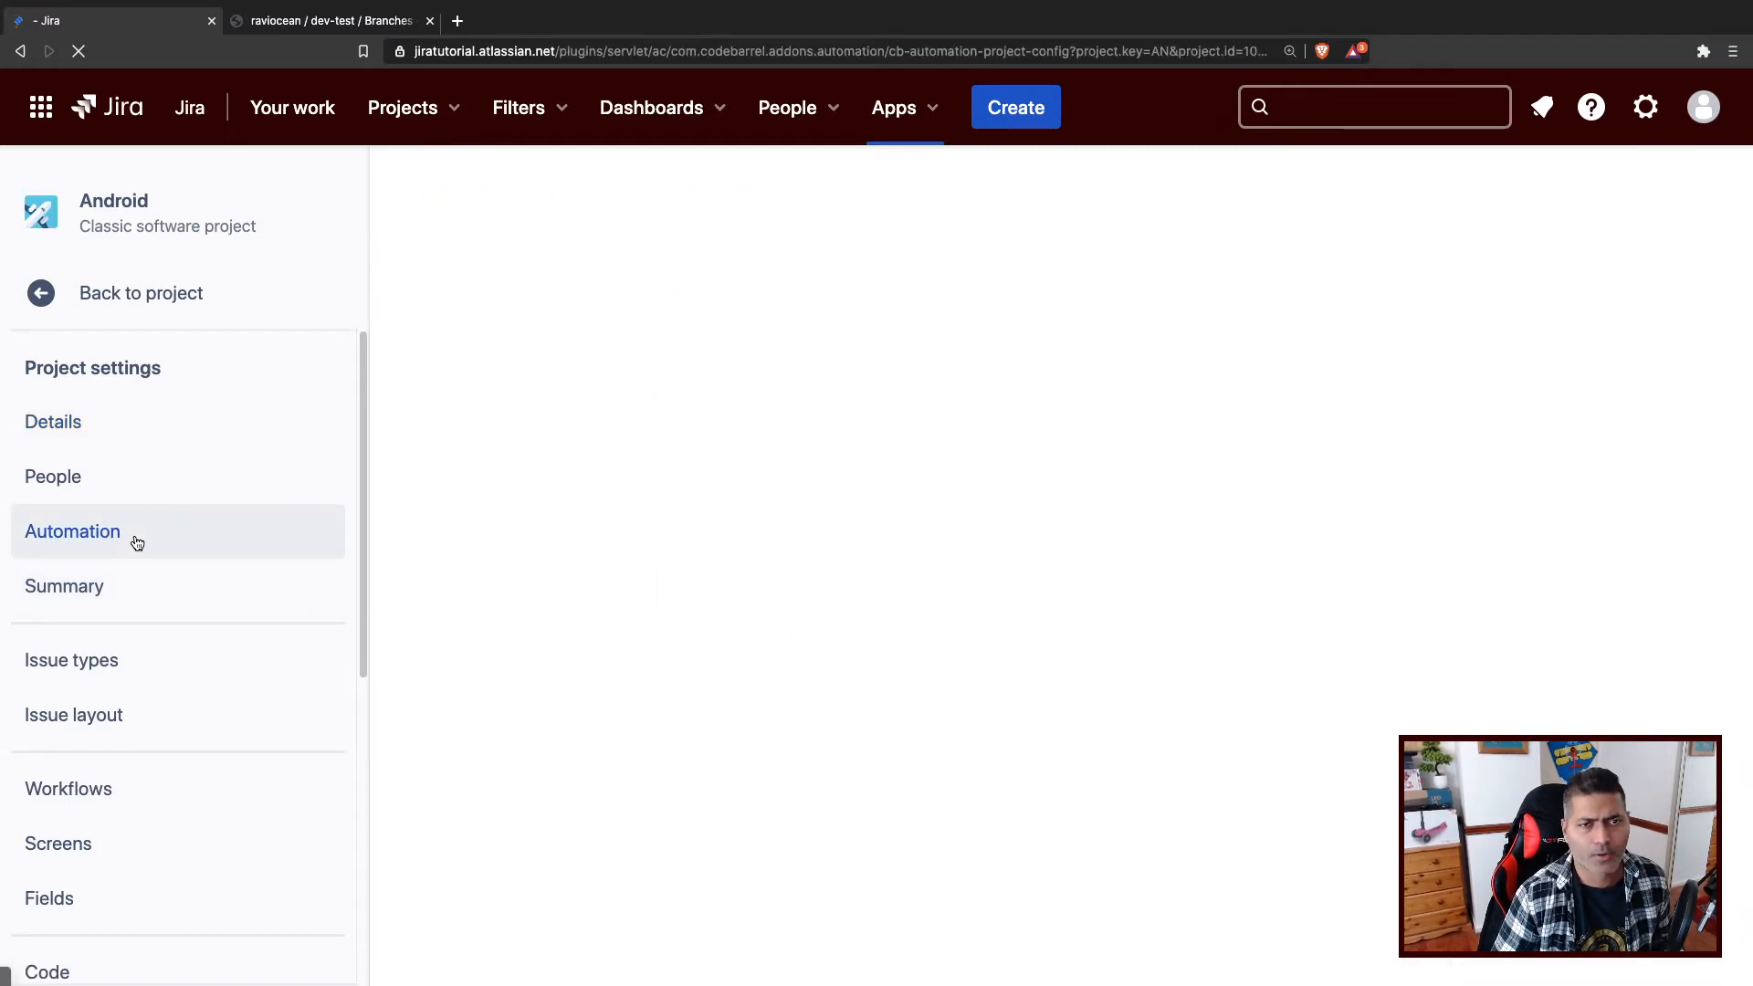
click(71, 532)
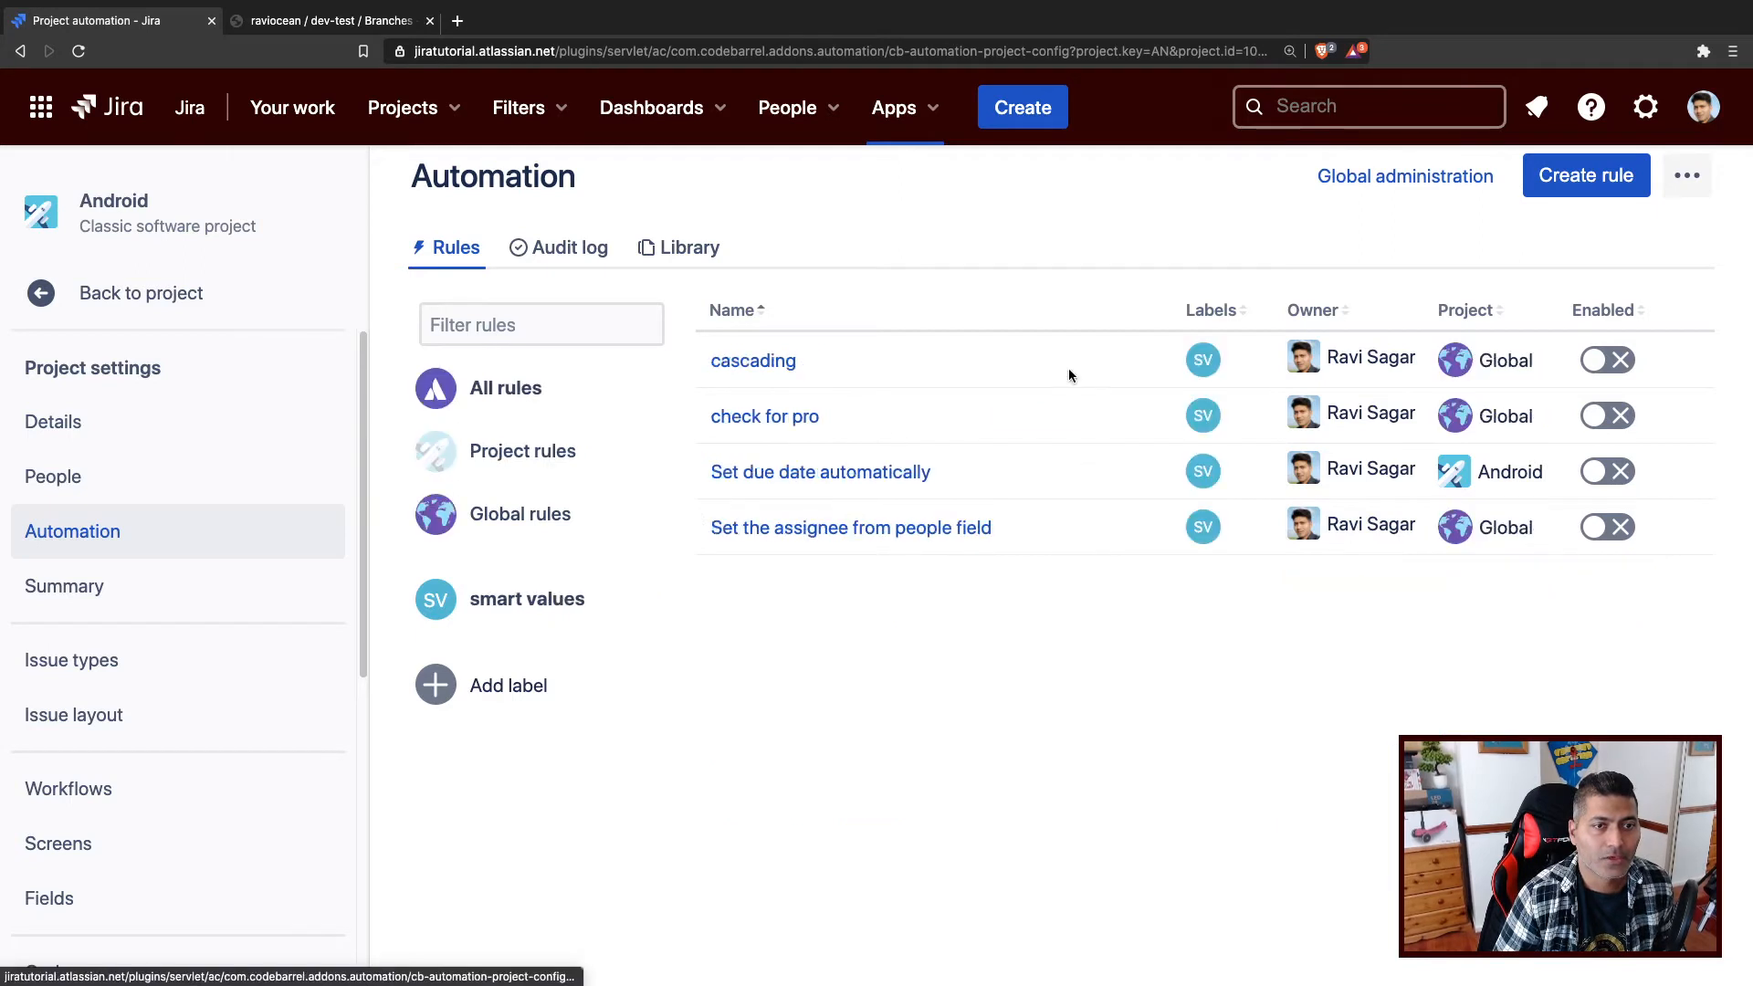
click(1584, 175)
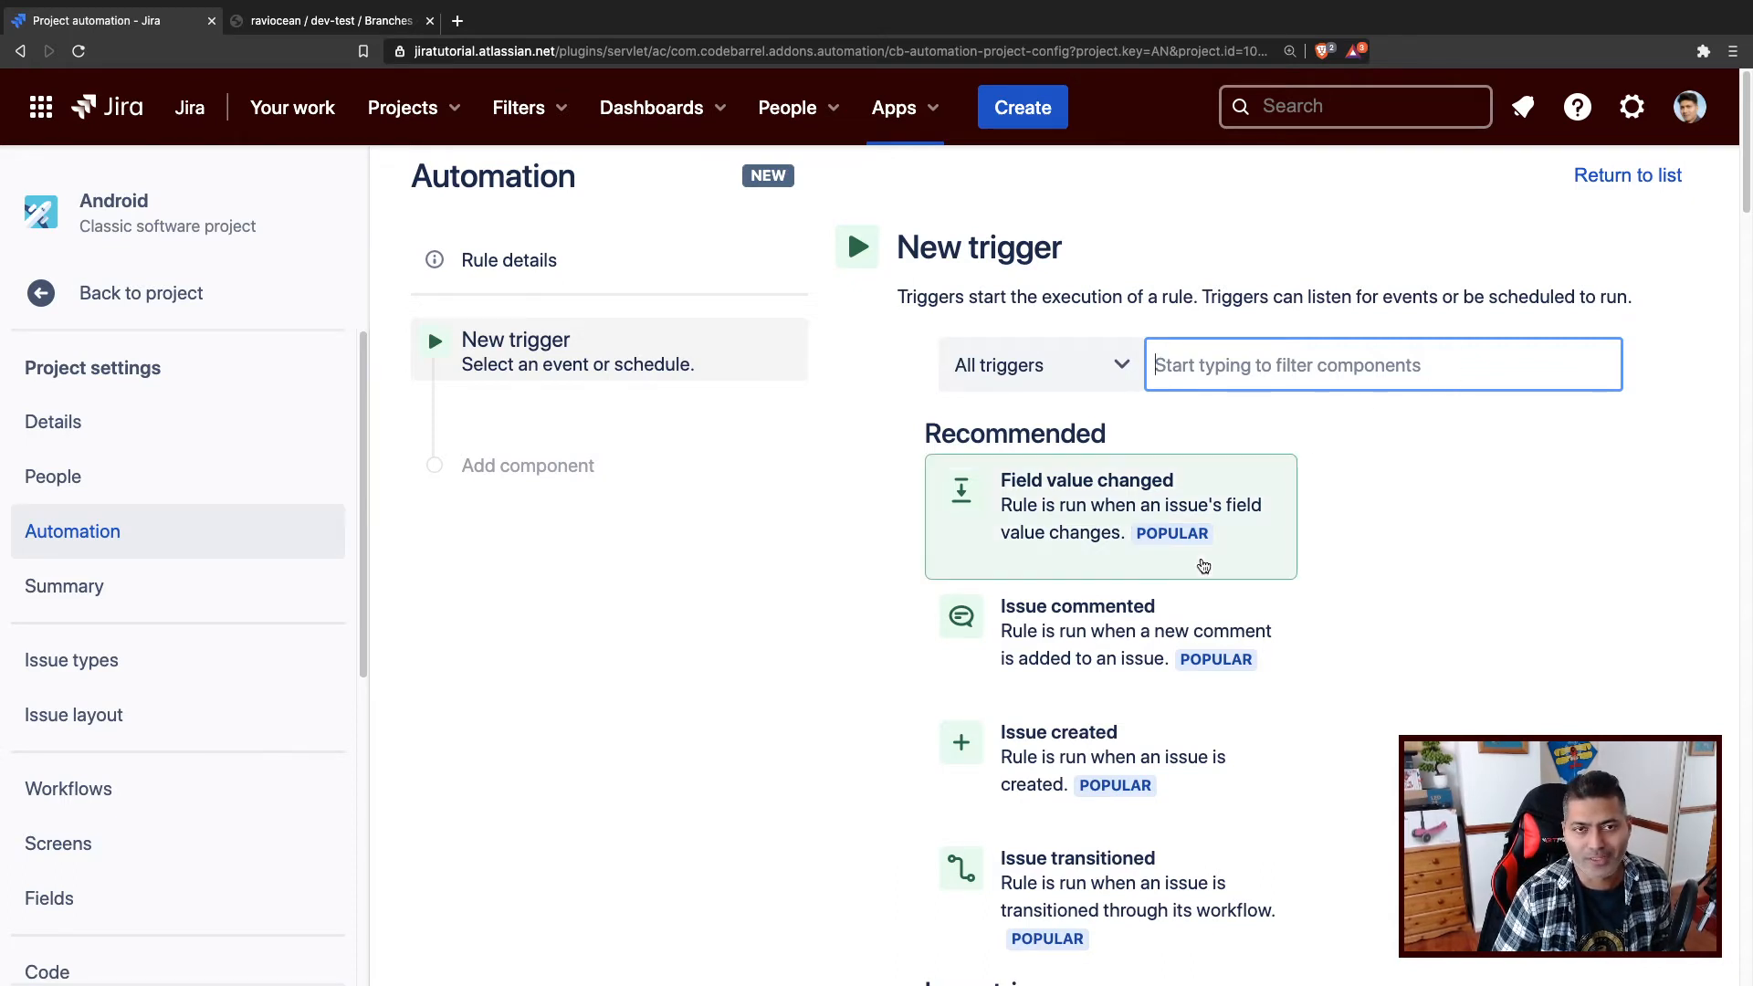
Filter triggers to DevOps and scroll the list to Branch created.
click(1037, 364)
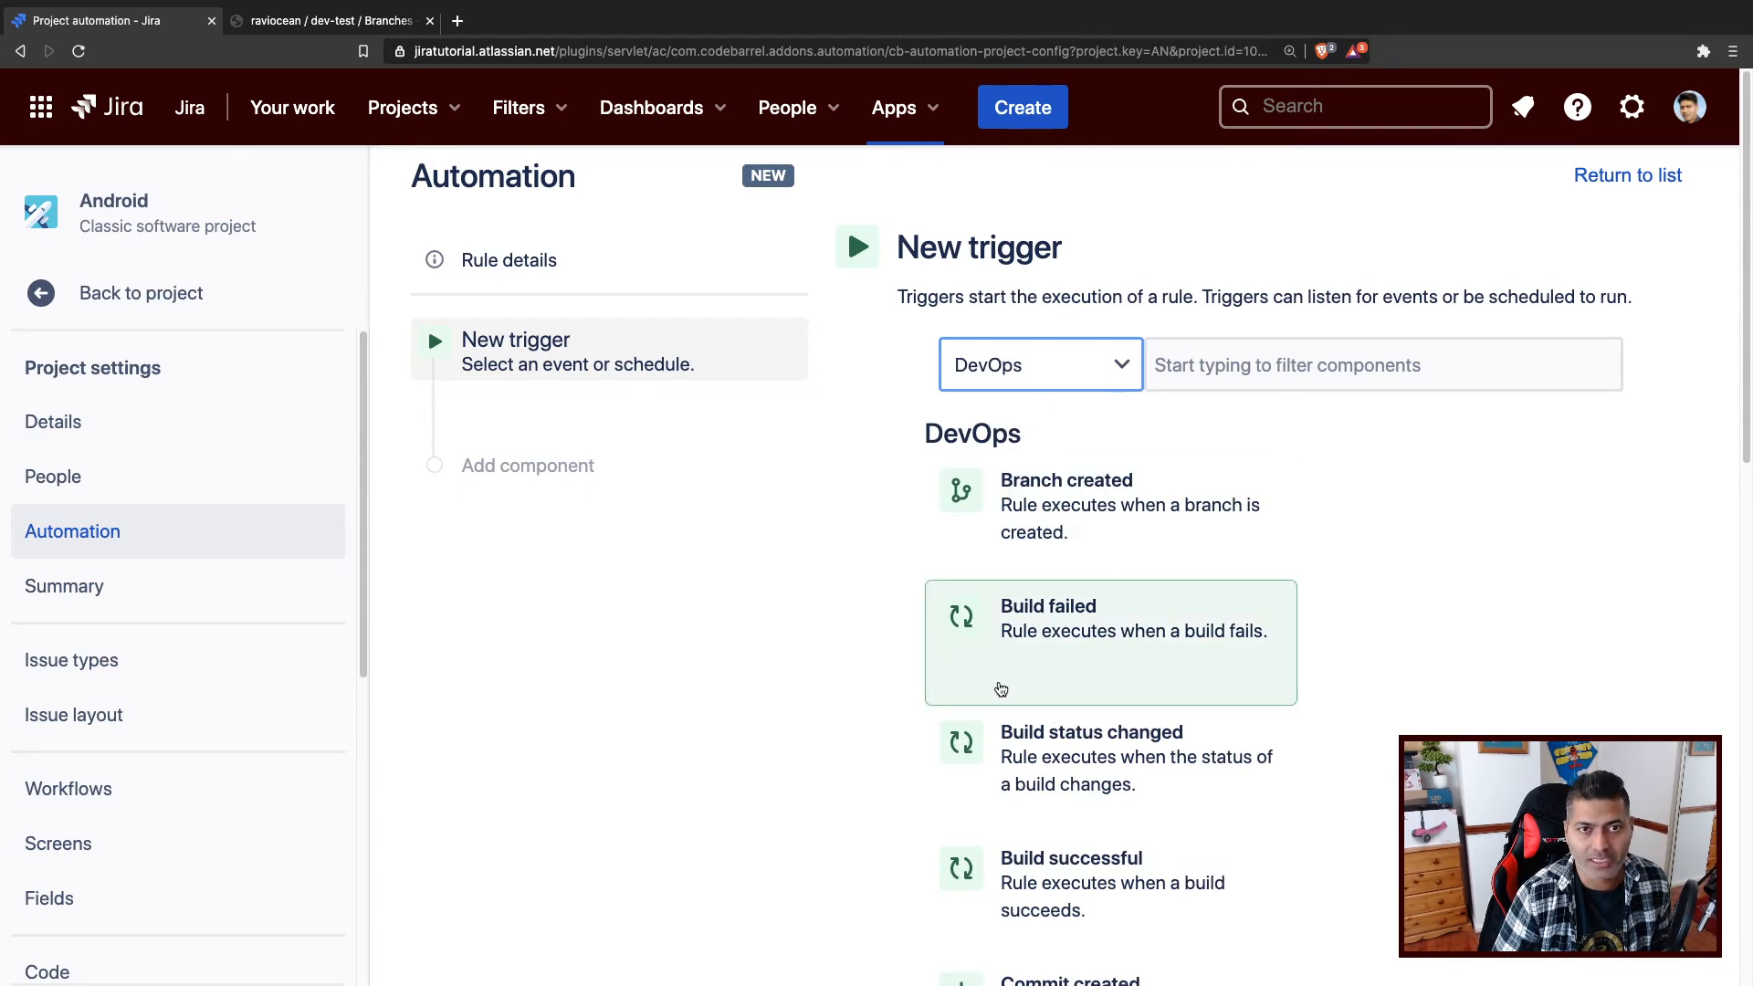
scroll(down, 3)
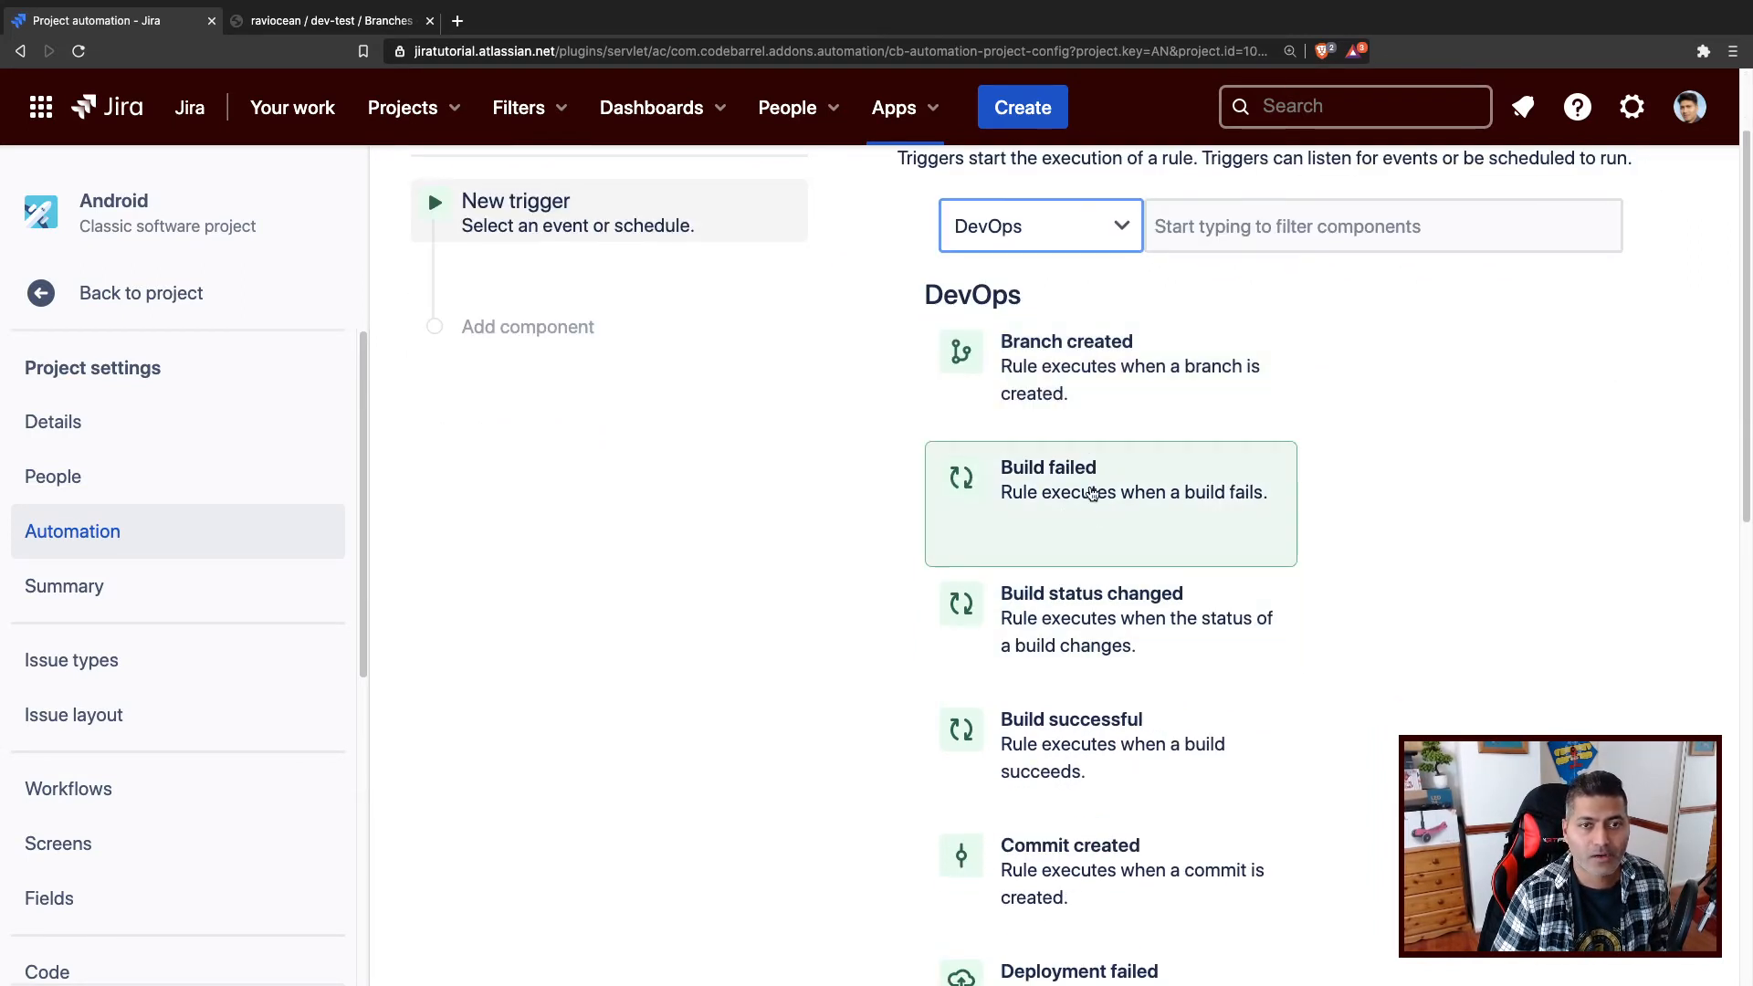
scroll(down, 3)
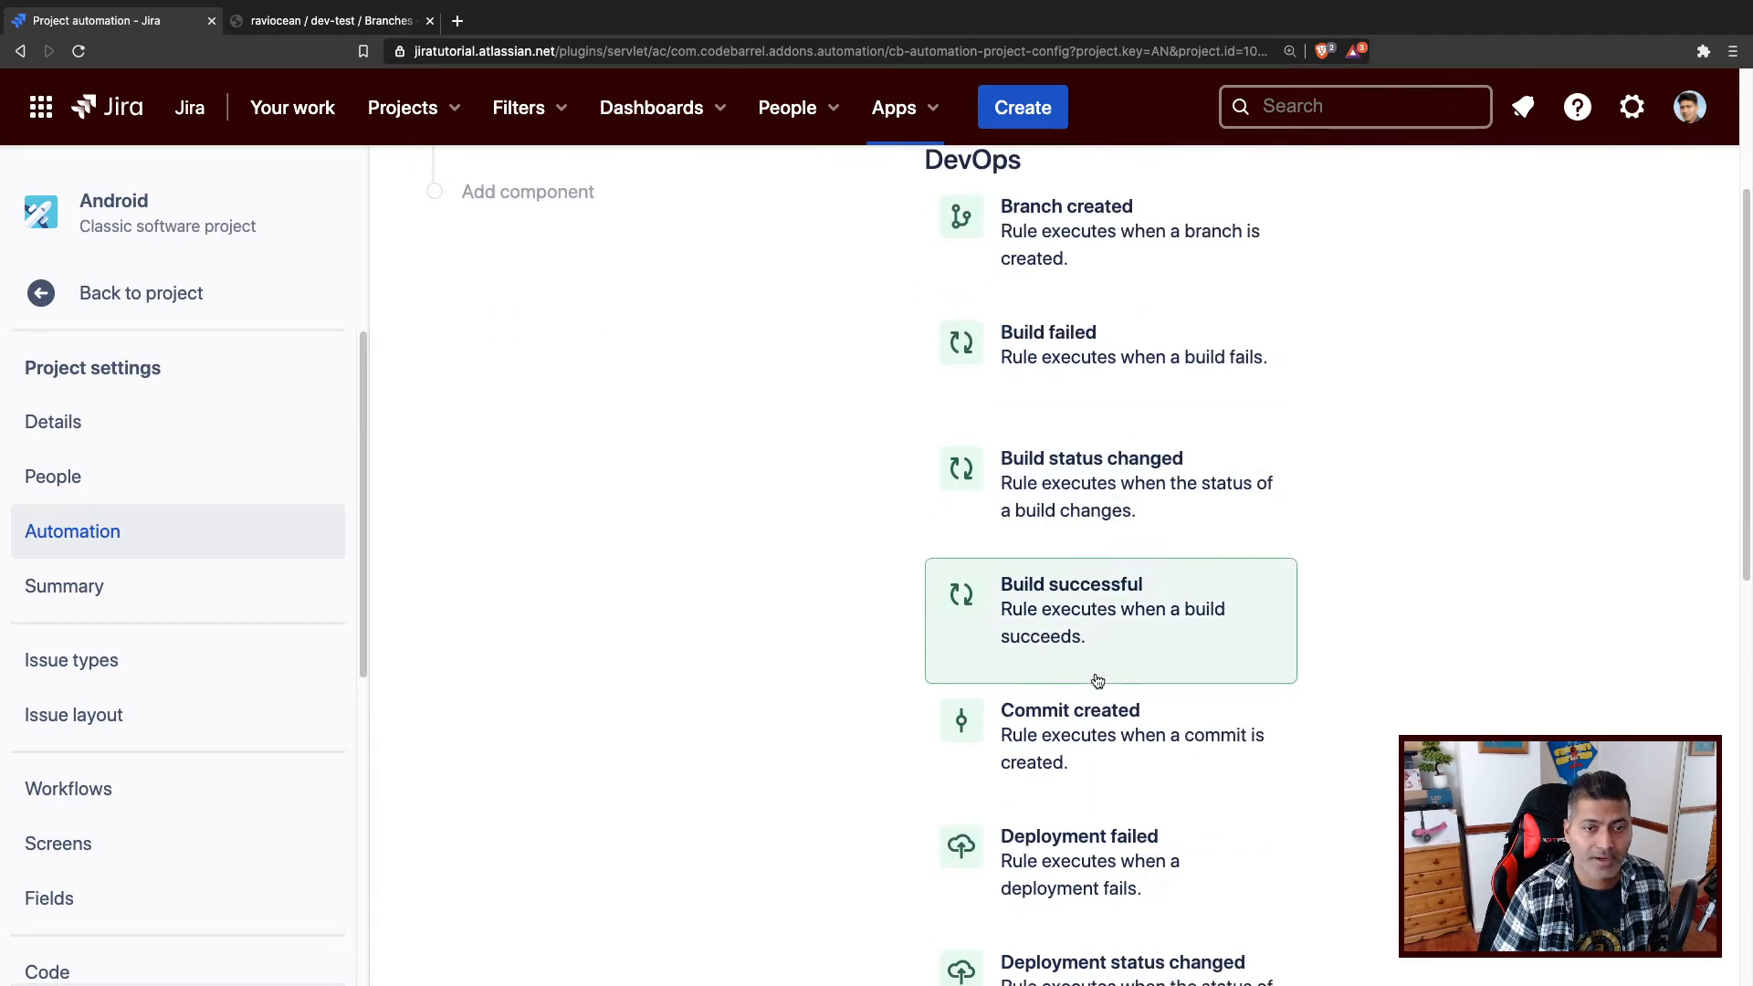
scroll(down, 3)
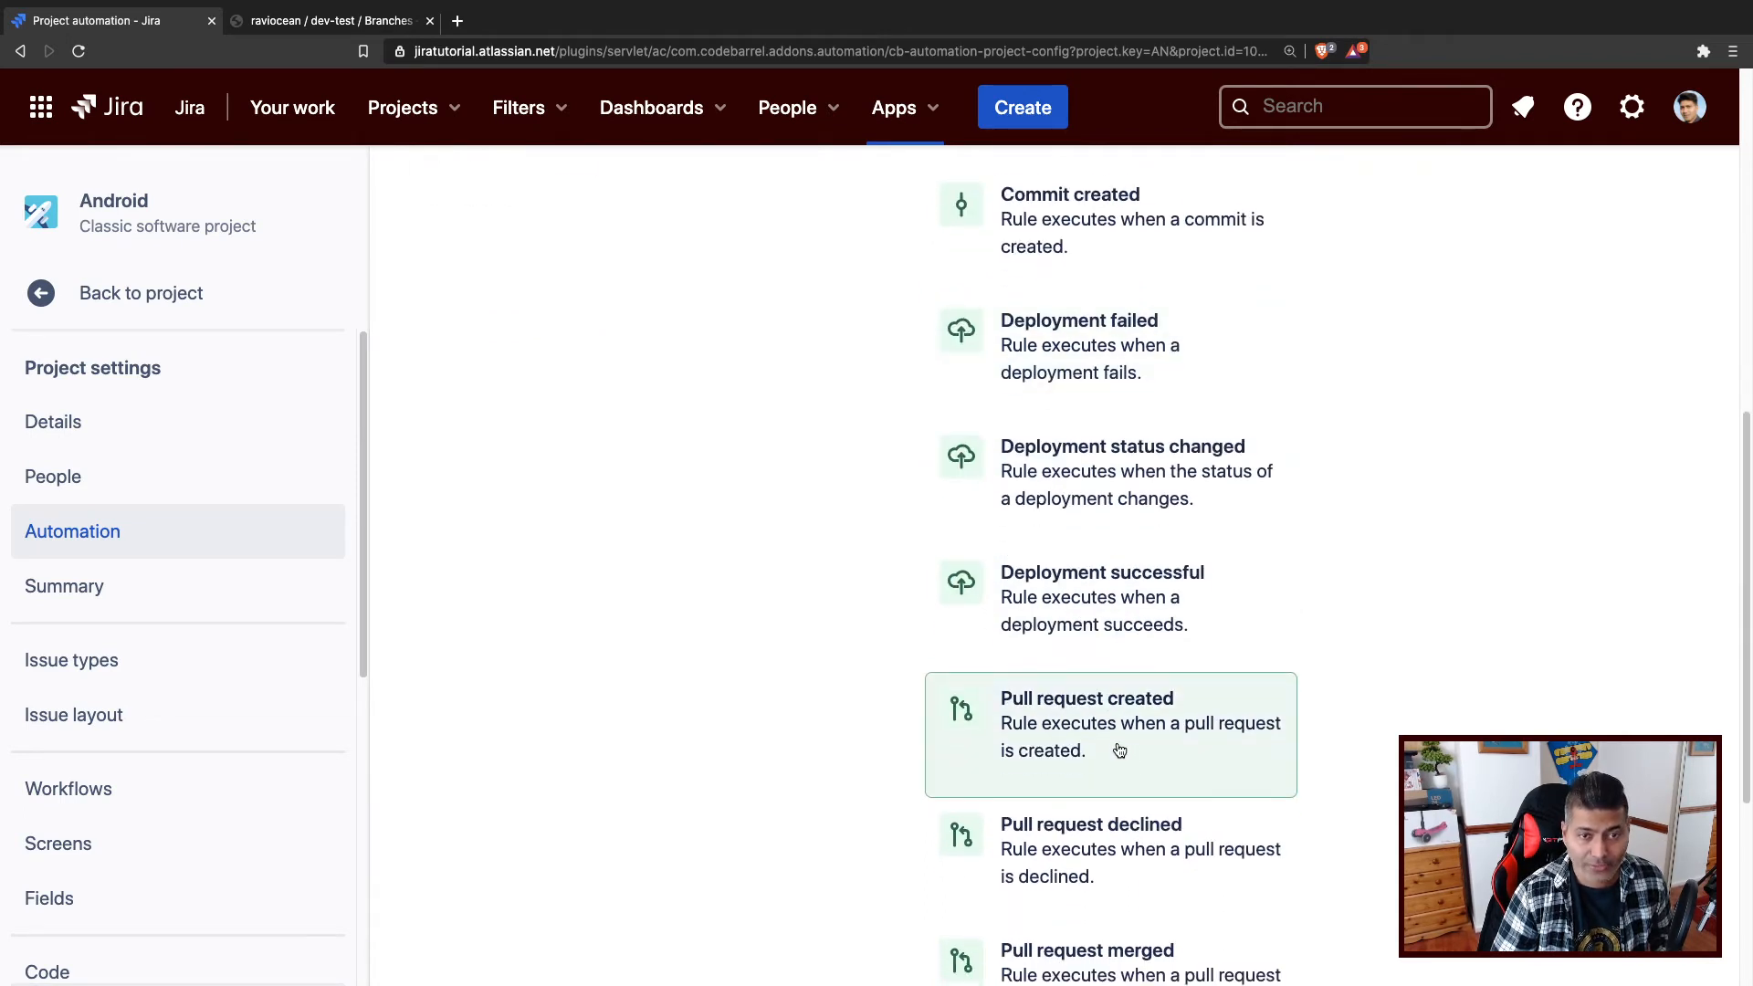
mouse_move(1180, 784)
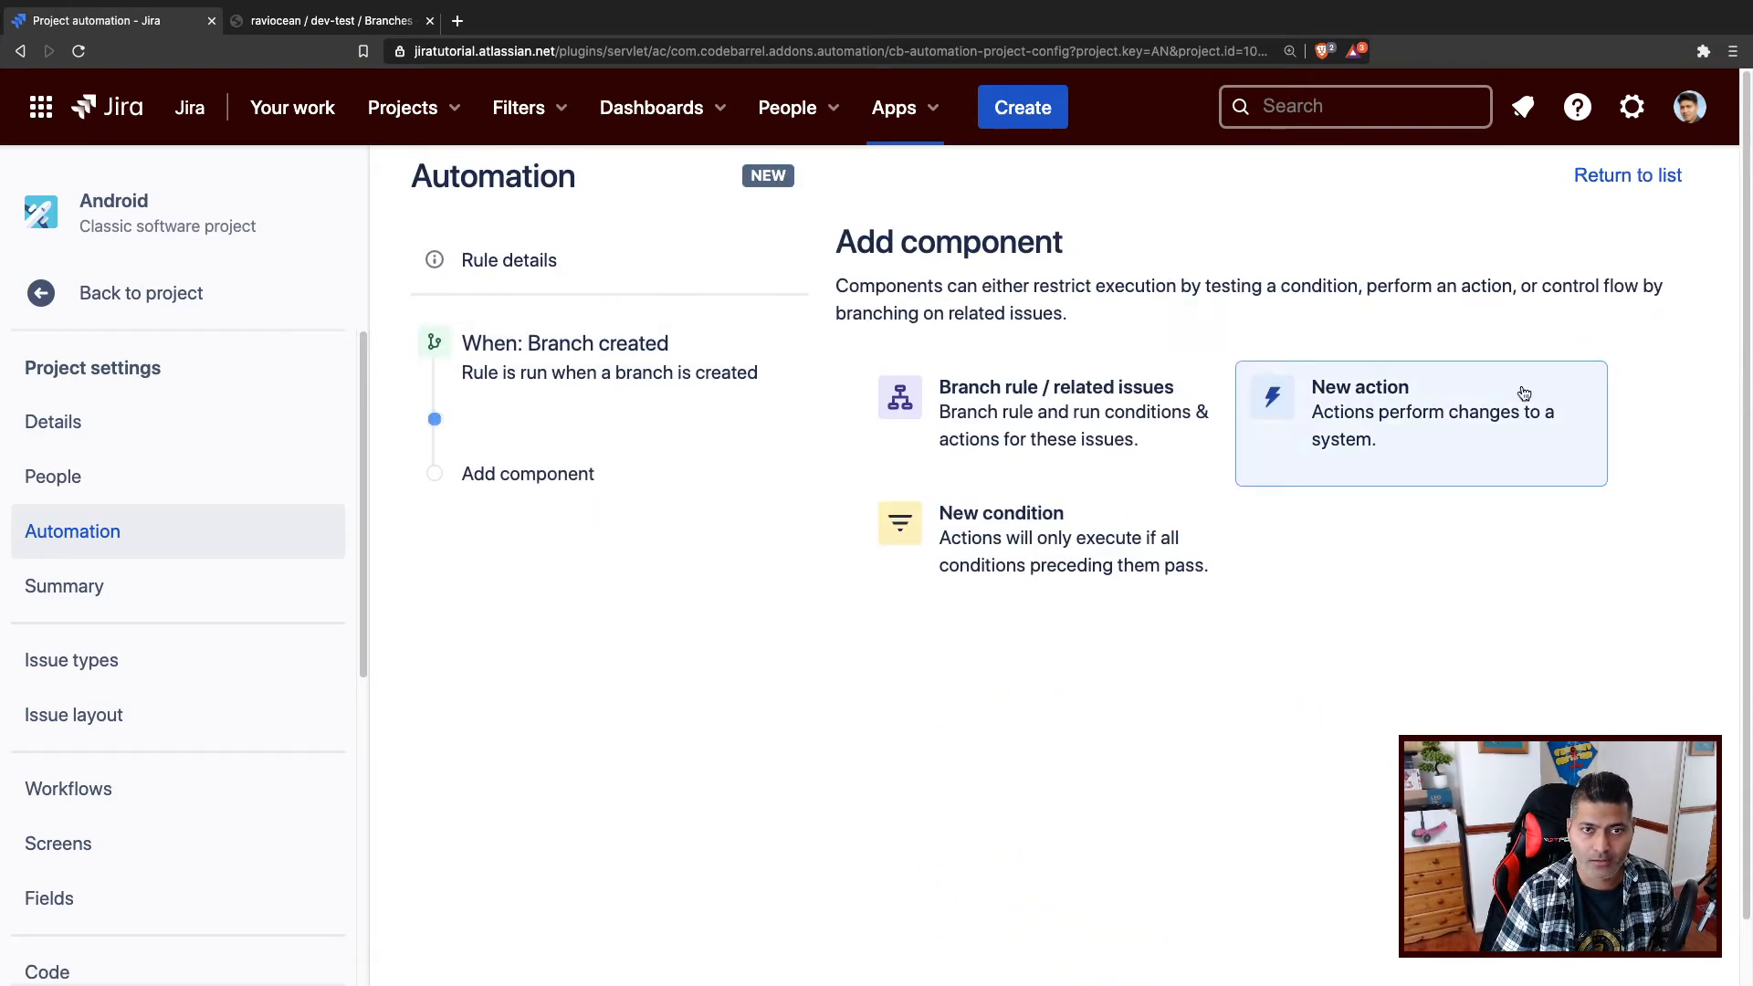
mouse_move(1260, 498)
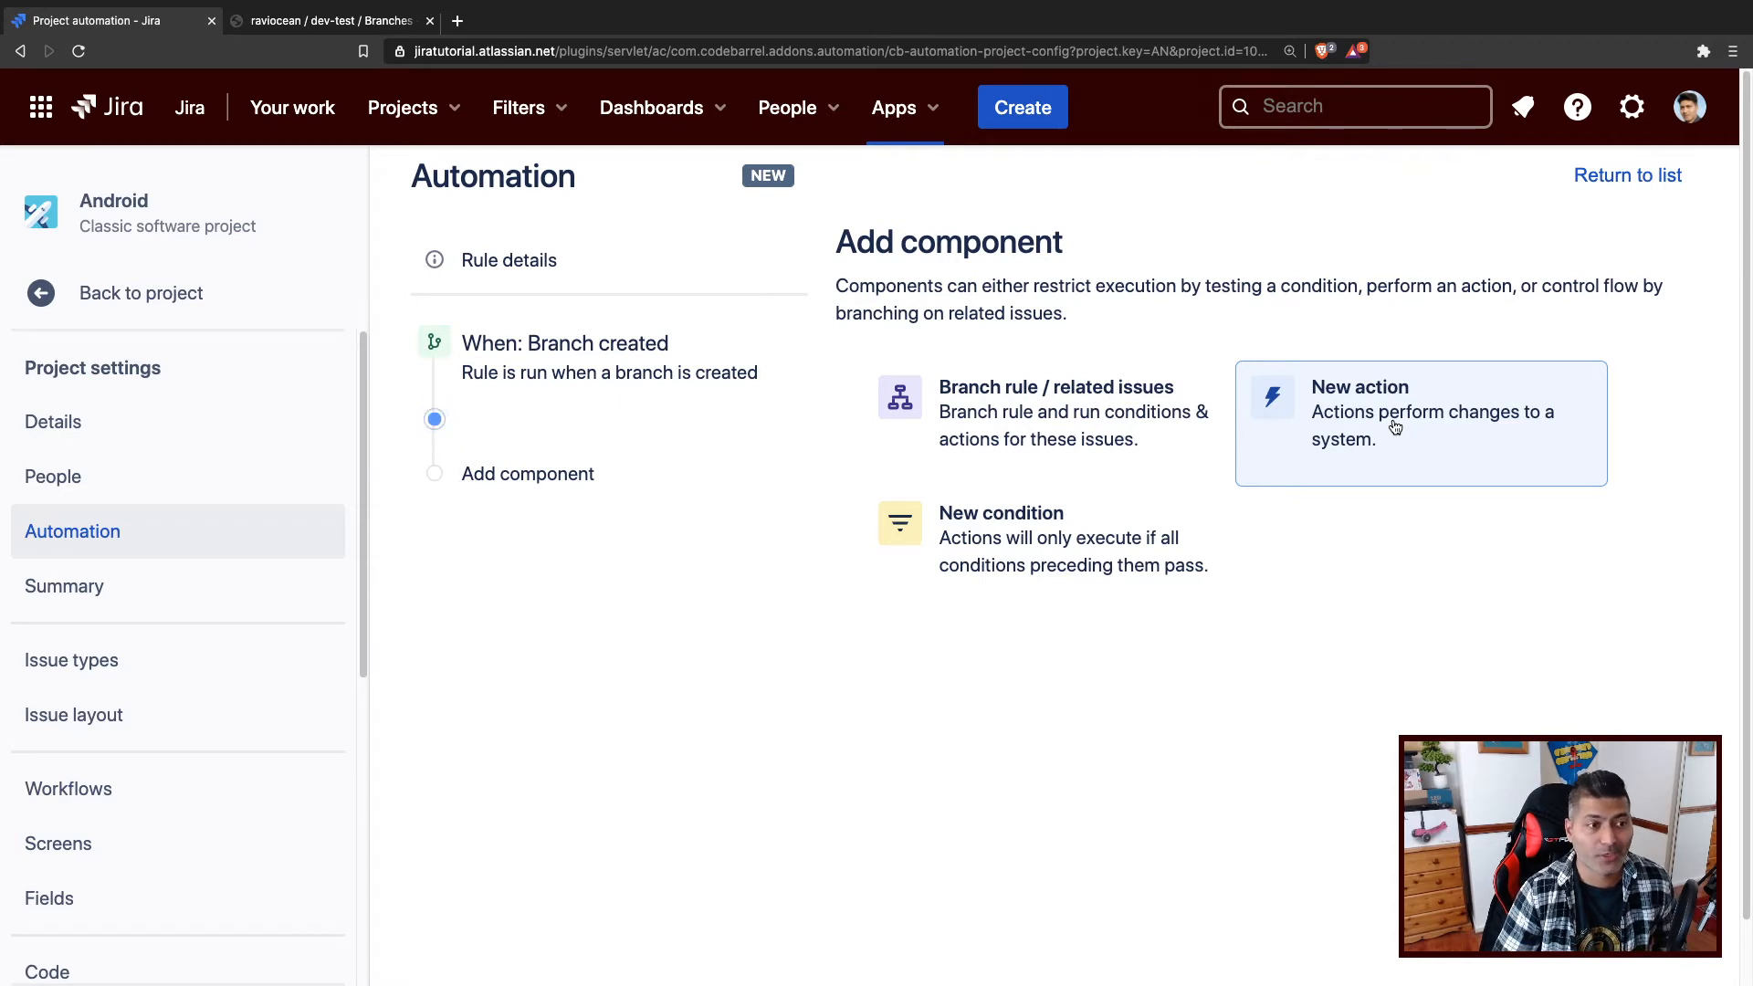
Add a Transition issue action with destination status IN PROGRESS.
click(1420, 423)
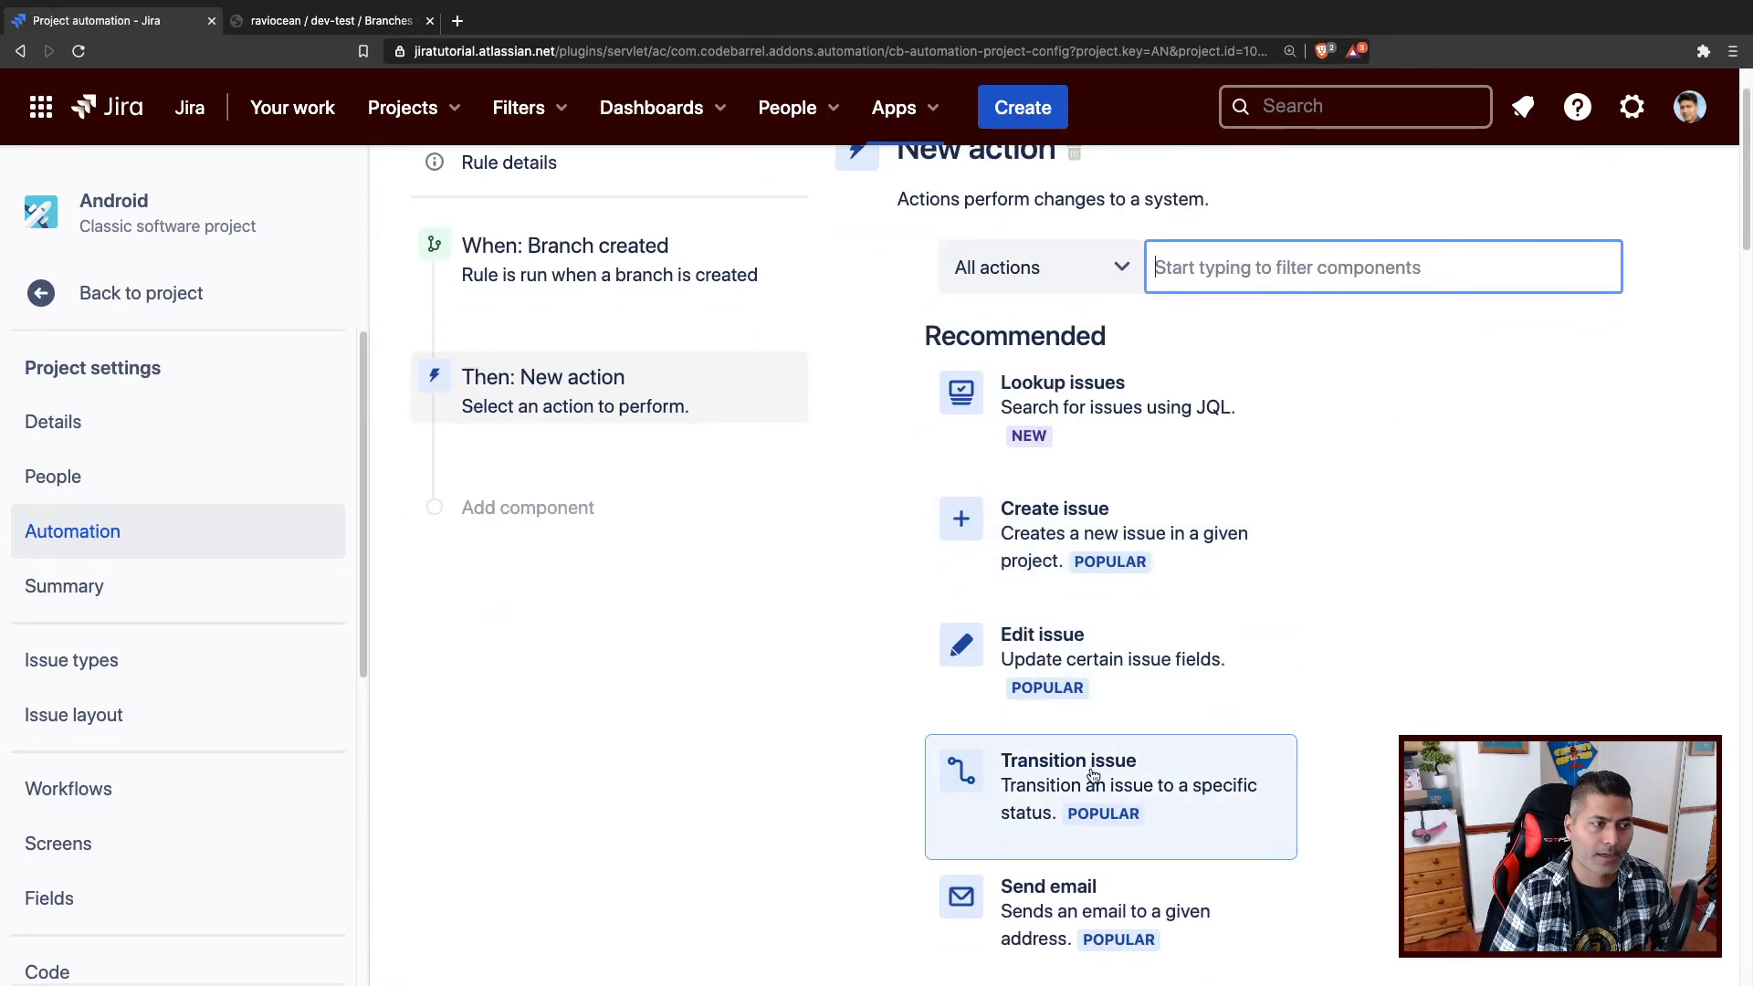
click(1067, 760)
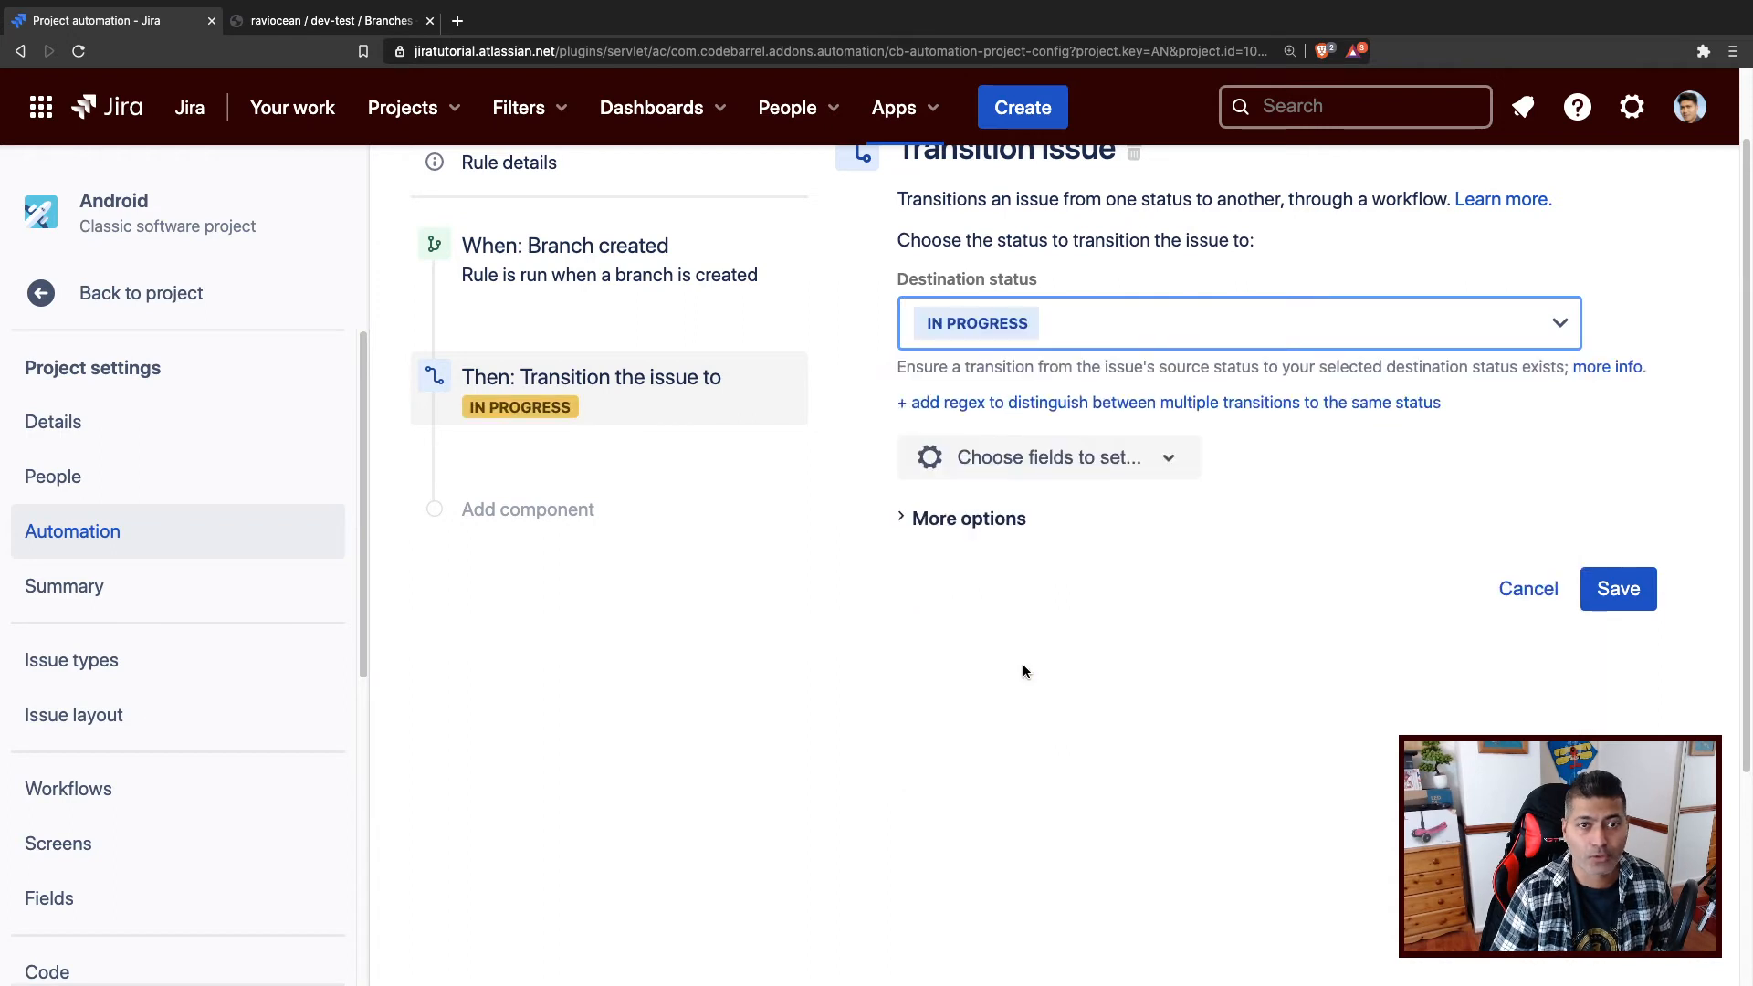
mouse_move(1618, 589)
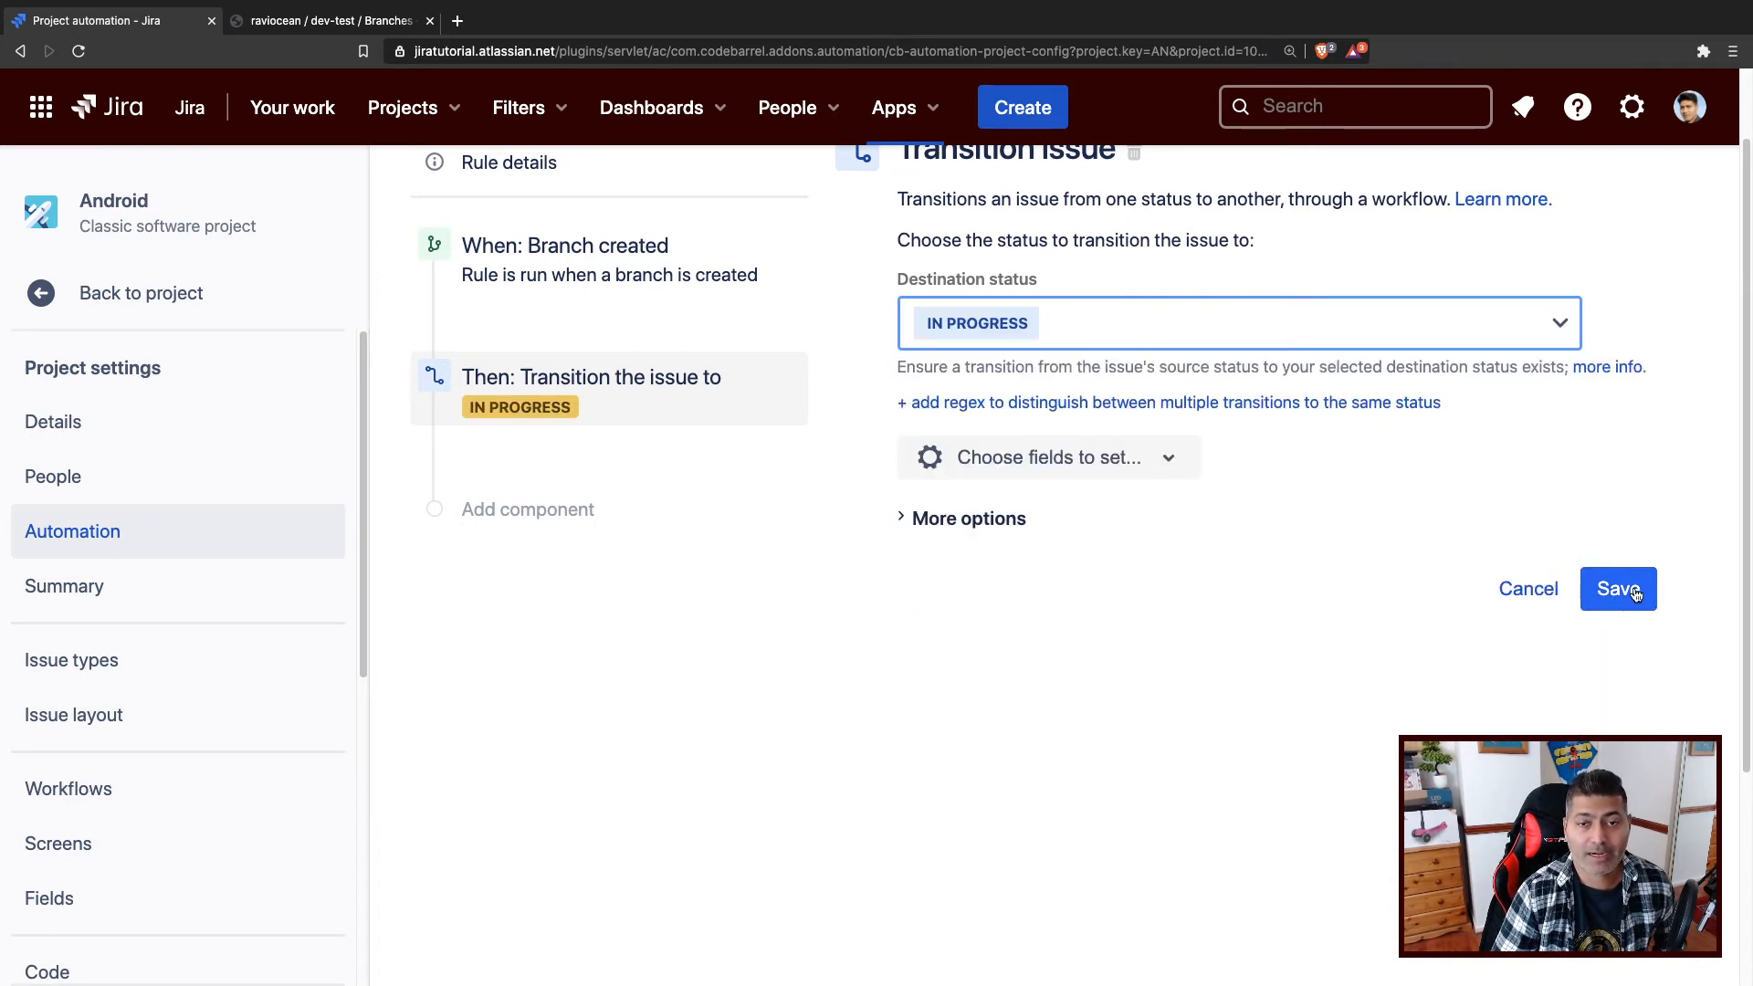
click(1618, 589)
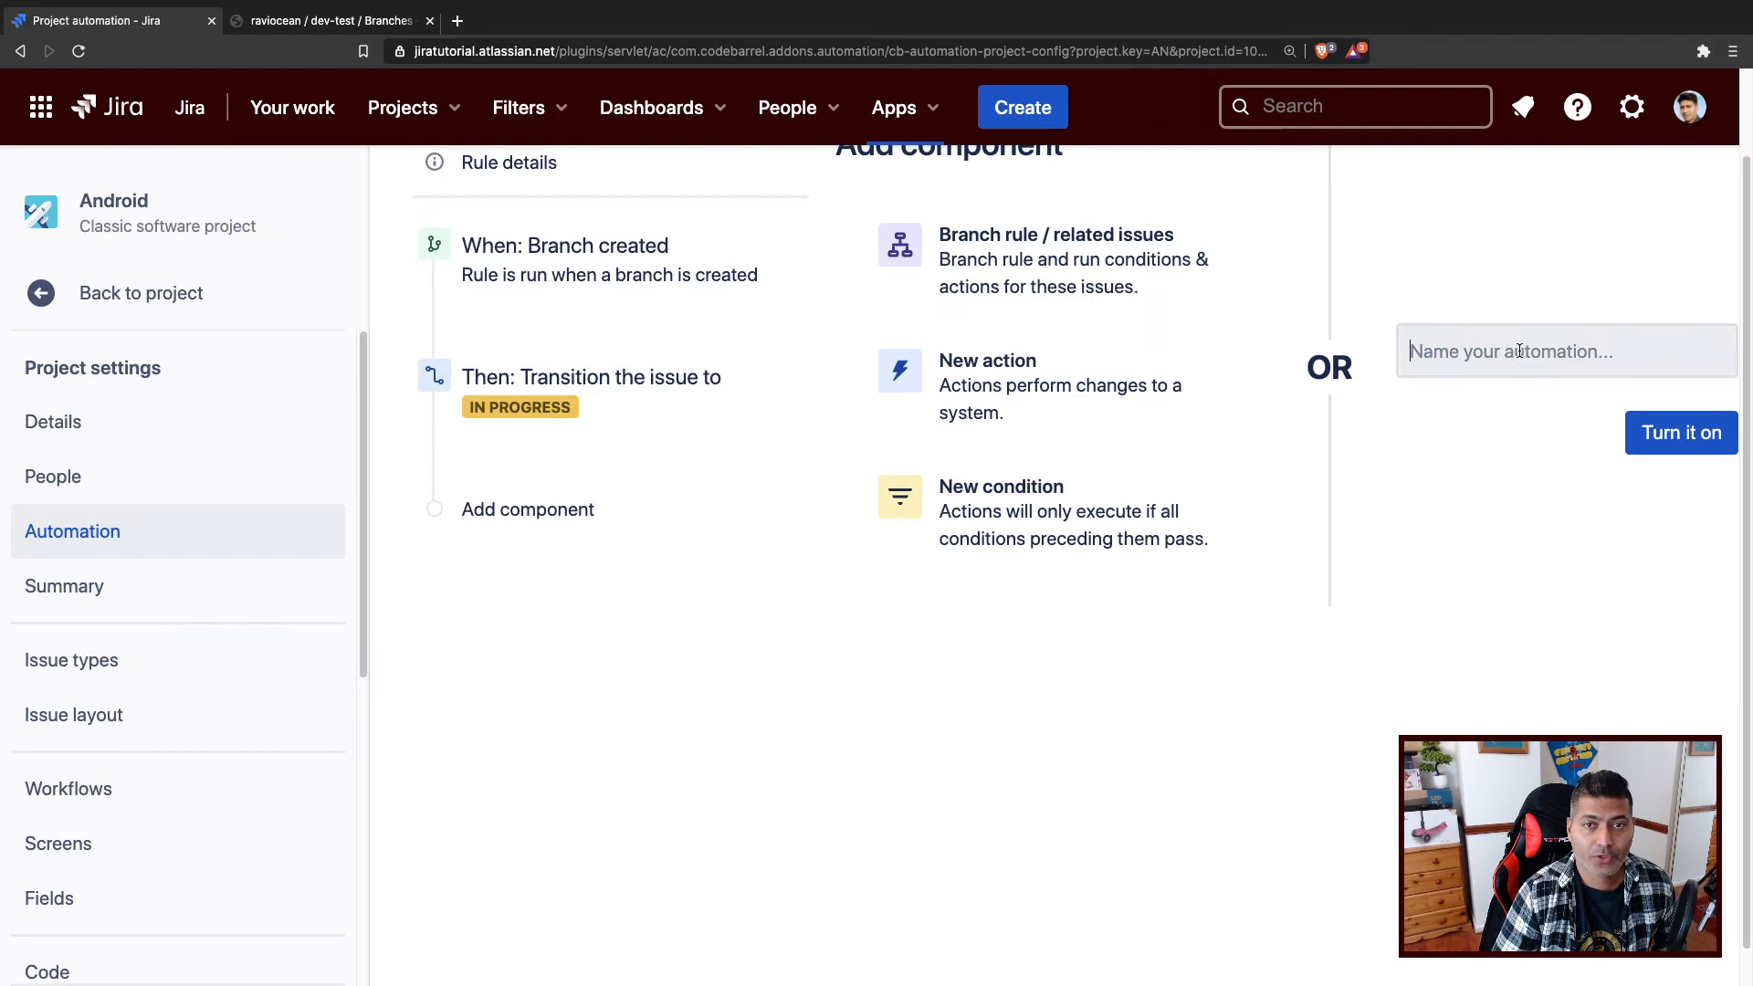
Name the rule 'transition issue on branch creation' and switch it on.
click(1565, 351)
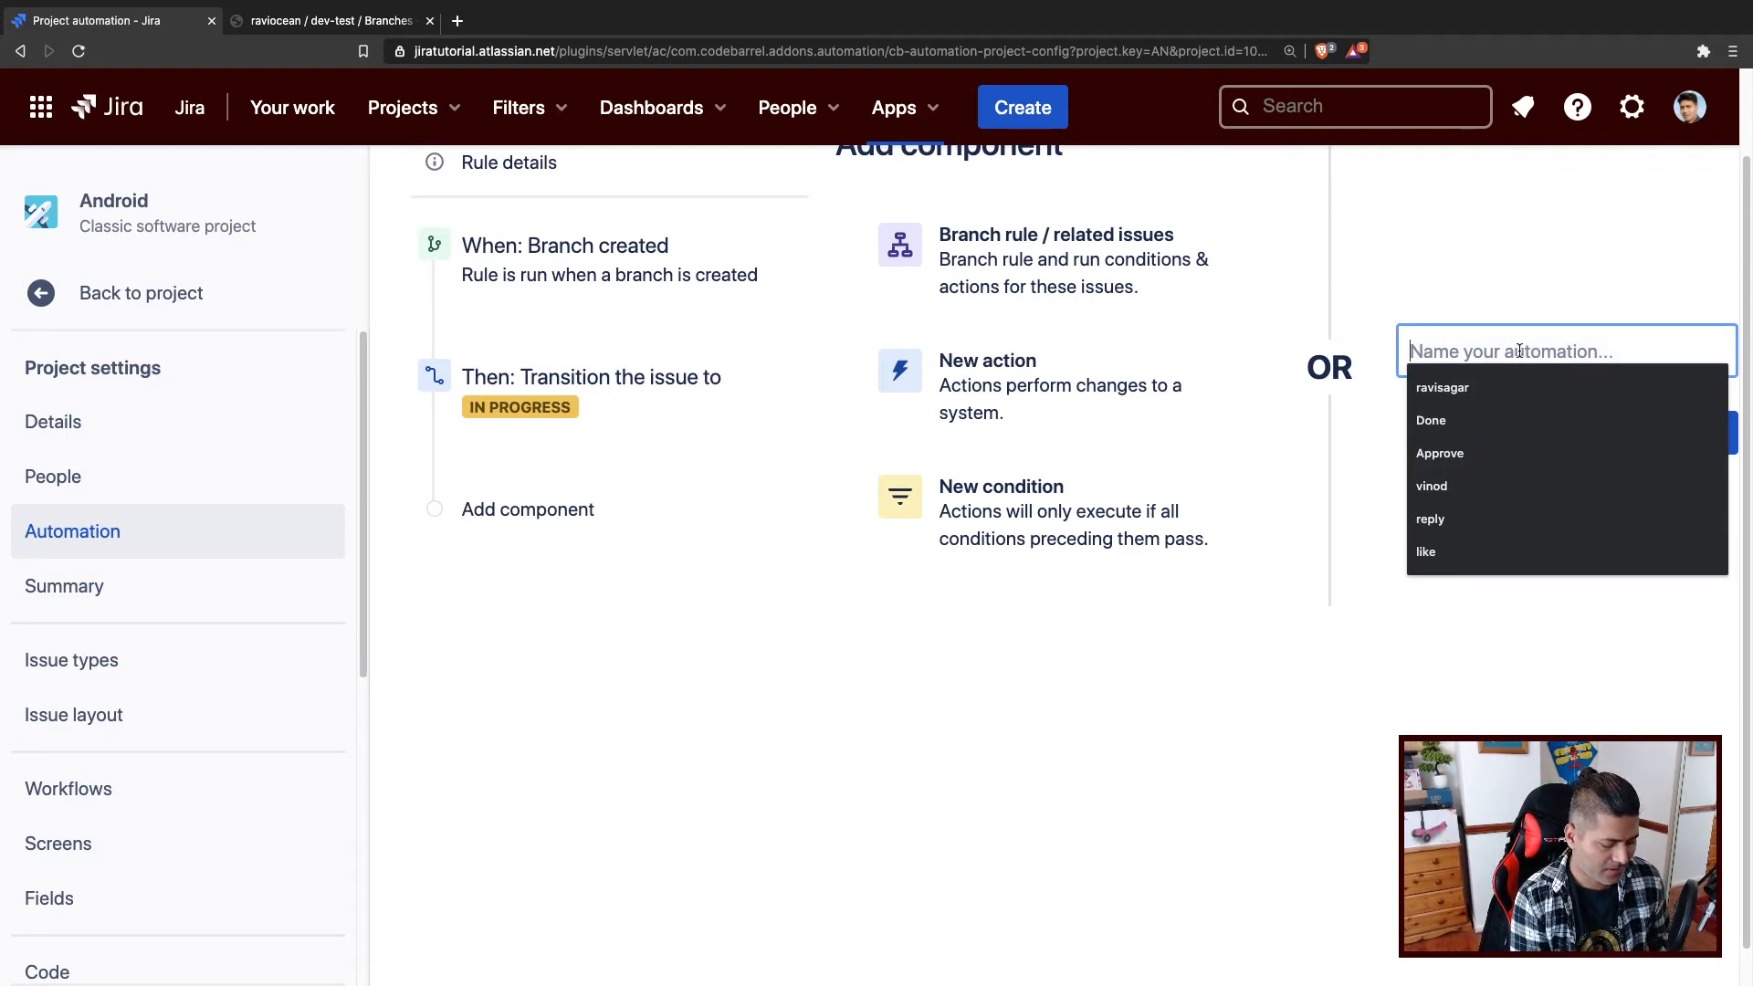
text(transition issue on)
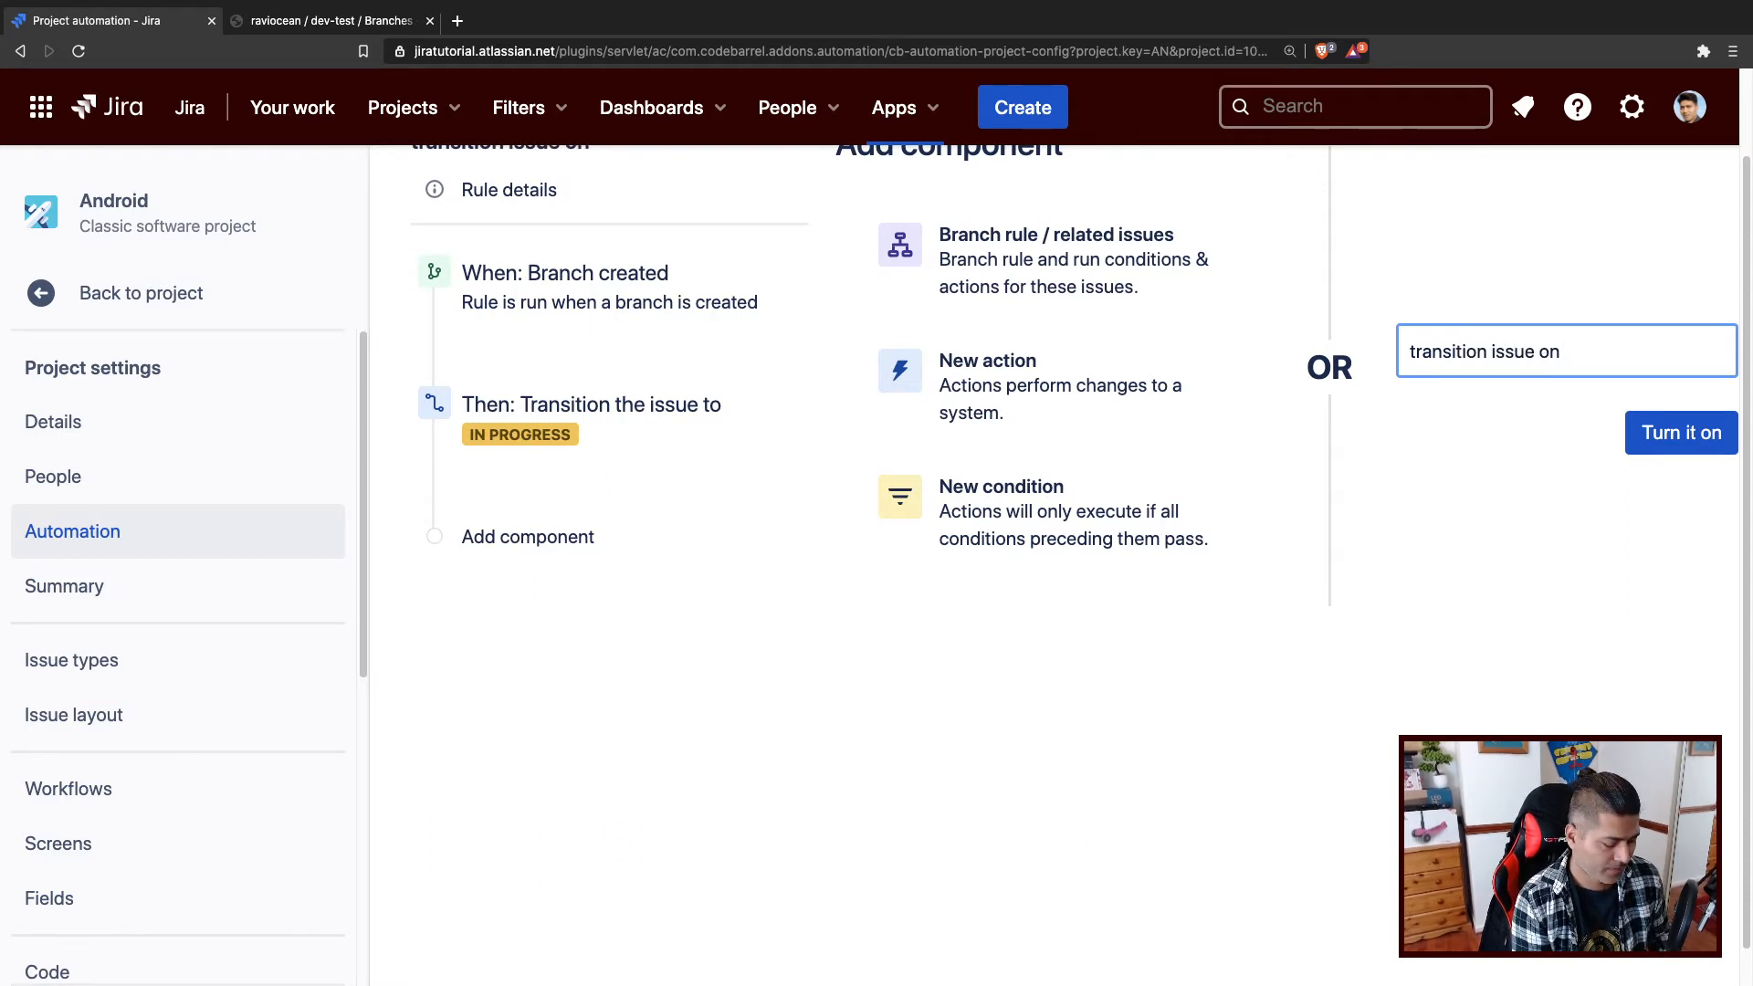
text(branch creation)
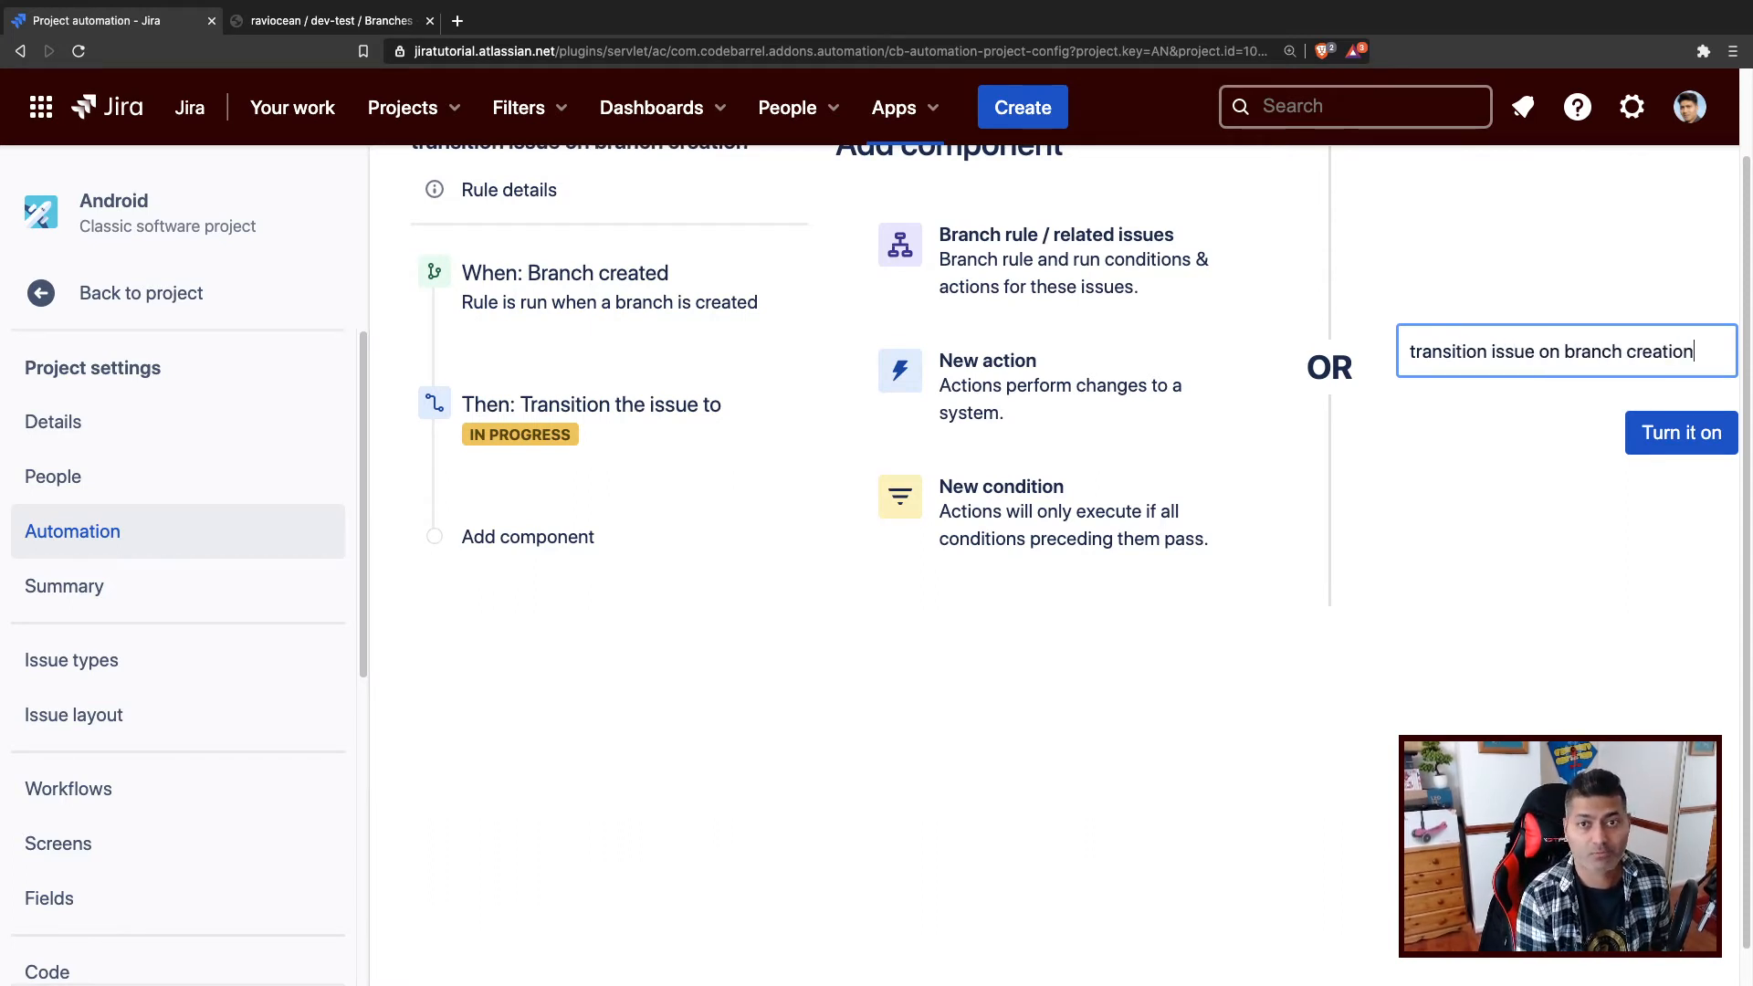
click(1680, 433)
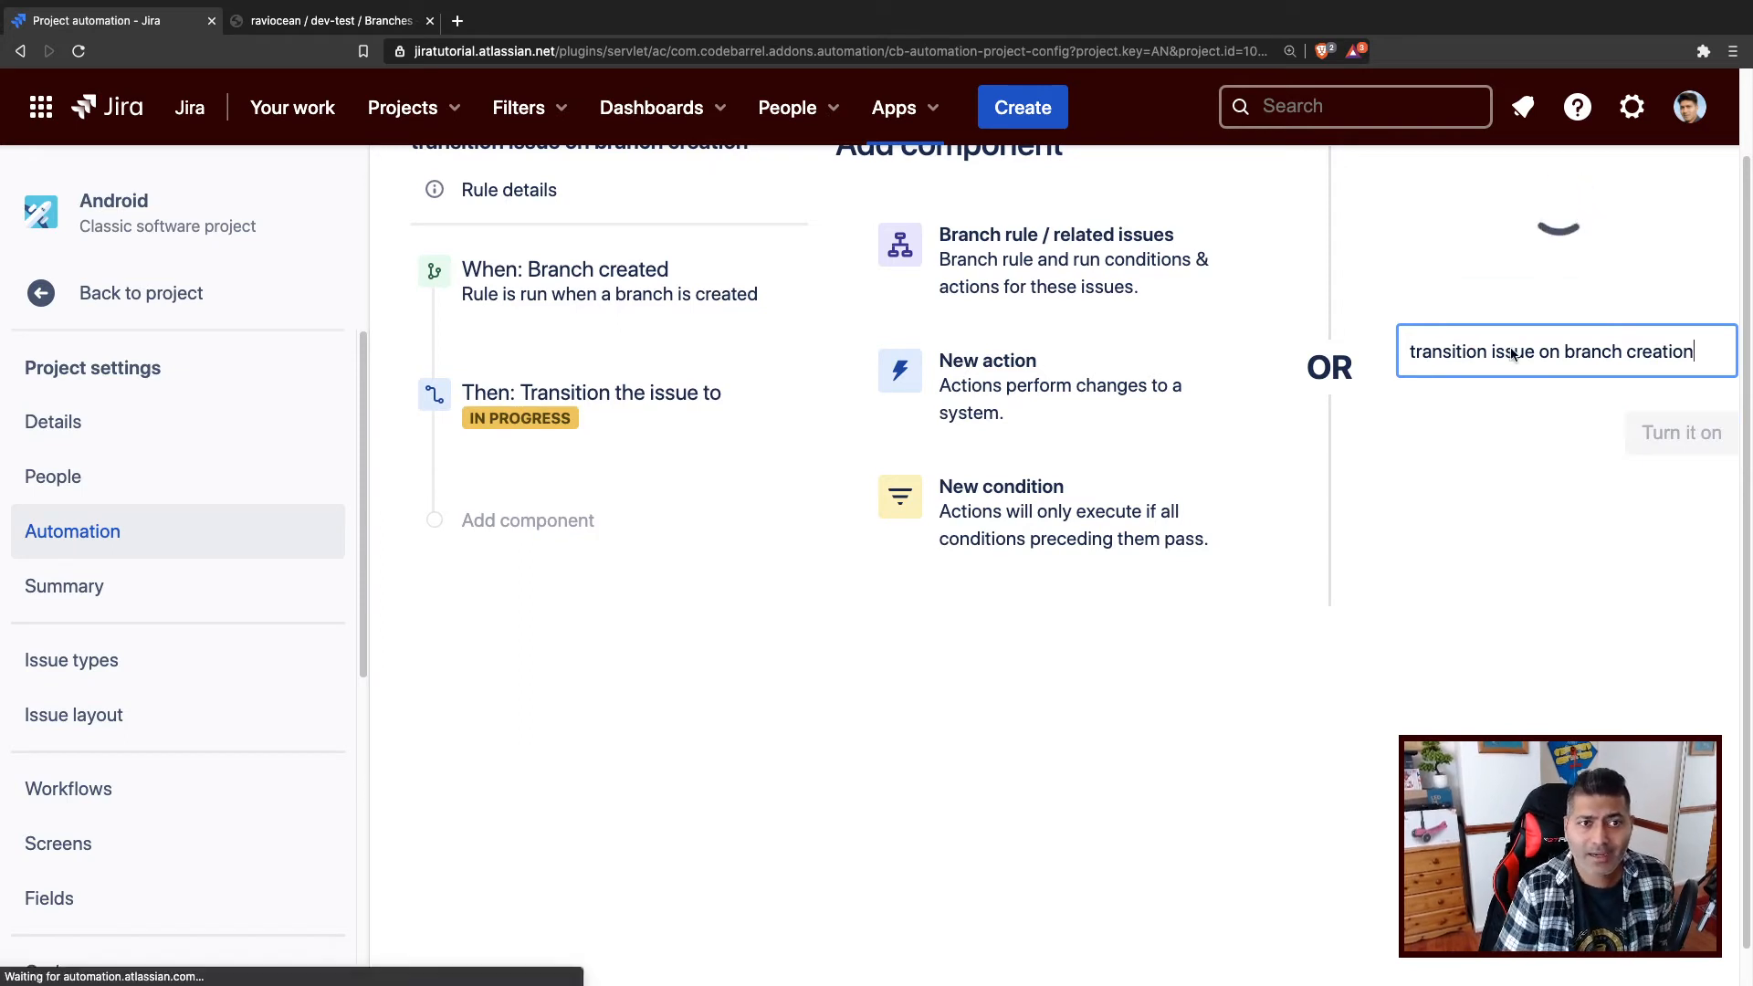
click(1680, 433)
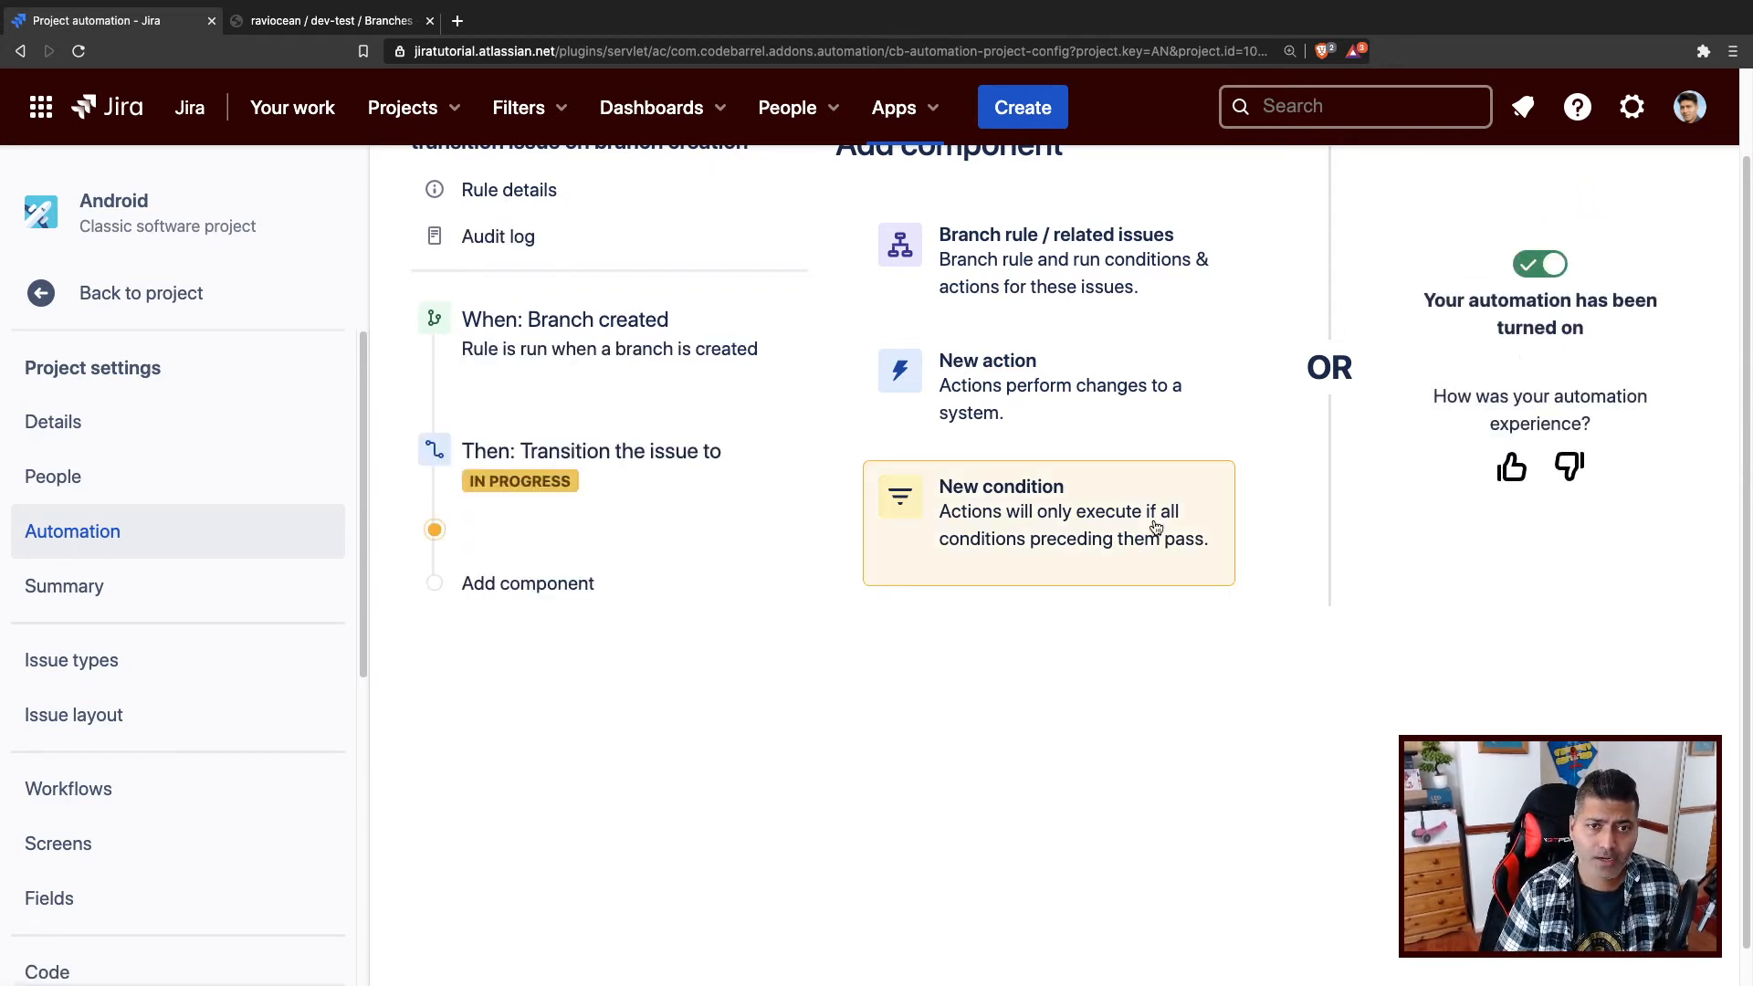
click(1047, 512)
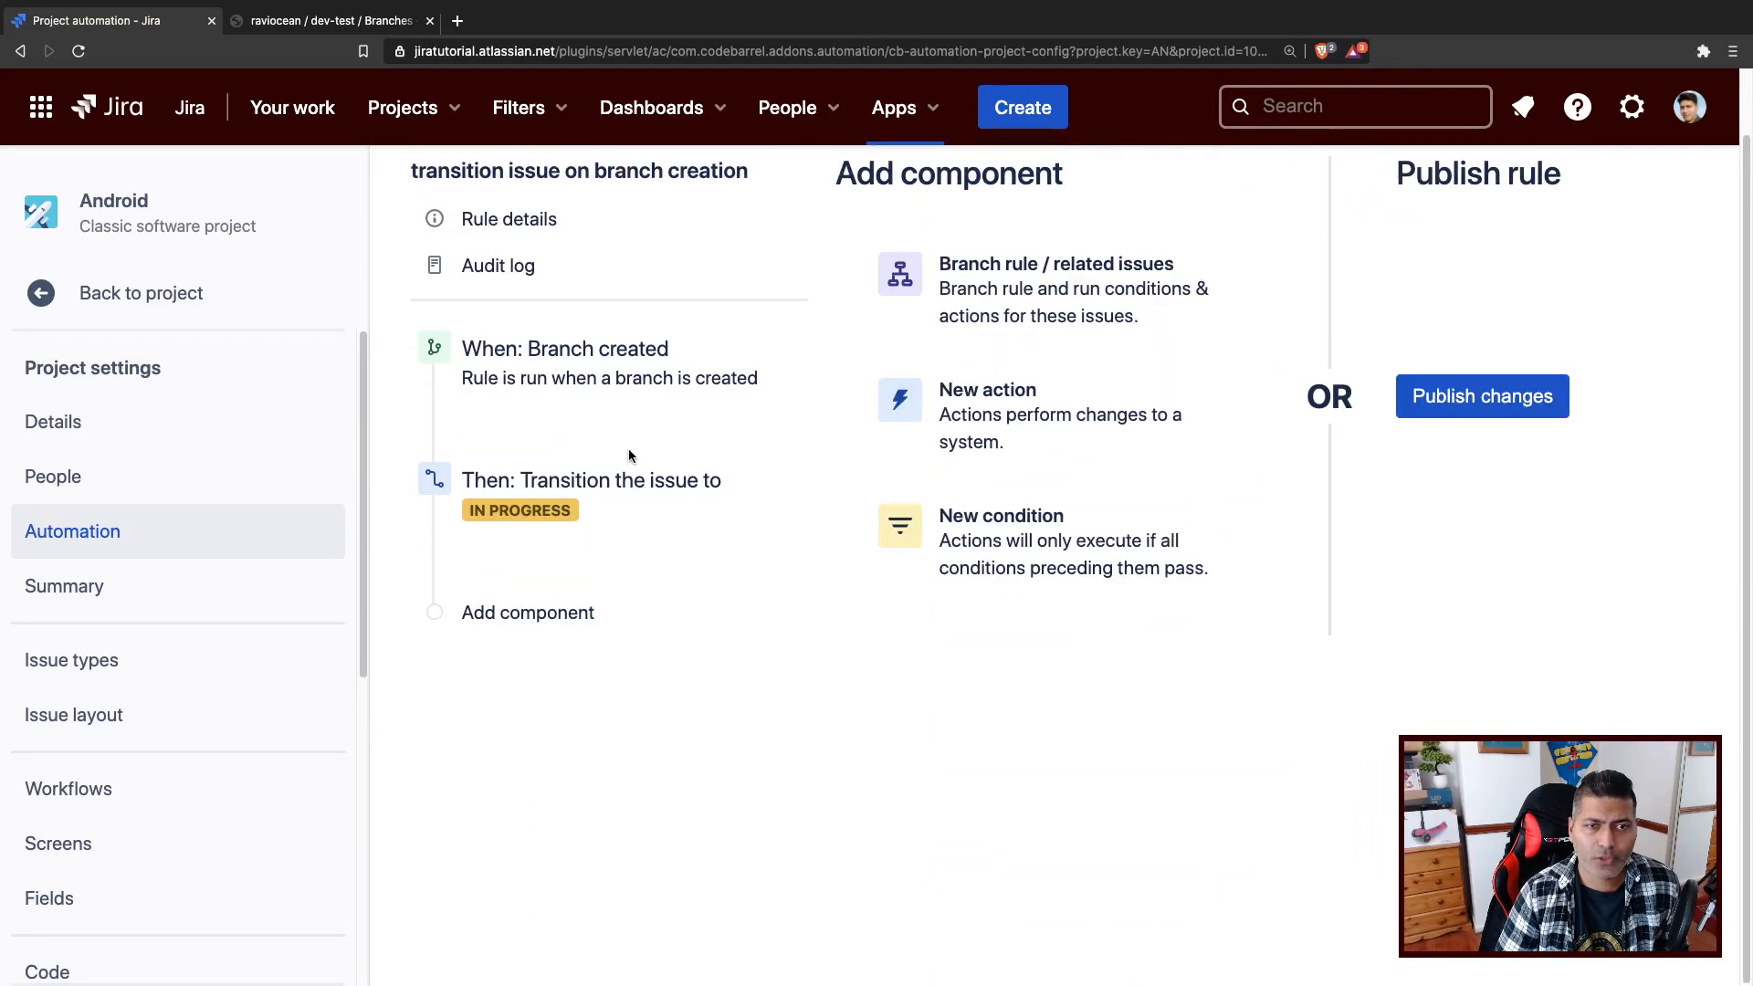
click(591, 479)
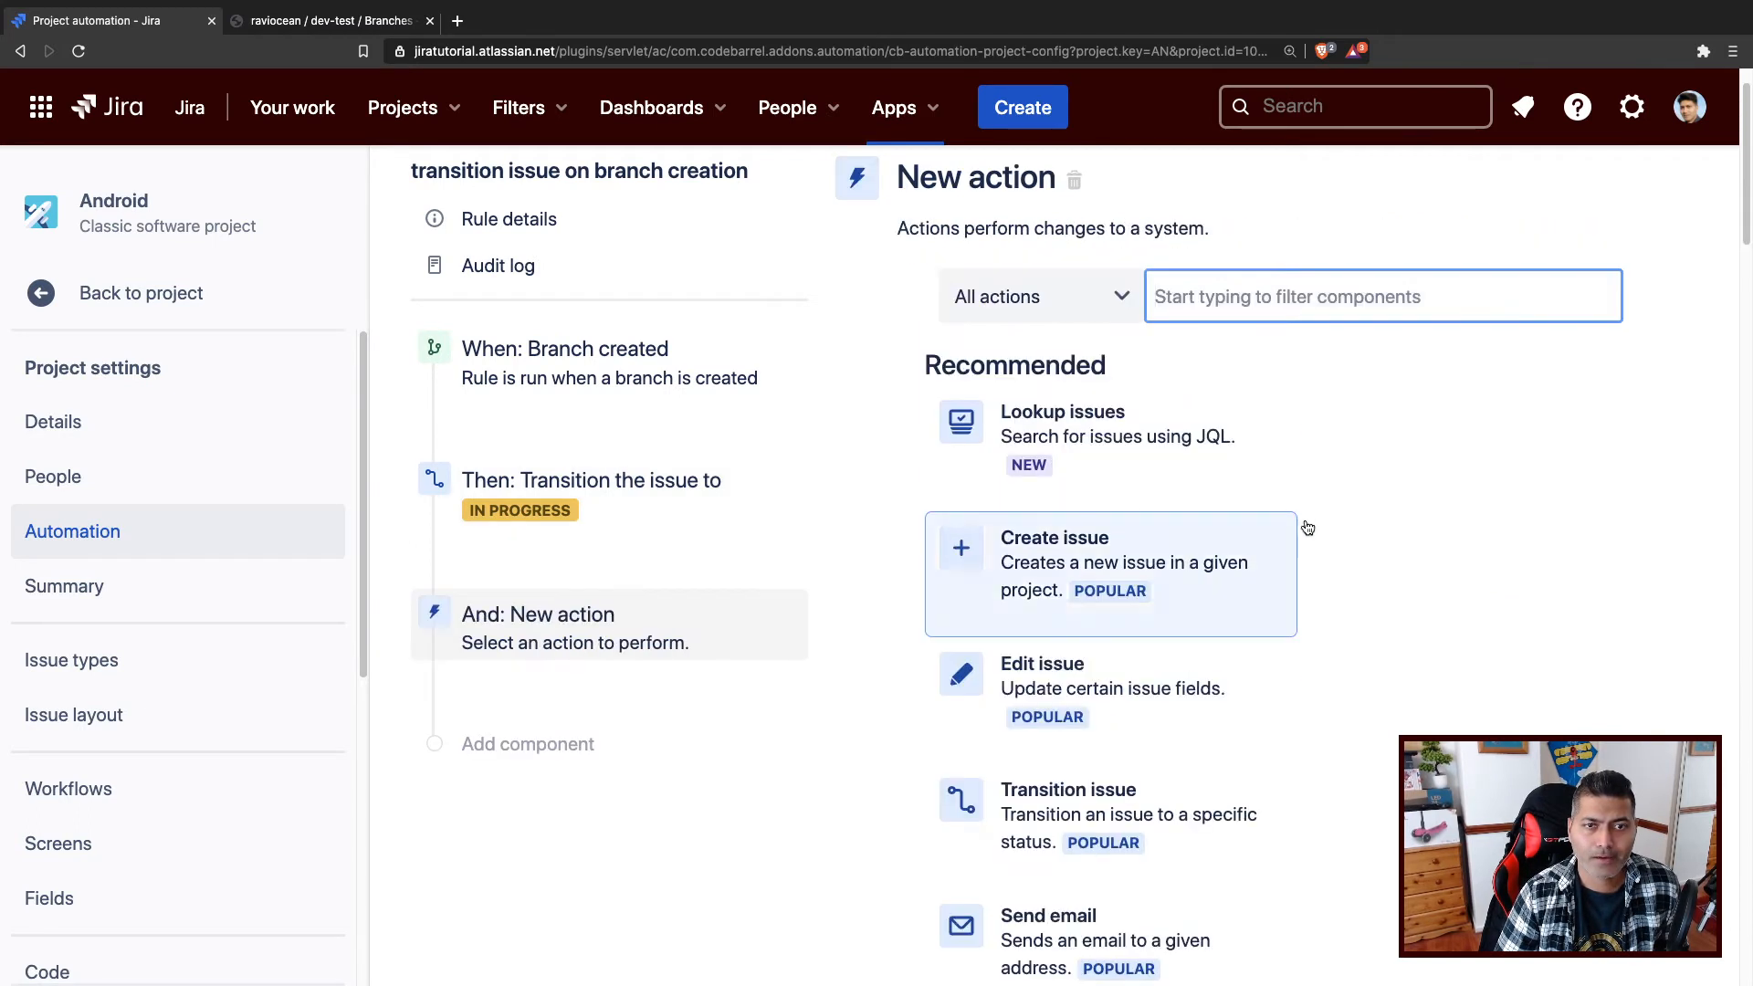
mouse_move(1282, 333)
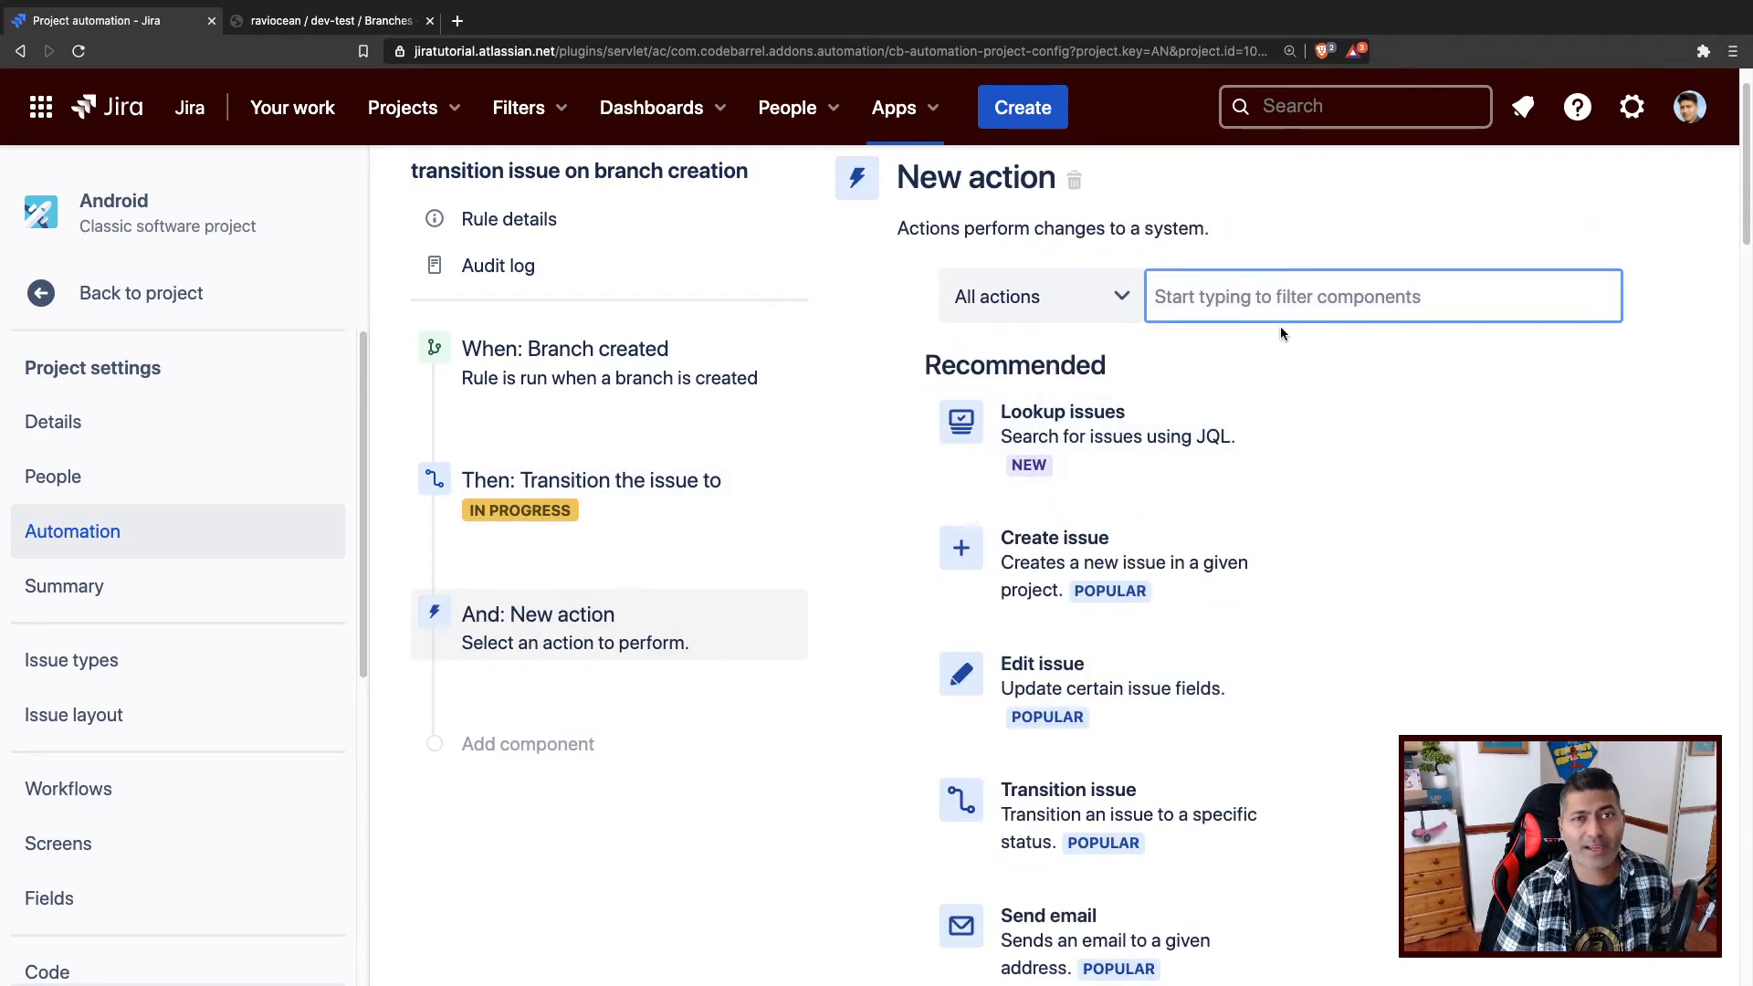
Add a Comment on issue action with the text 'A new branch created'.
text(comm)
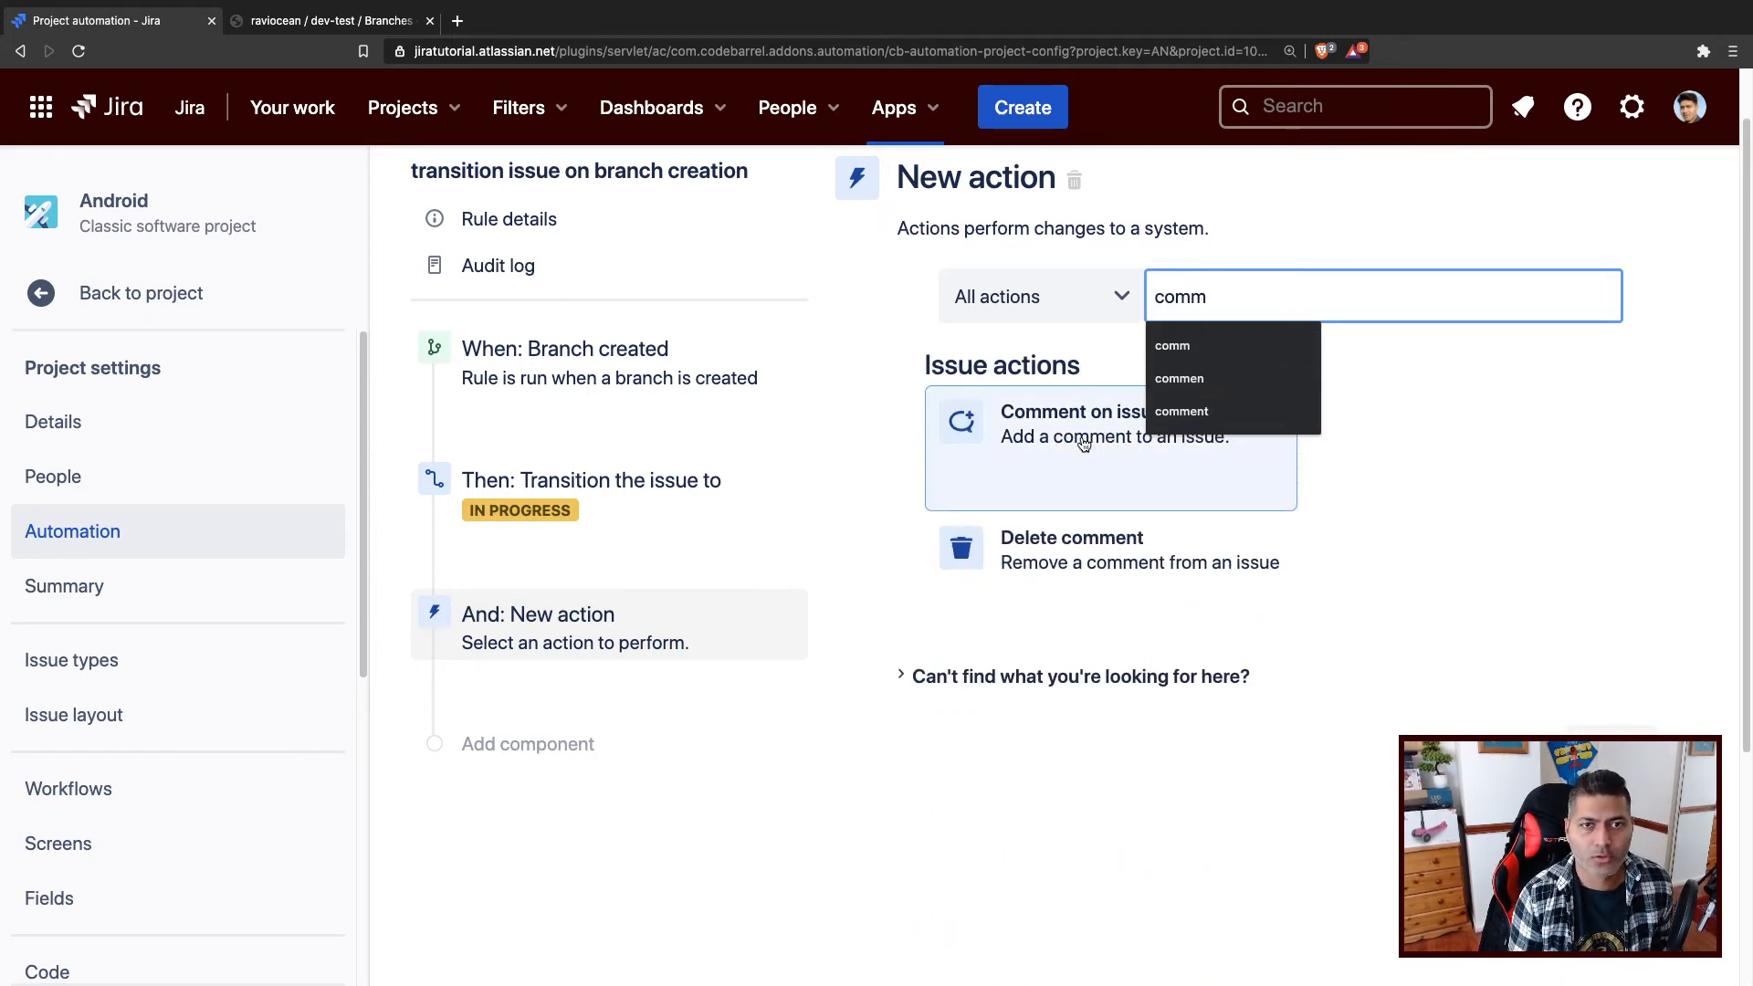
mouse_move(1349, 231)
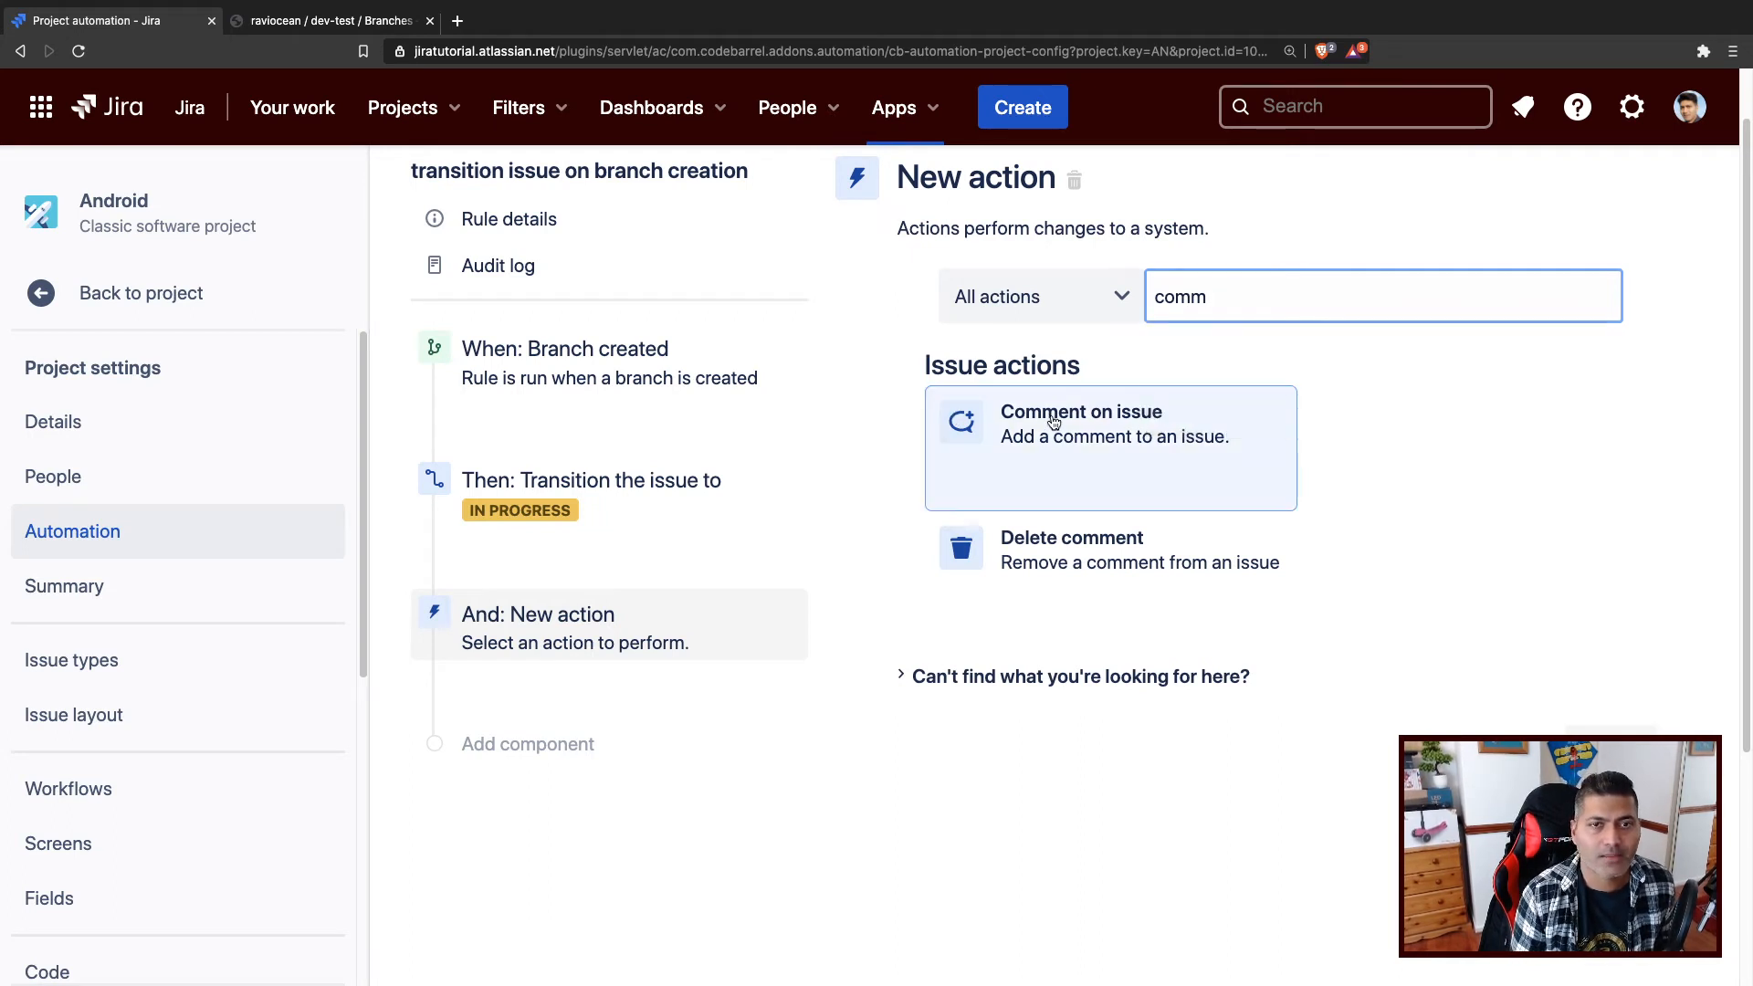
click(1110, 423)
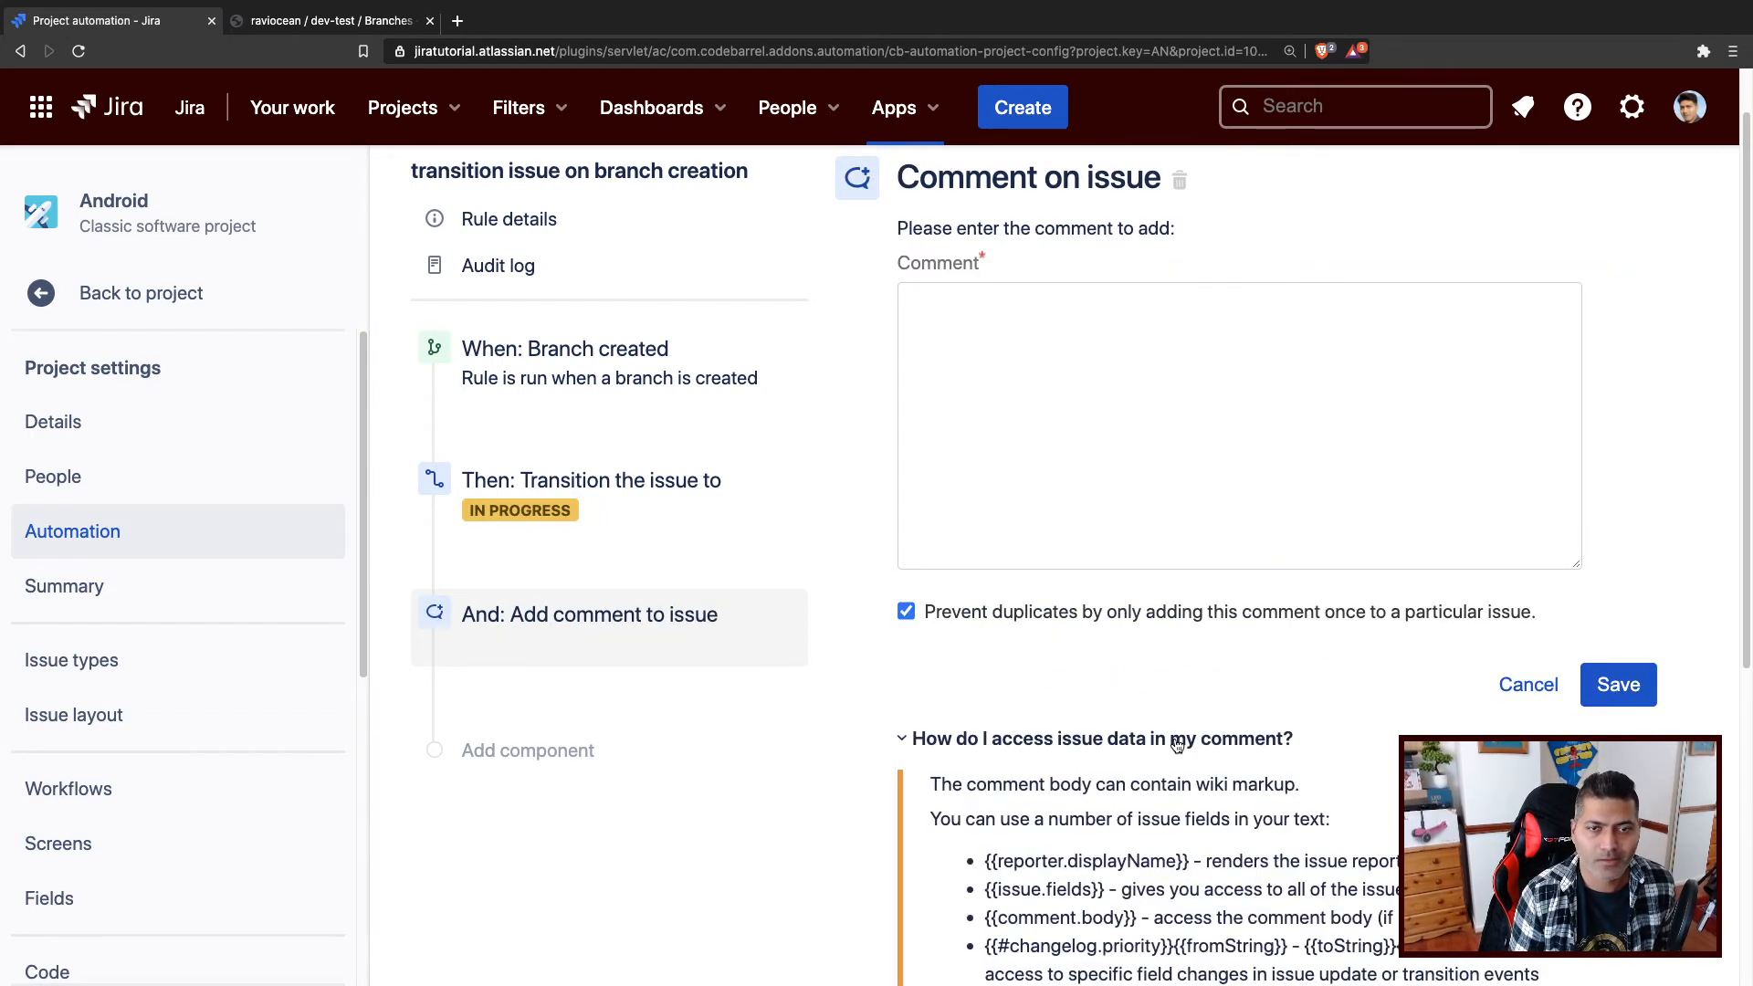
click(1238, 424)
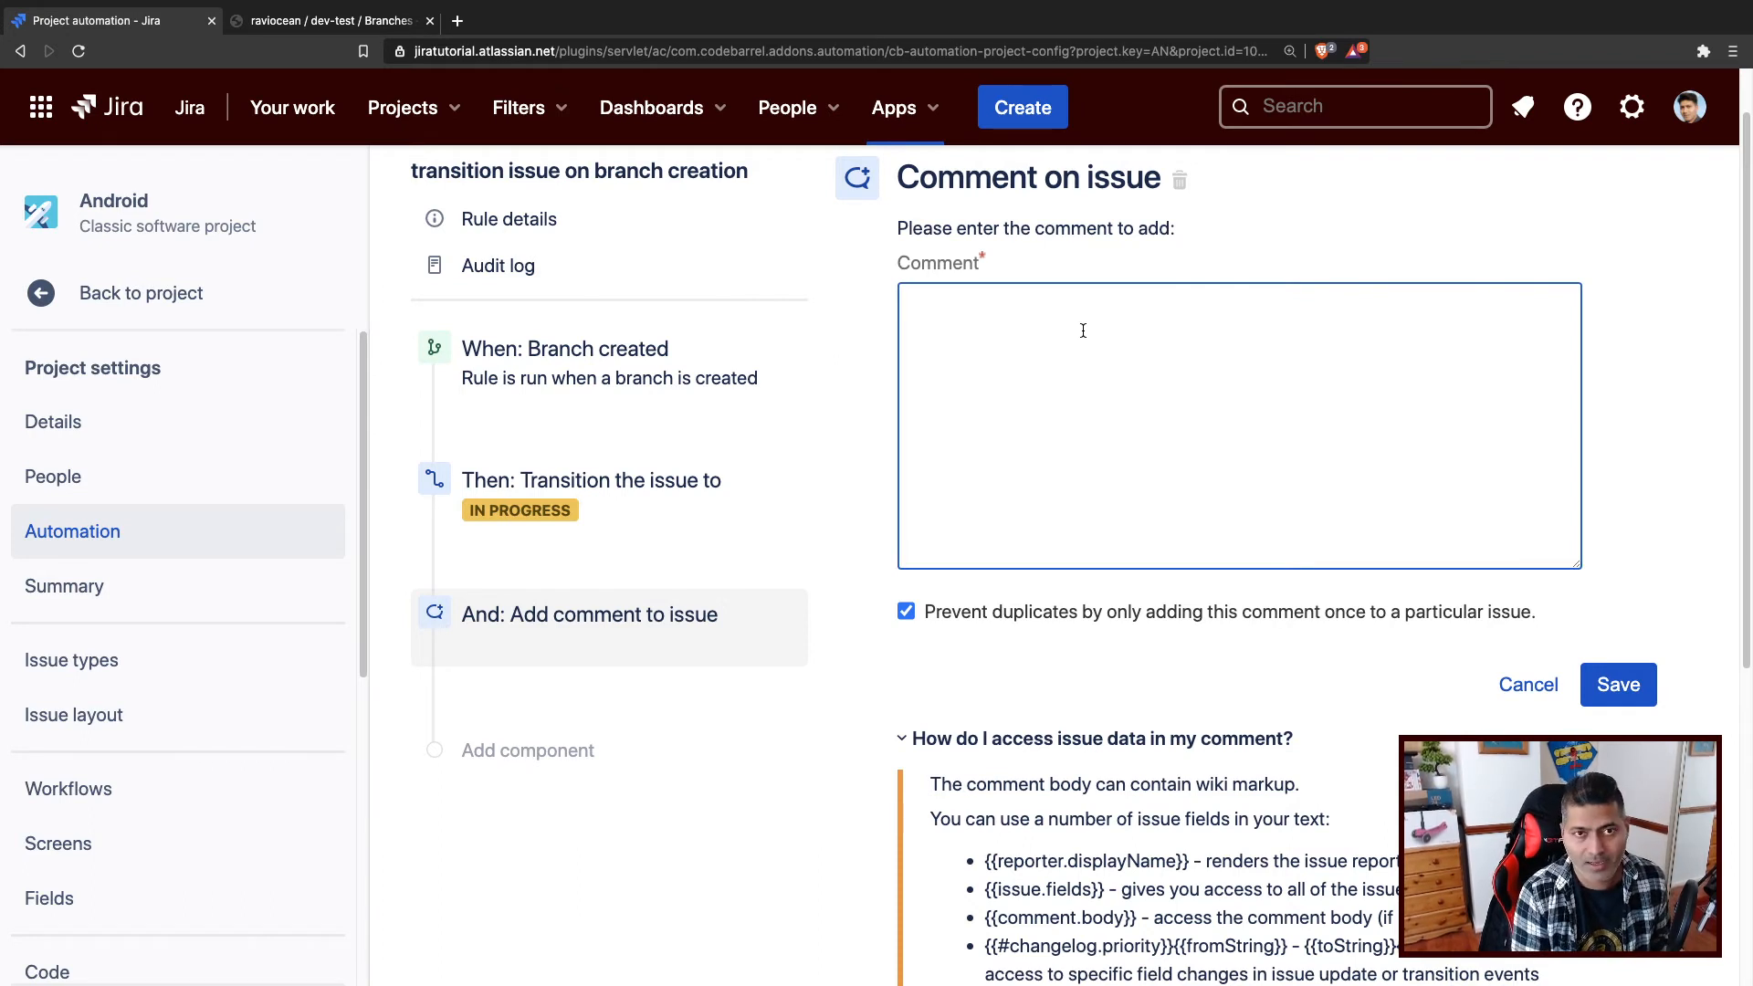
text(A new b)
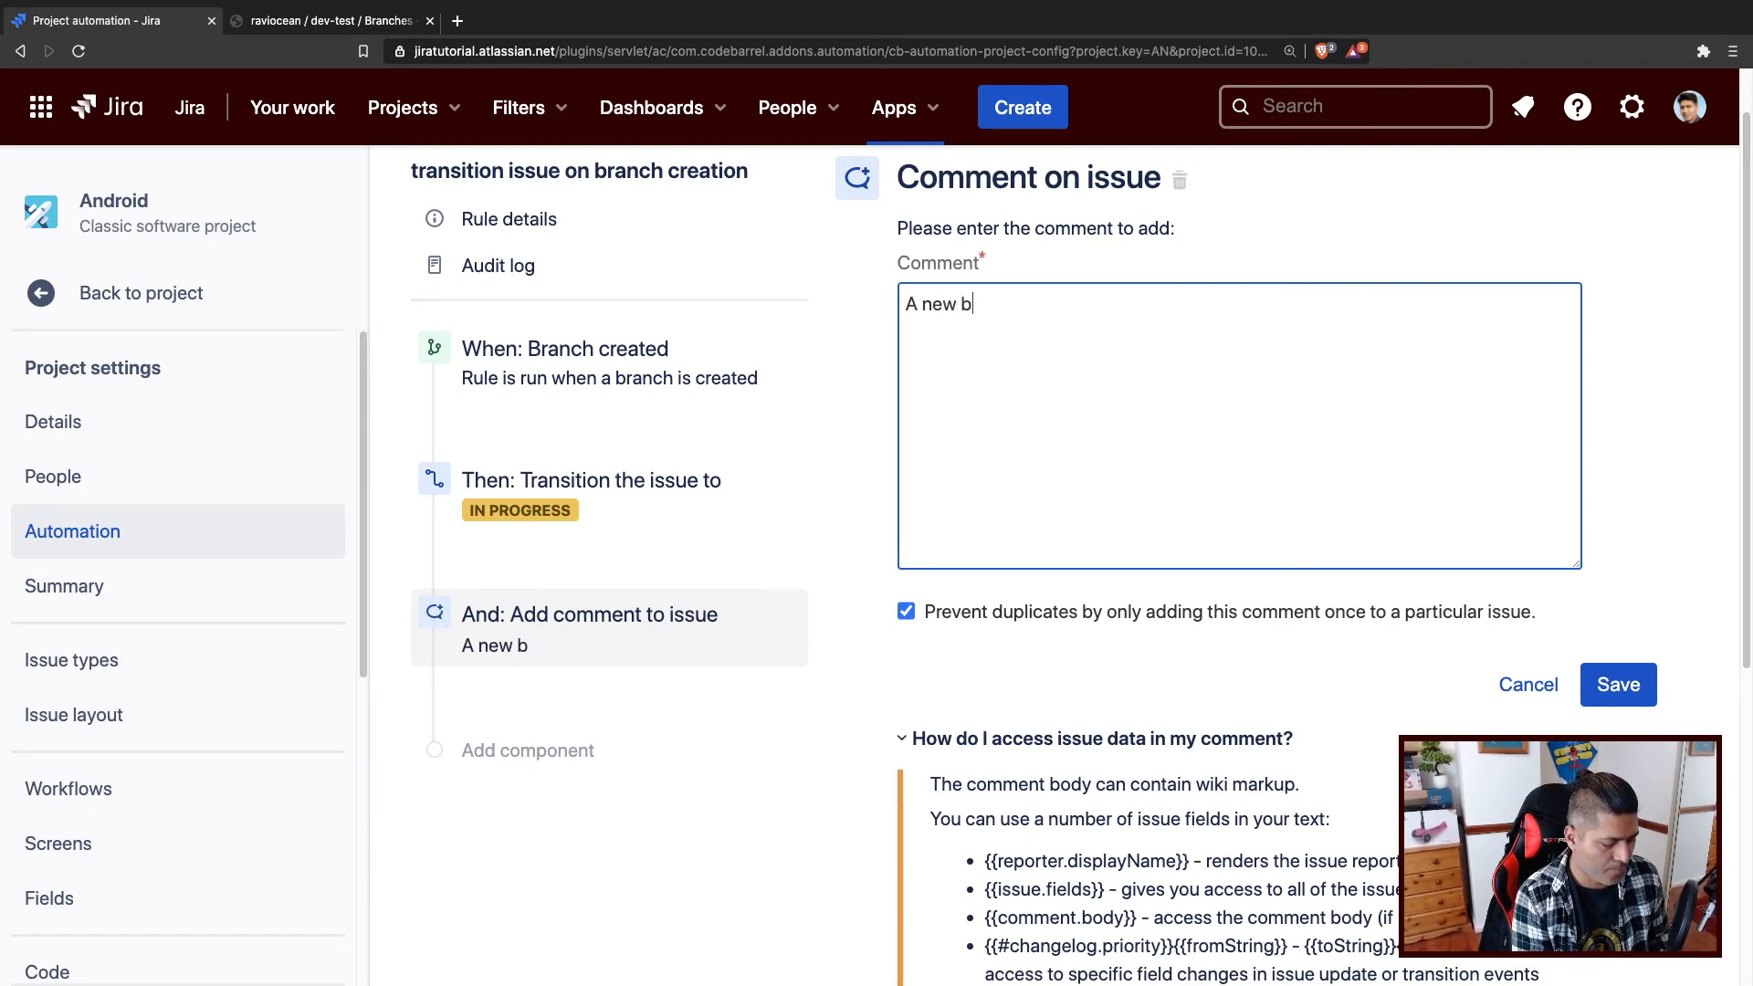
text(ranch created)
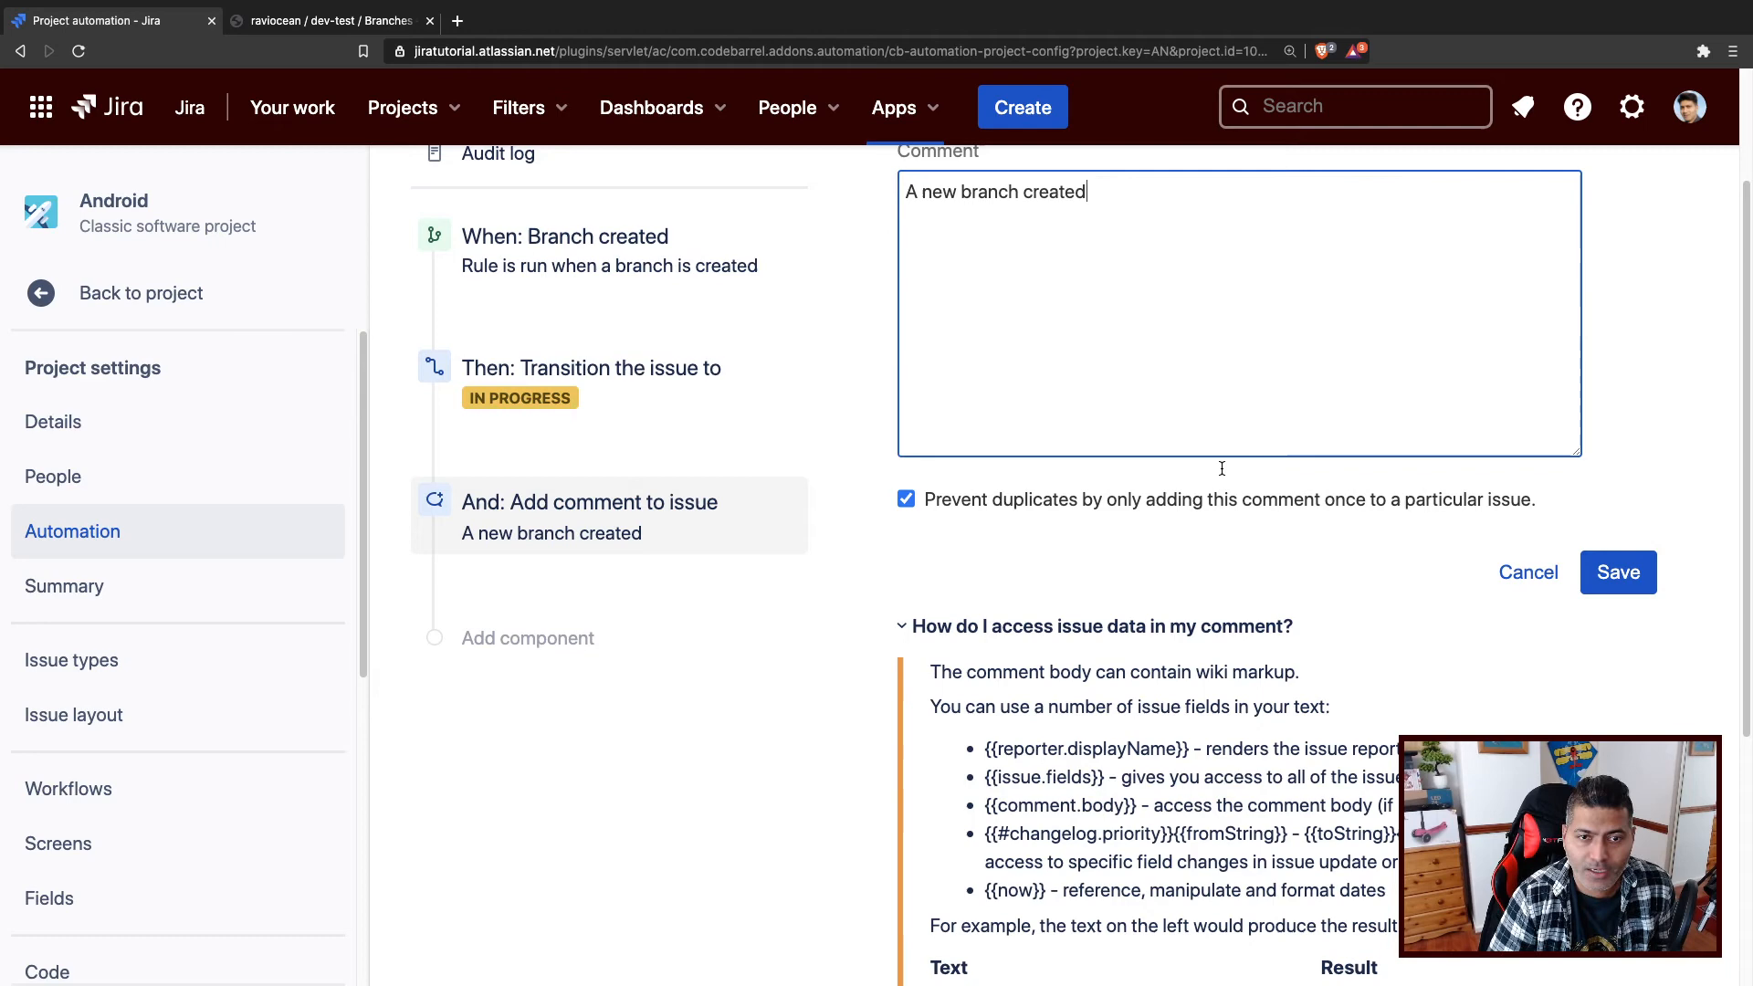
scroll(down, 3)
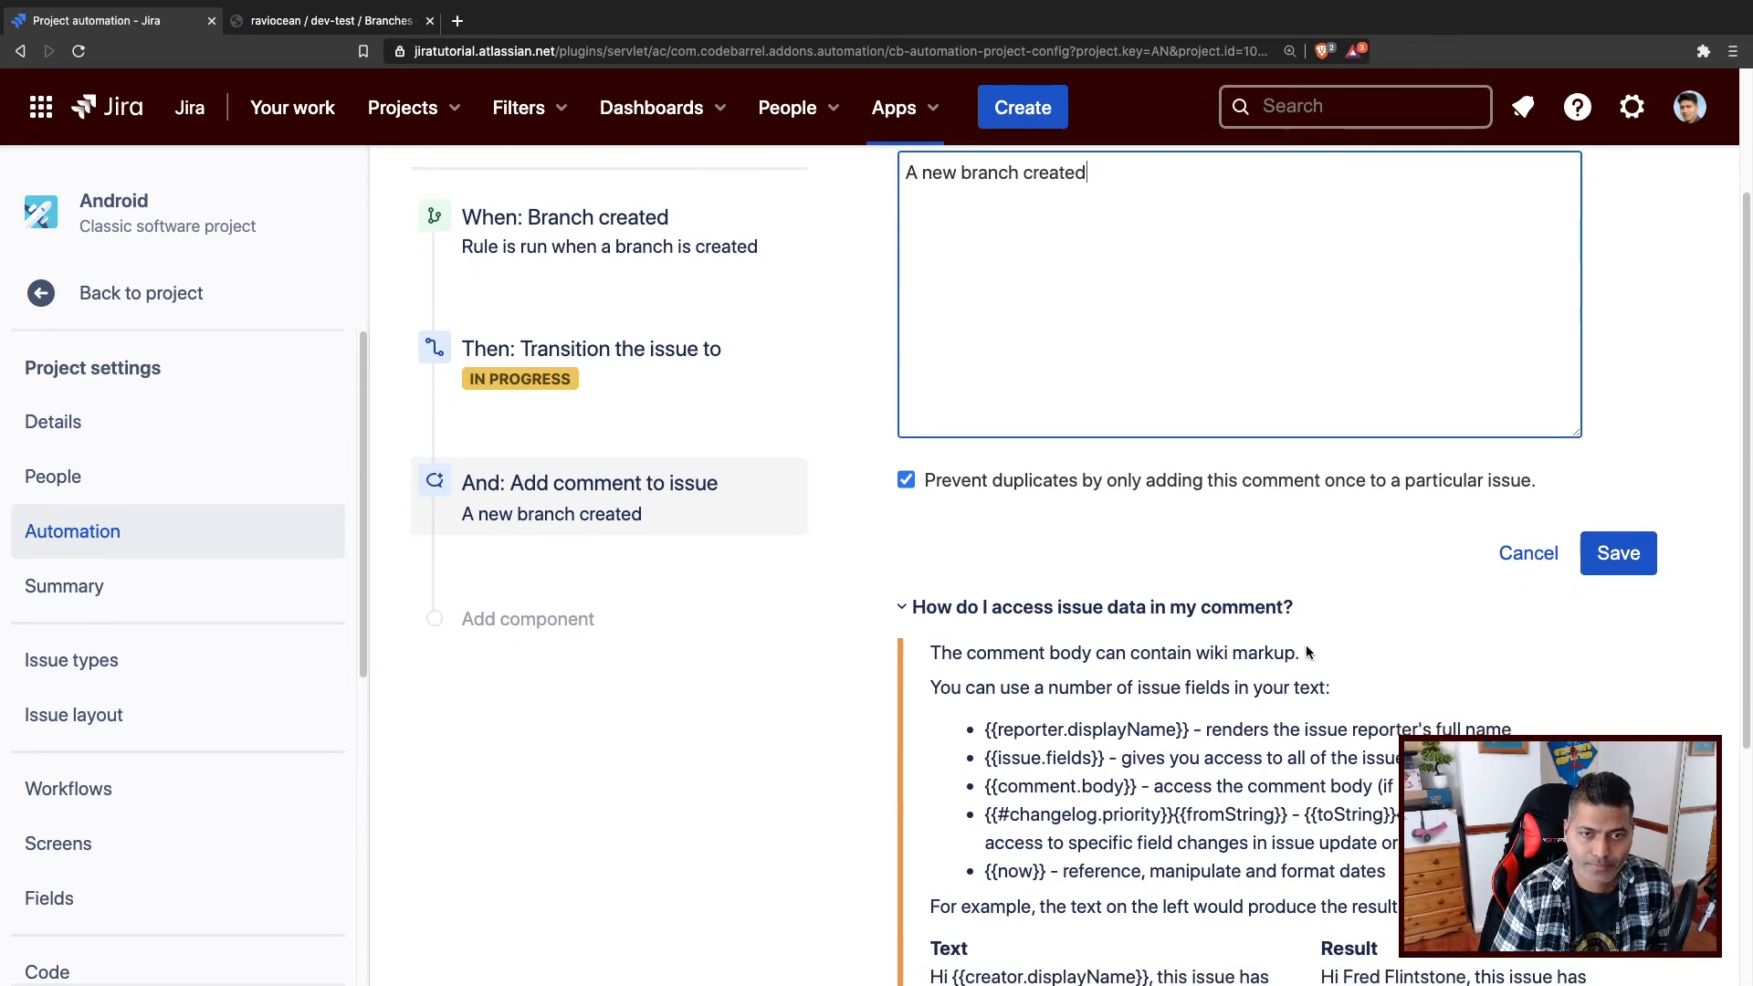
scroll(down, 3)
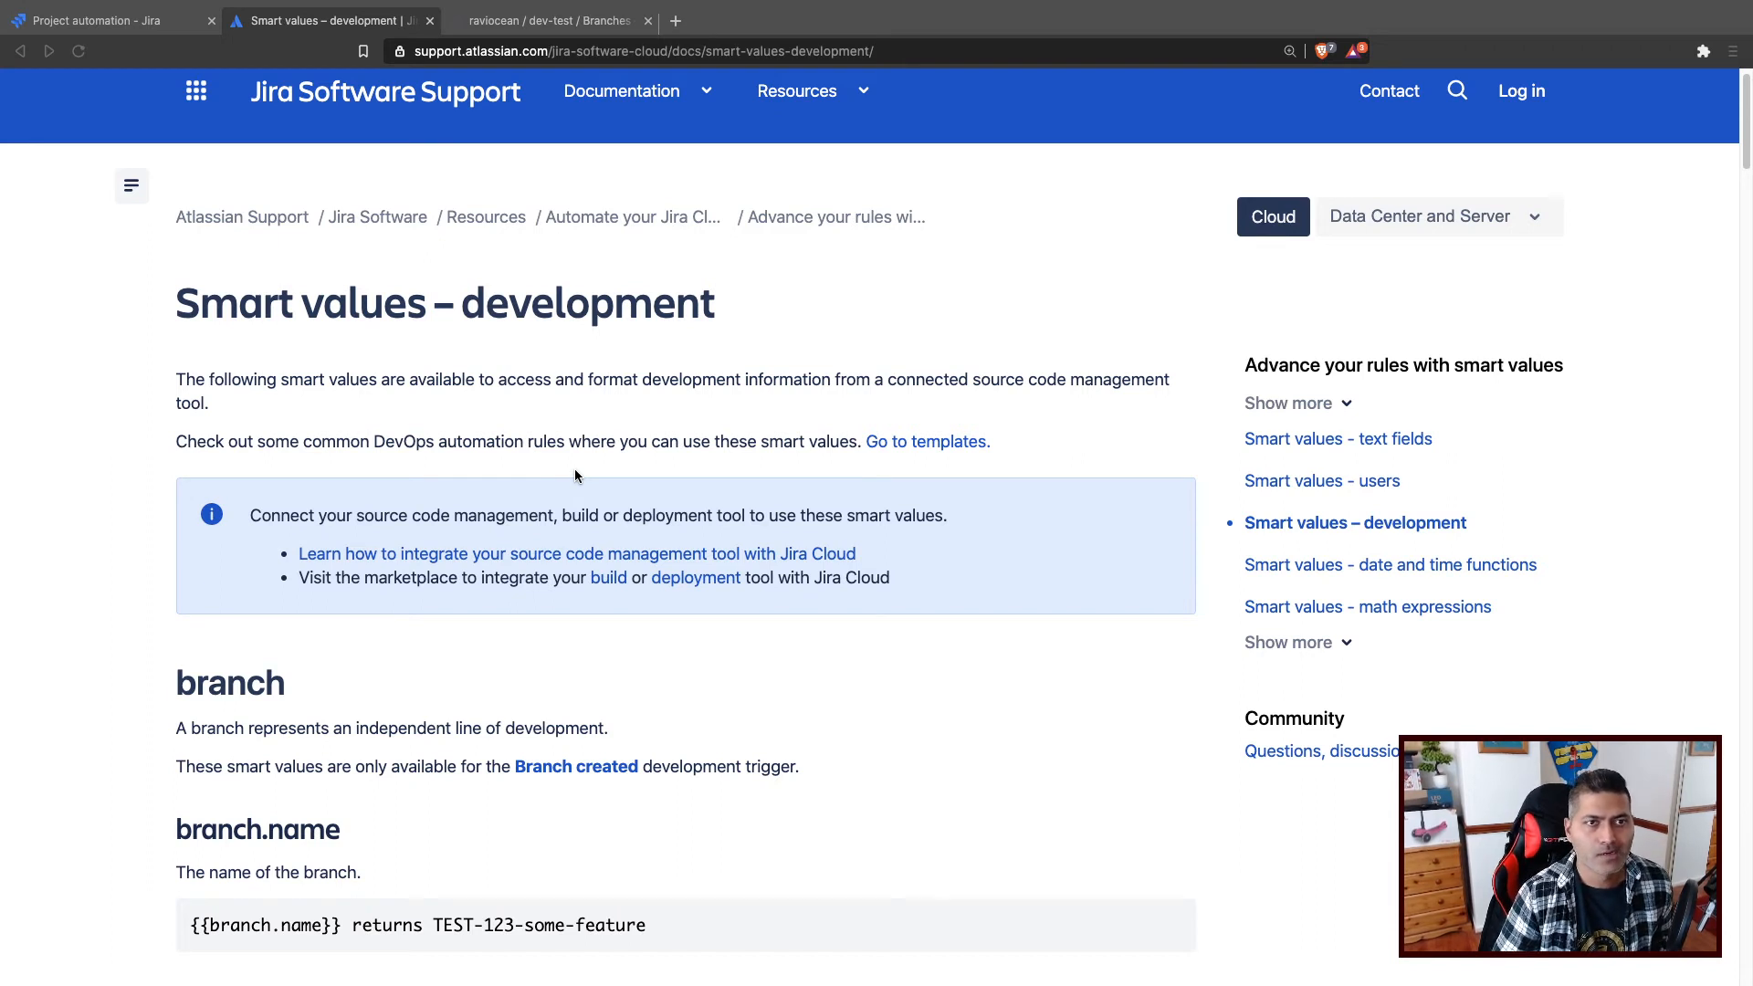
mouse_move(1290, 641)
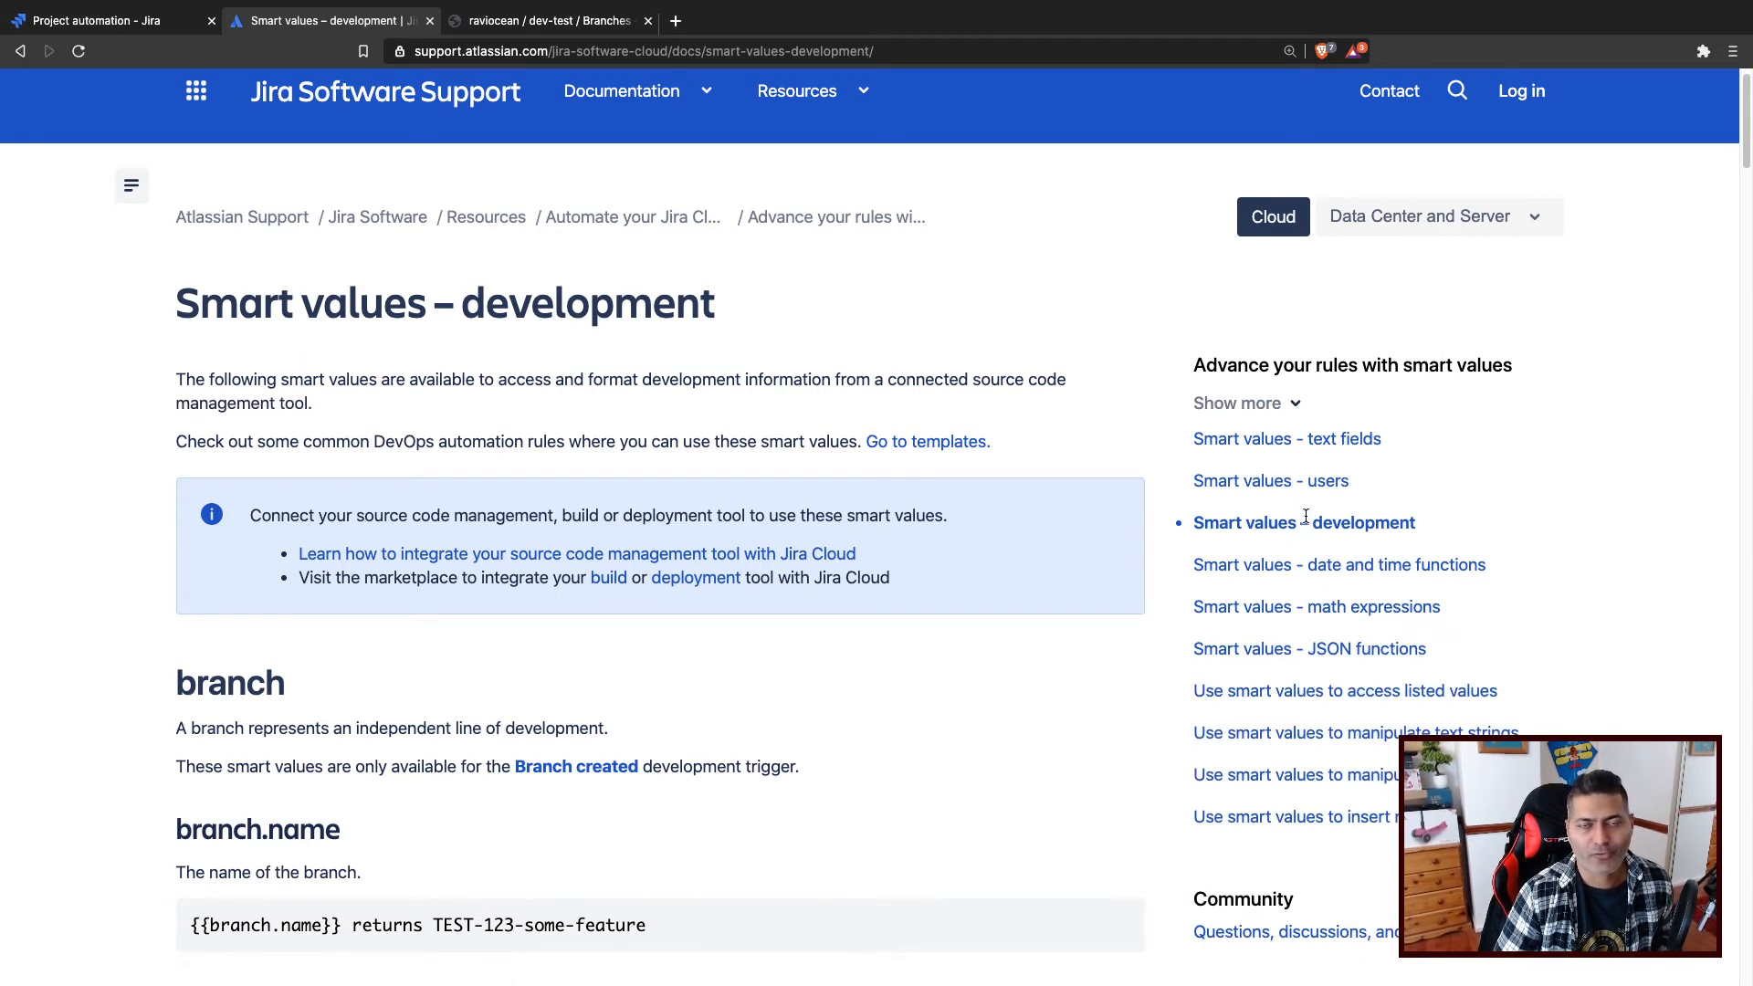
mouse_move(1286, 439)
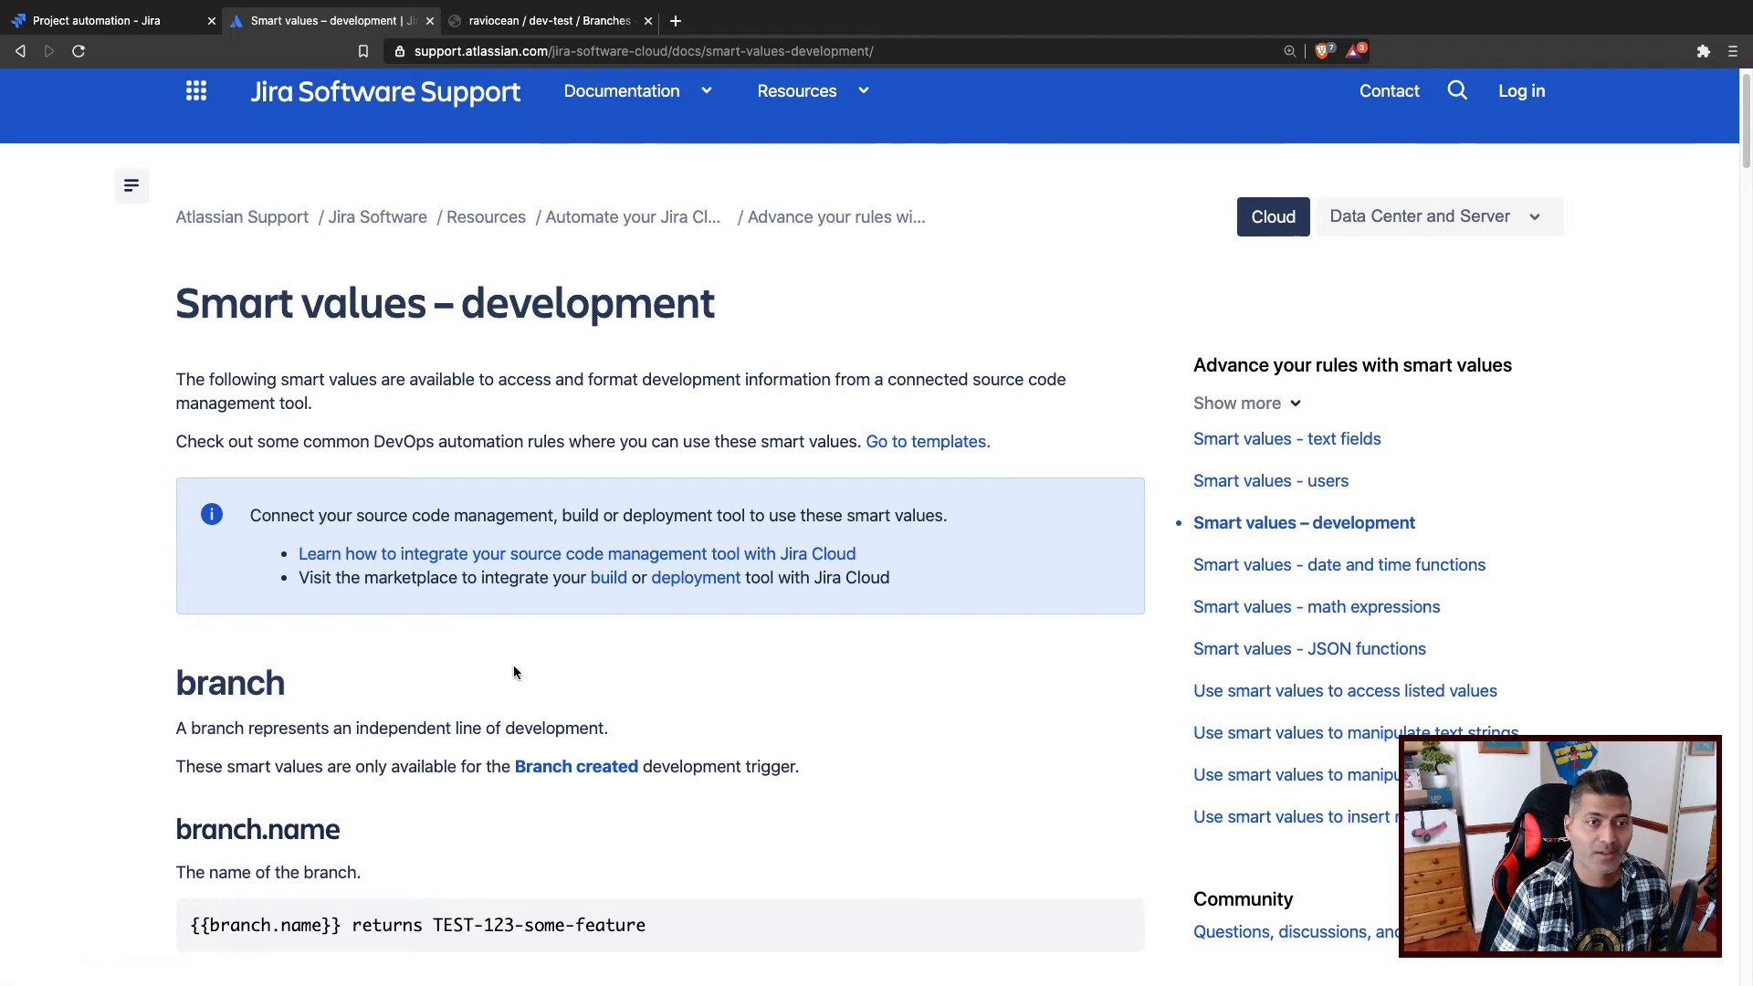
Scroll the smart values page to the branch section and select {{branch.name}}.
scroll(down, 3)
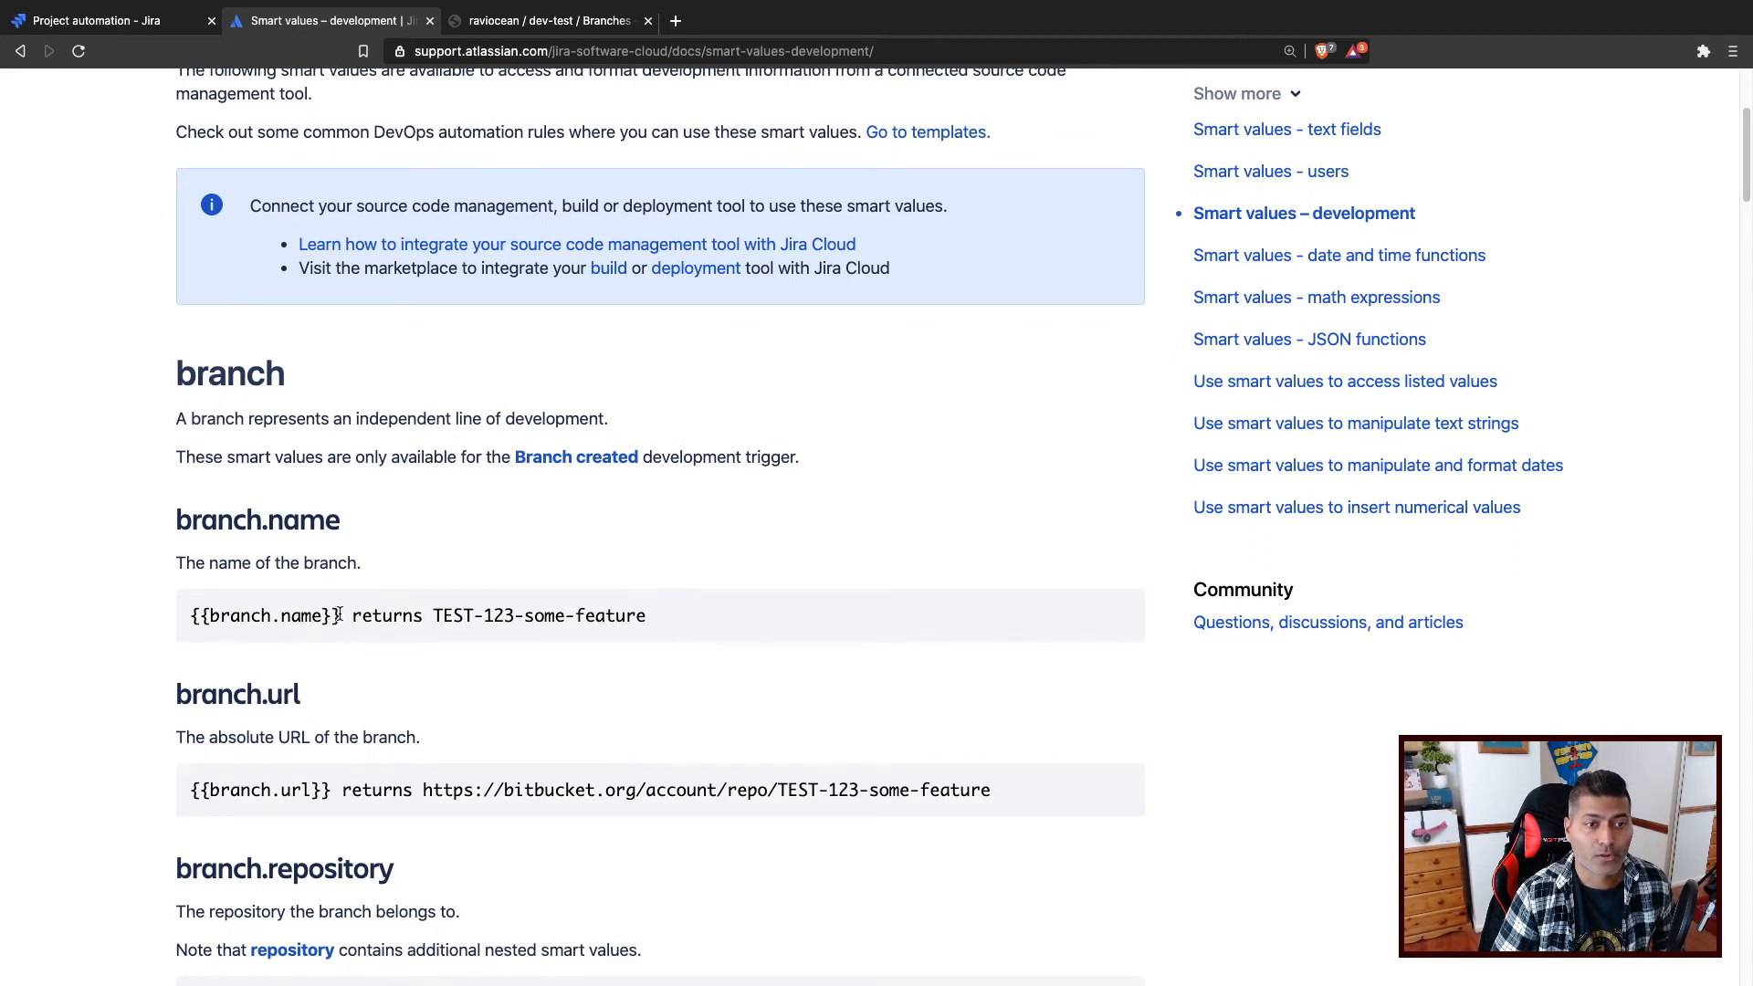
double_click(263, 614)
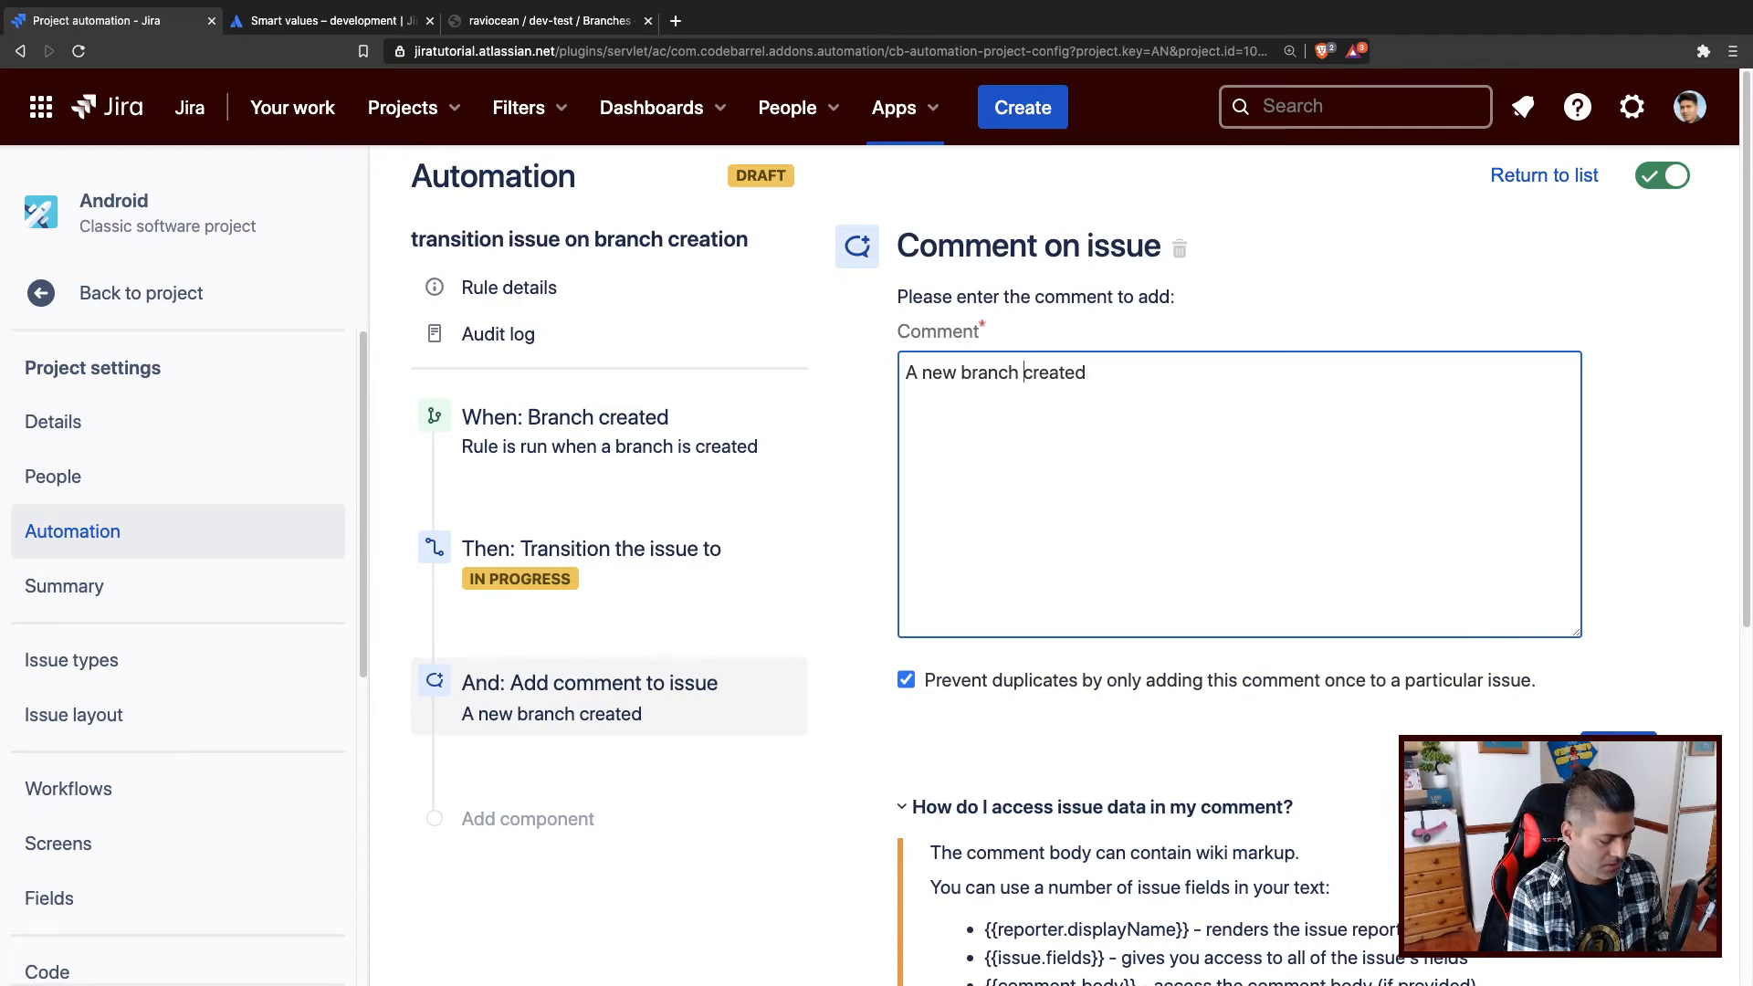
Add {{branch.name}} and a 'Branch url' label to the comment, checking the smart values docs.
text({{branch.name}})
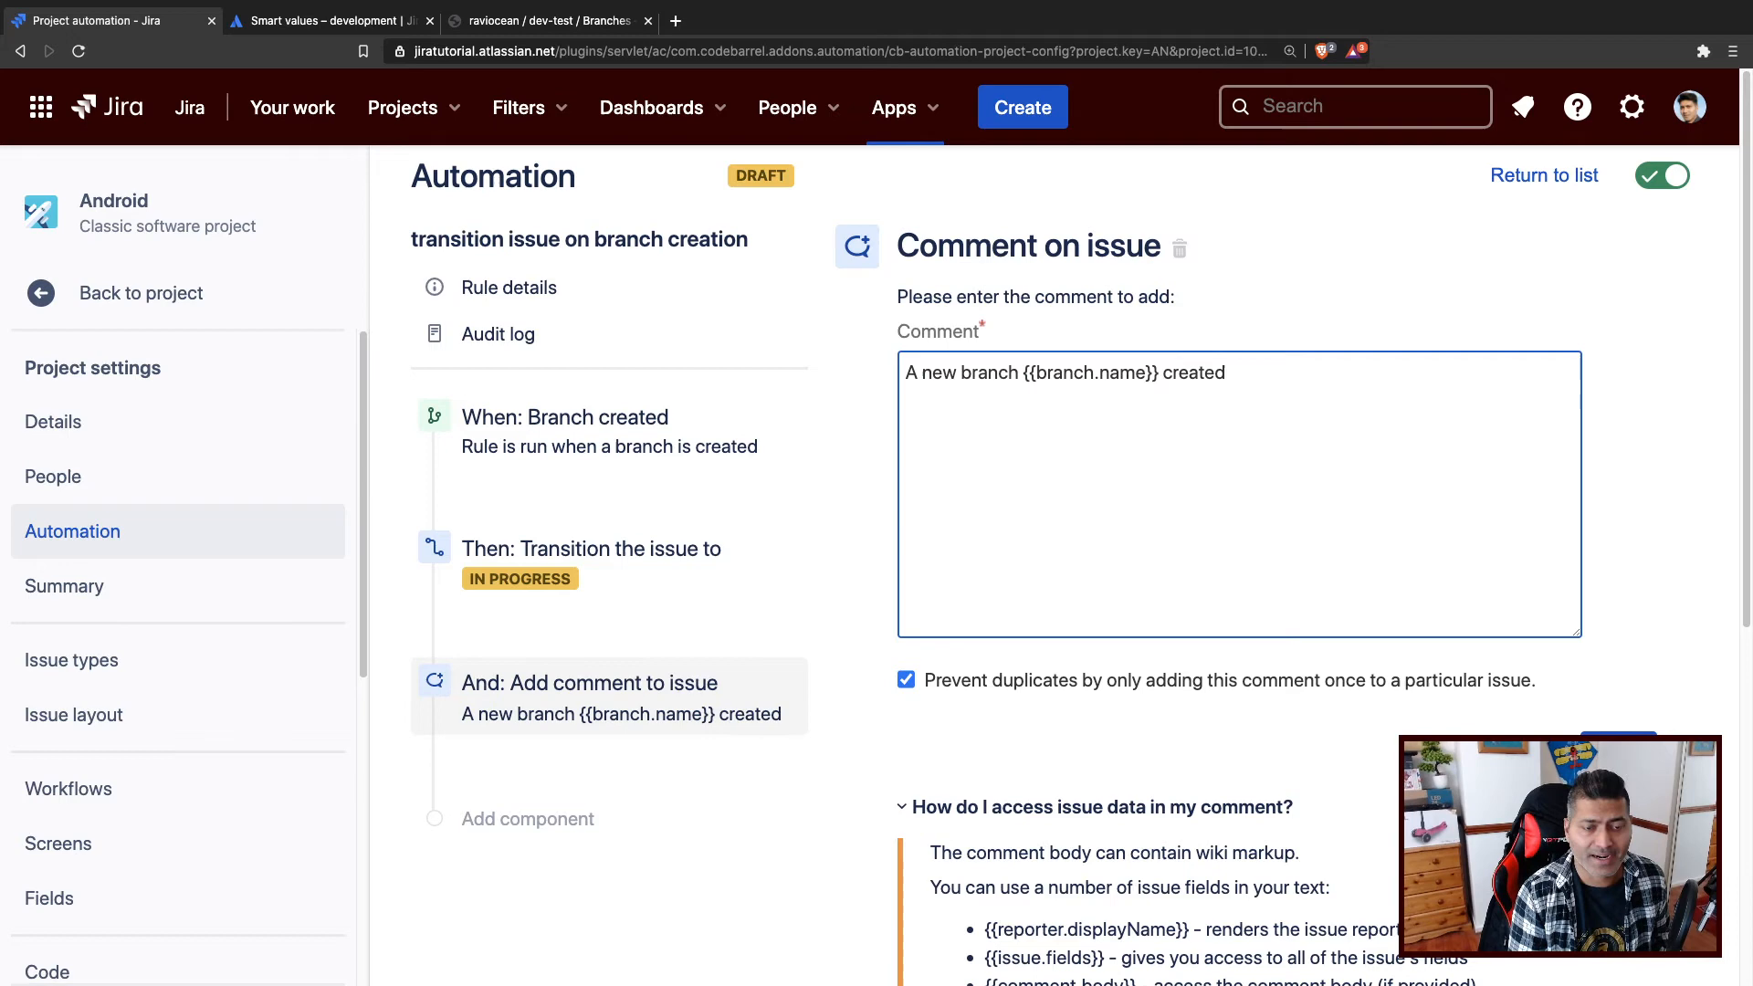
click(328, 20)
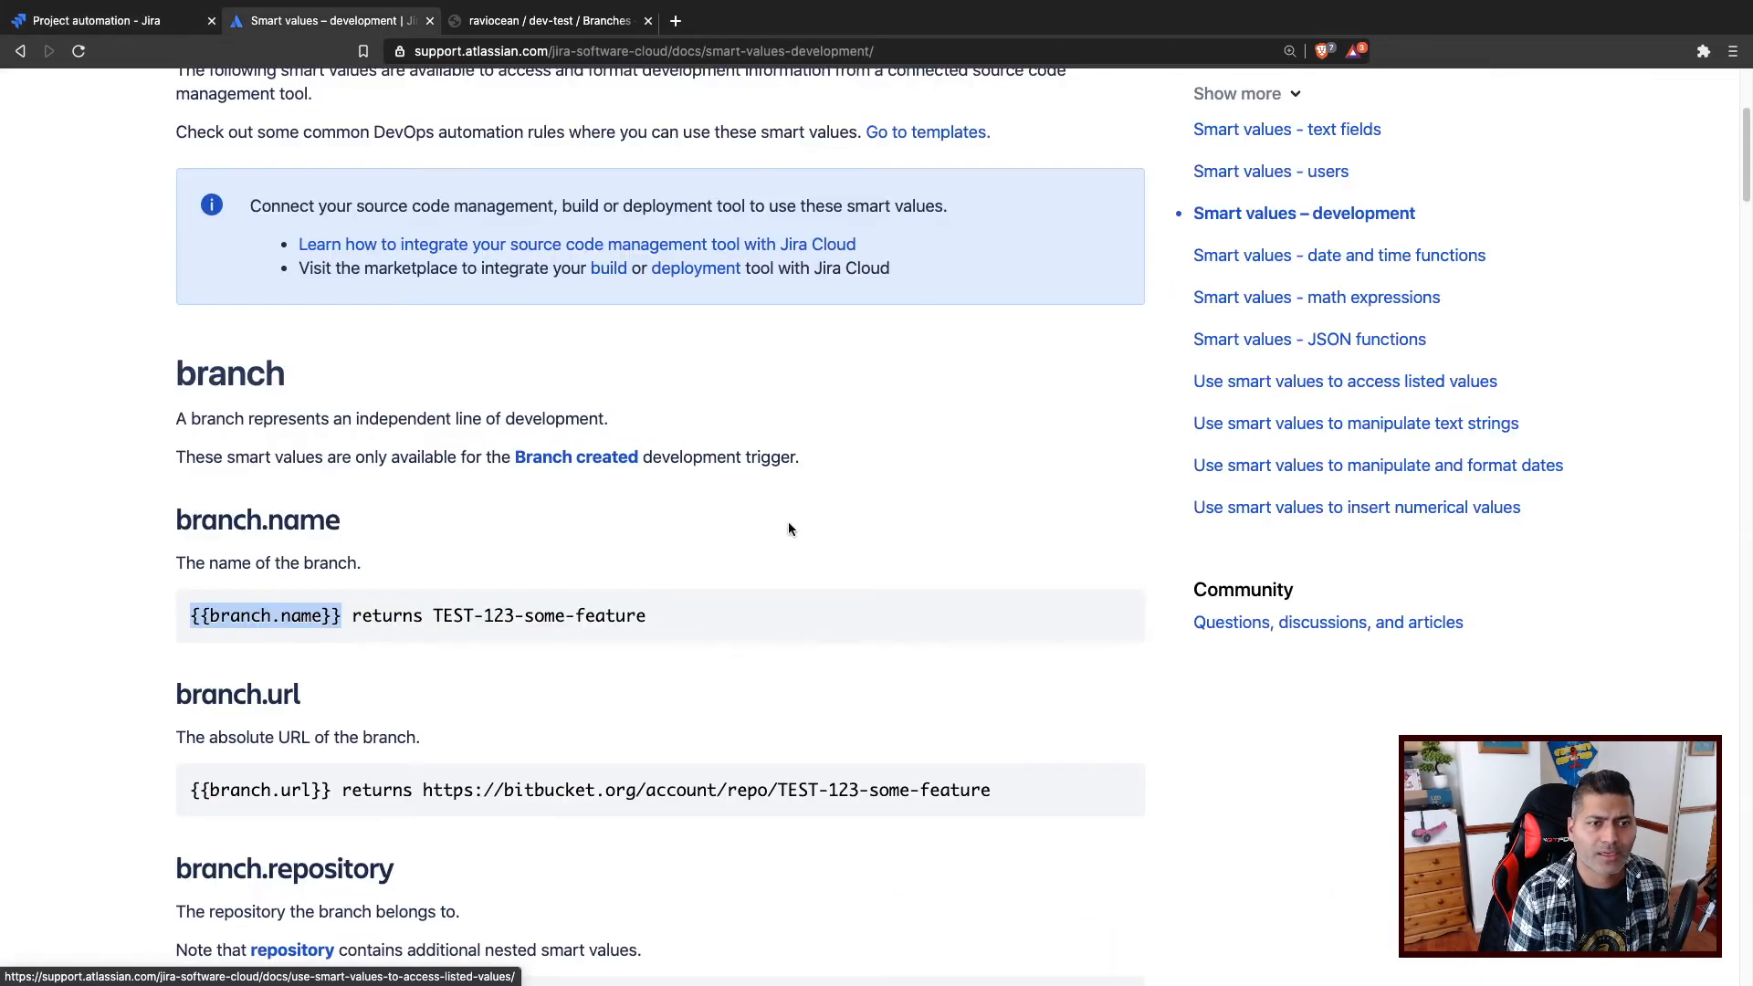
scroll(down, 3)
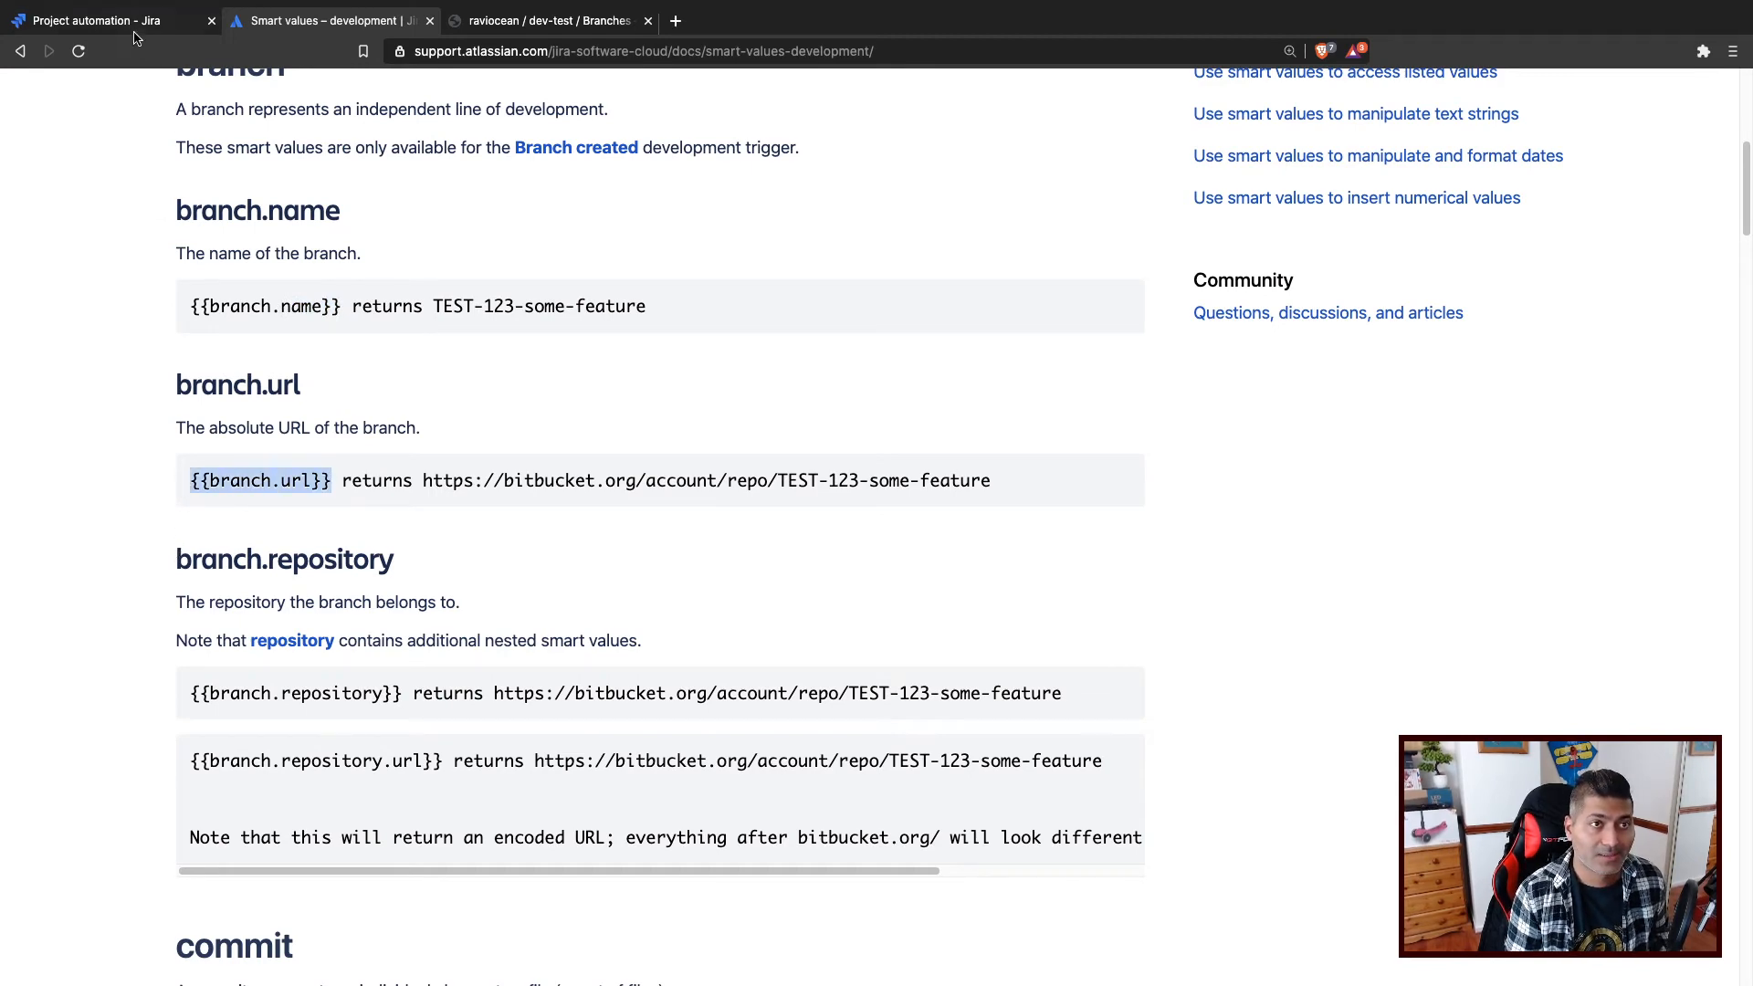
click(100, 20)
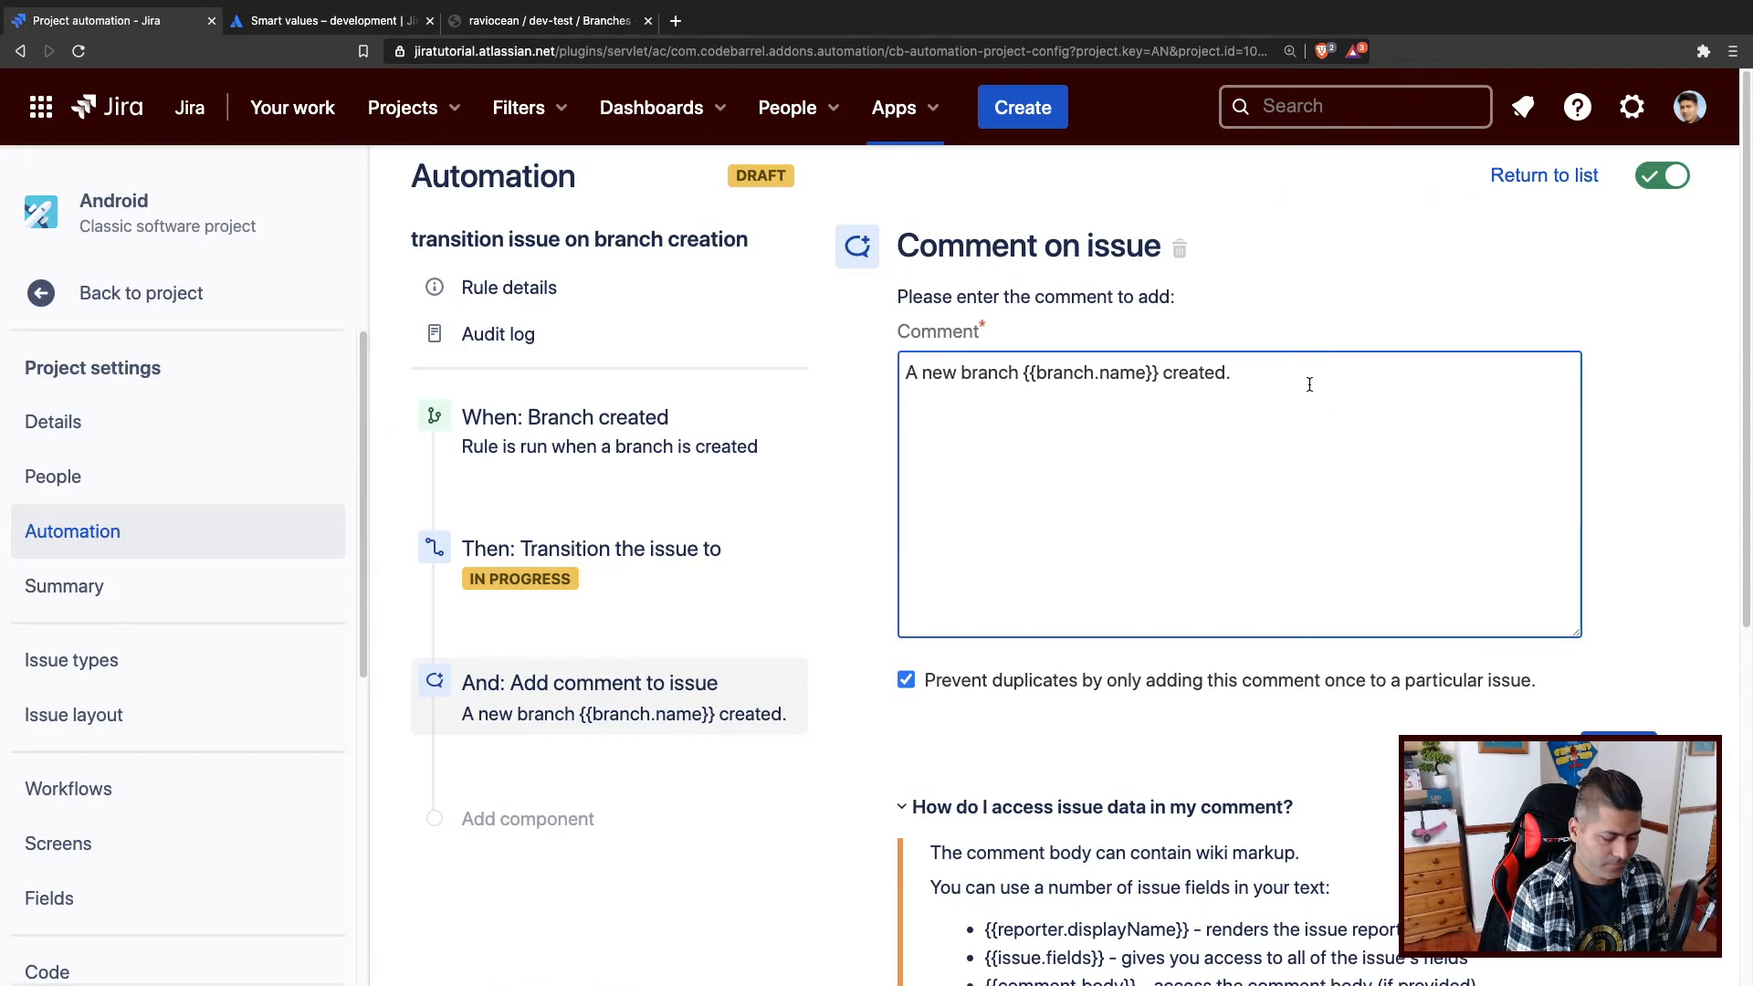
text(N)
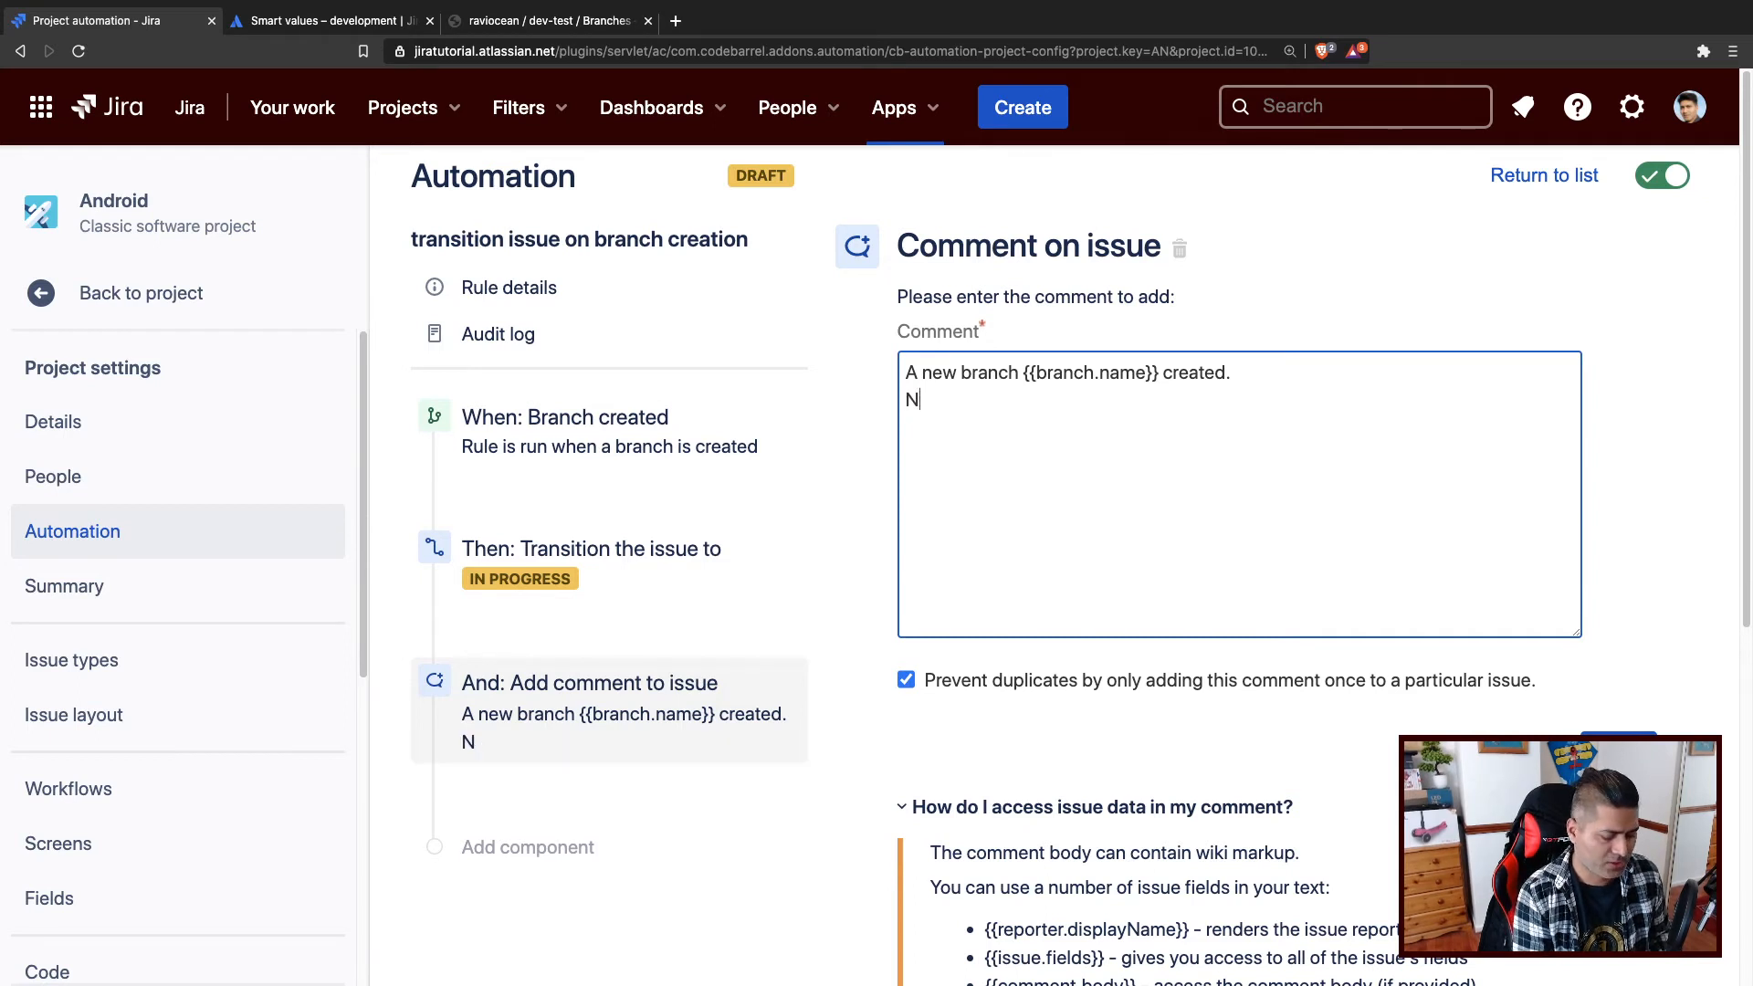
text(ranch ur)
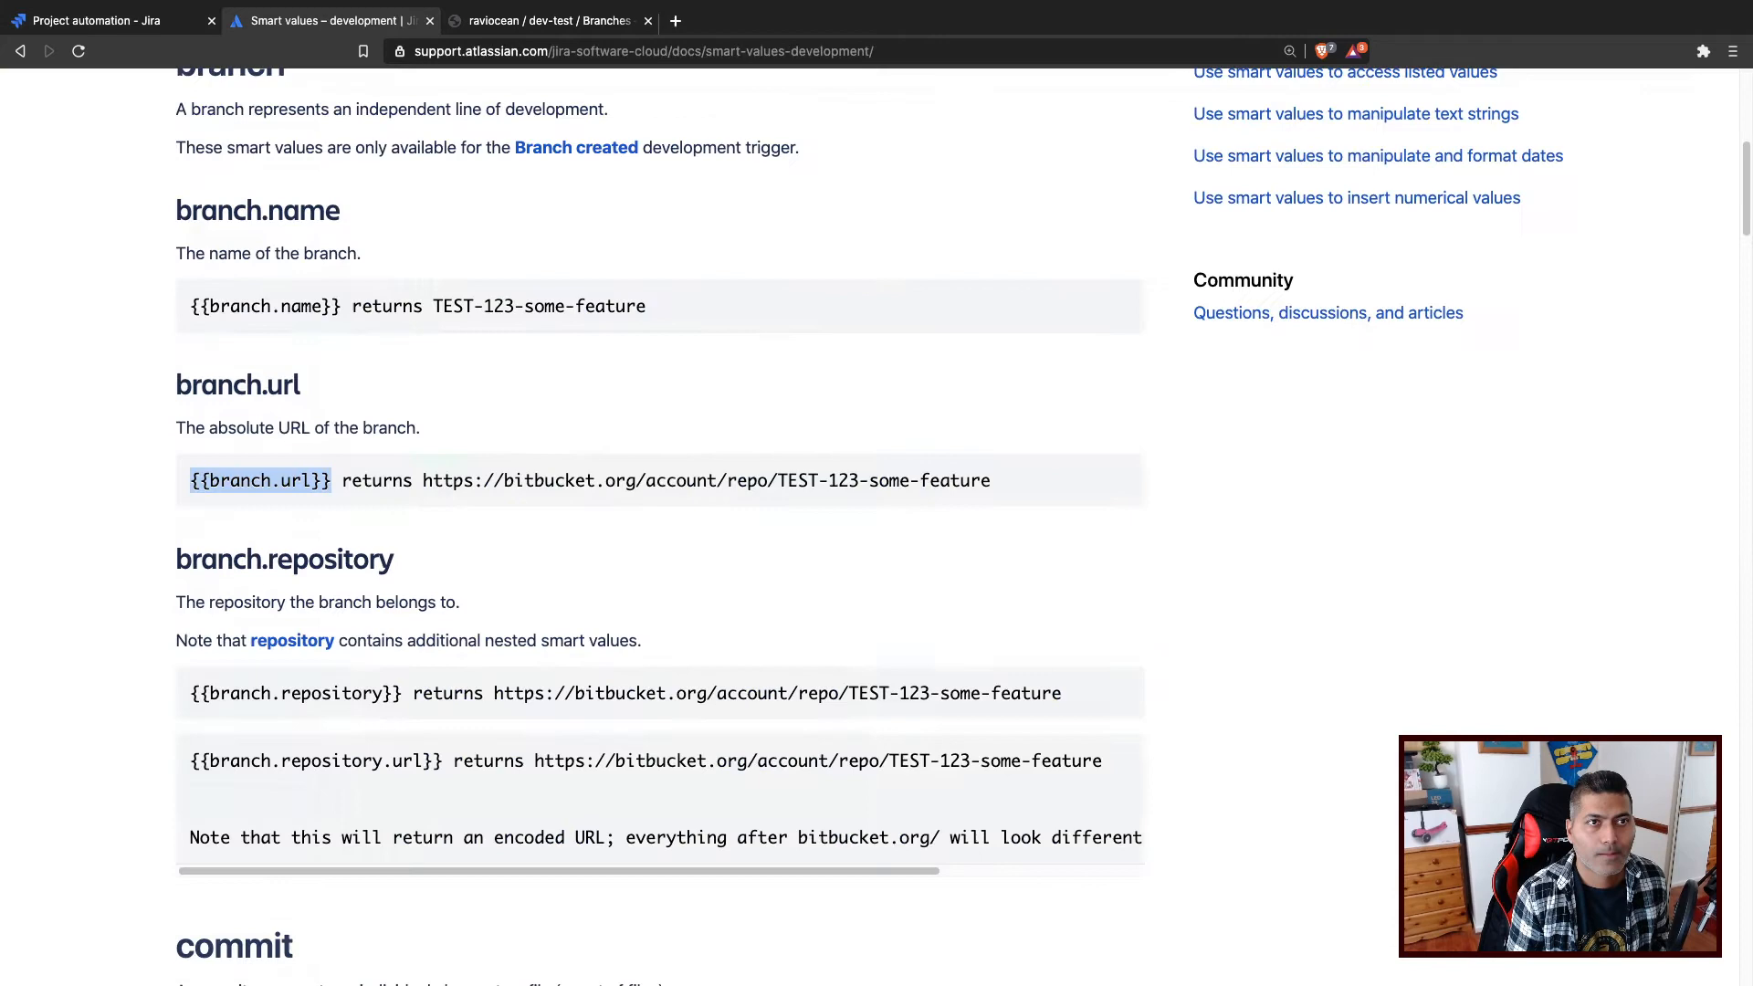
Add a 'Branch repository' line with {{branch.repository}} and save the comment action.
scroll(down, 3)
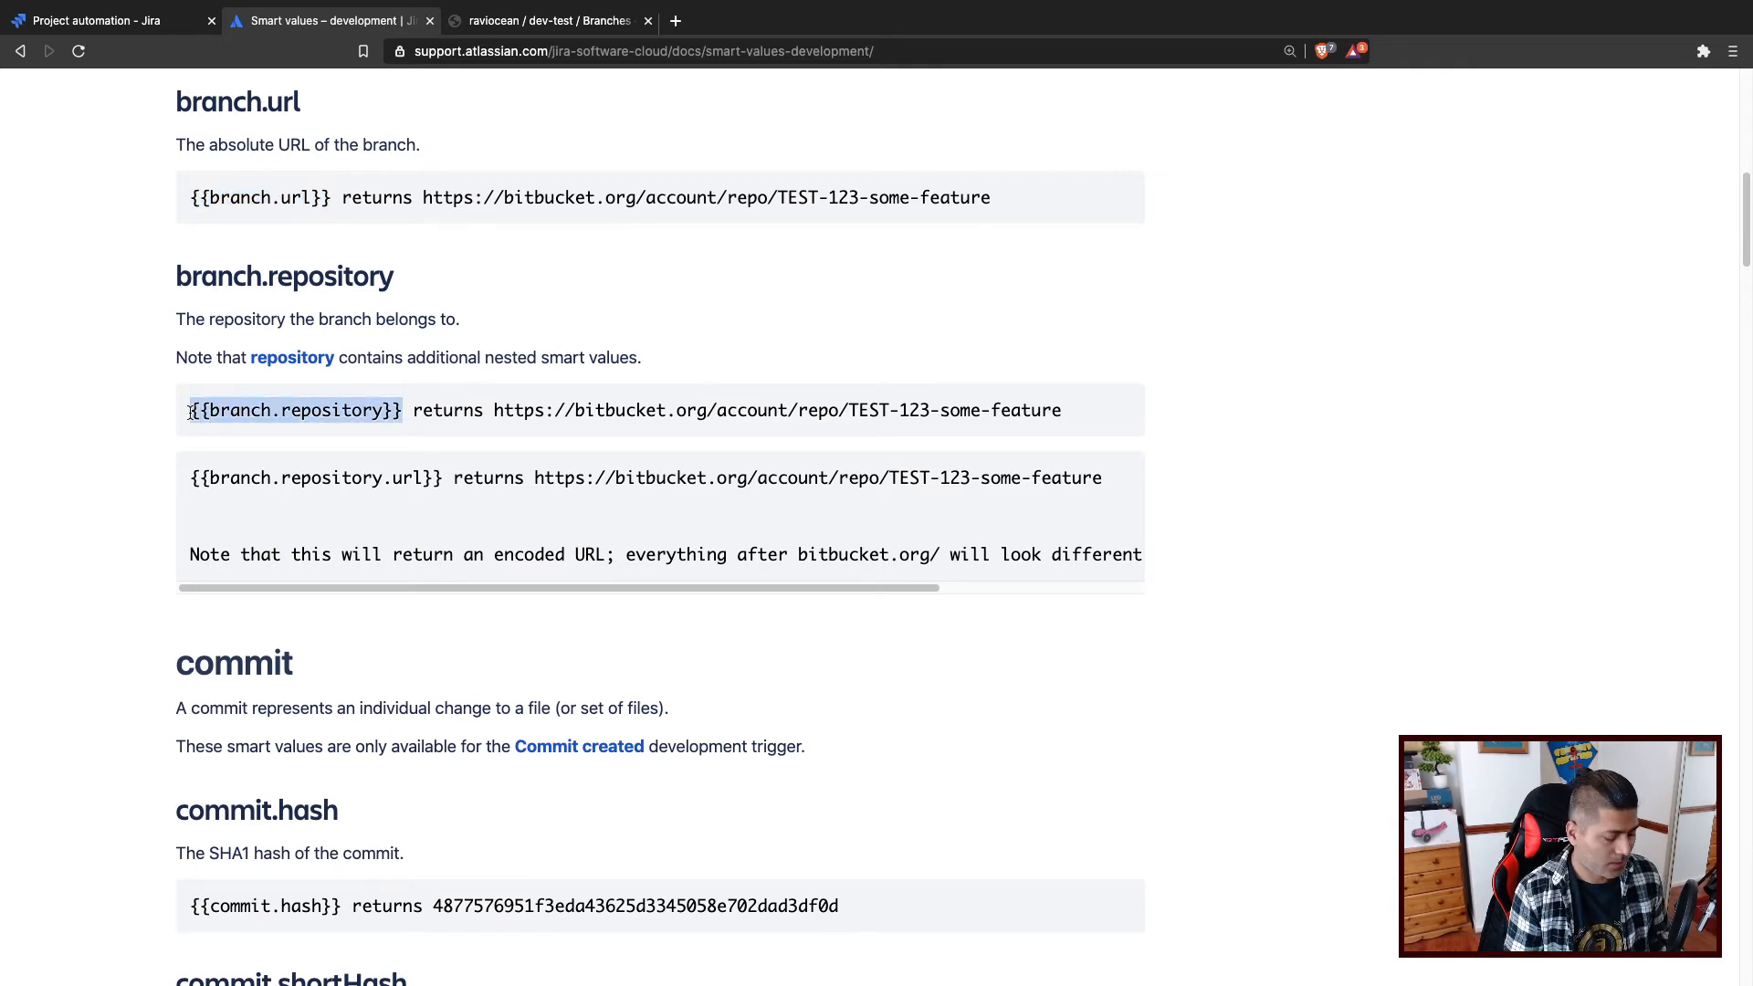
click(106, 20)
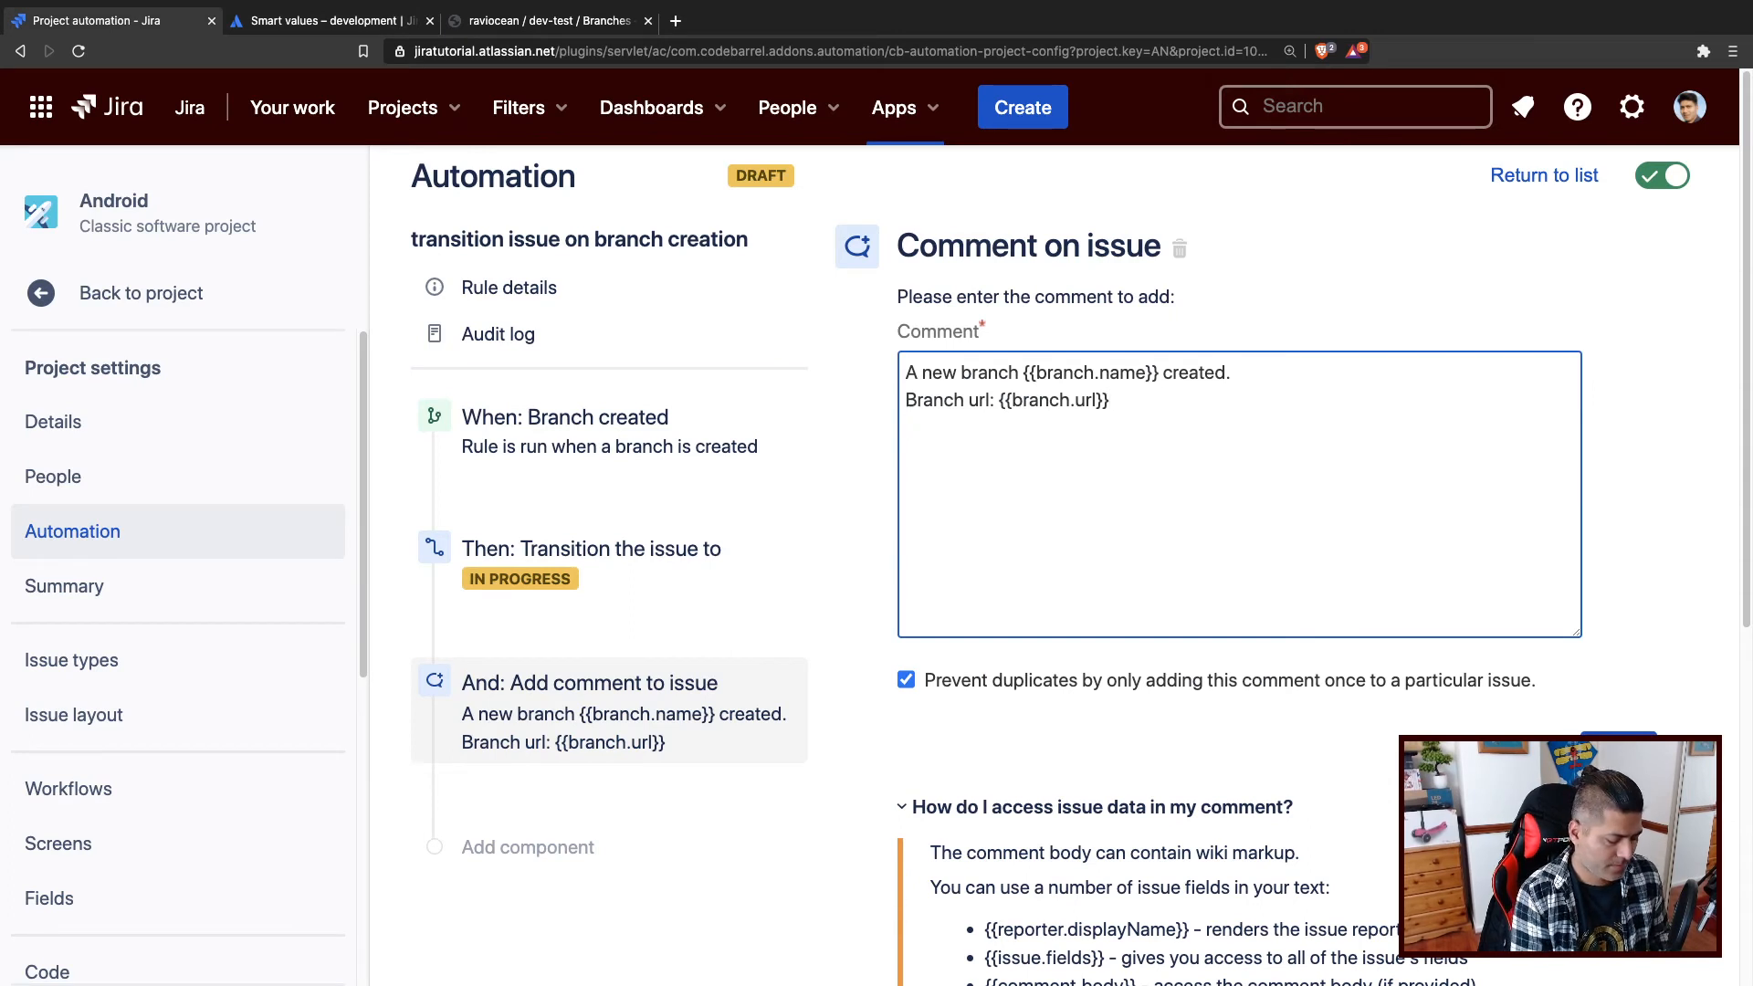
text(Branch rep)
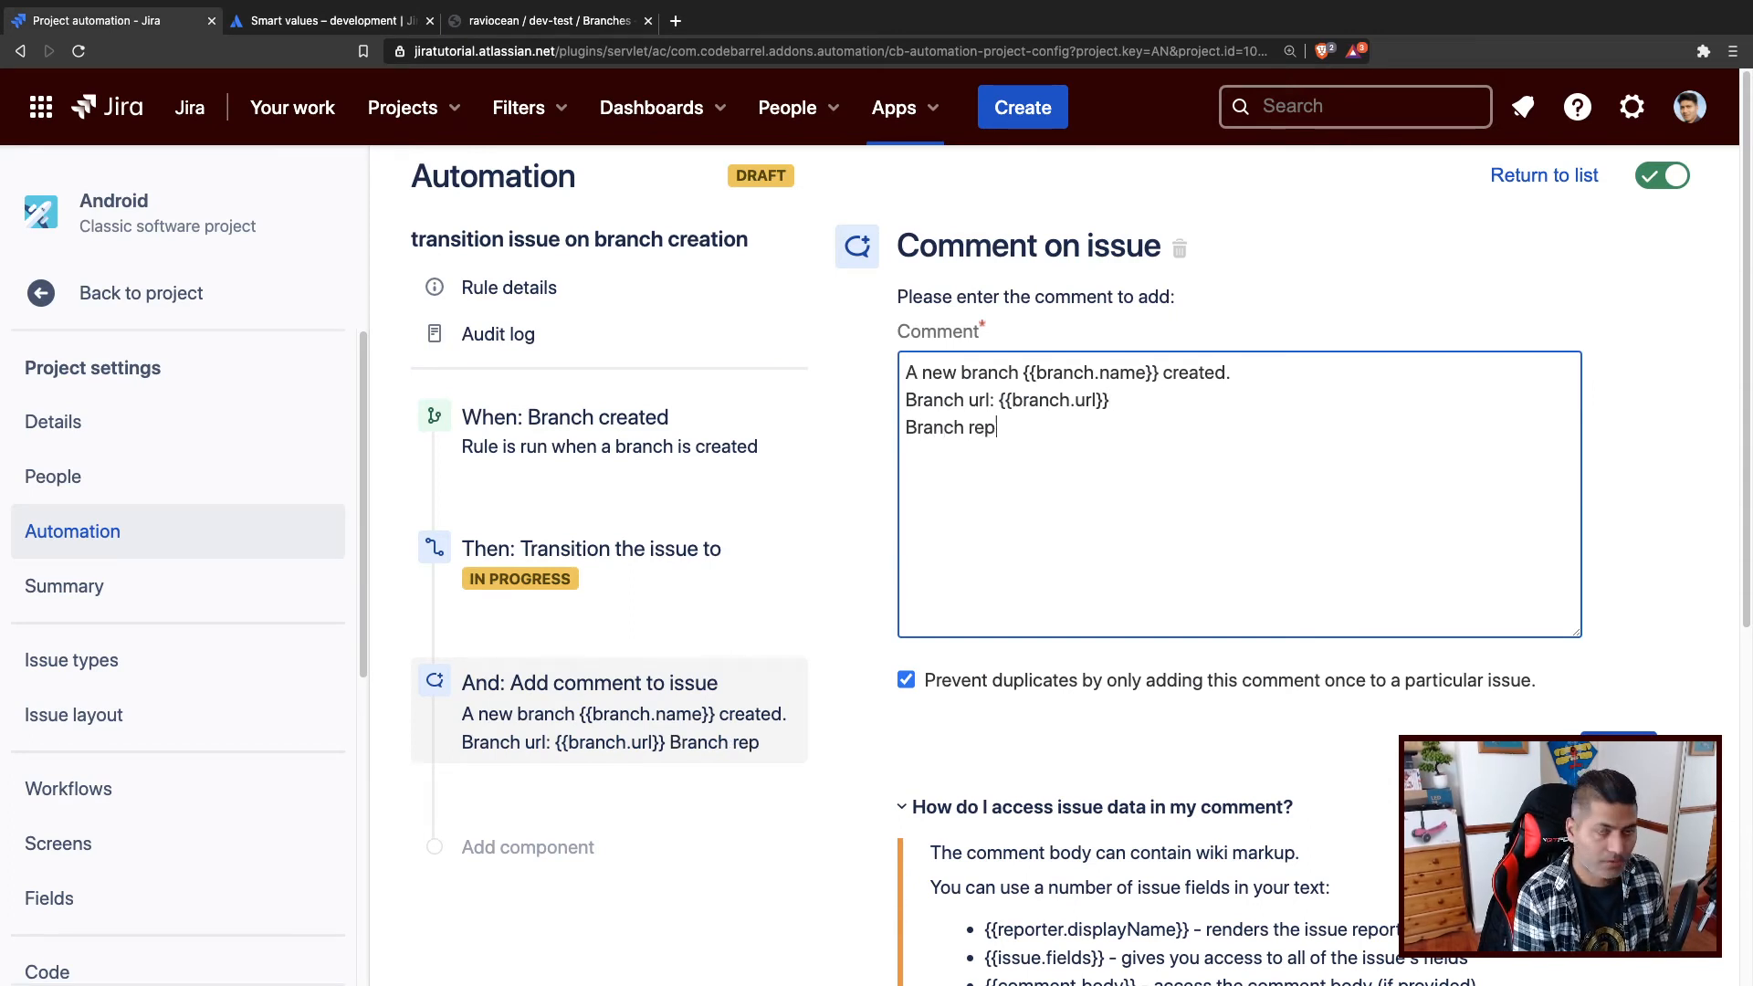
text(ository)
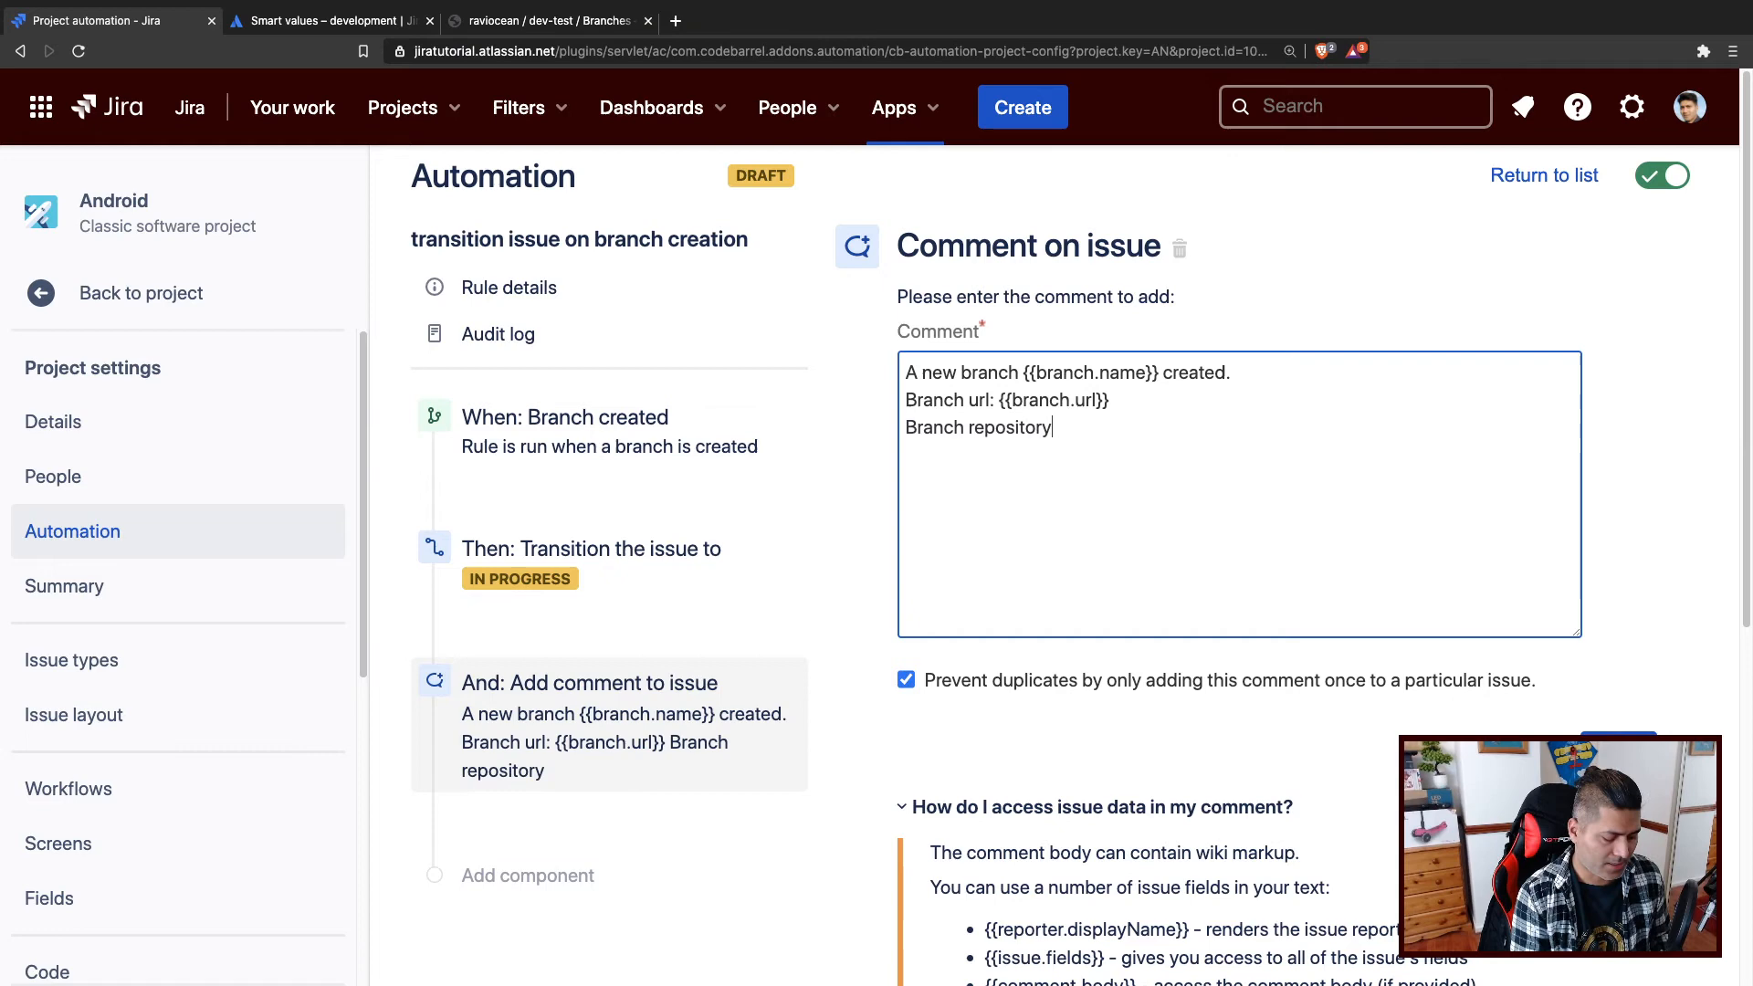
click(329, 20)
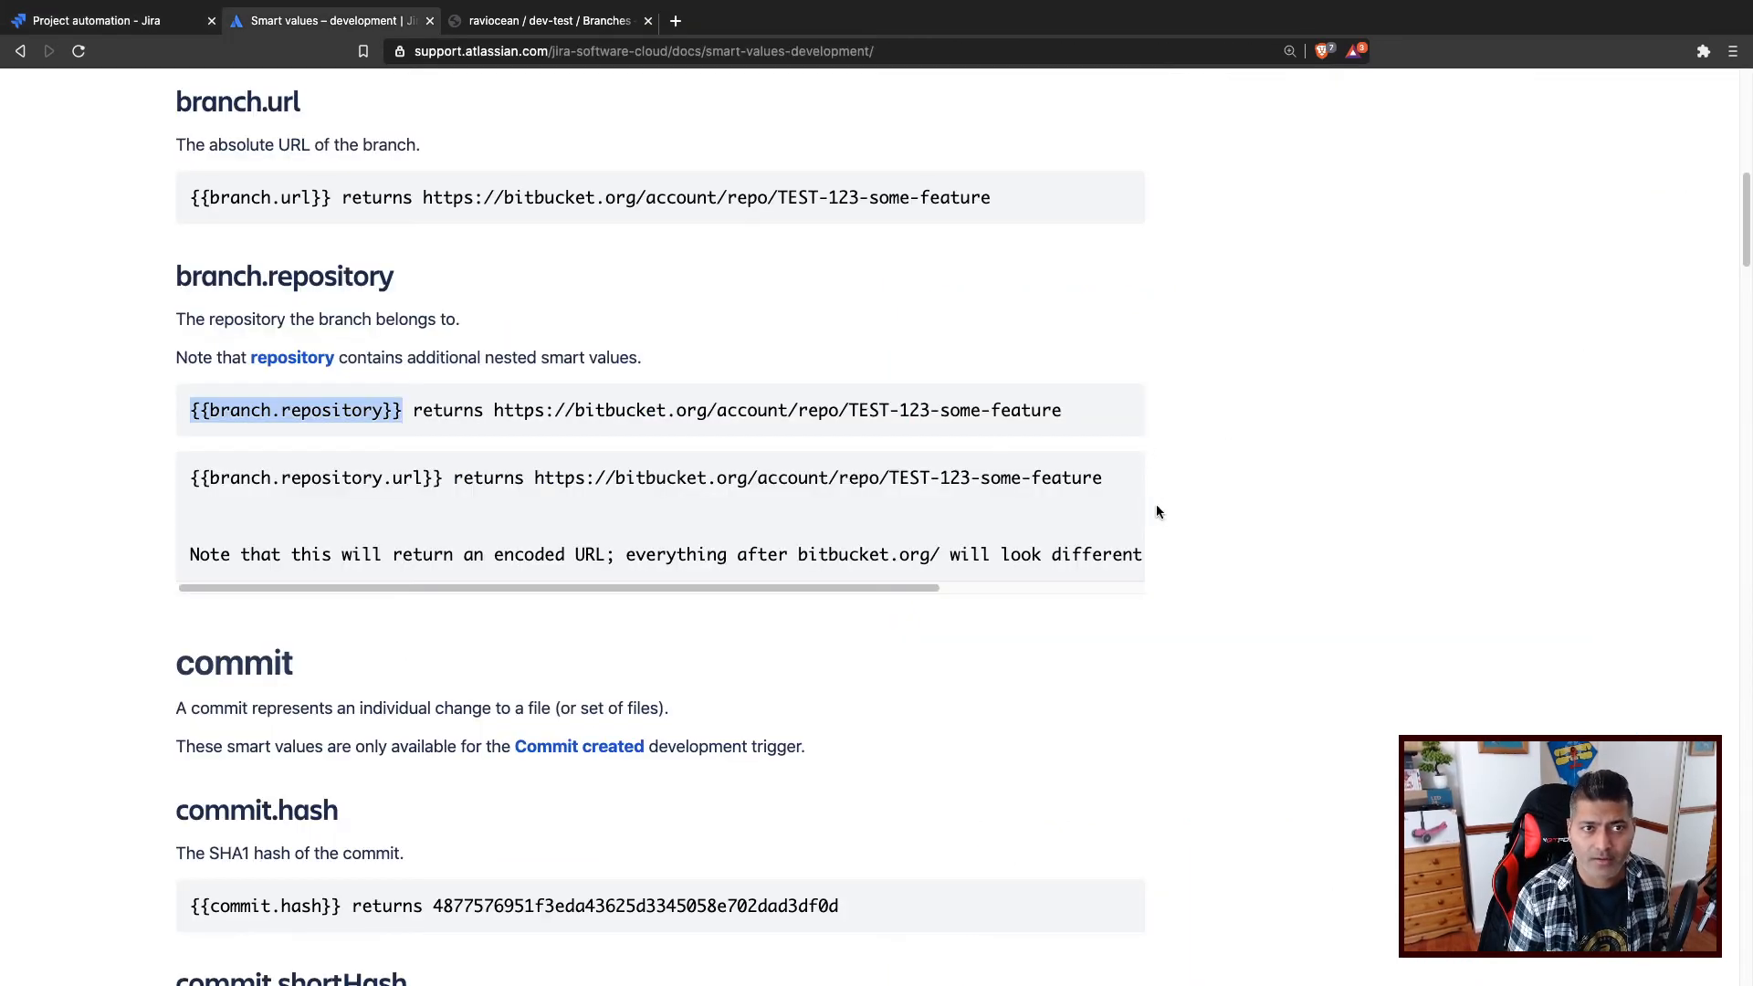
scroll(down, 3)
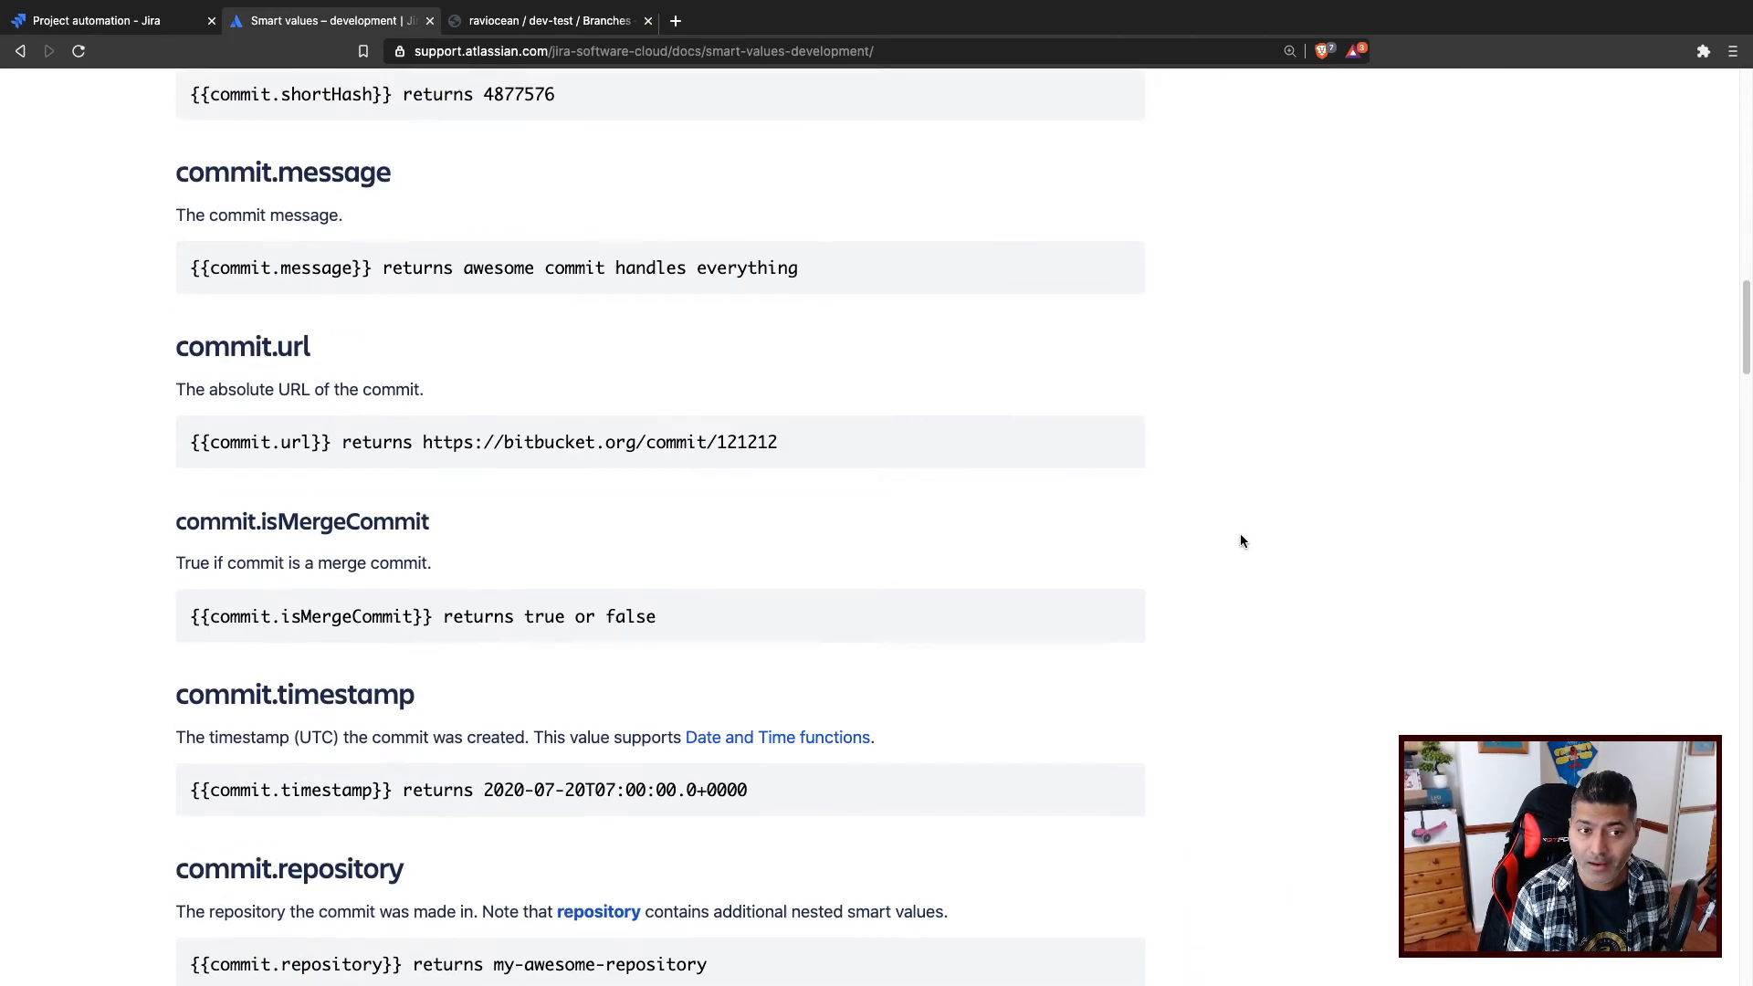
scroll(down, 3)
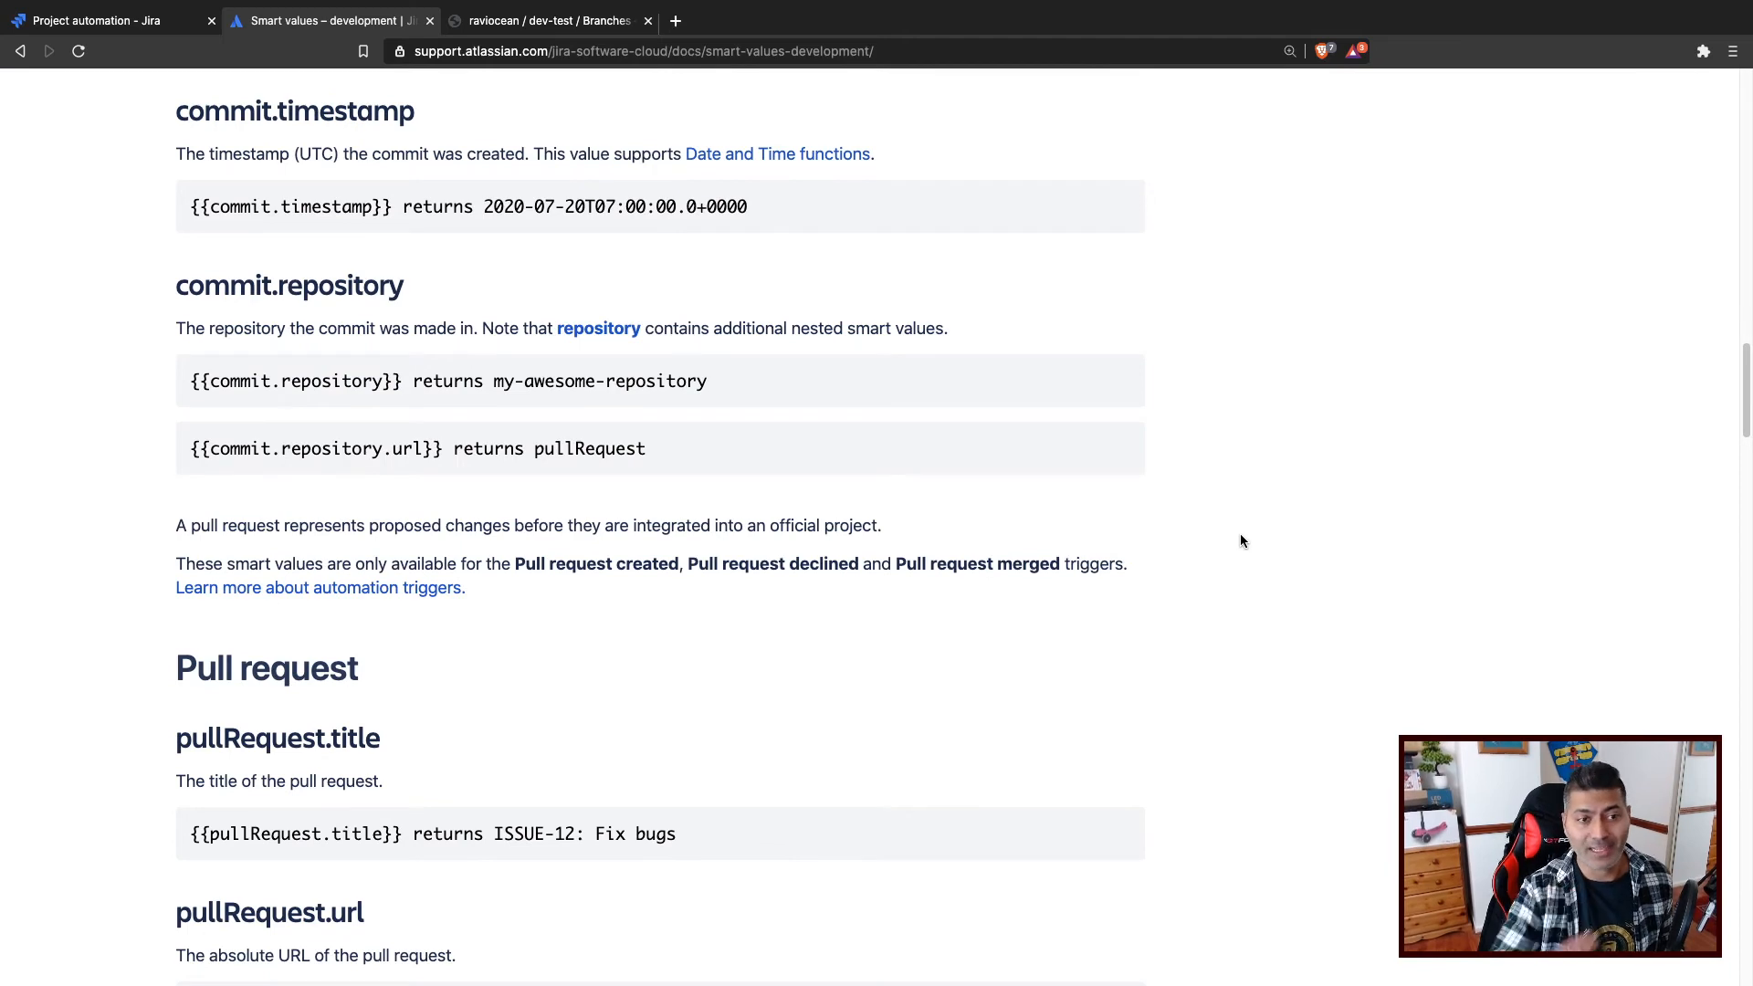
scroll(down, 3)
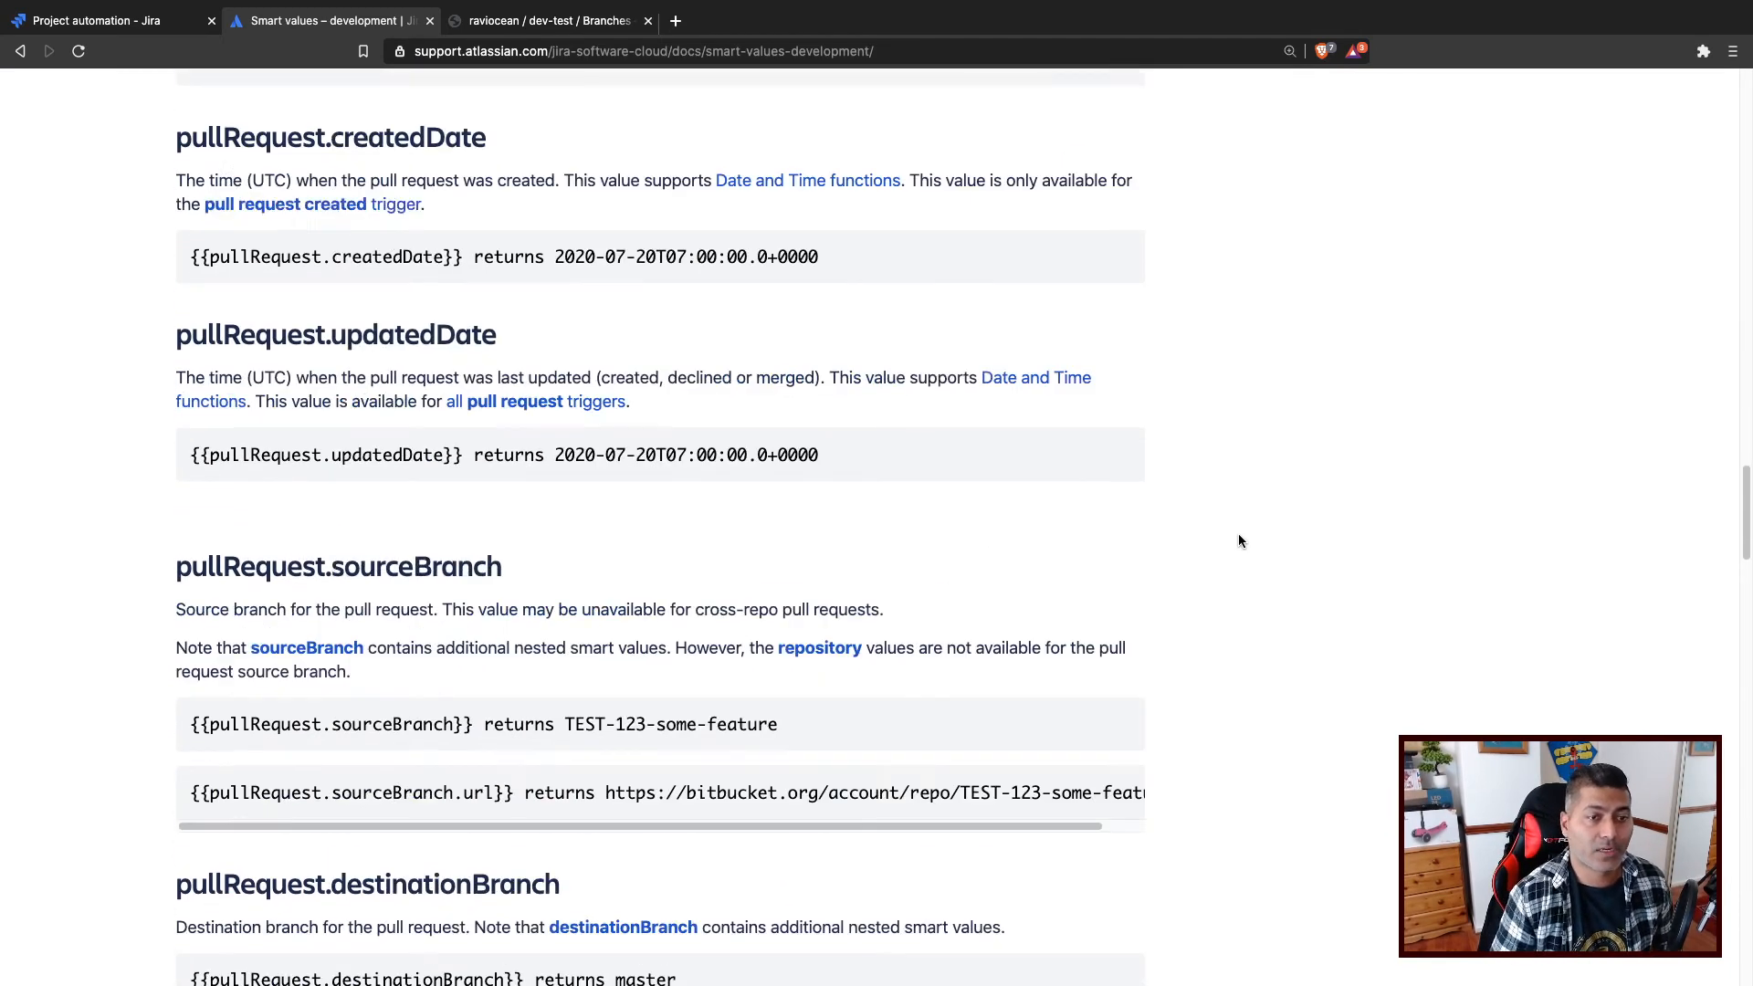
click(106, 20)
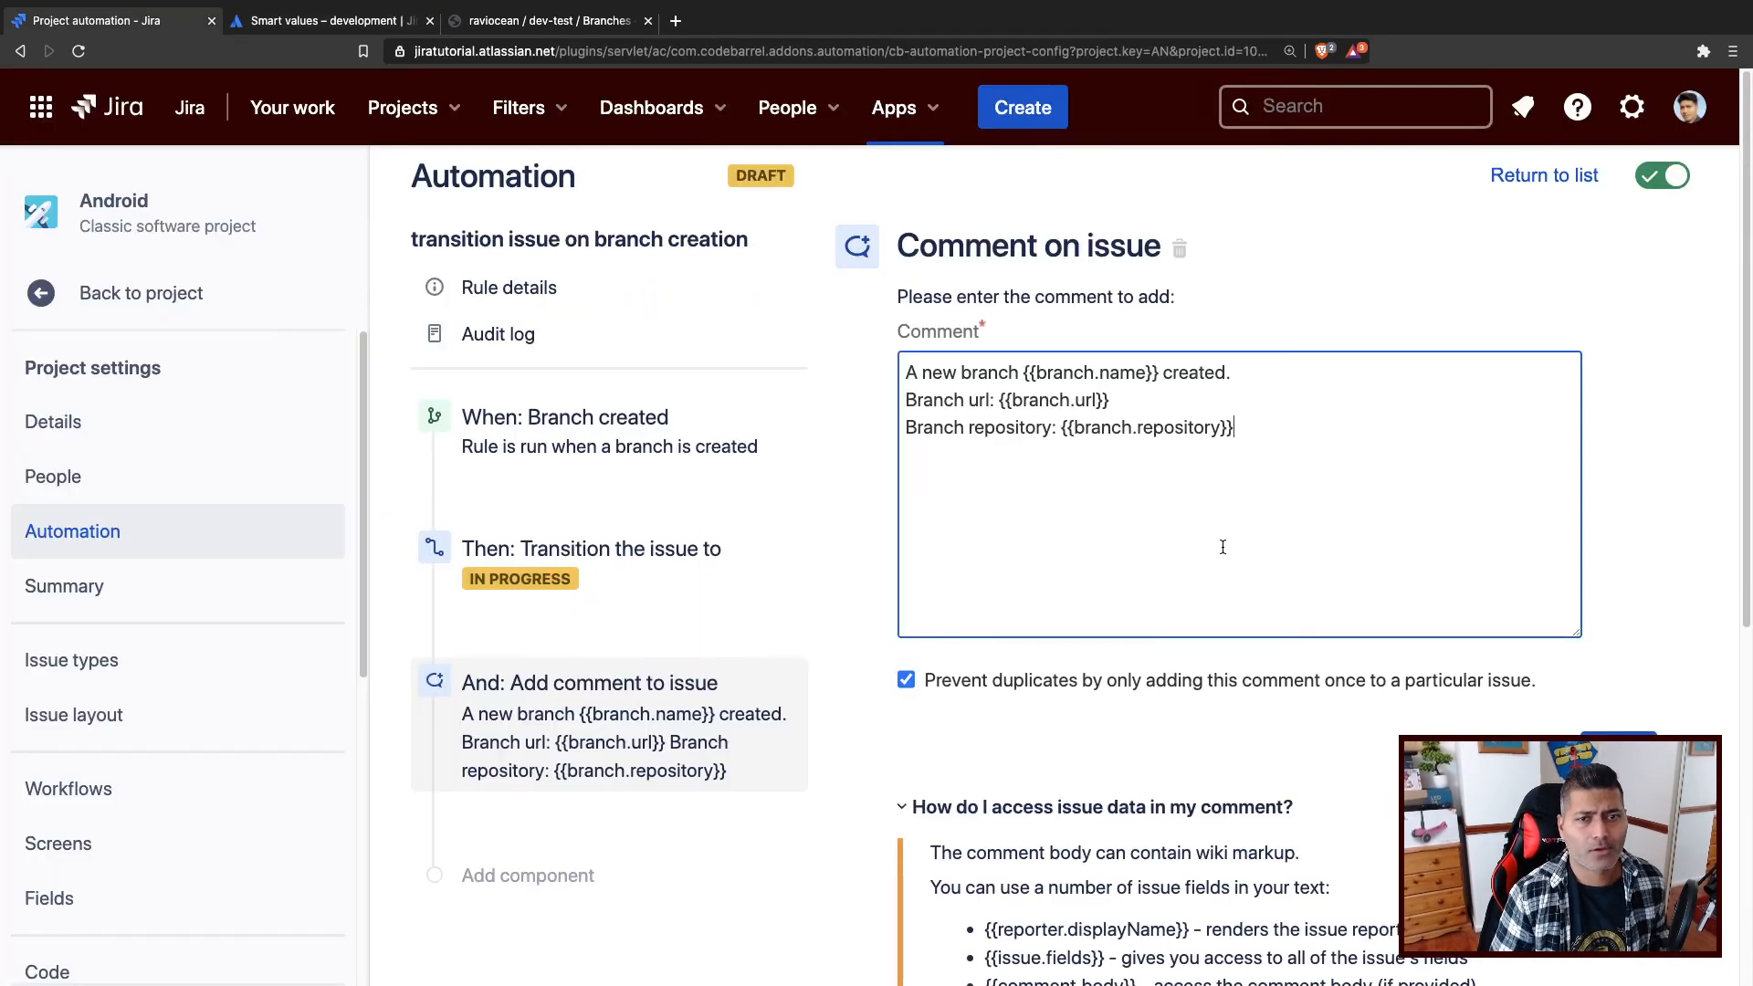
click(527, 876)
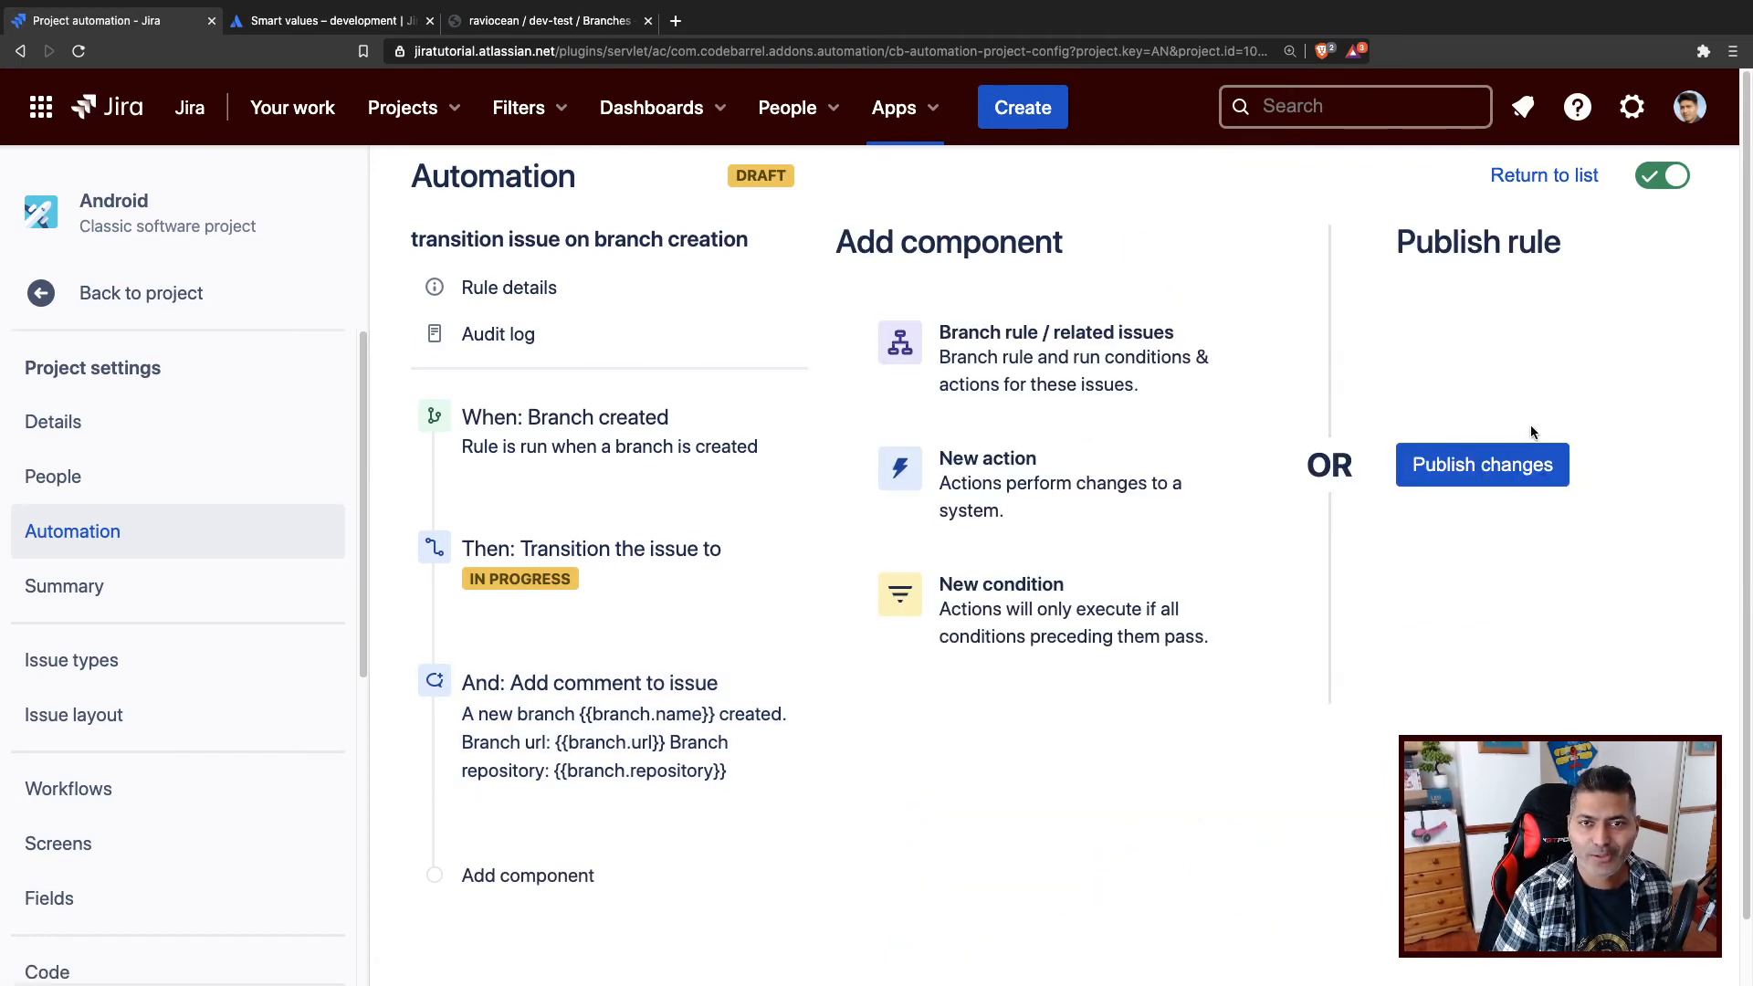
Publish the branch-creation rule changes and start a new issue.
click(1481, 464)
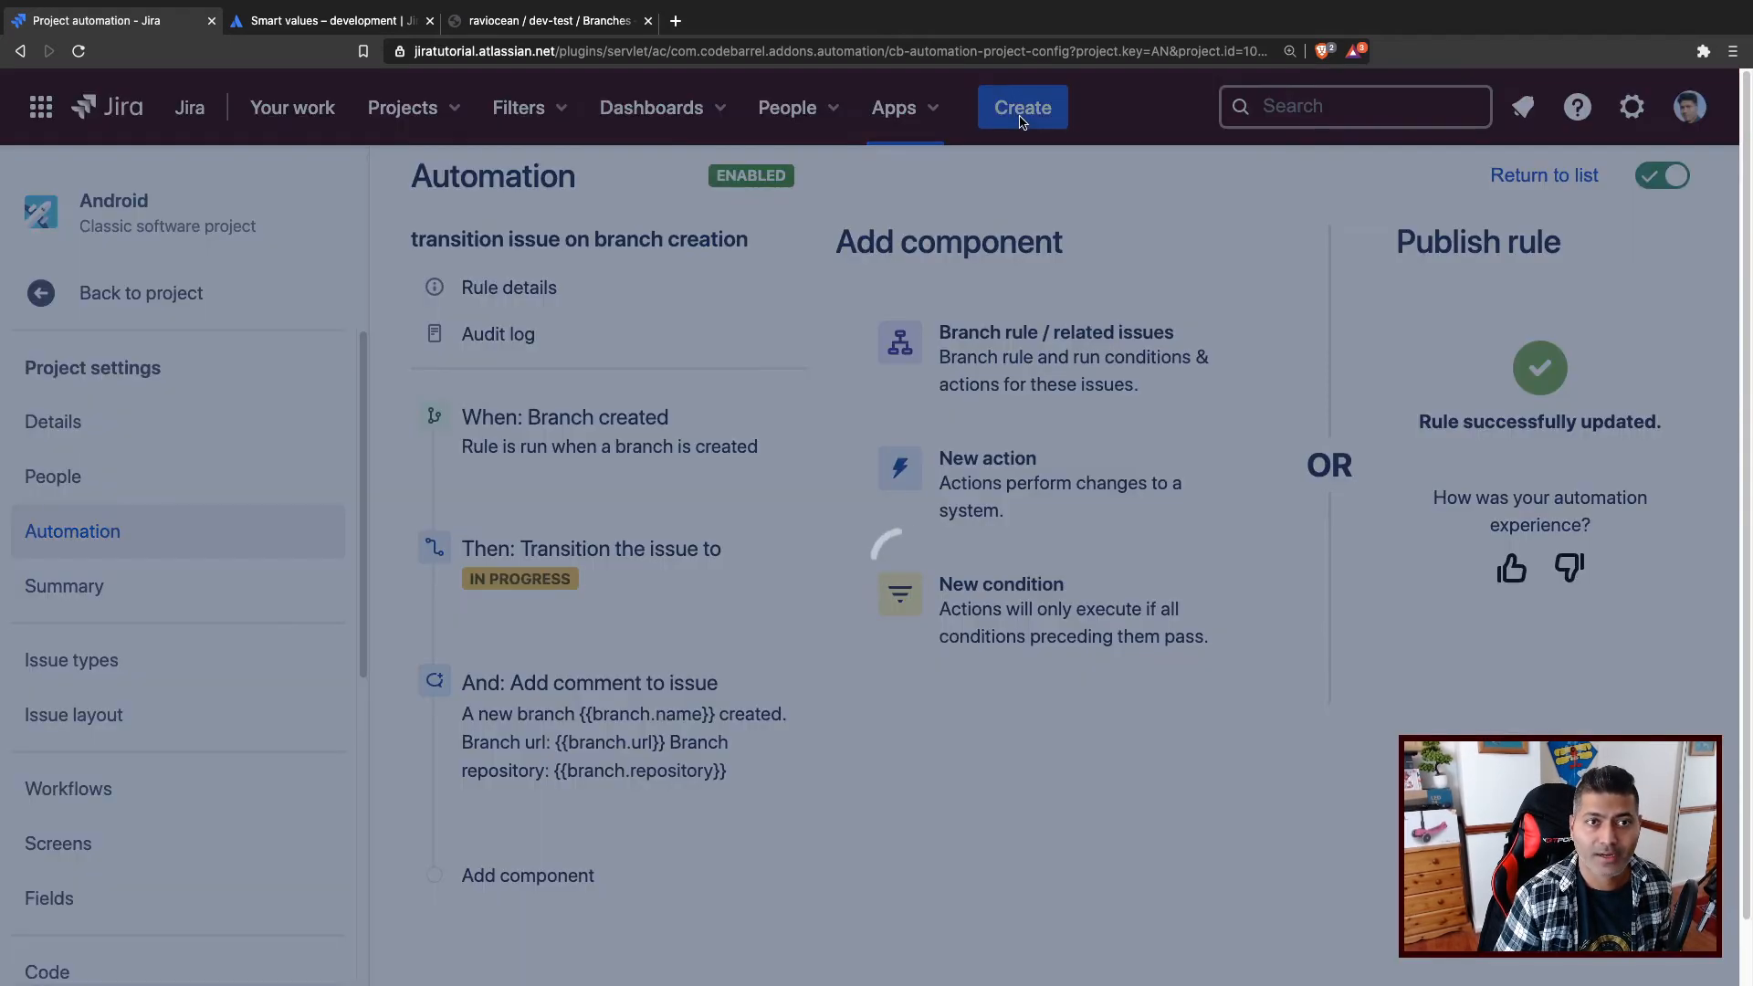
click(1021, 108)
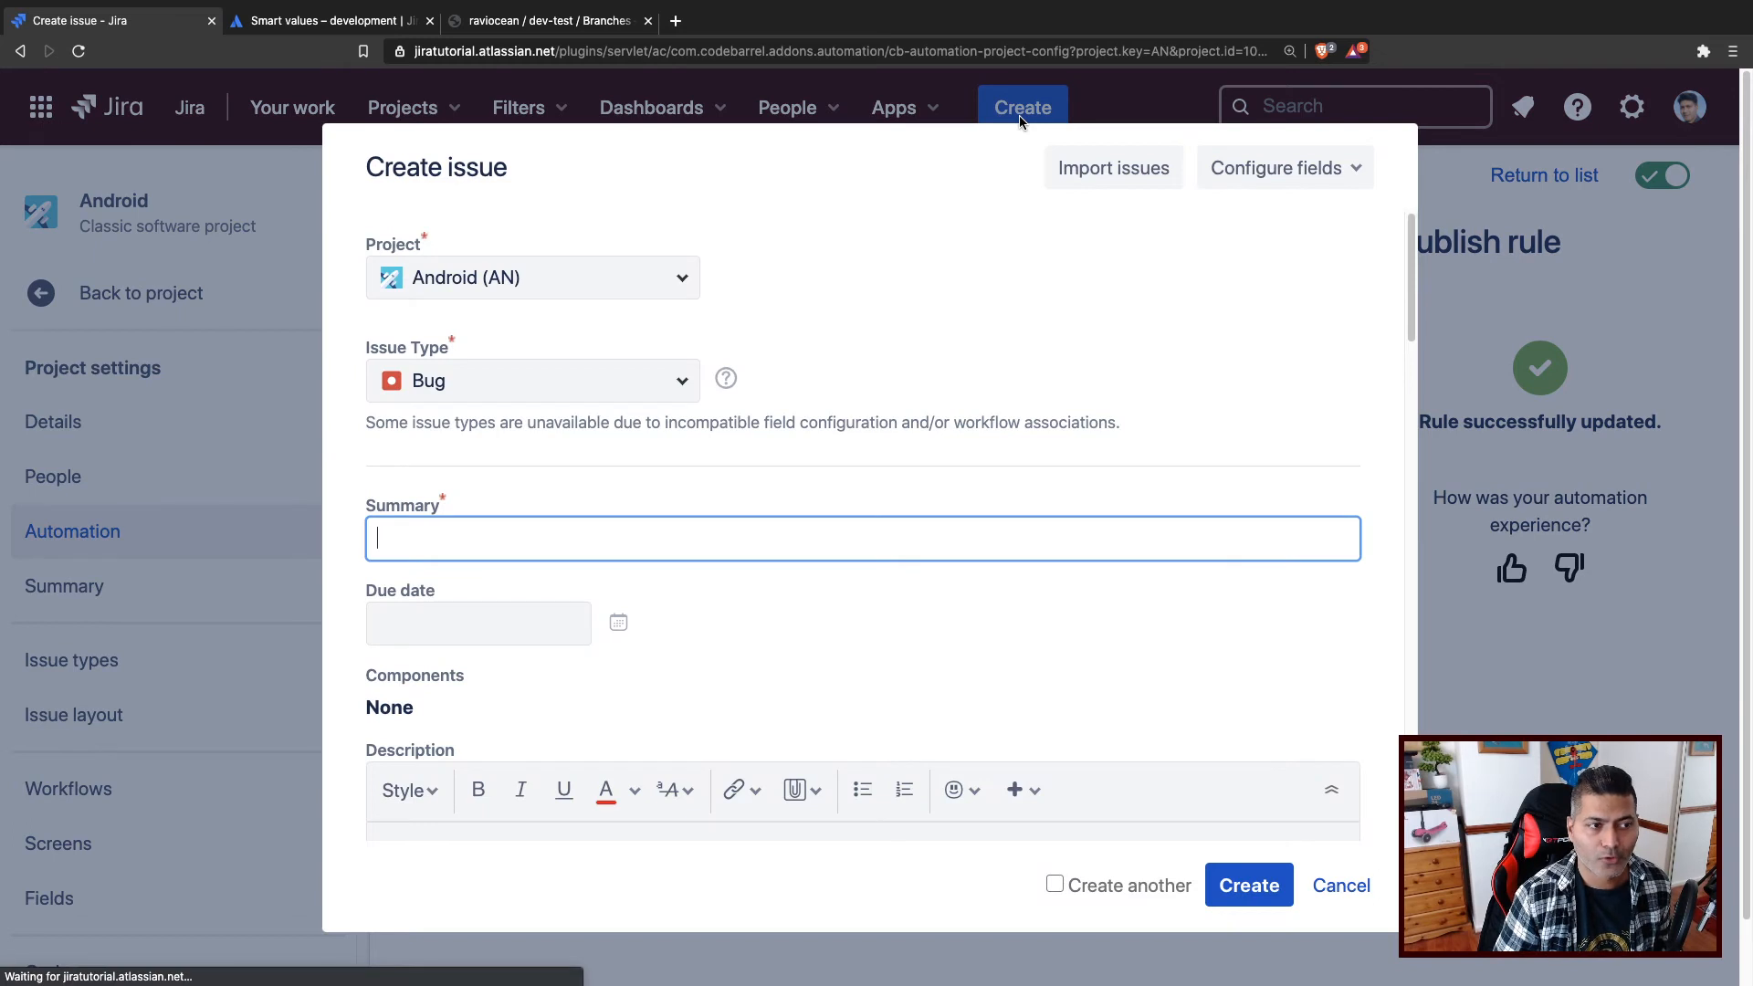
Submit bug 'A fresh bug' in Android and open the created AN-48 issue page.
text(A fresh b)
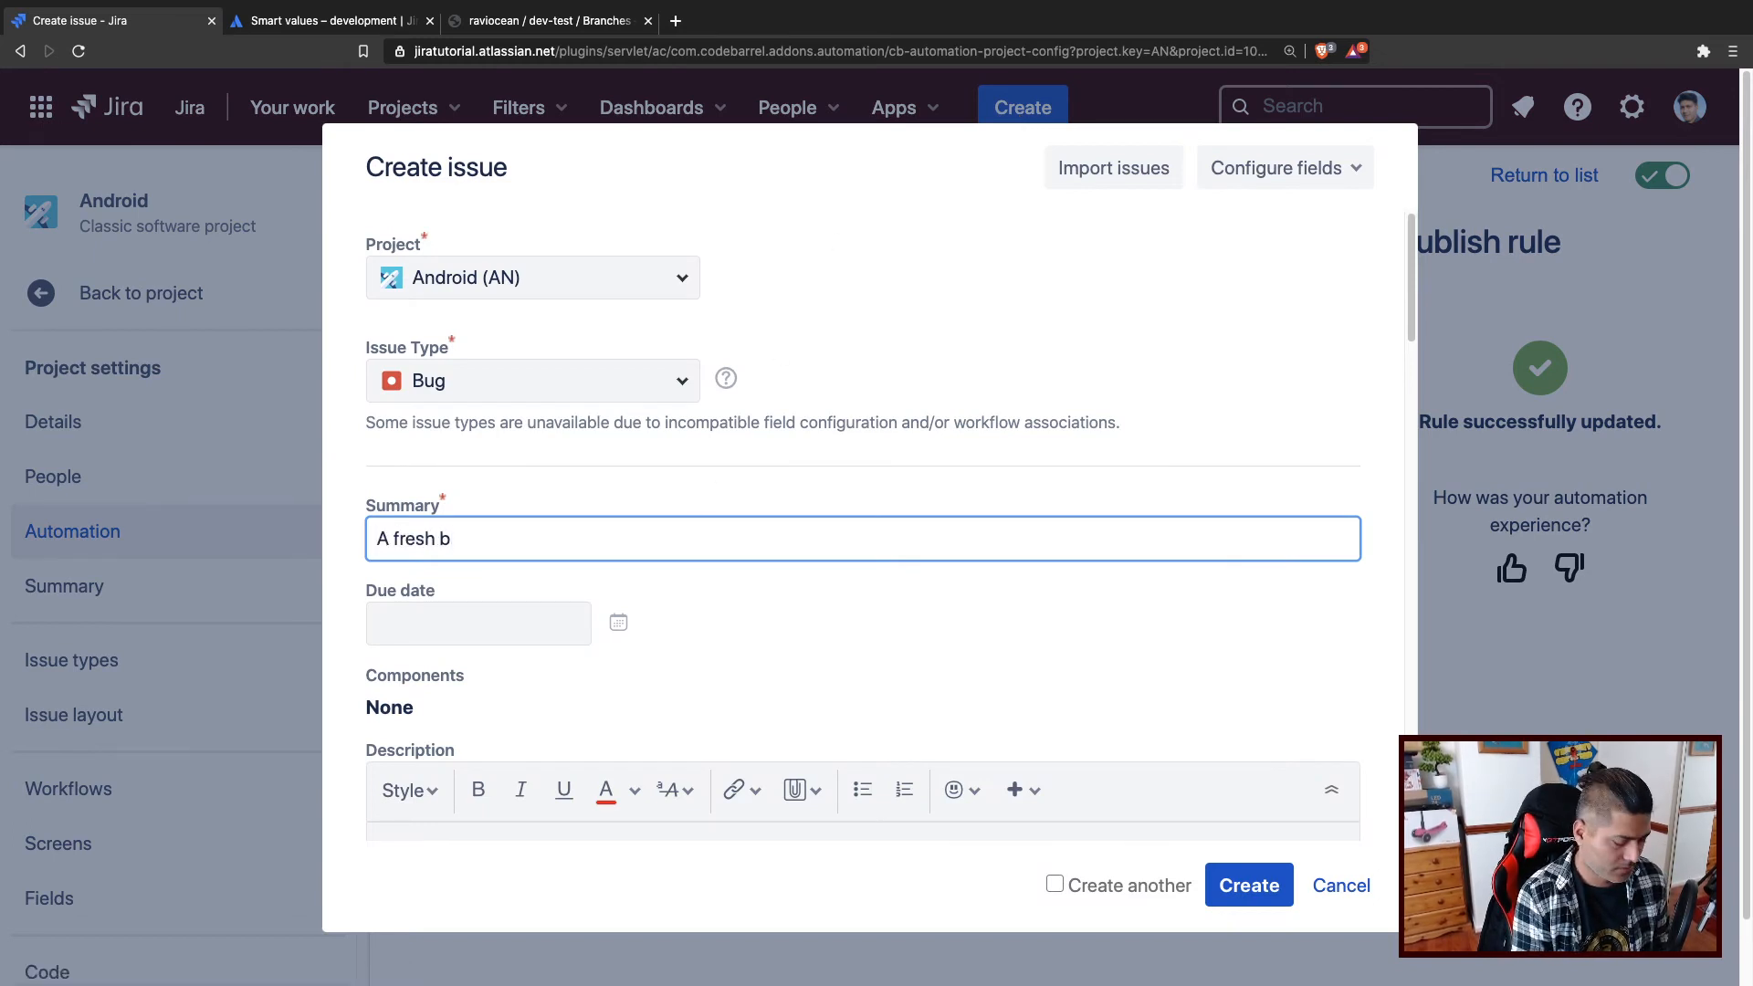
scroll(down, 3)
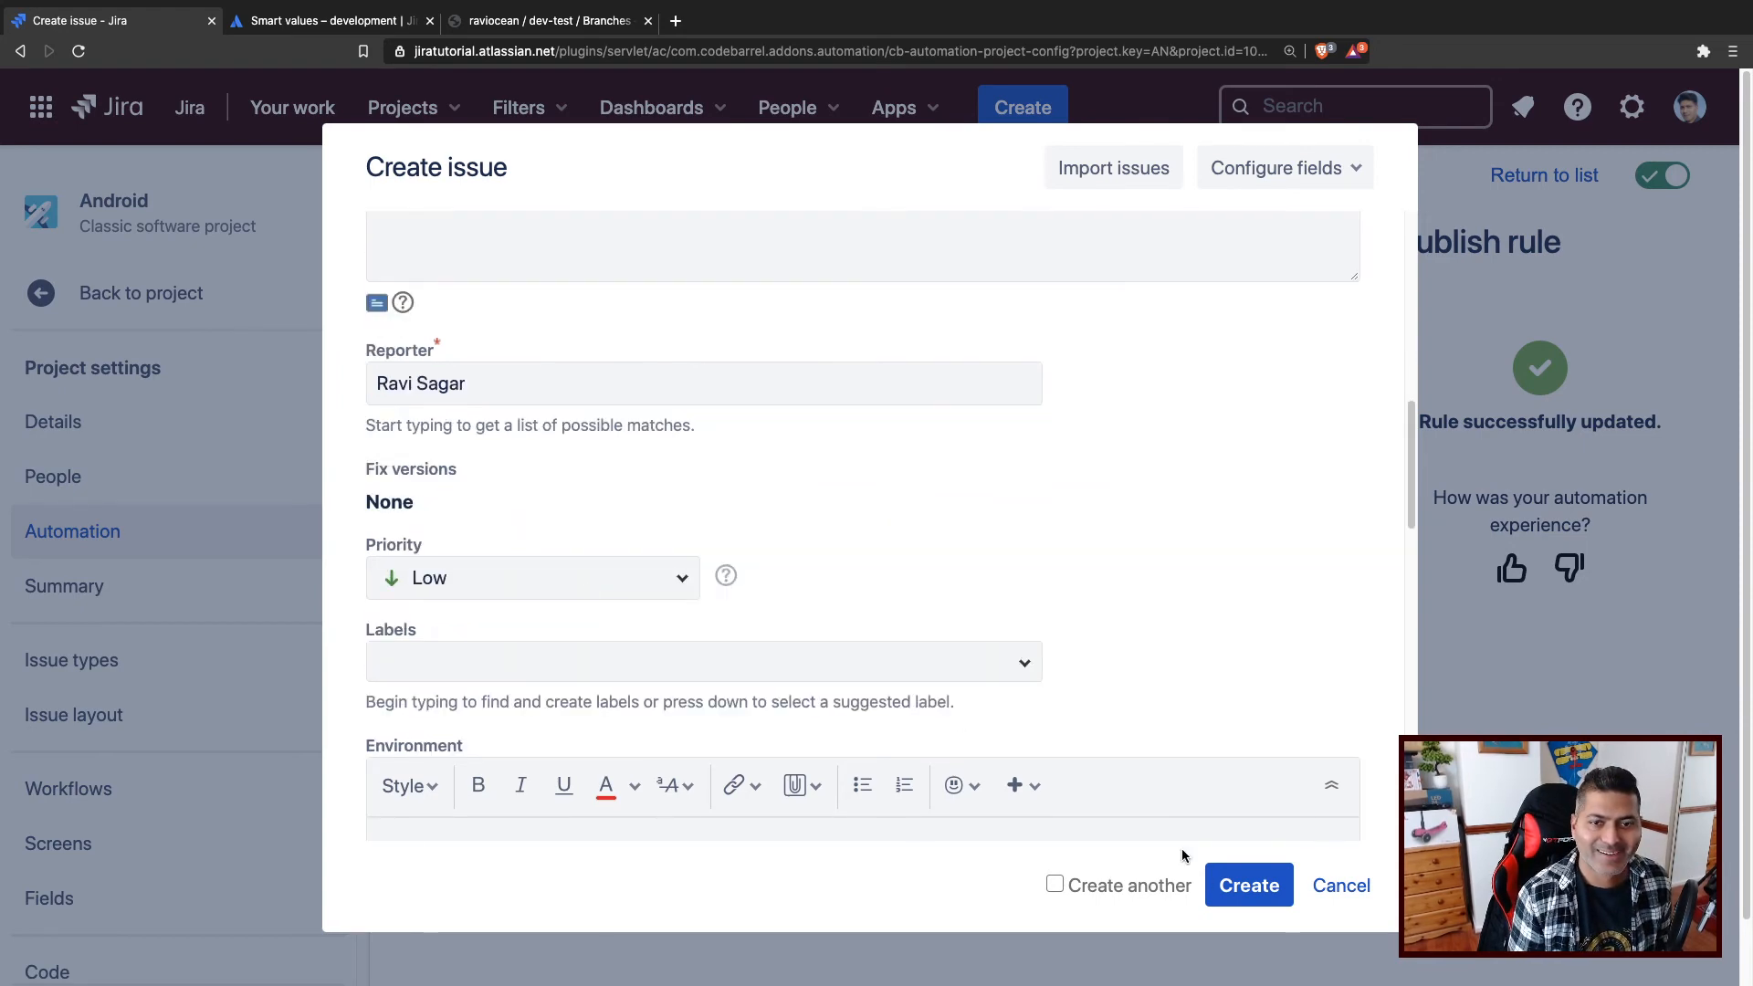
click(1249, 885)
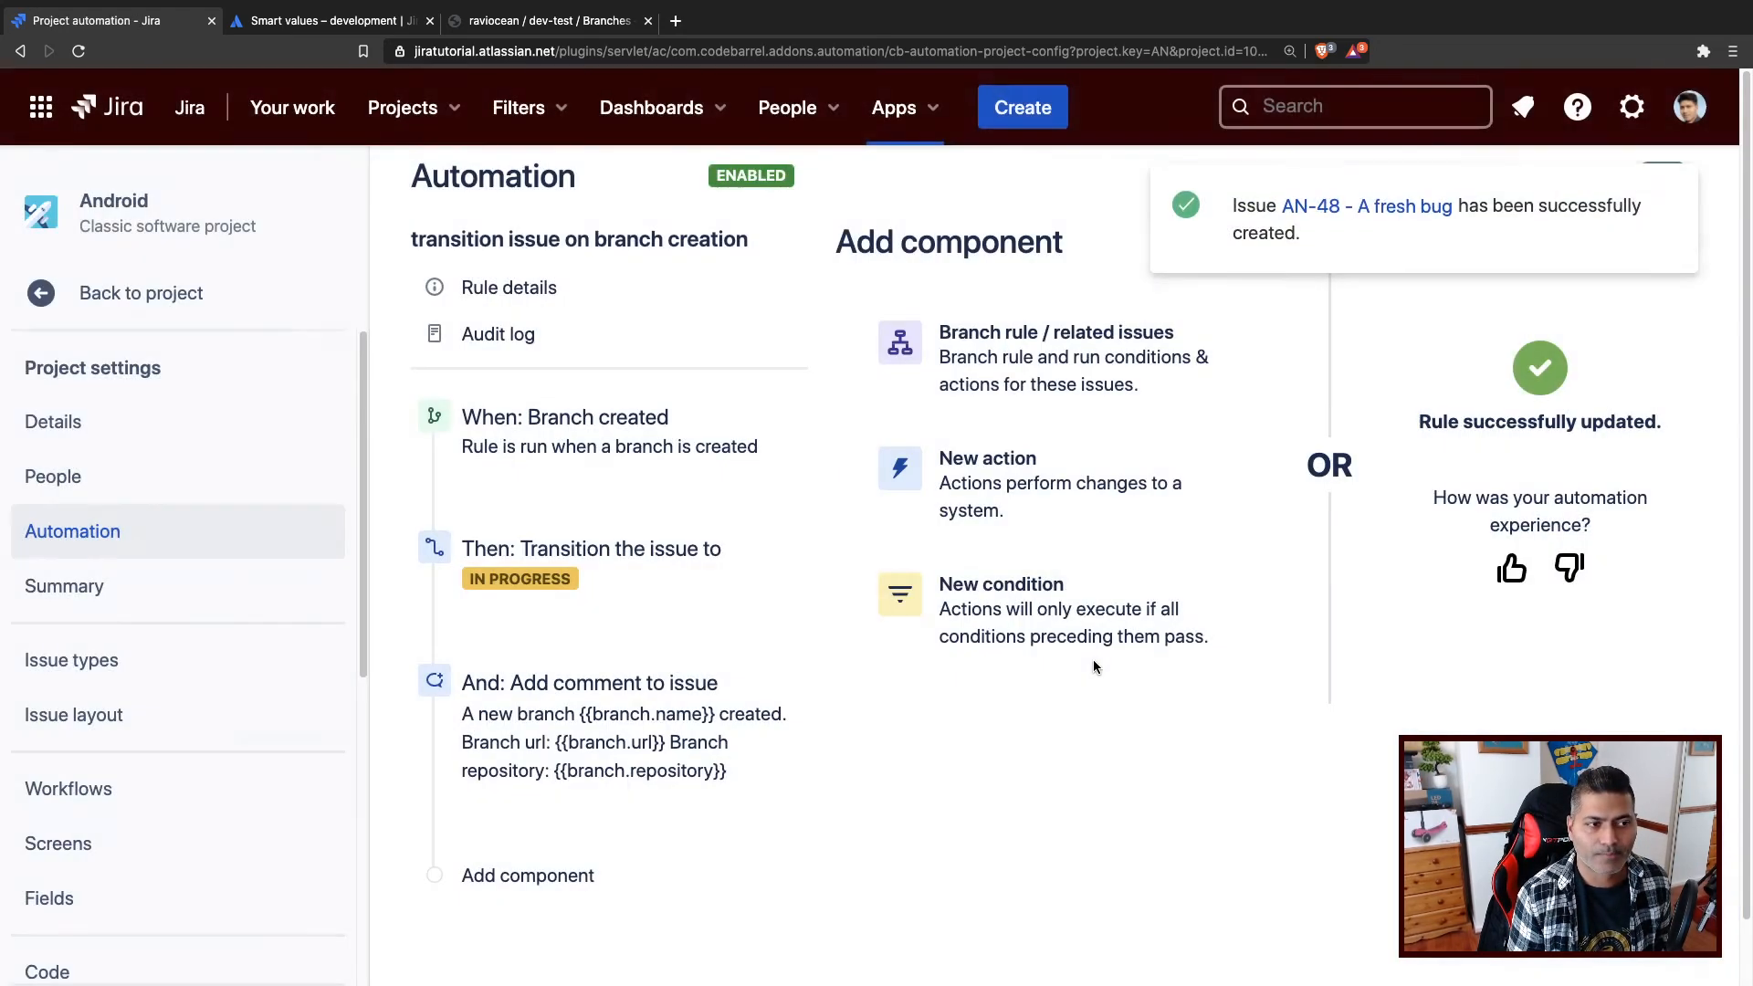
click(1366, 208)
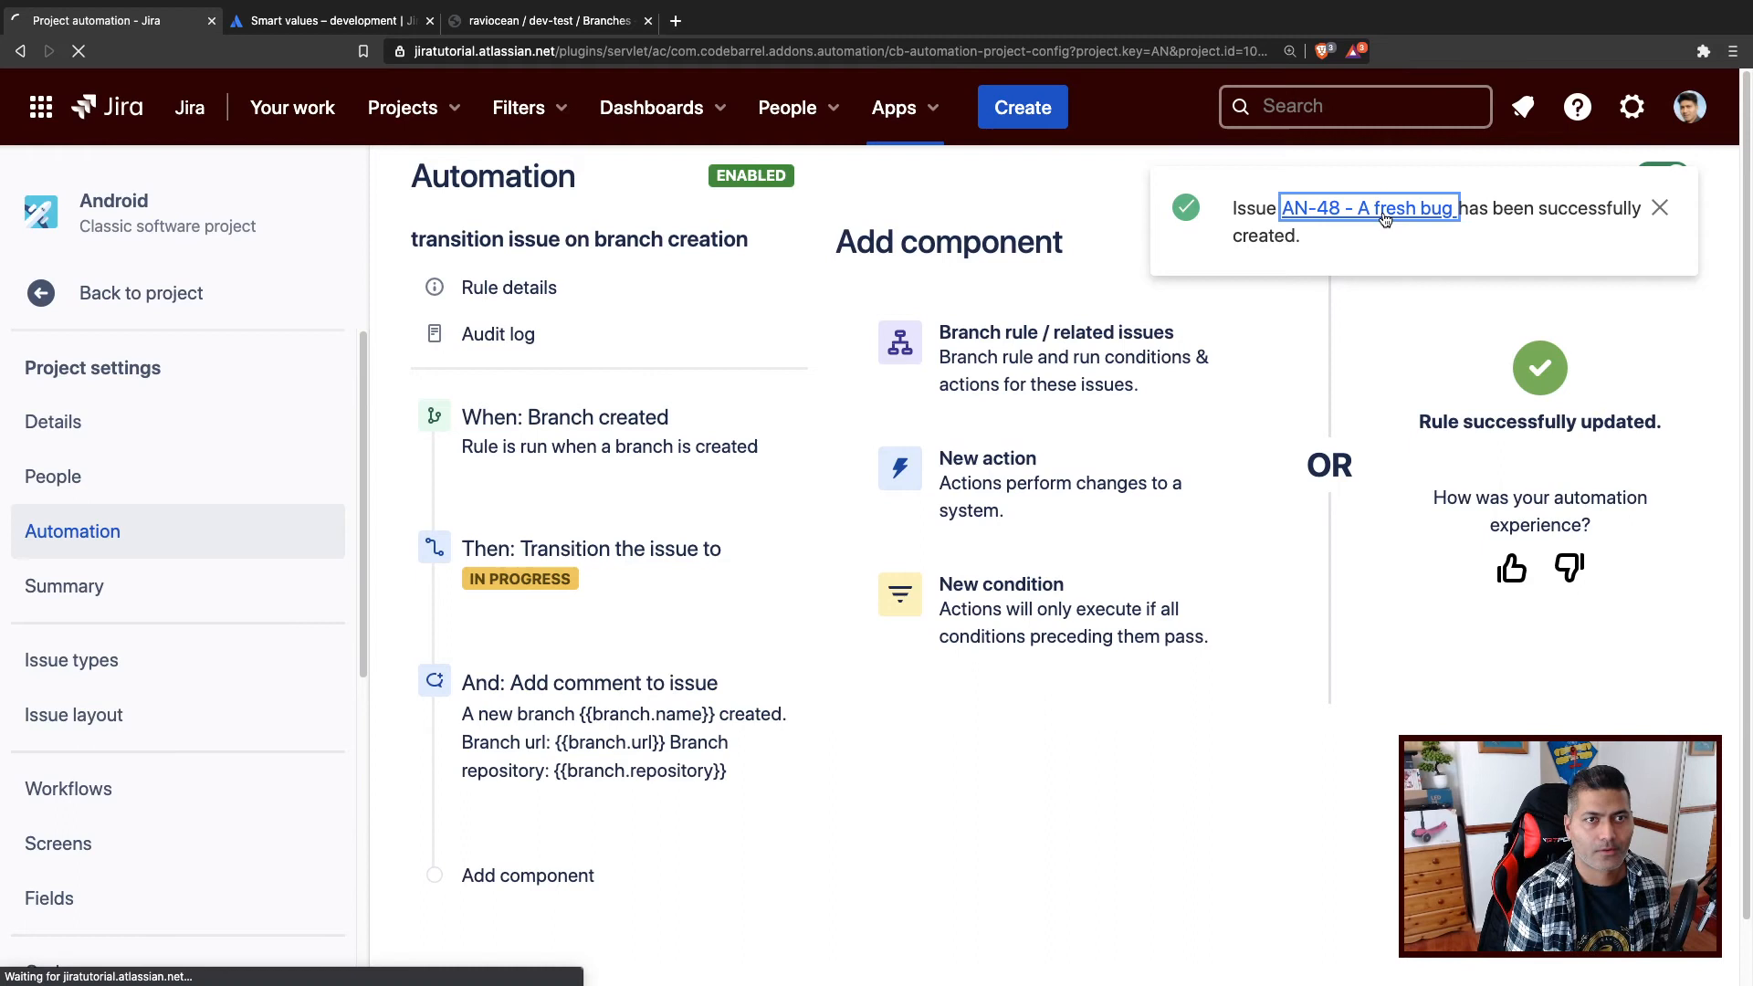
click(1366, 208)
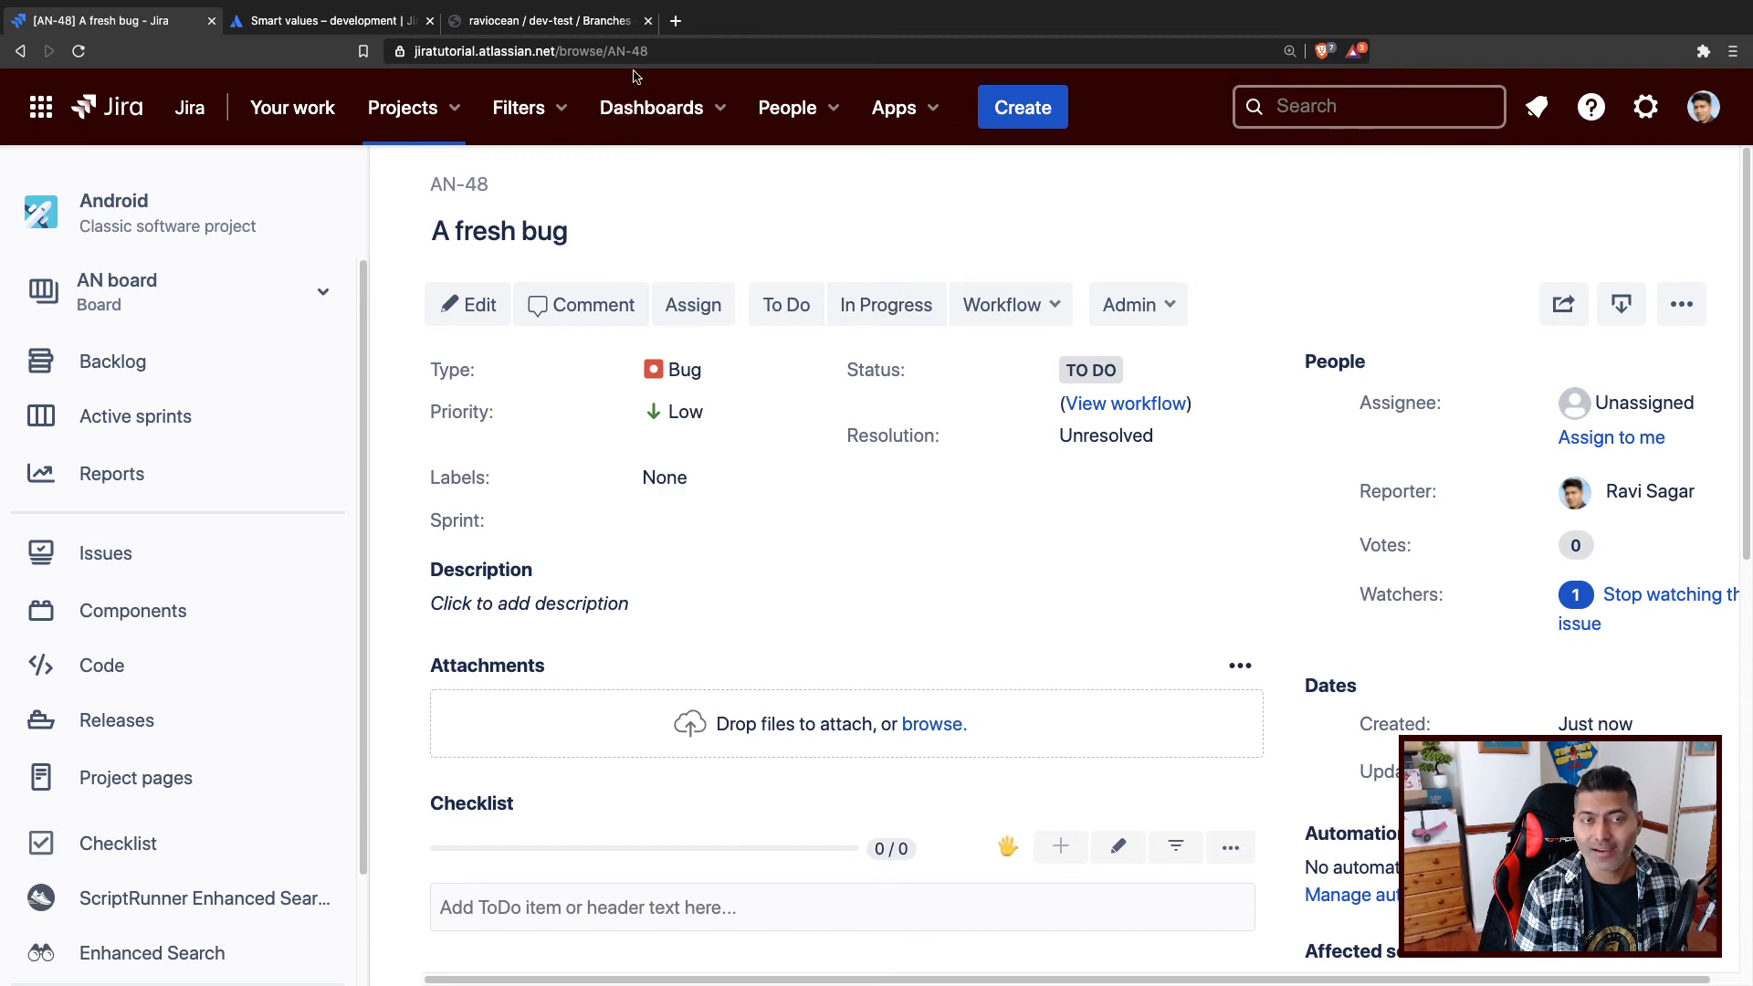
Create bugfix branch AN-48-a-fresh-bug from master in dev-test via the issue's Development panel.
scroll(down, 3)
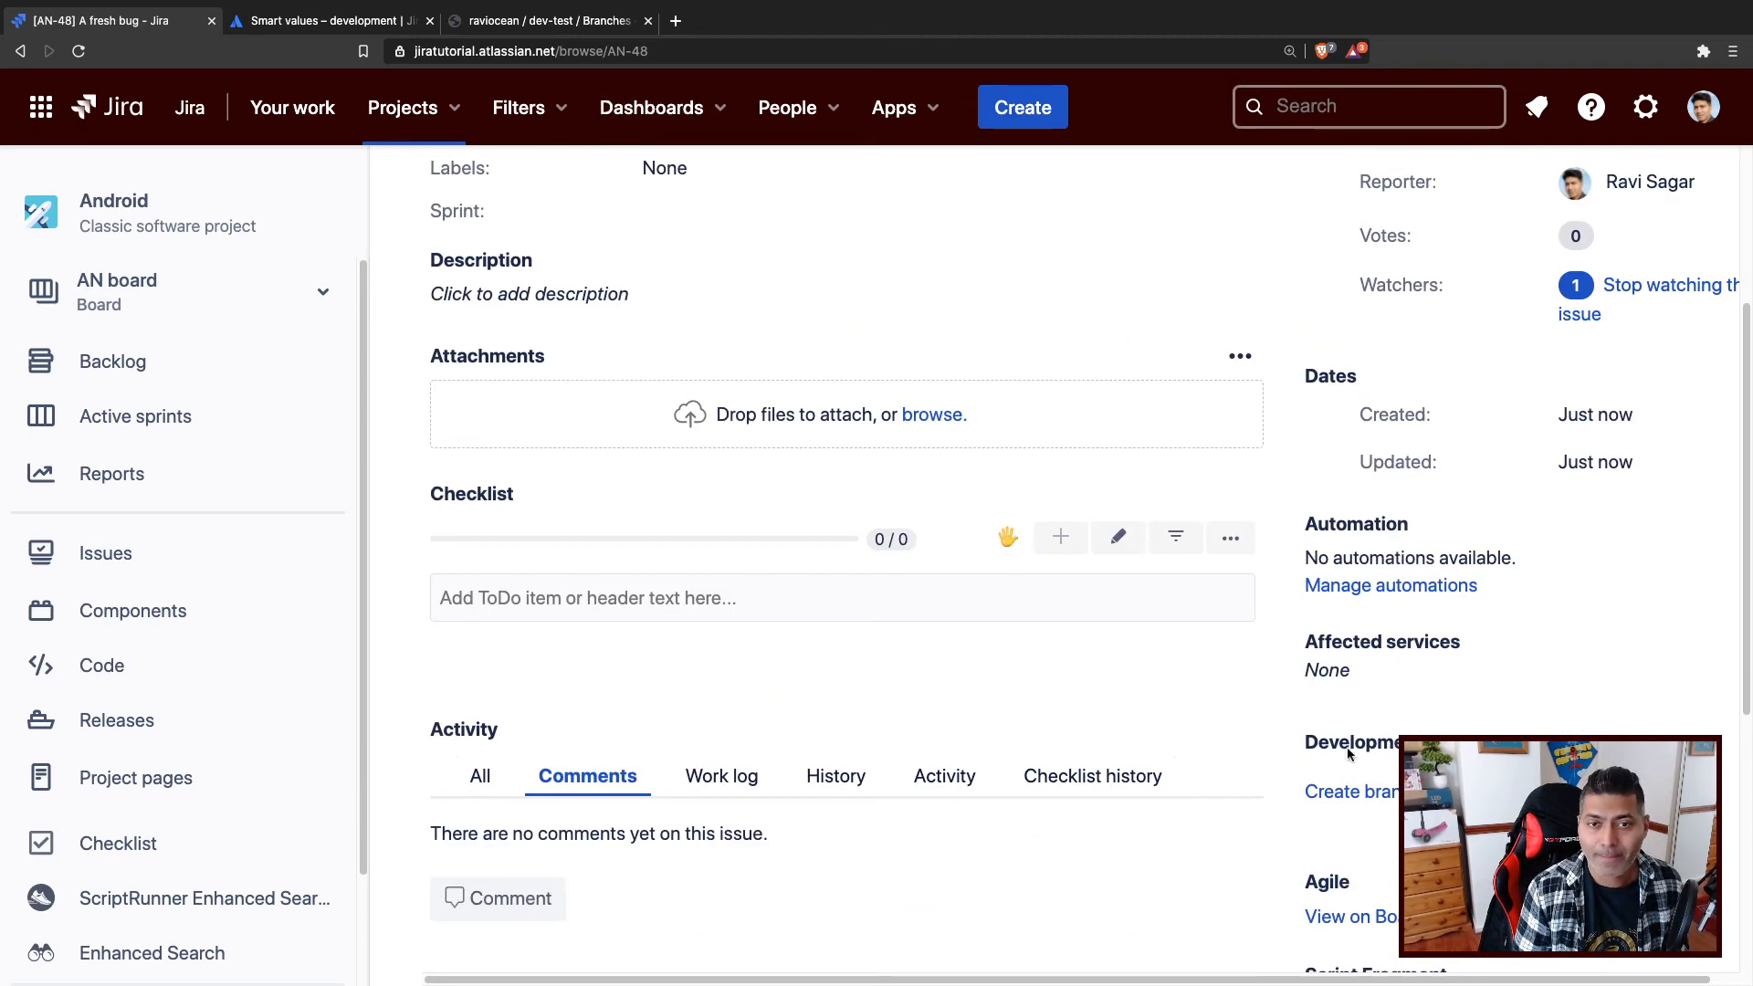
click(1349, 792)
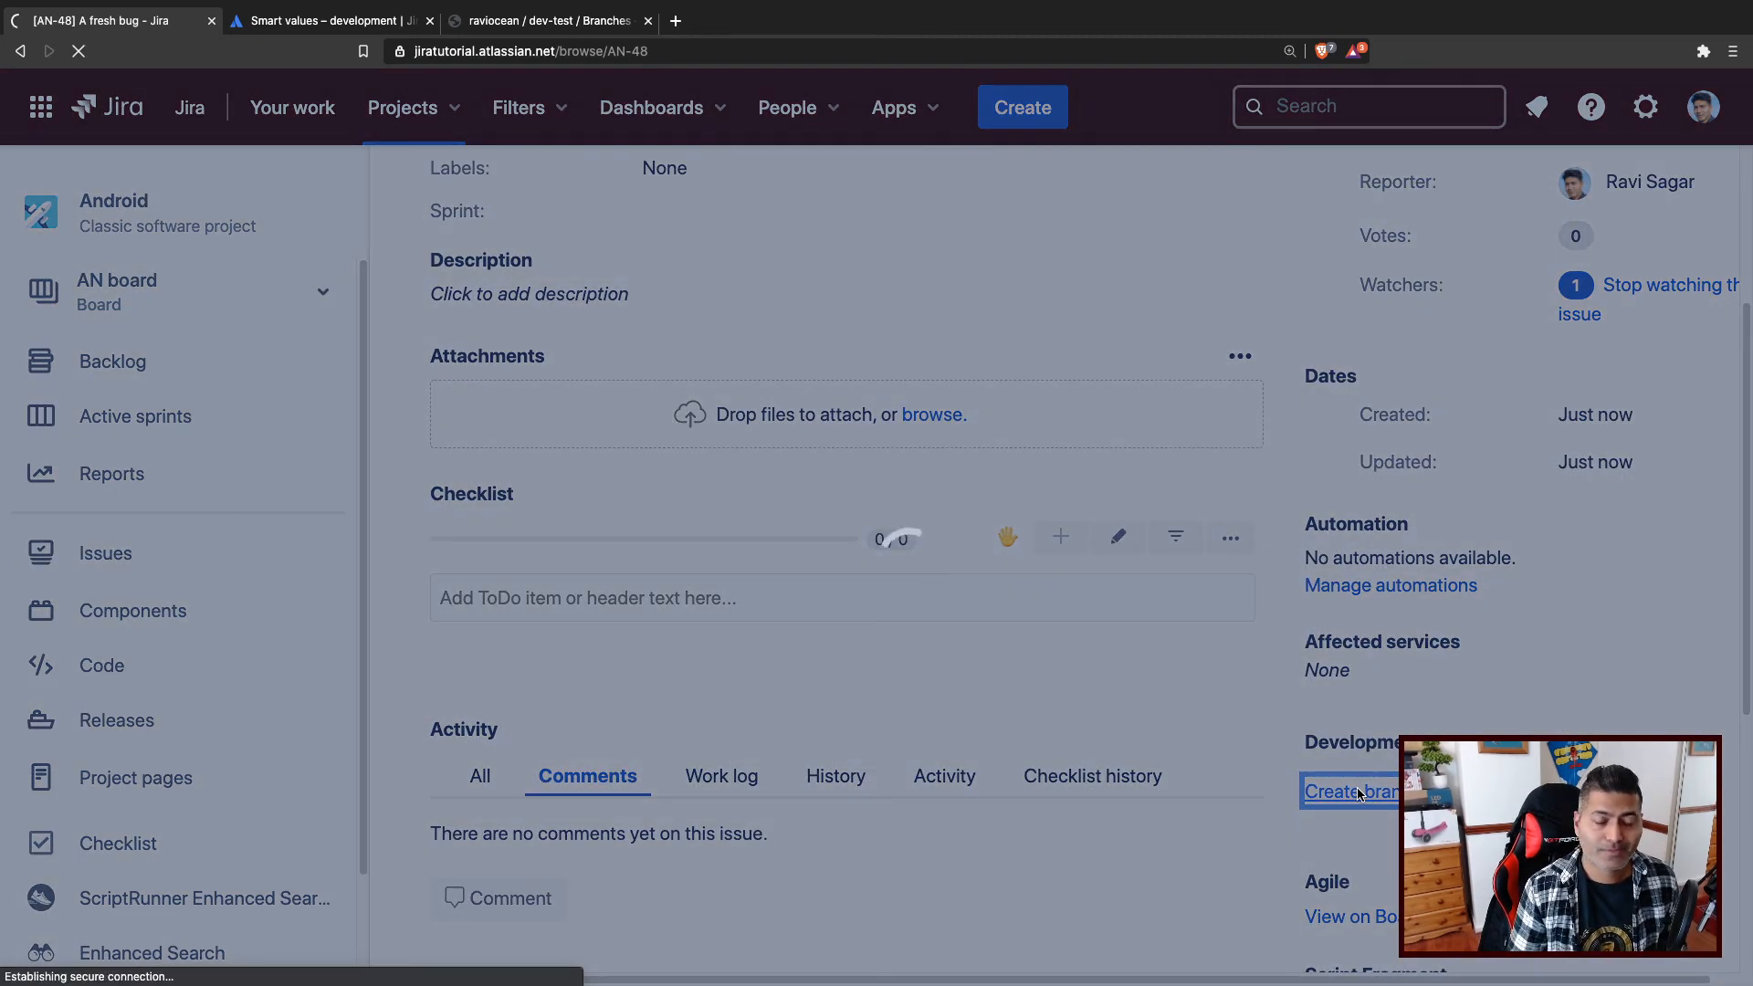
click(1353, 791)
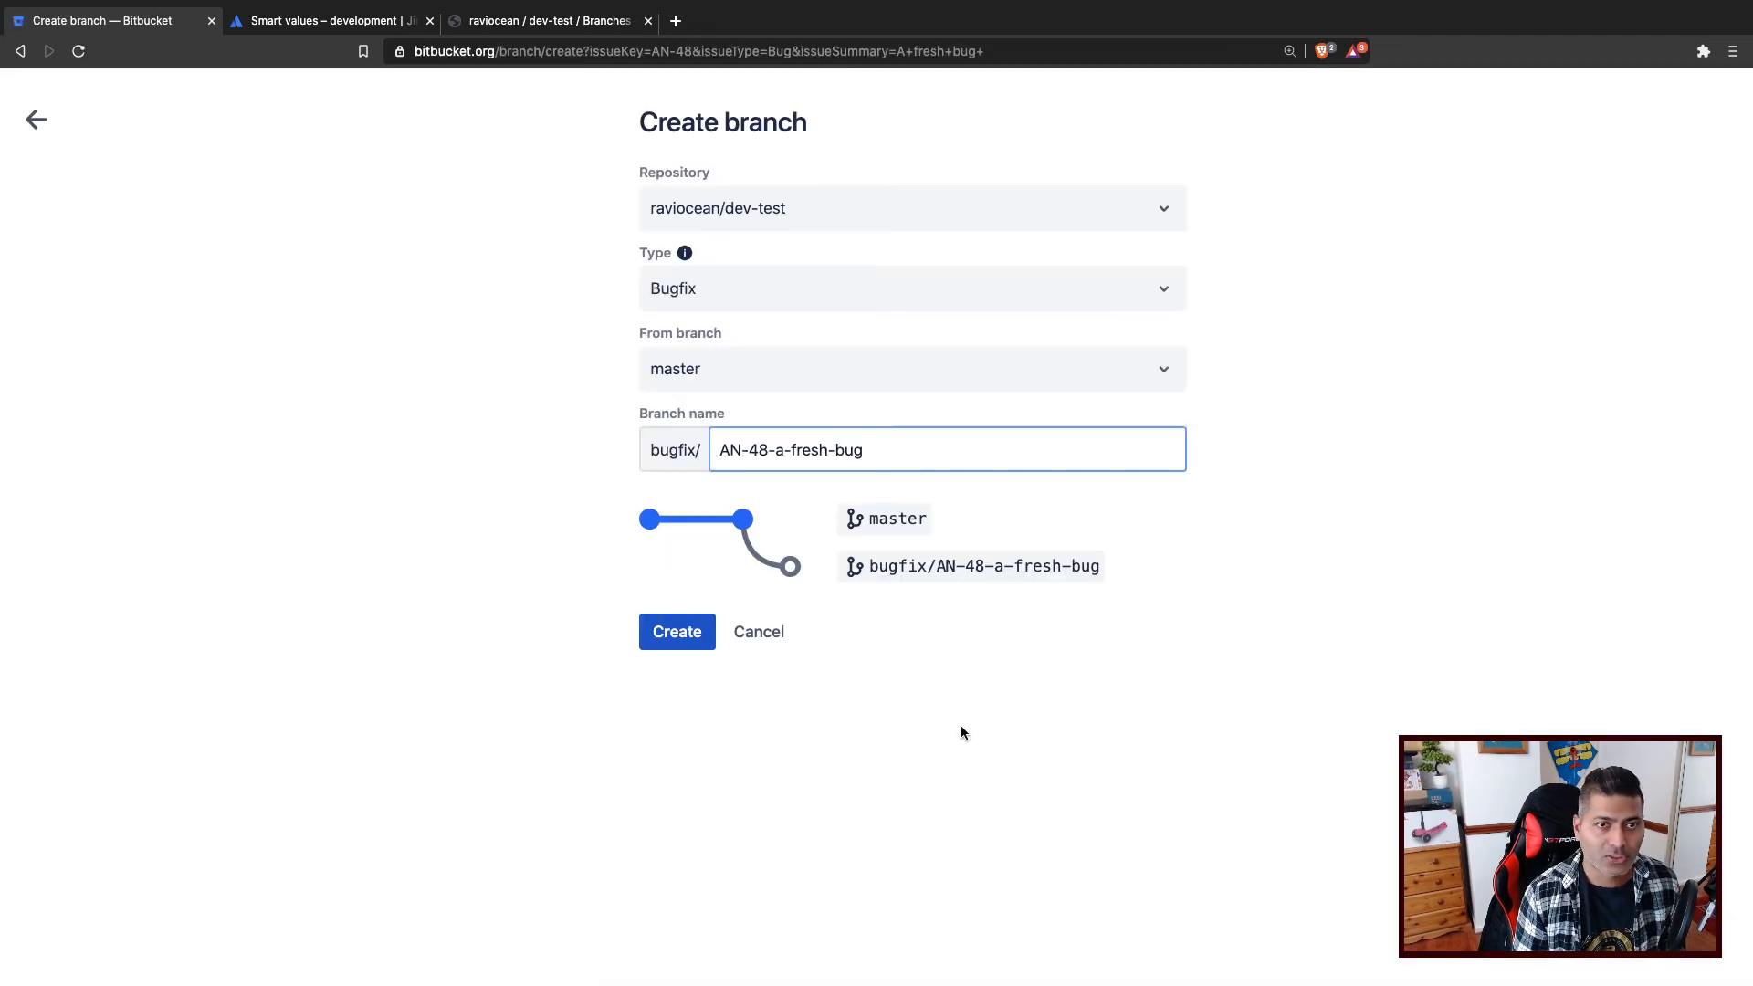
mouse_move(759, 309)
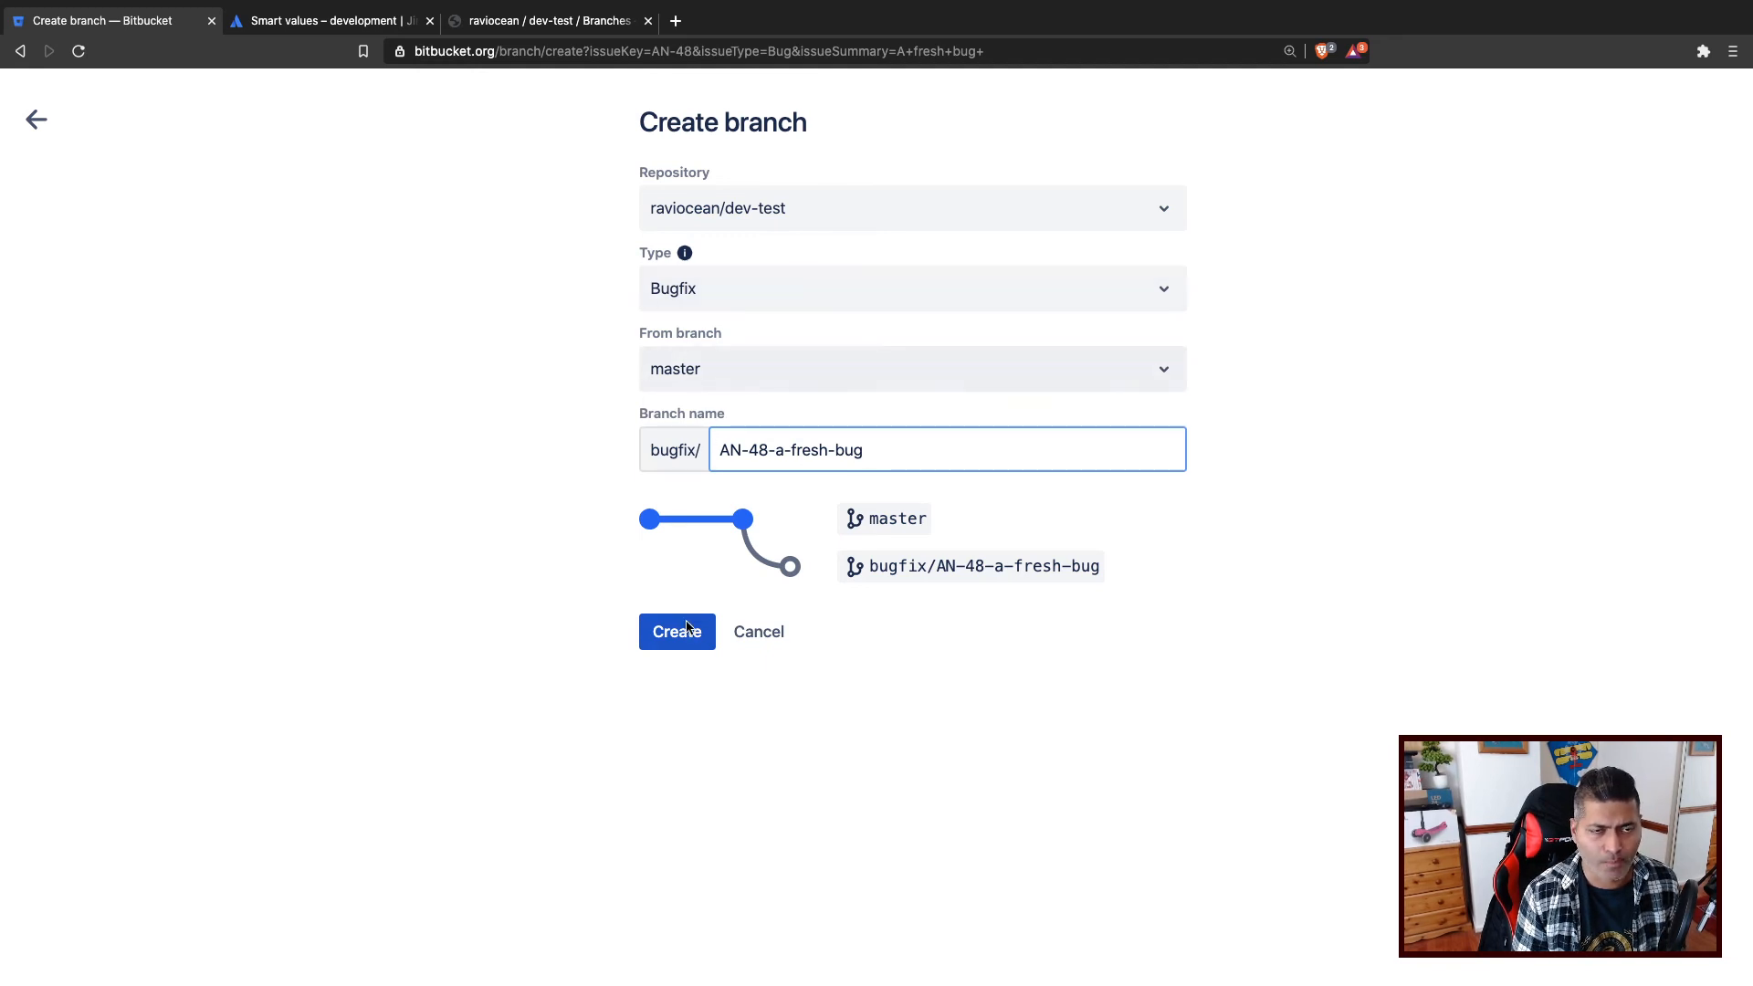
click(676, 631)
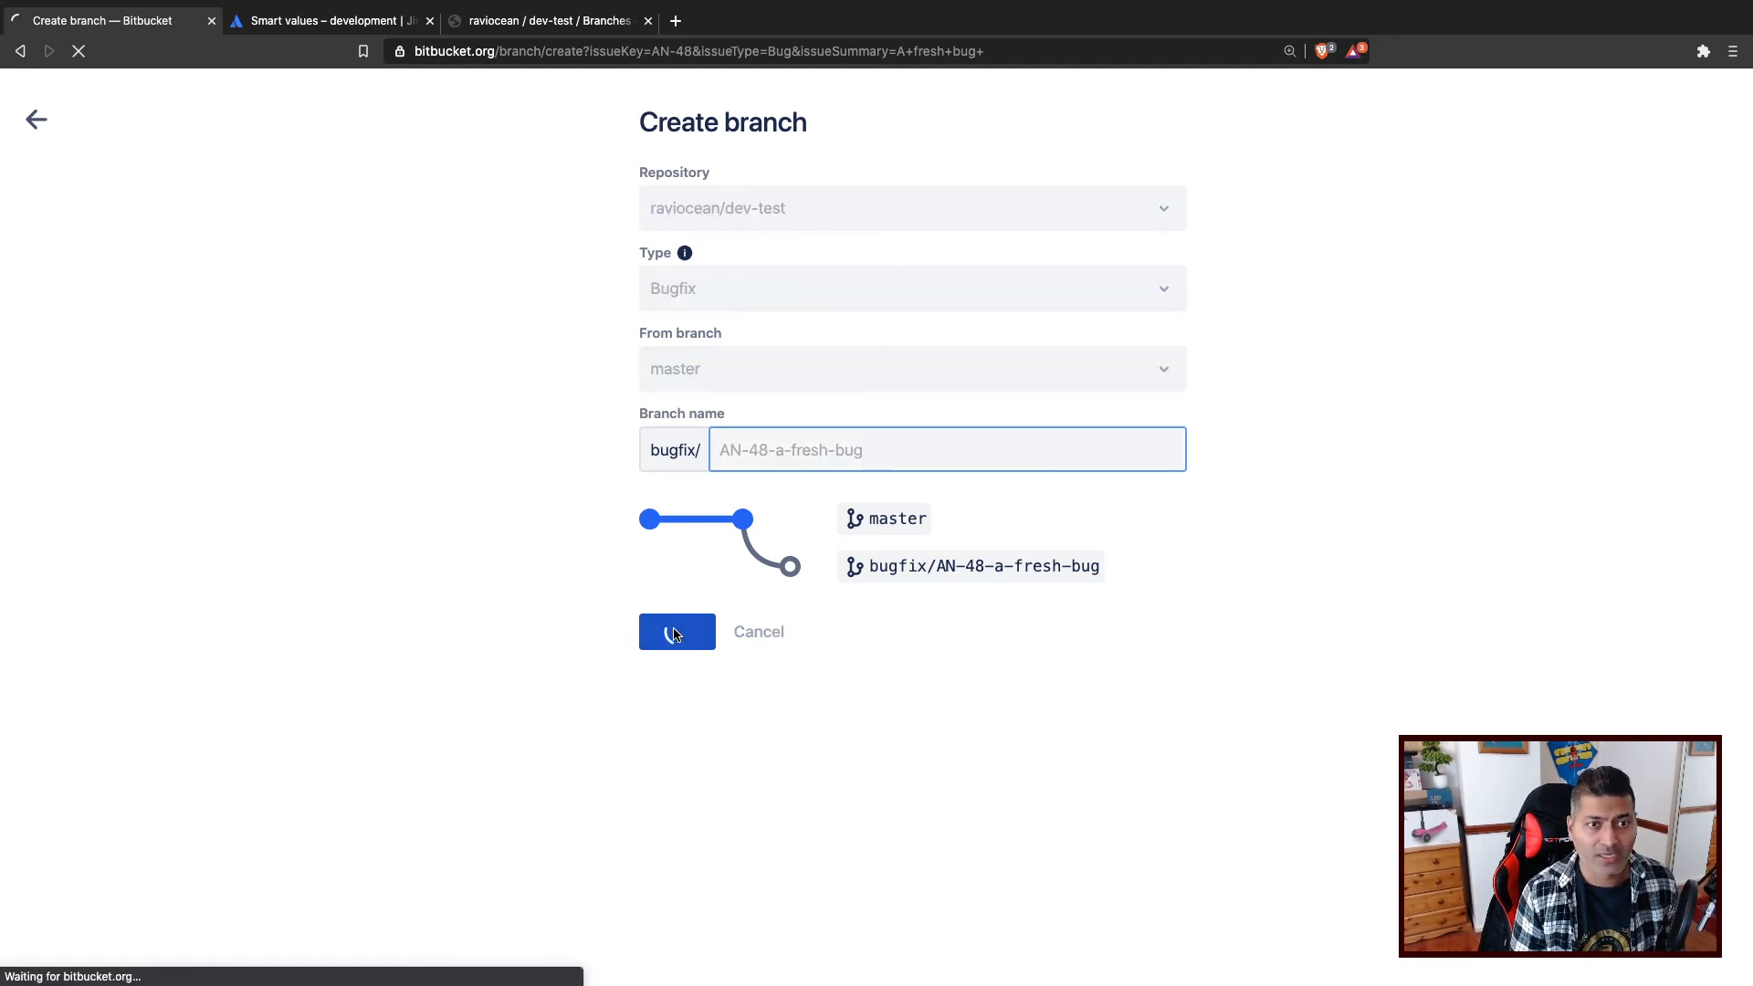
click(677, 632)
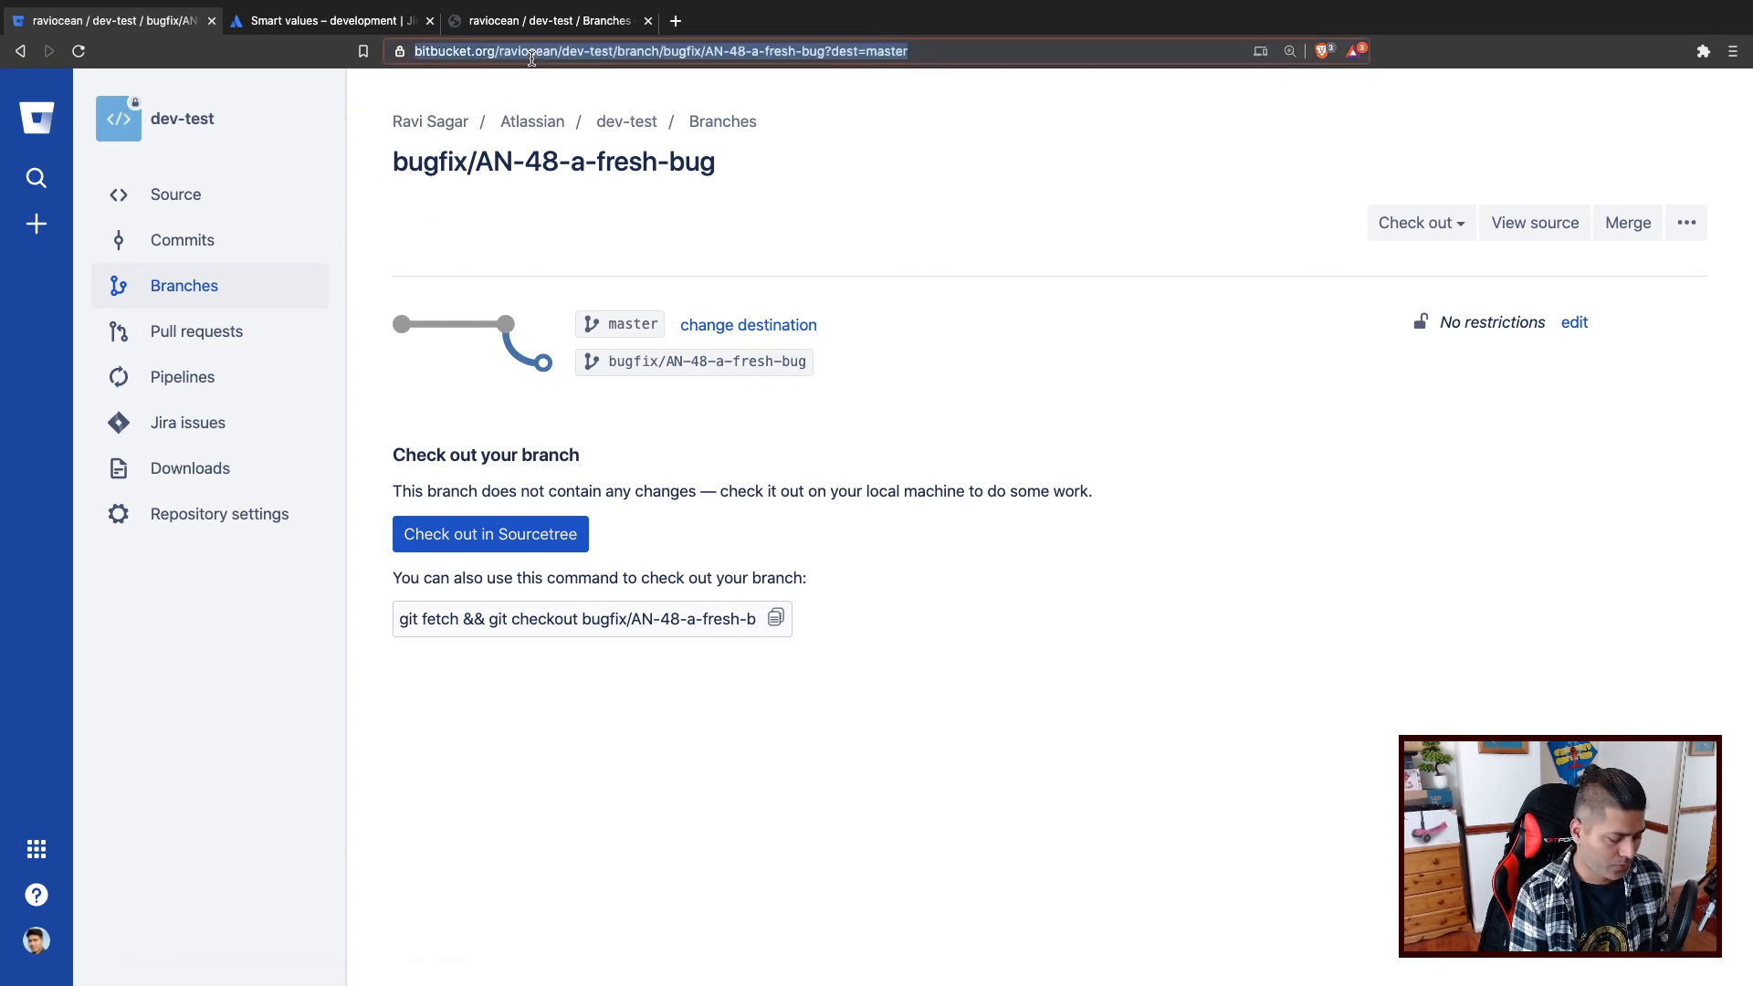
Open AN-48 and scroll down to its automated branch comment.
text(AN-)
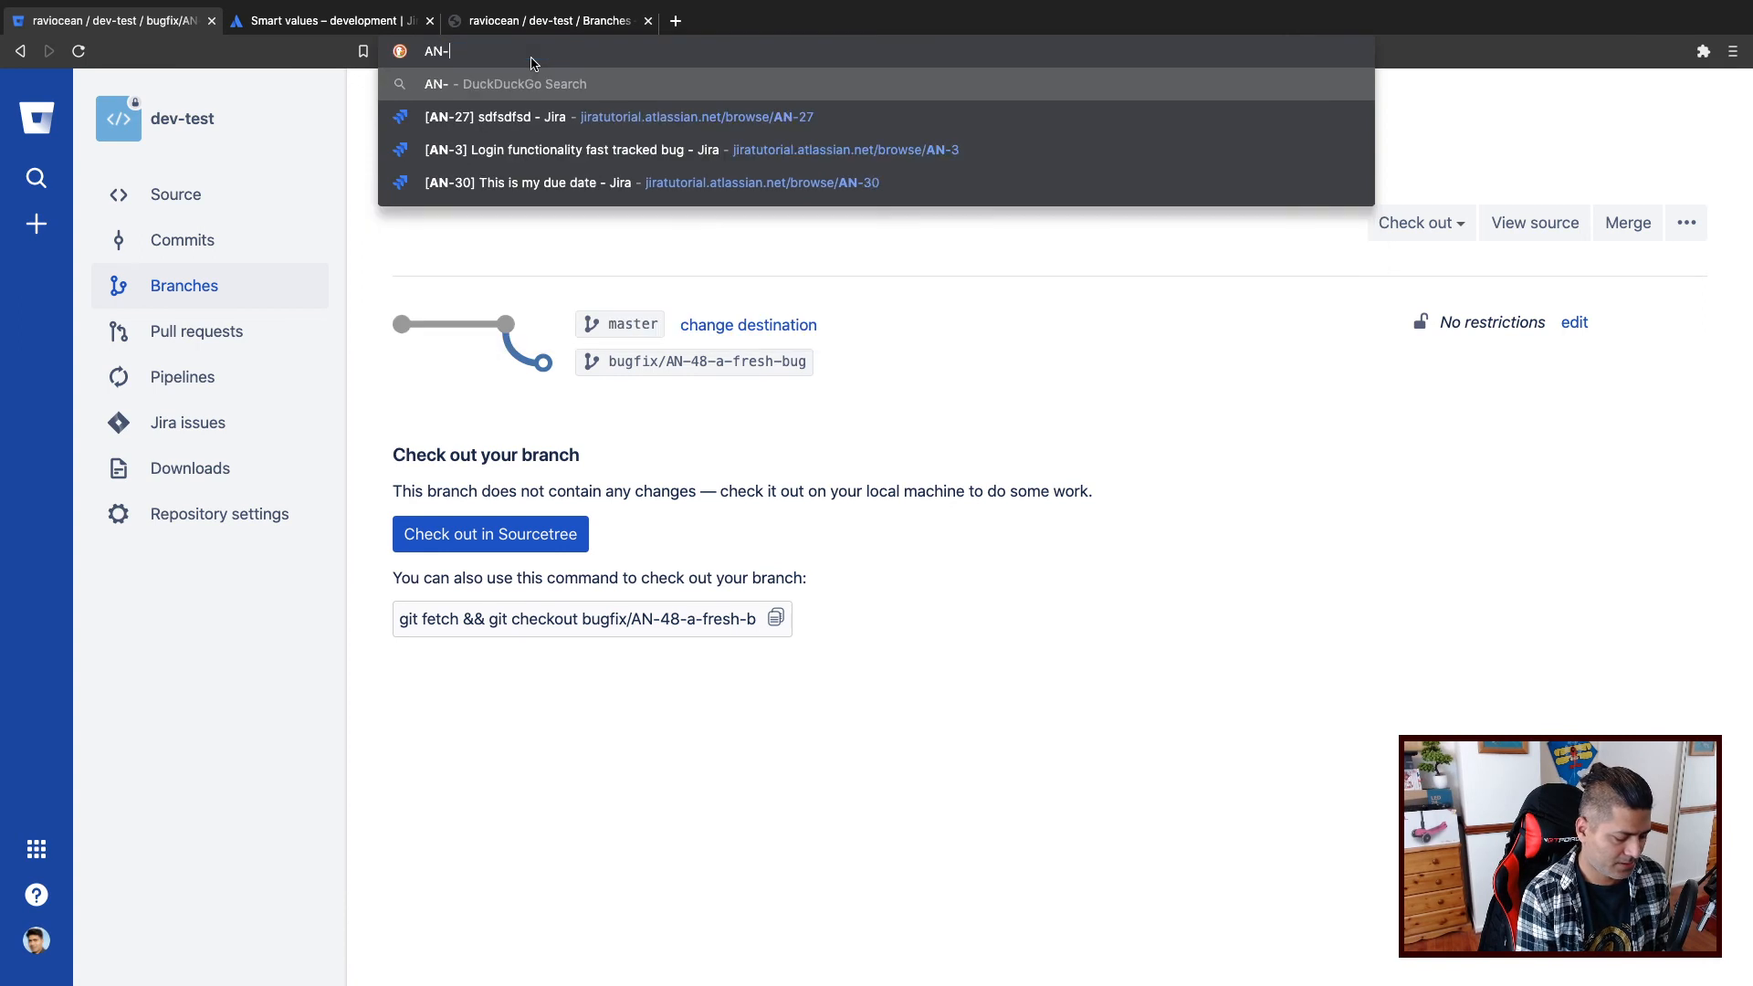
text(AN-48)
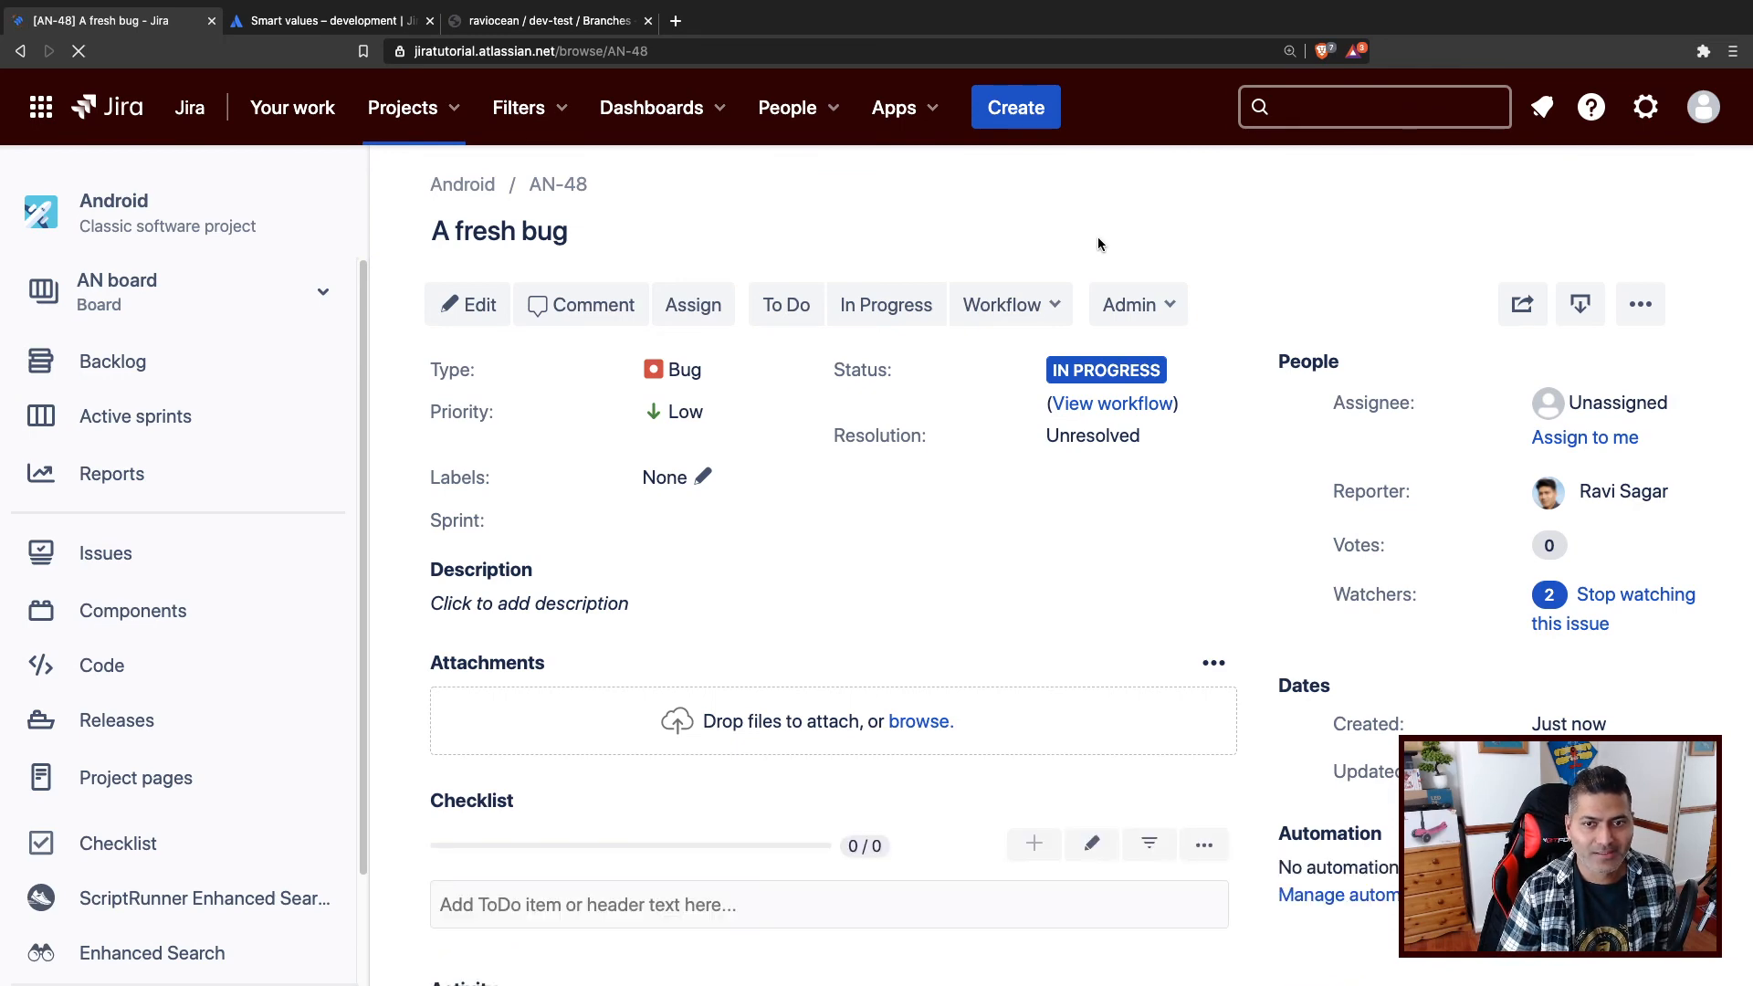
scroll(down, 3)
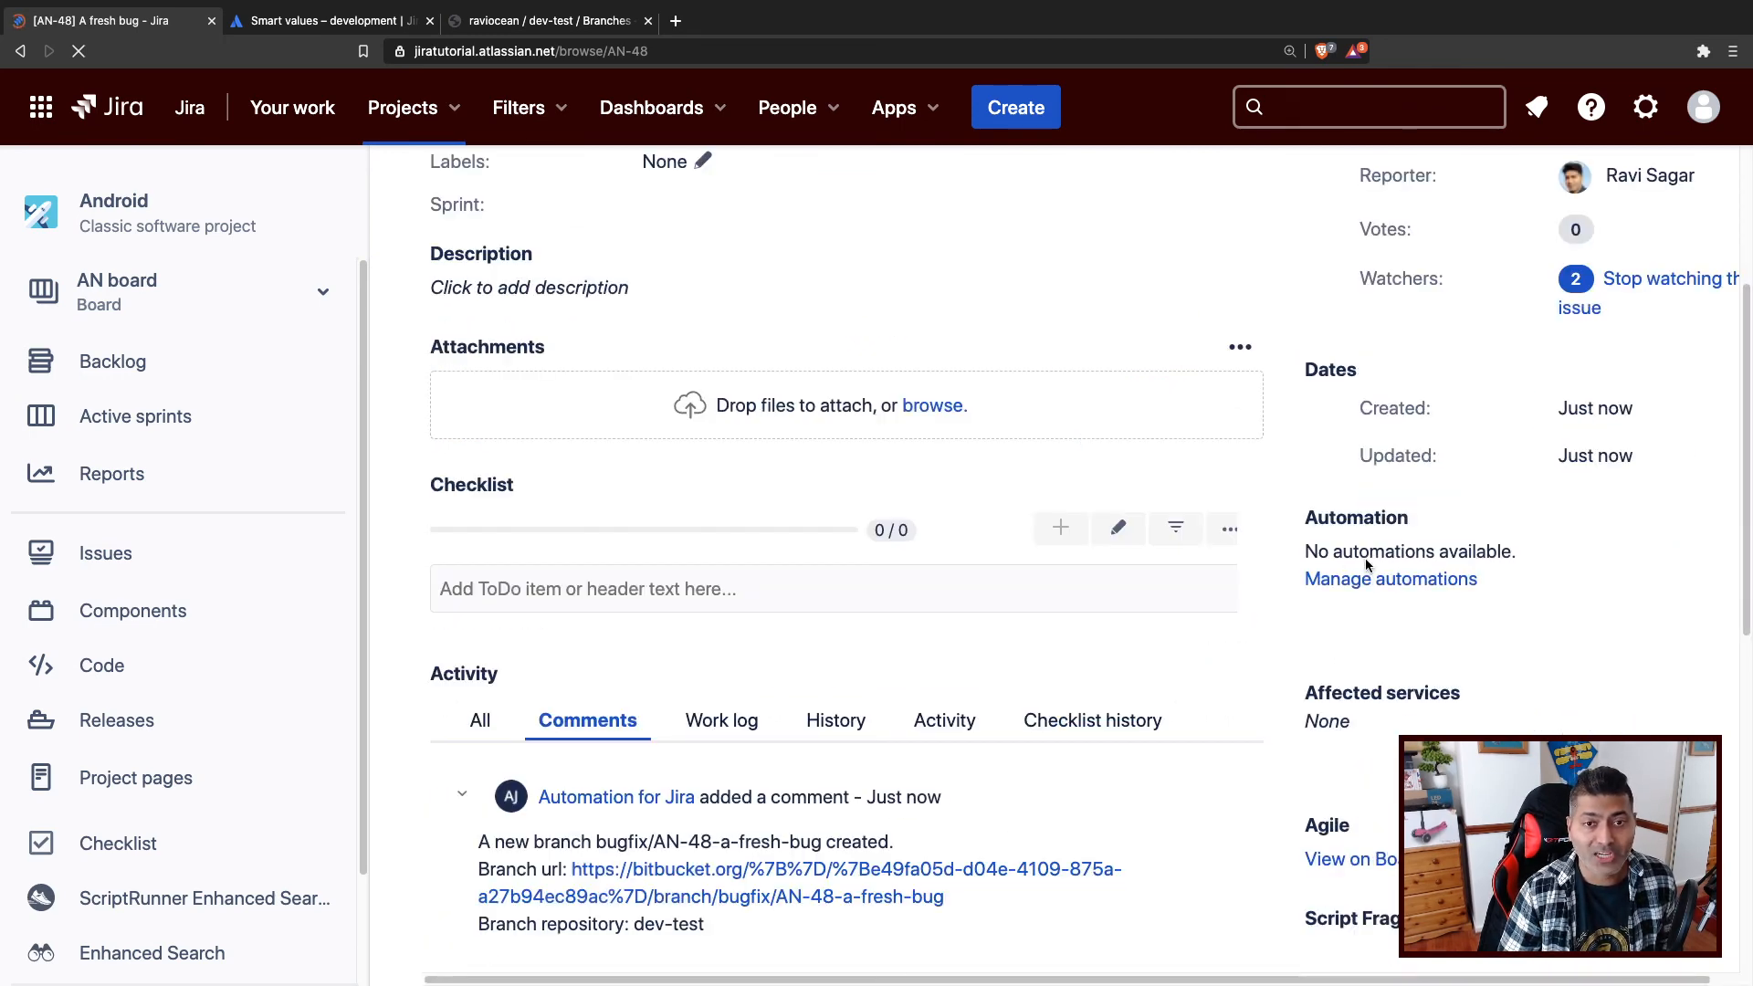
scroll(down, 3)
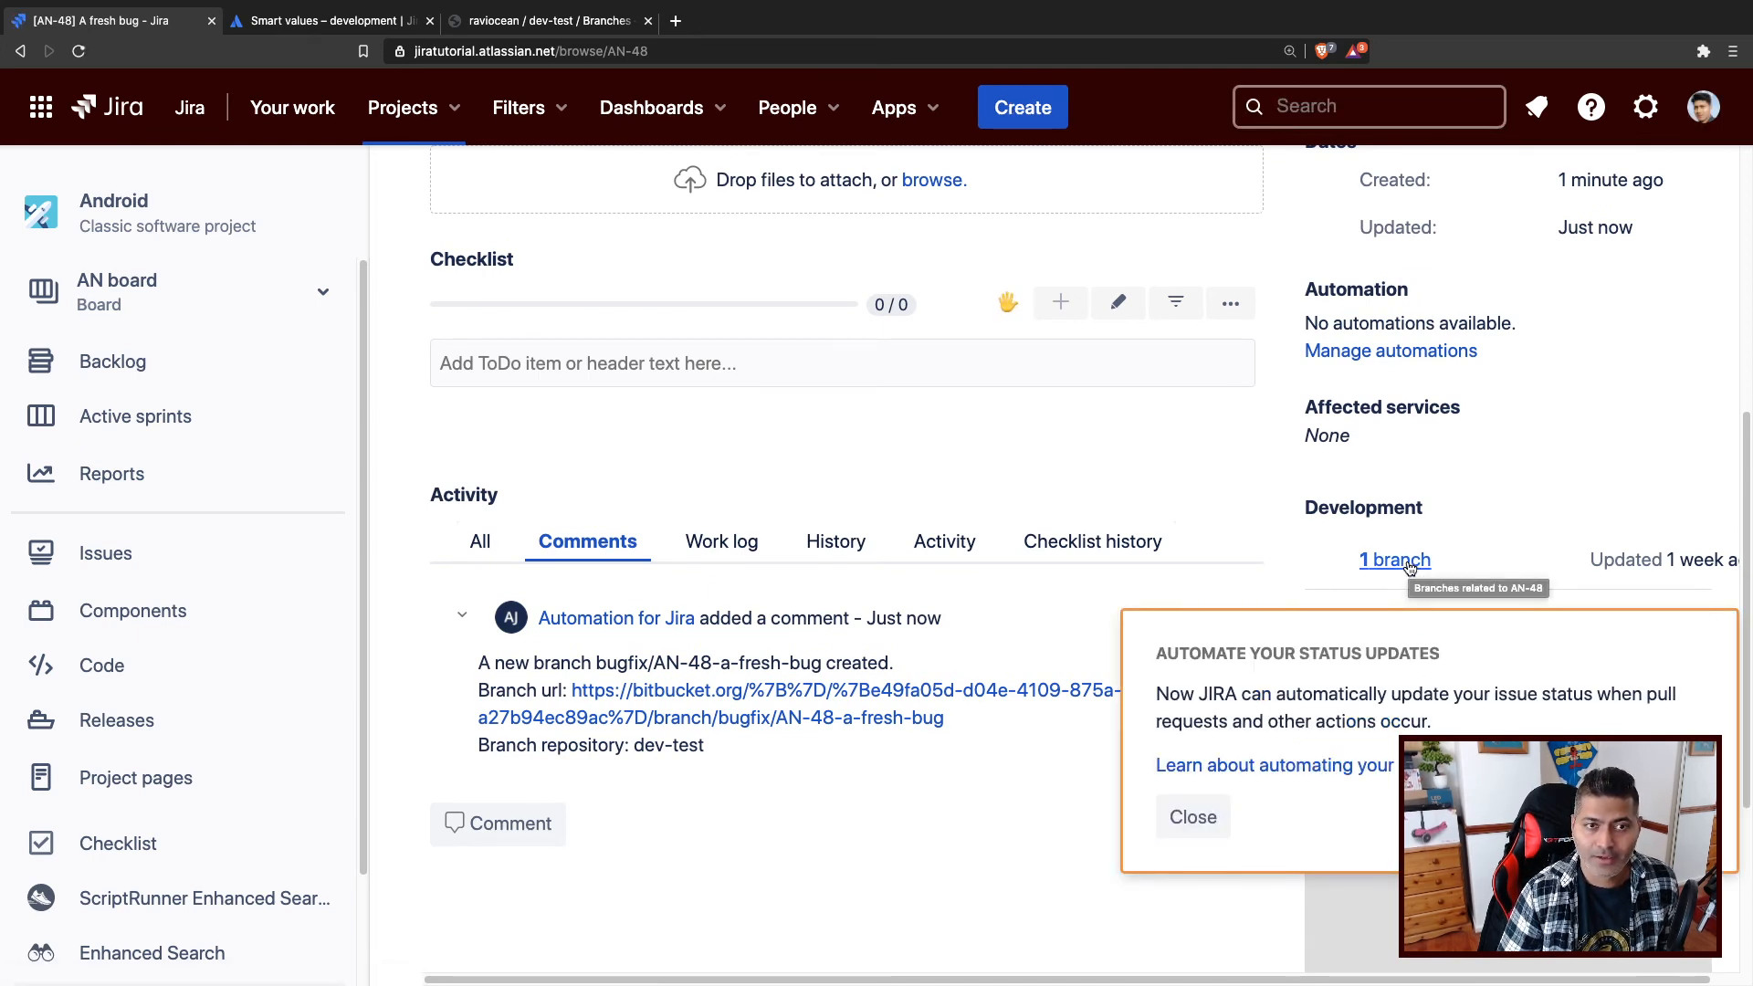
View AN-48's one linked branch, open bugfix/AN-48-a-fresh-bug in Bitbucket, and return to Jira.
click(1395, 559)
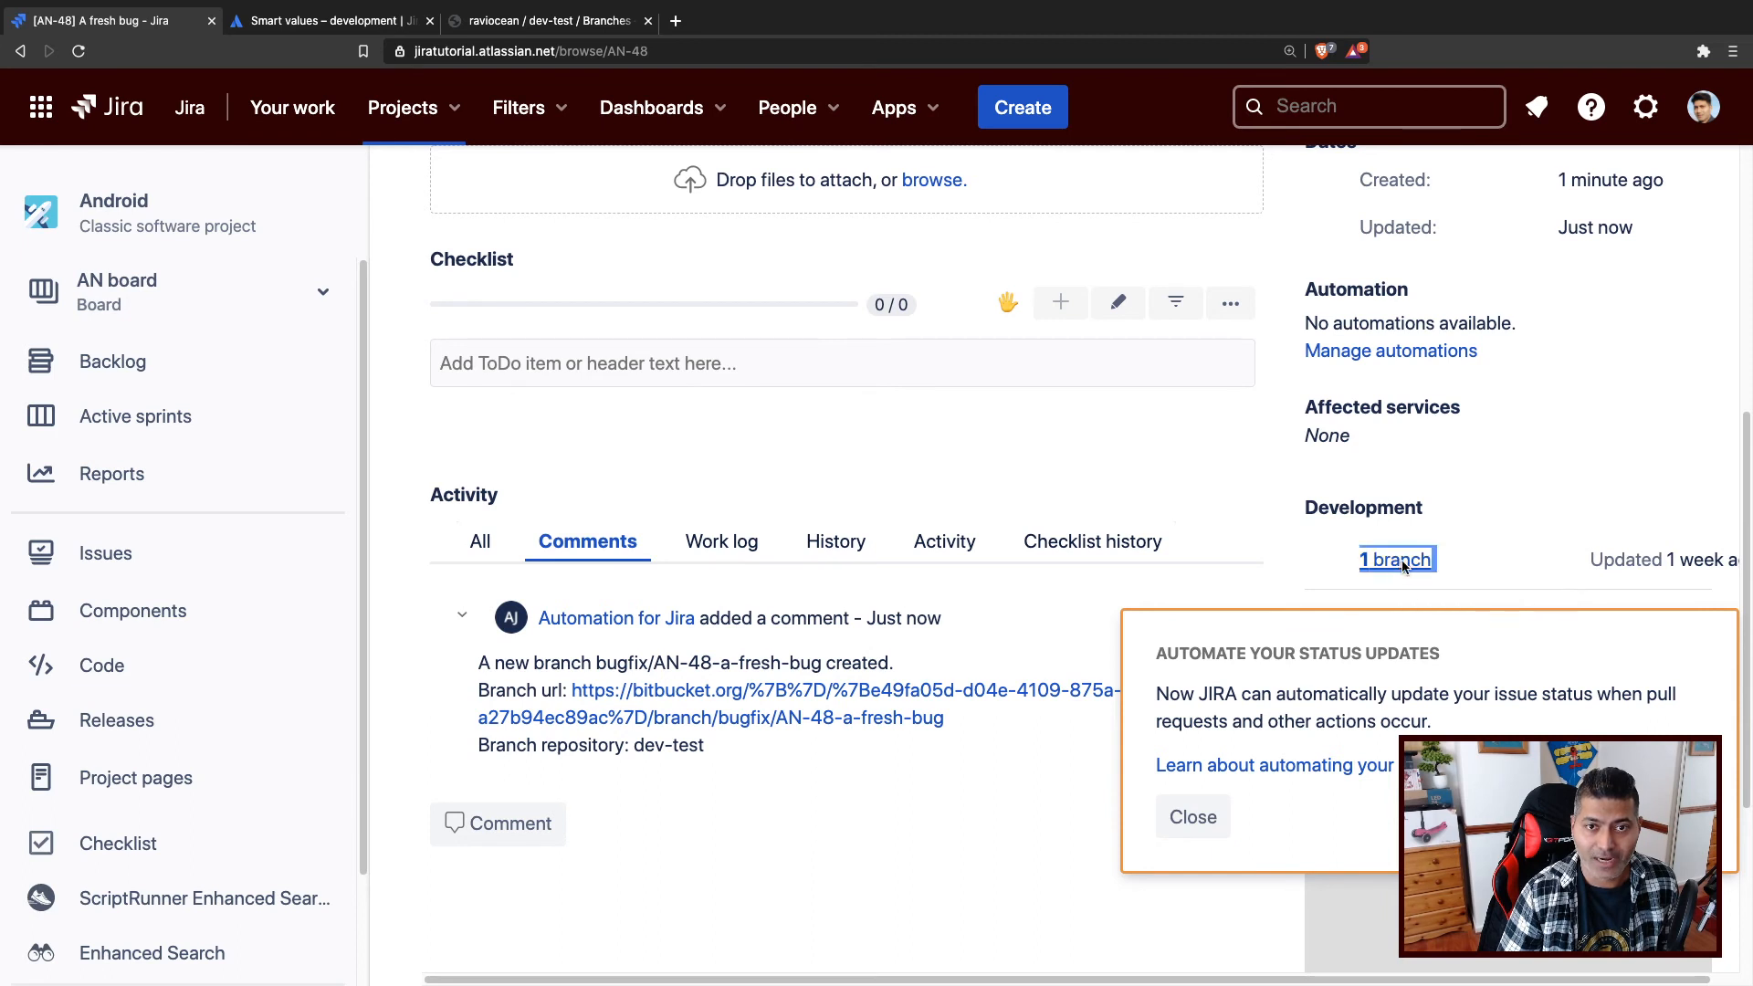
click(1397, 559)
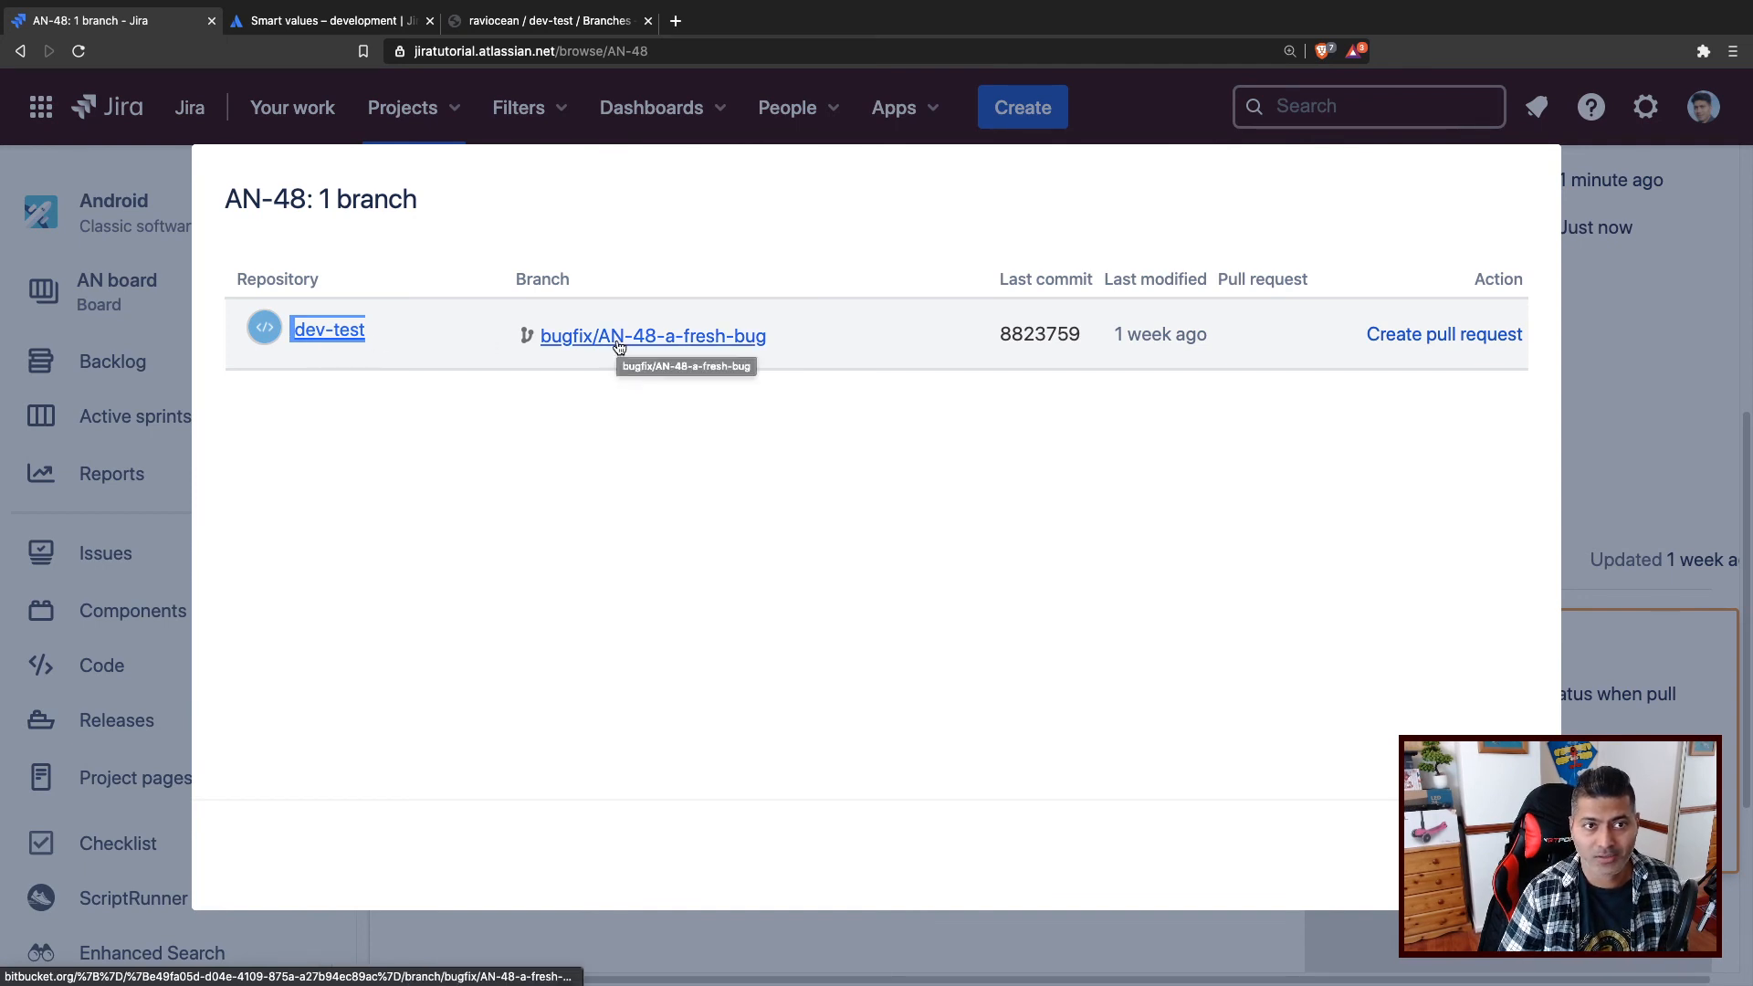
mouse_move(552, 527)
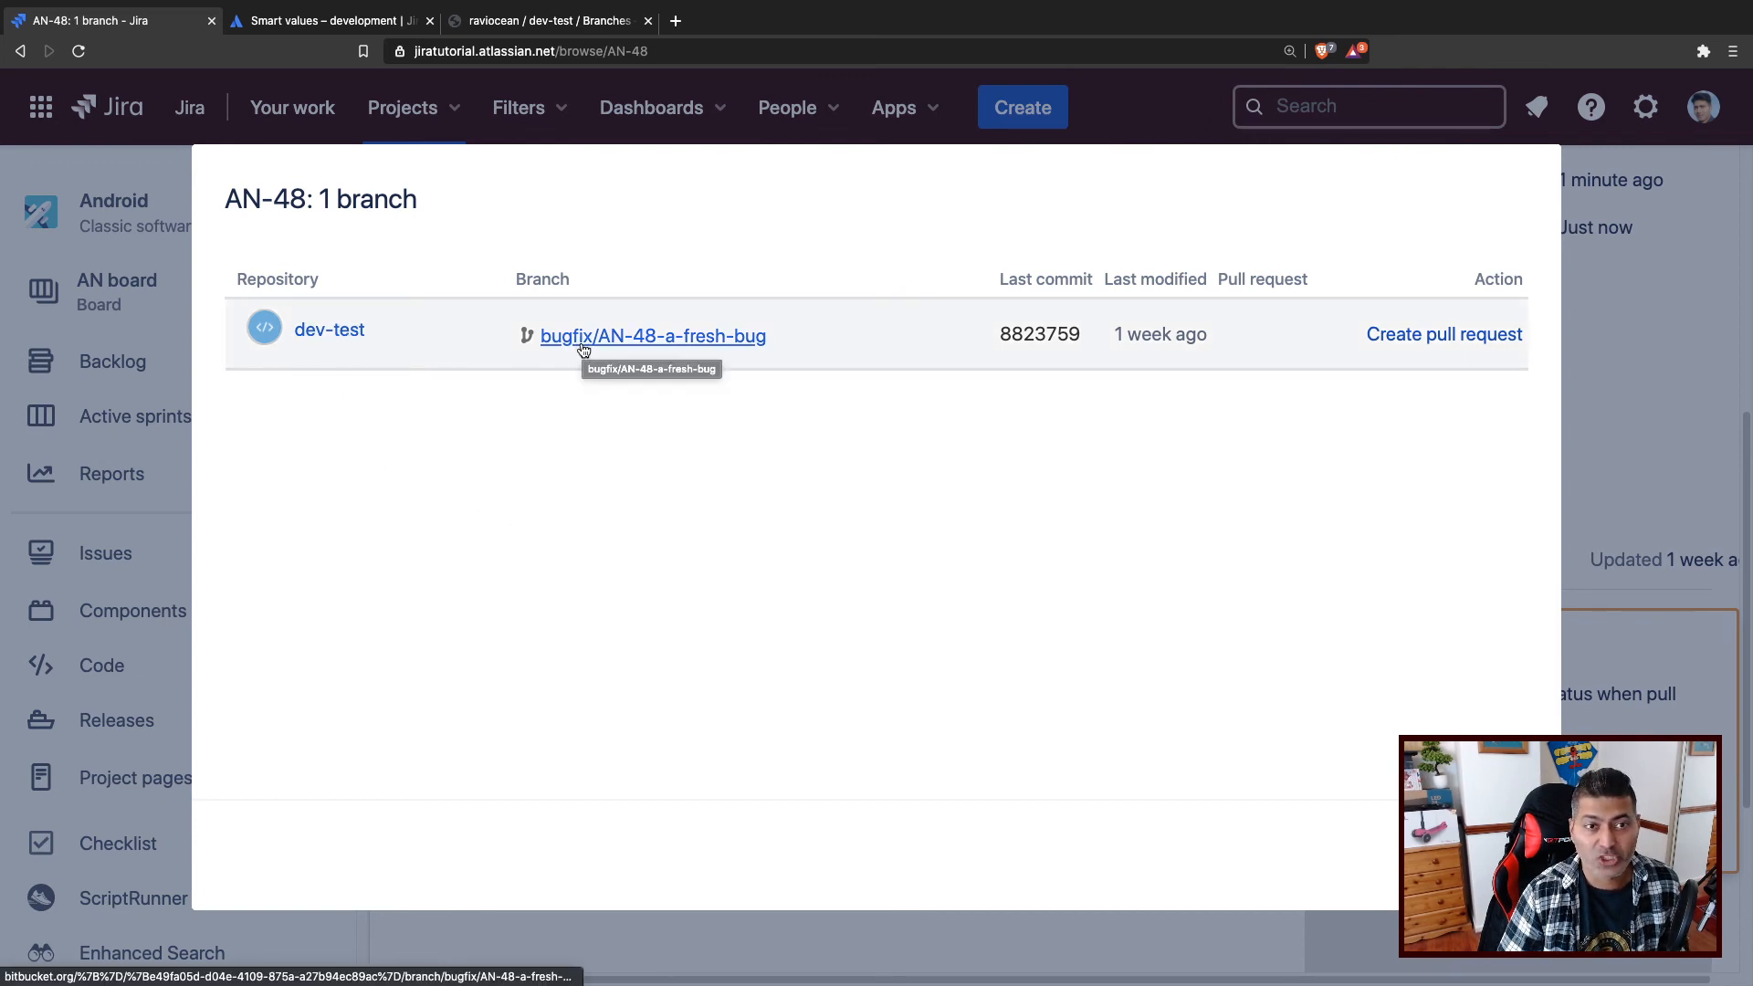
click(652, 335)
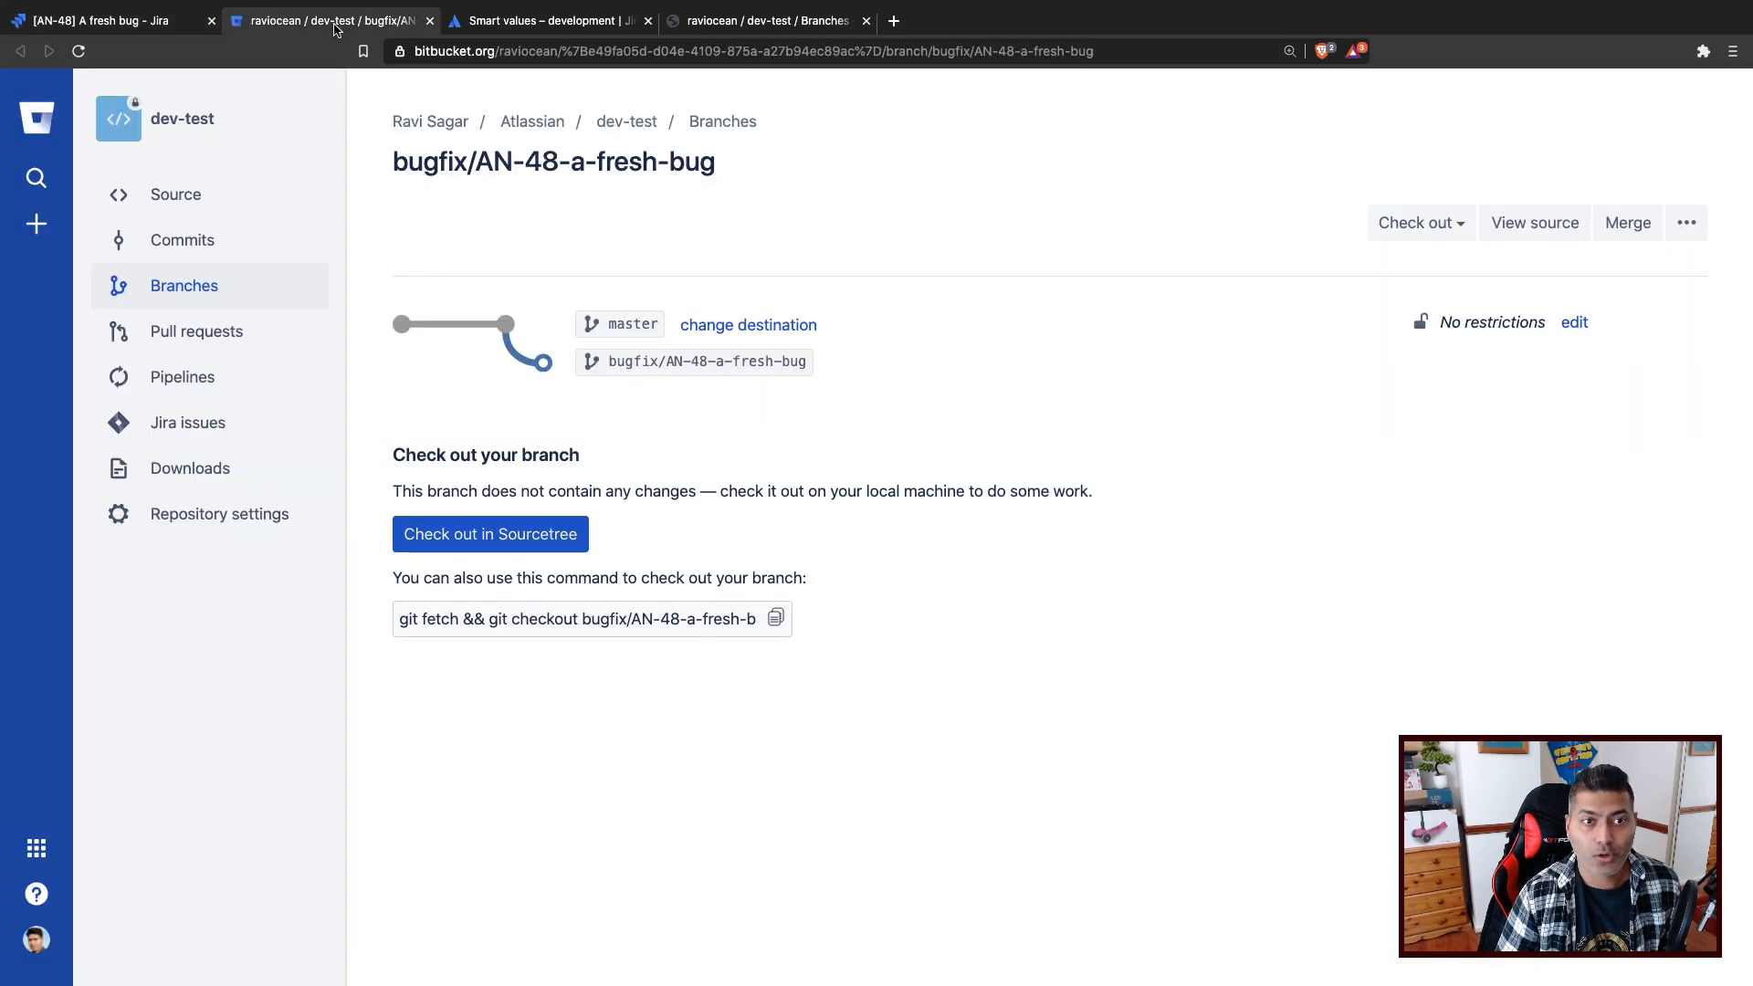
click(101, 20)
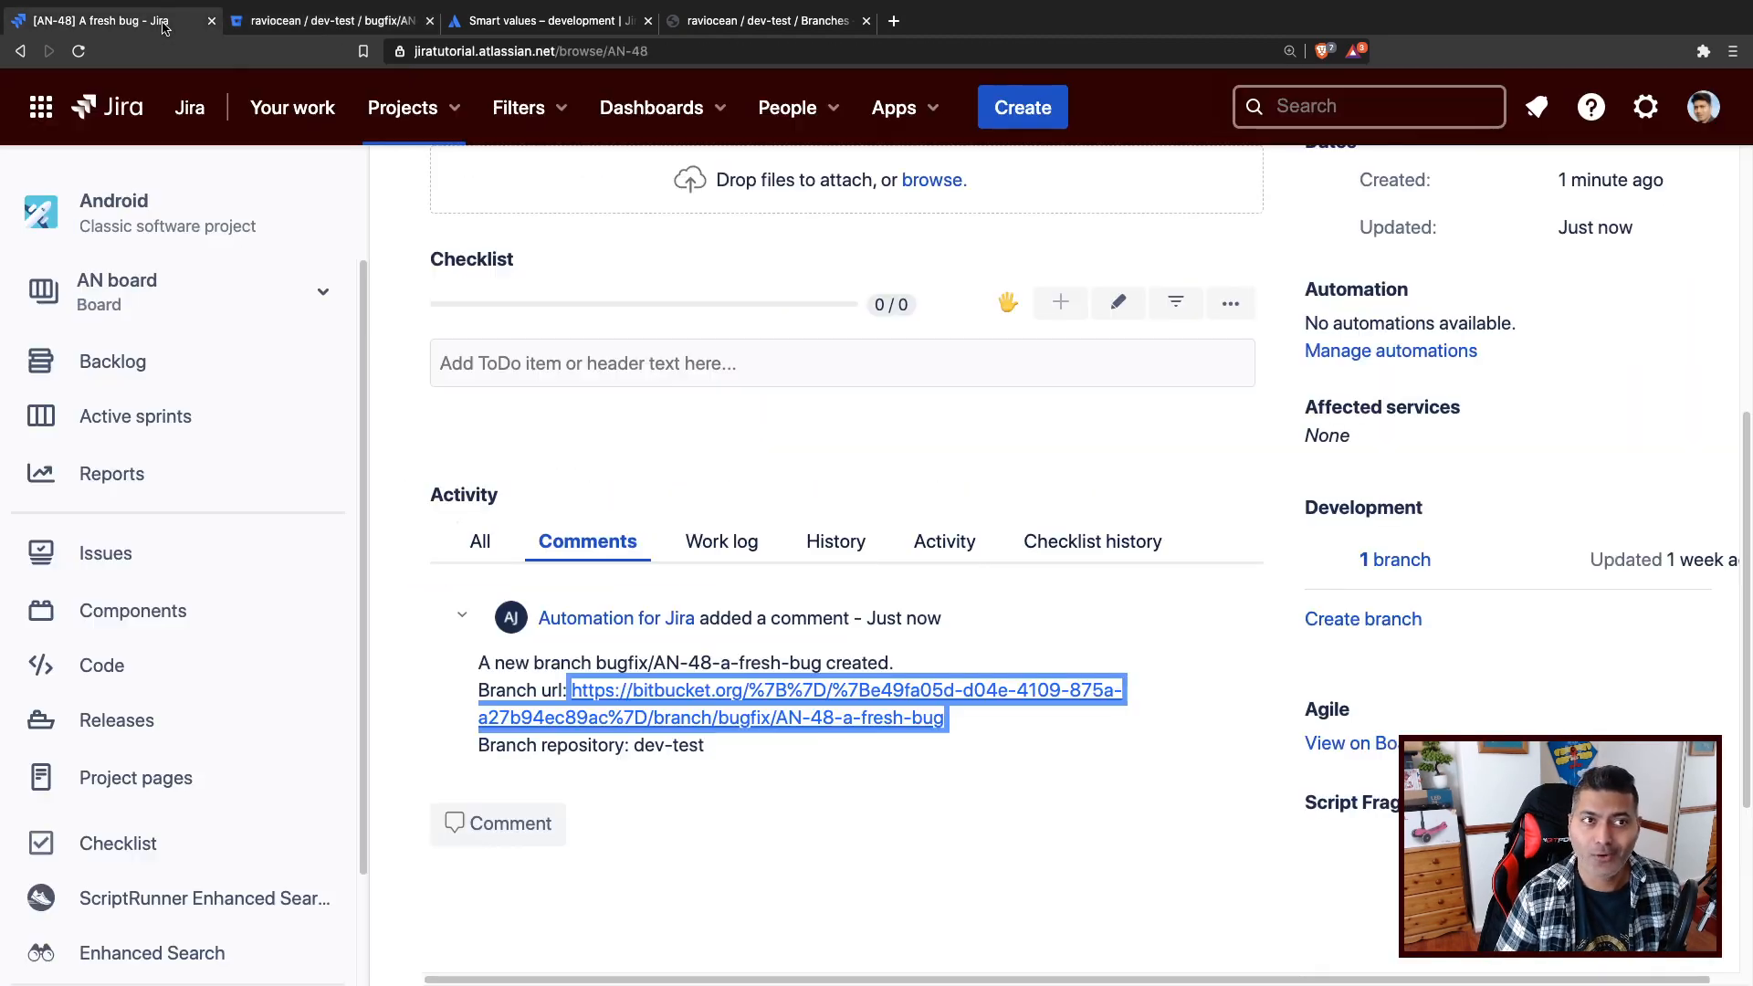